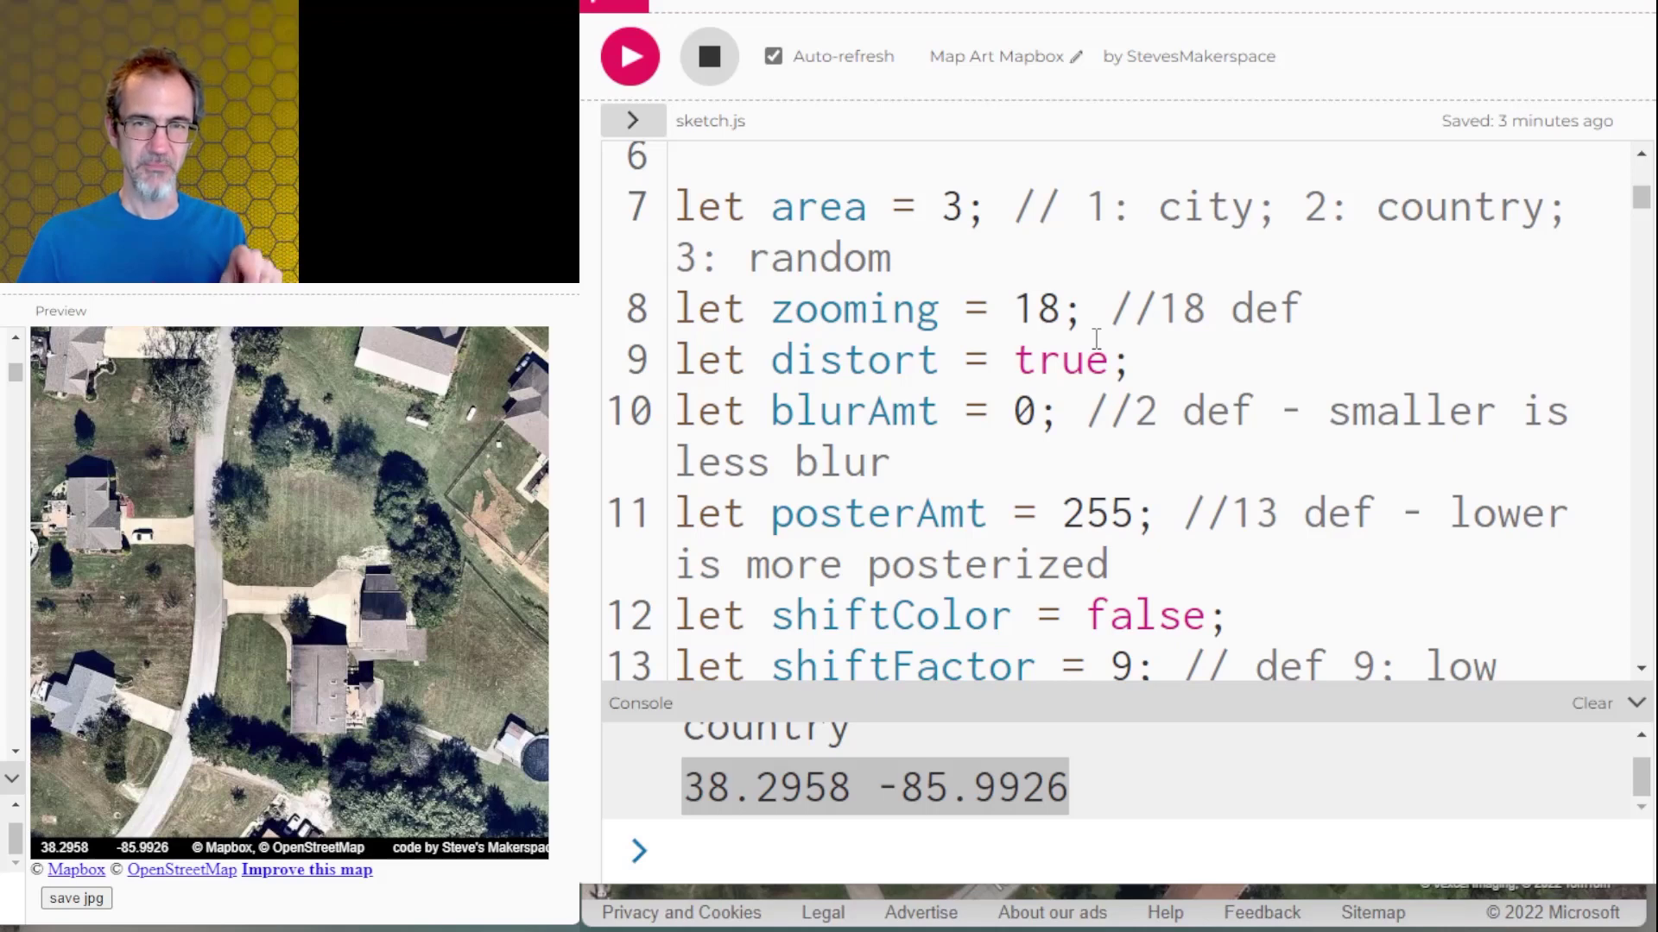
{"action": "mouse_move", "coordinate": [805, 250]}
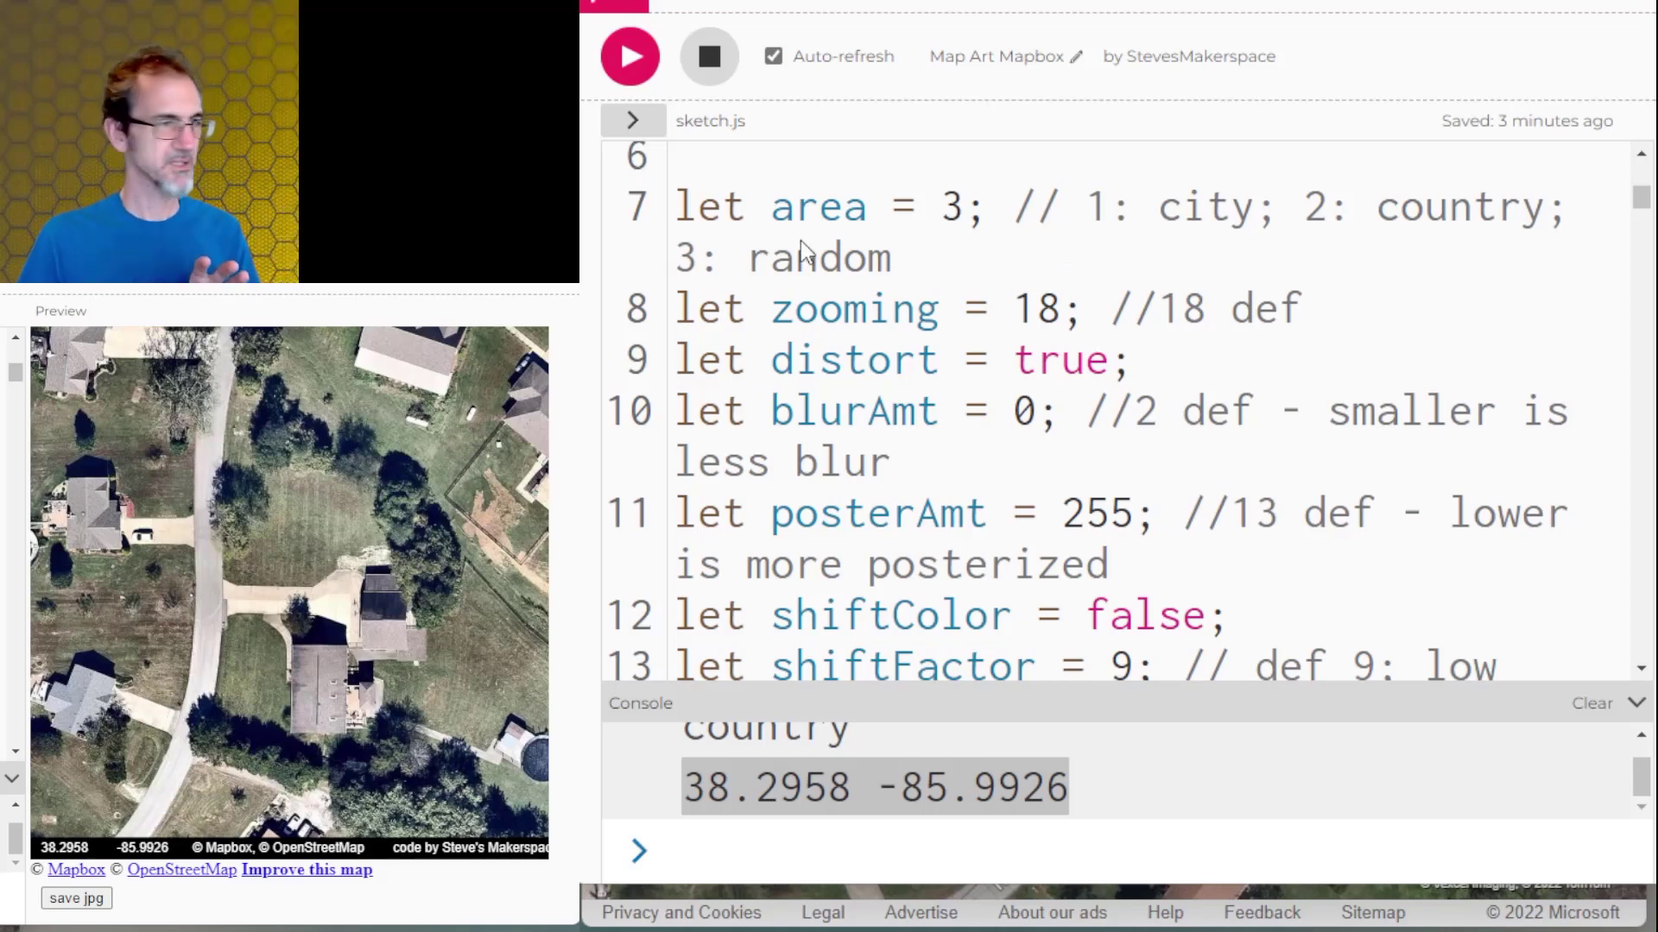
{"action": "mouse_move", "coordinate": [946, 344]}
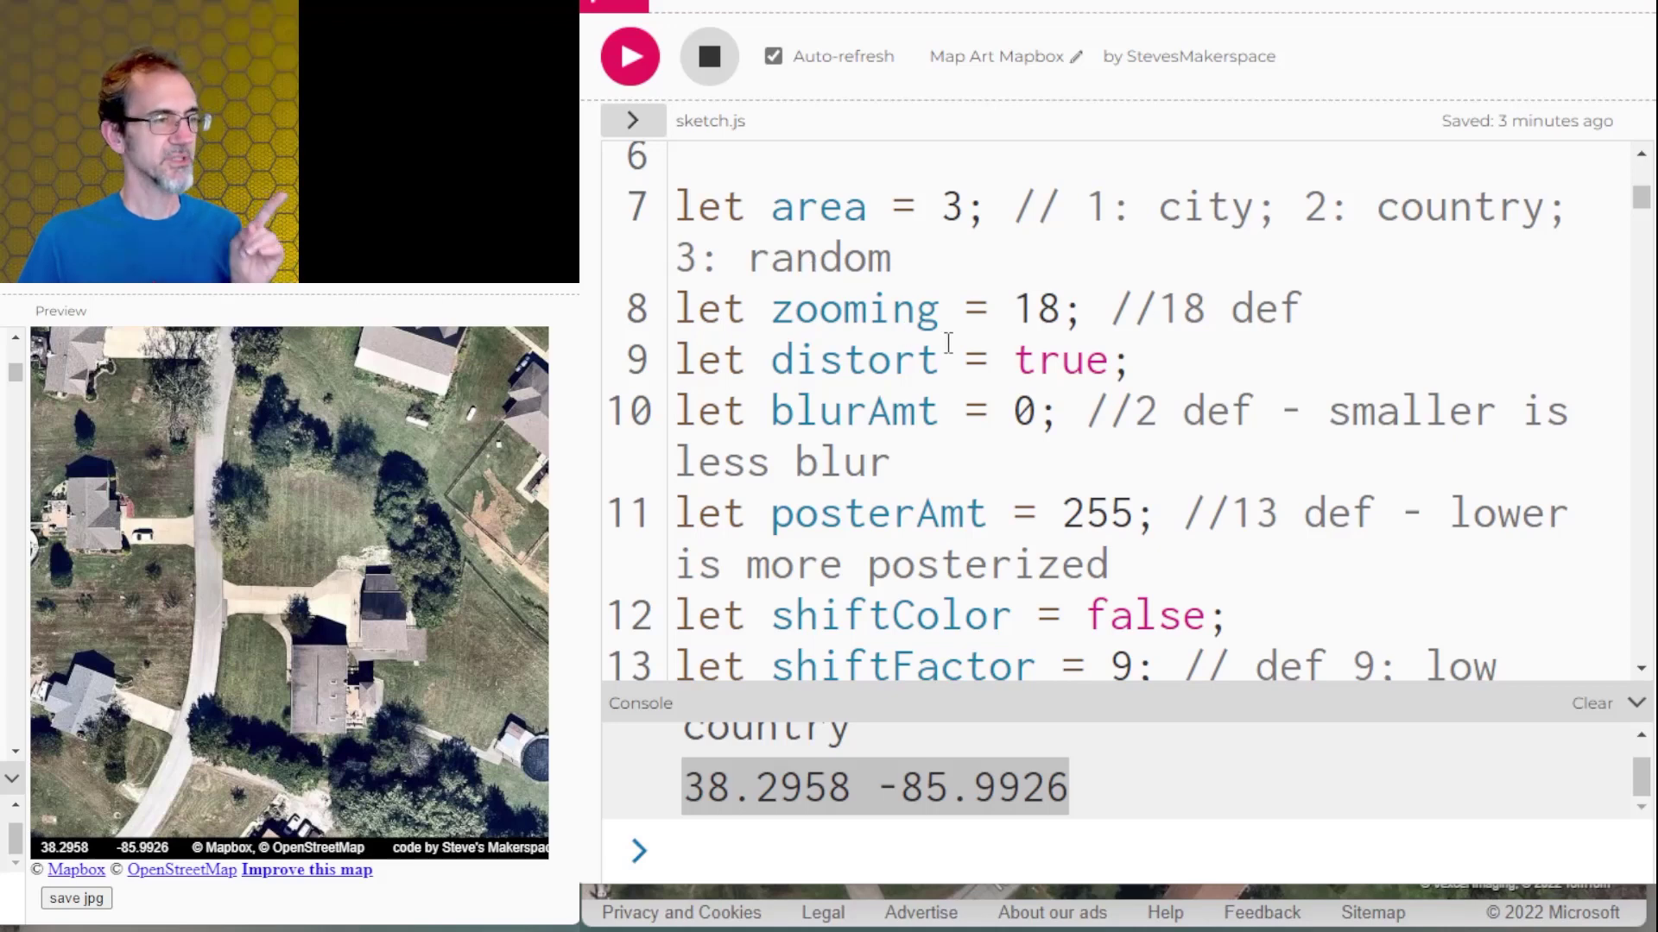
- Change blurAmt on line 10 to 2 and posterAmt on line 11 to 13
{"action": "left_click", "coordinate": [1036, 411]}
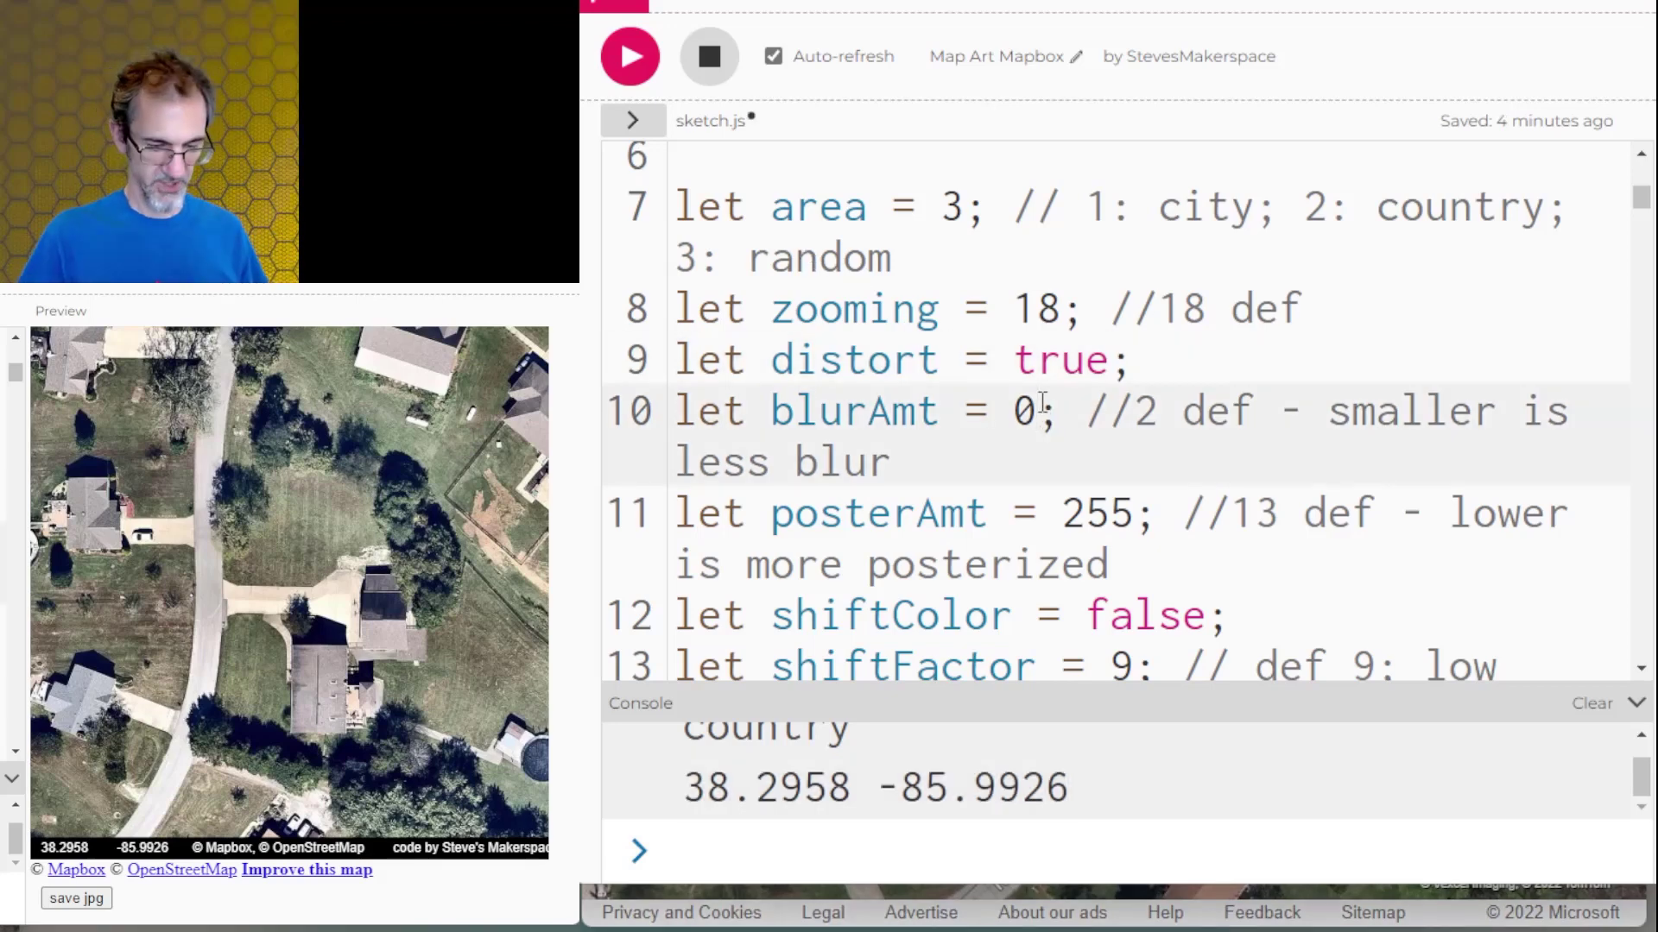
{"action": "type", "text": "2"}
{"action": "left_click", "coordinate": [1116, 539]}
{"action": "type", "text": "13"}
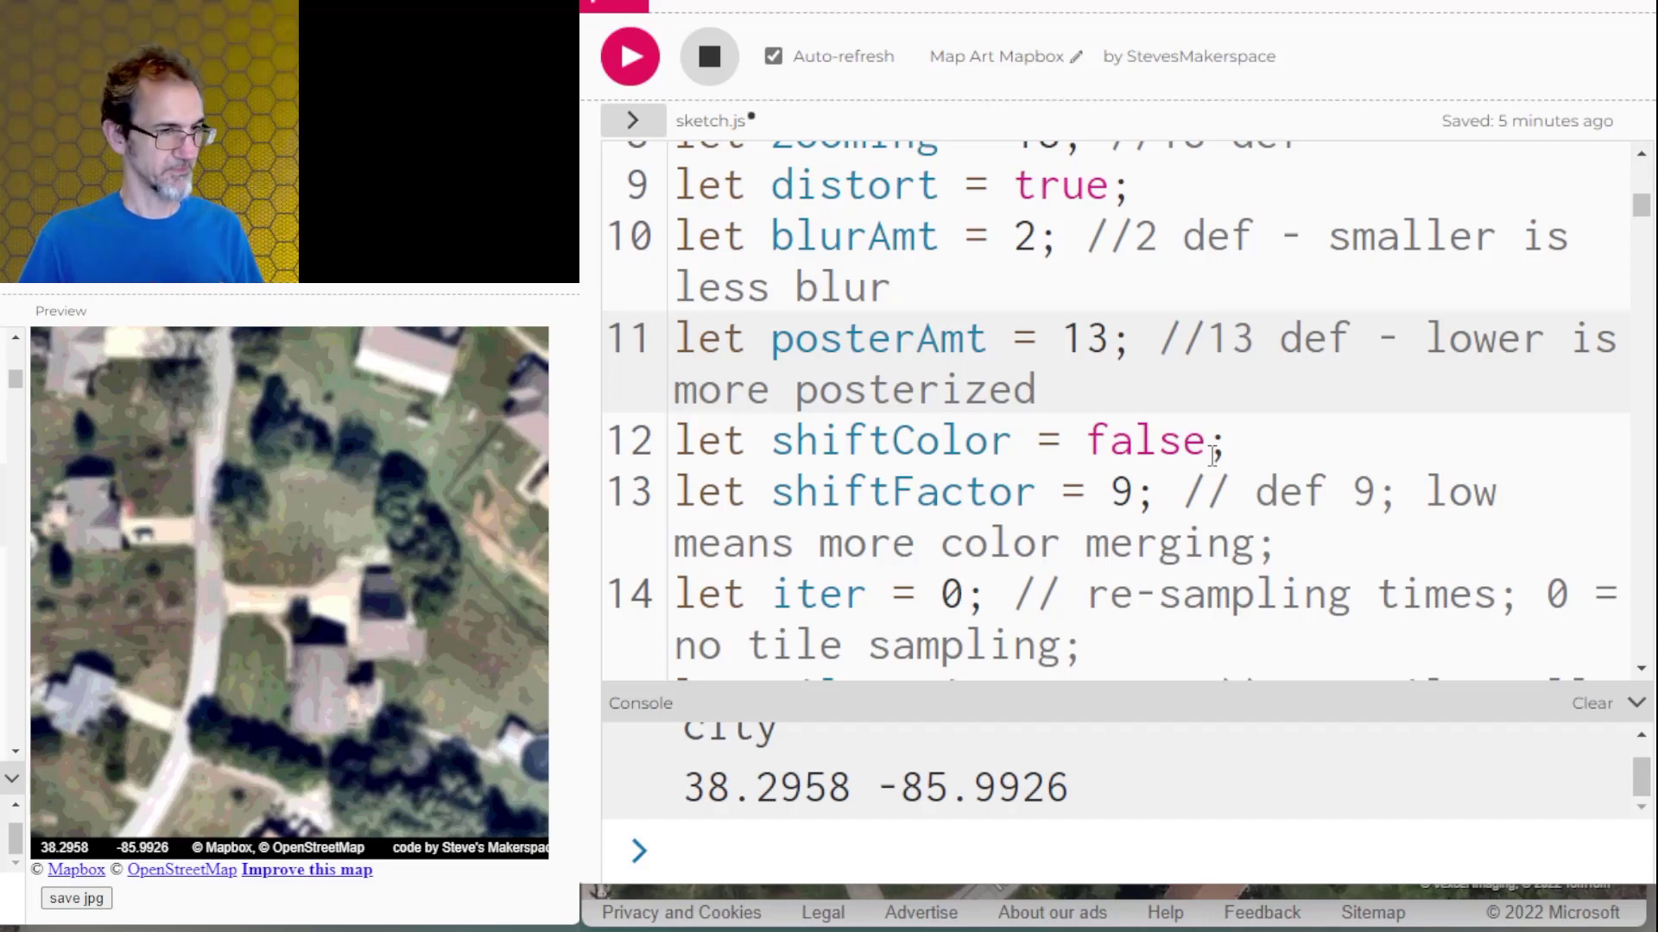
- Set shiftColor on line 12 from false to true
{"action": "type", "text": "true"}
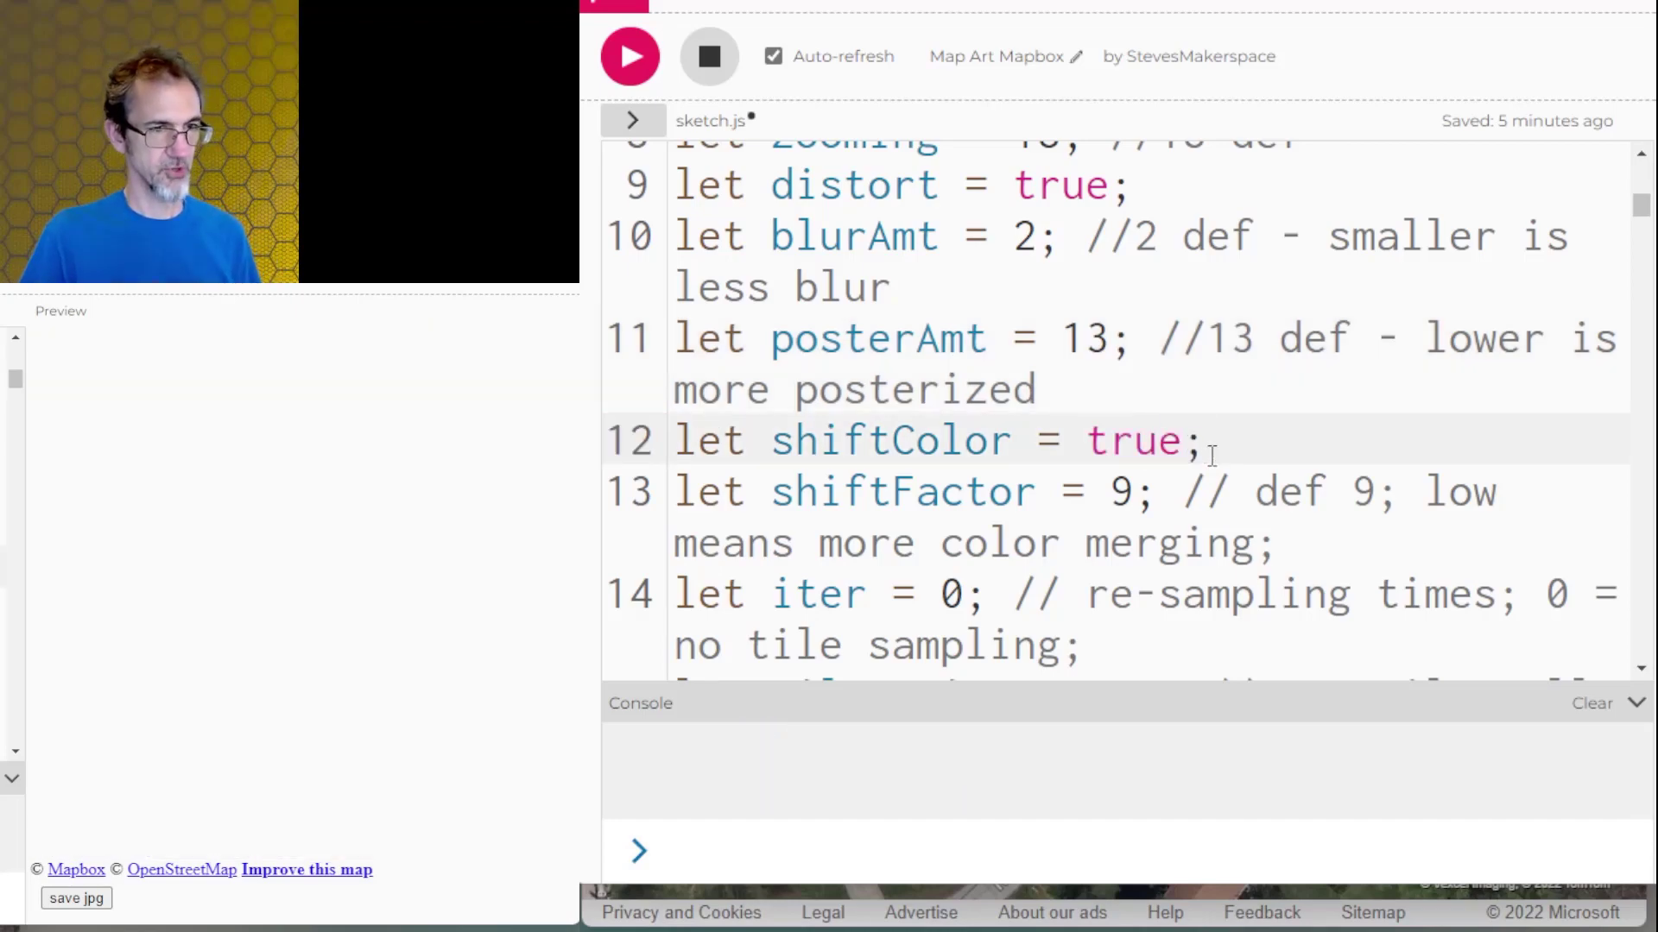
{"action": "left_click", "coordinate": [630, 56]}
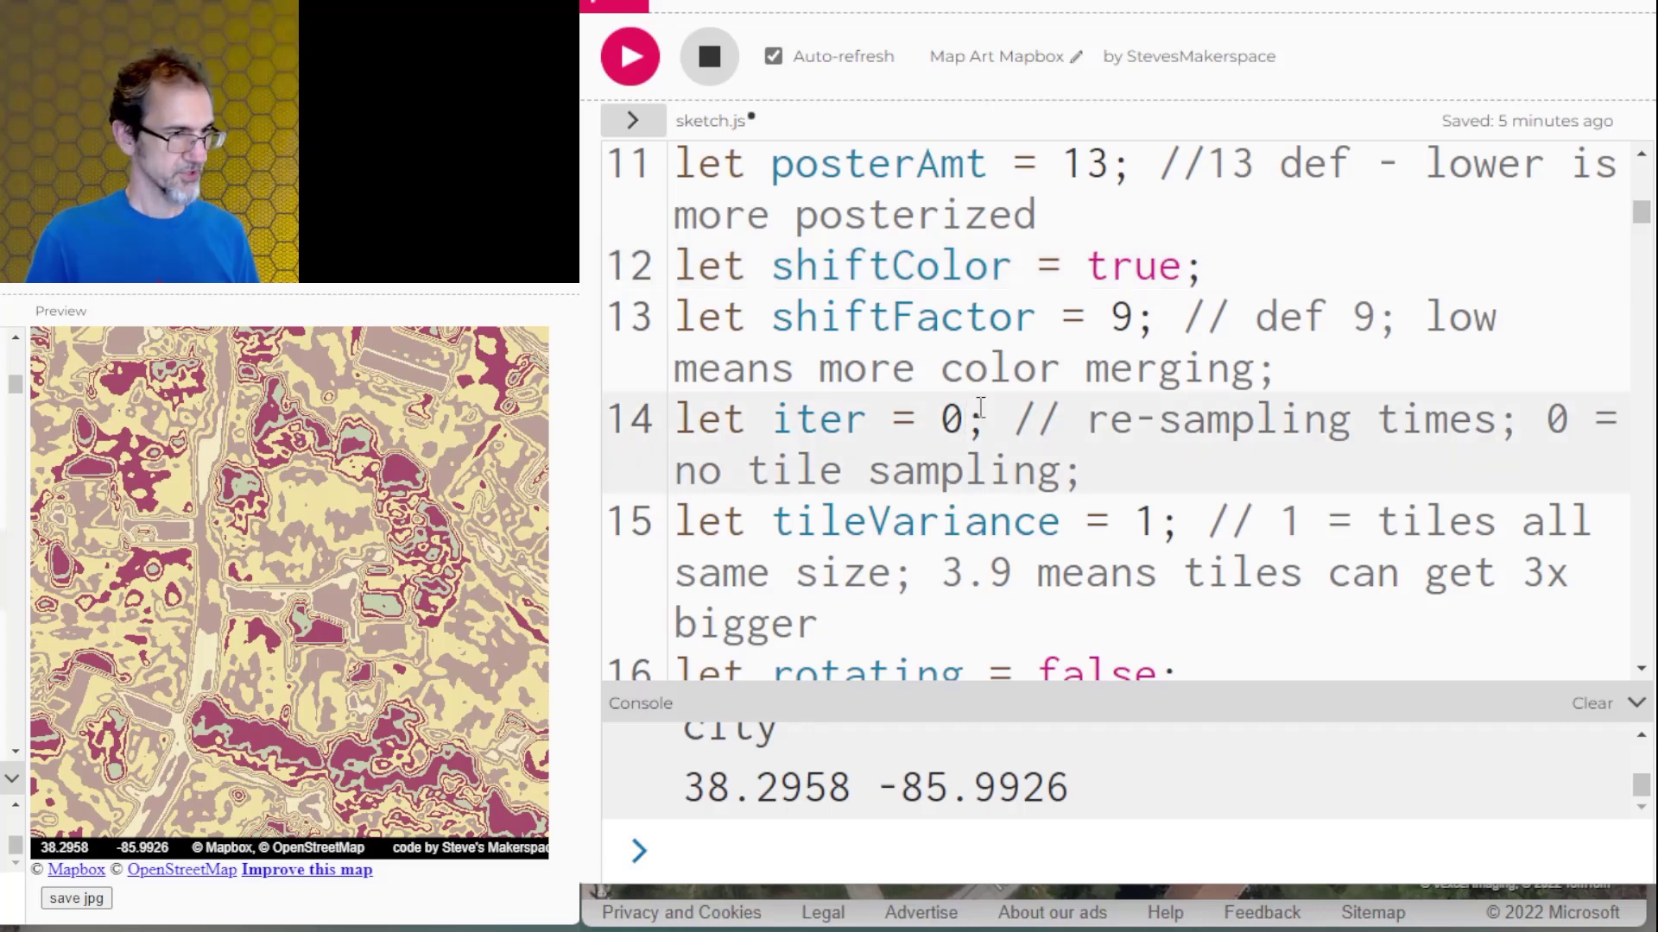
- Set iter on line 14 to 1 and tileVariance on line 15 to 3.9
{"action": "type", "text": "1"}
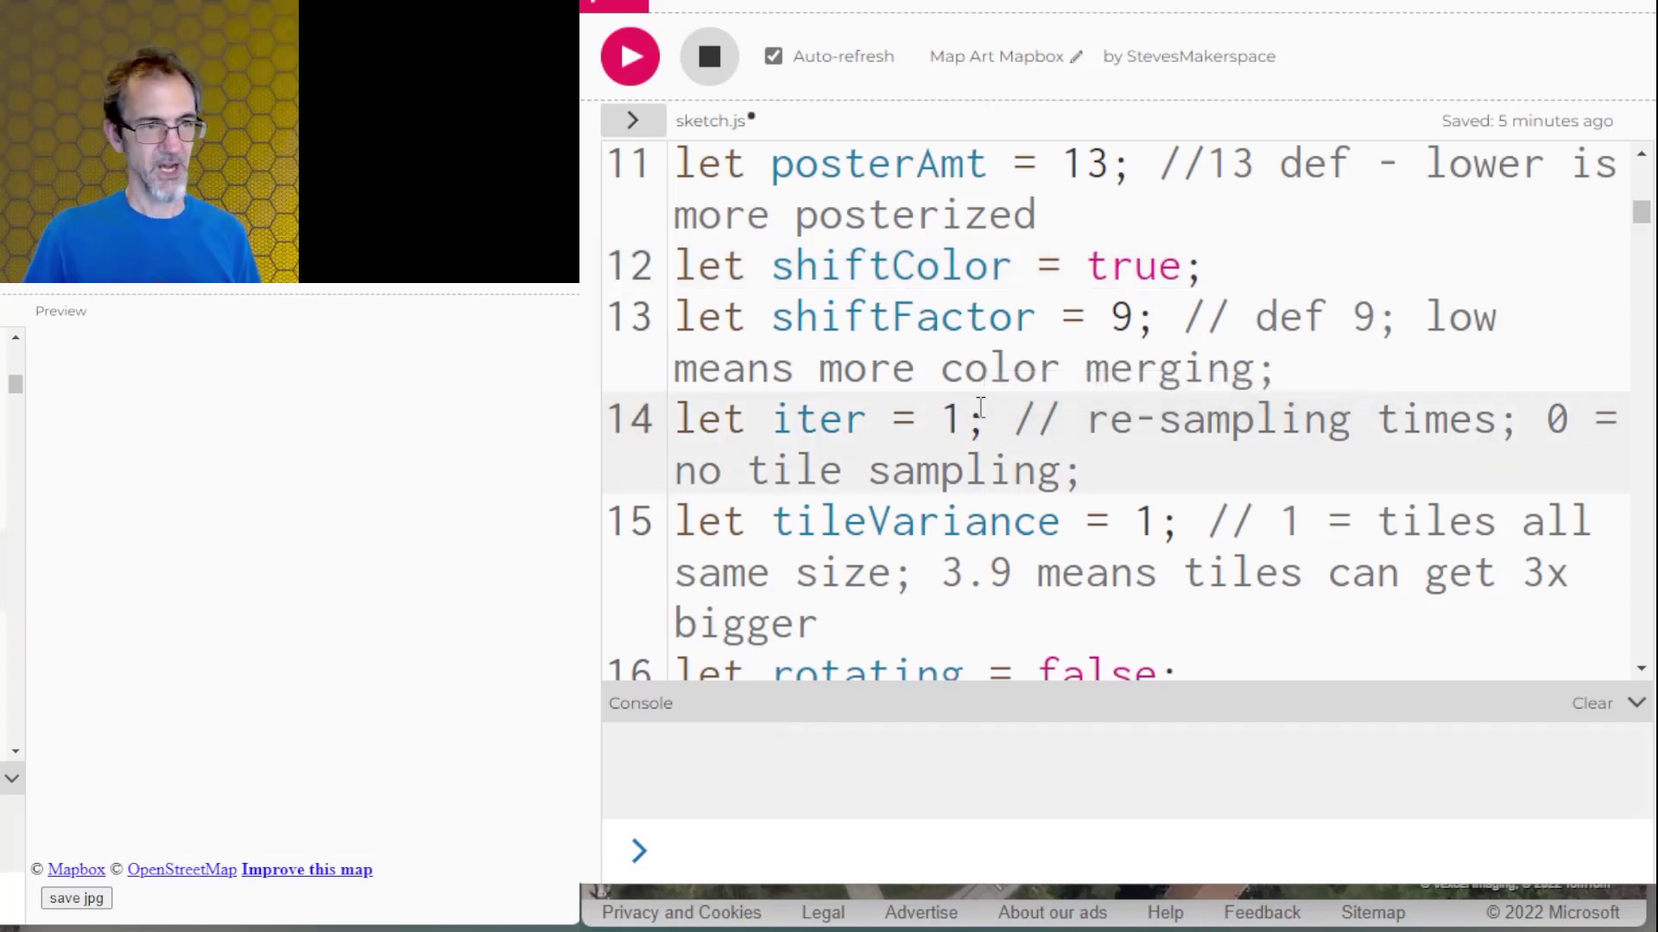
{"action": "left_click", "coordinate": [630, 56]}
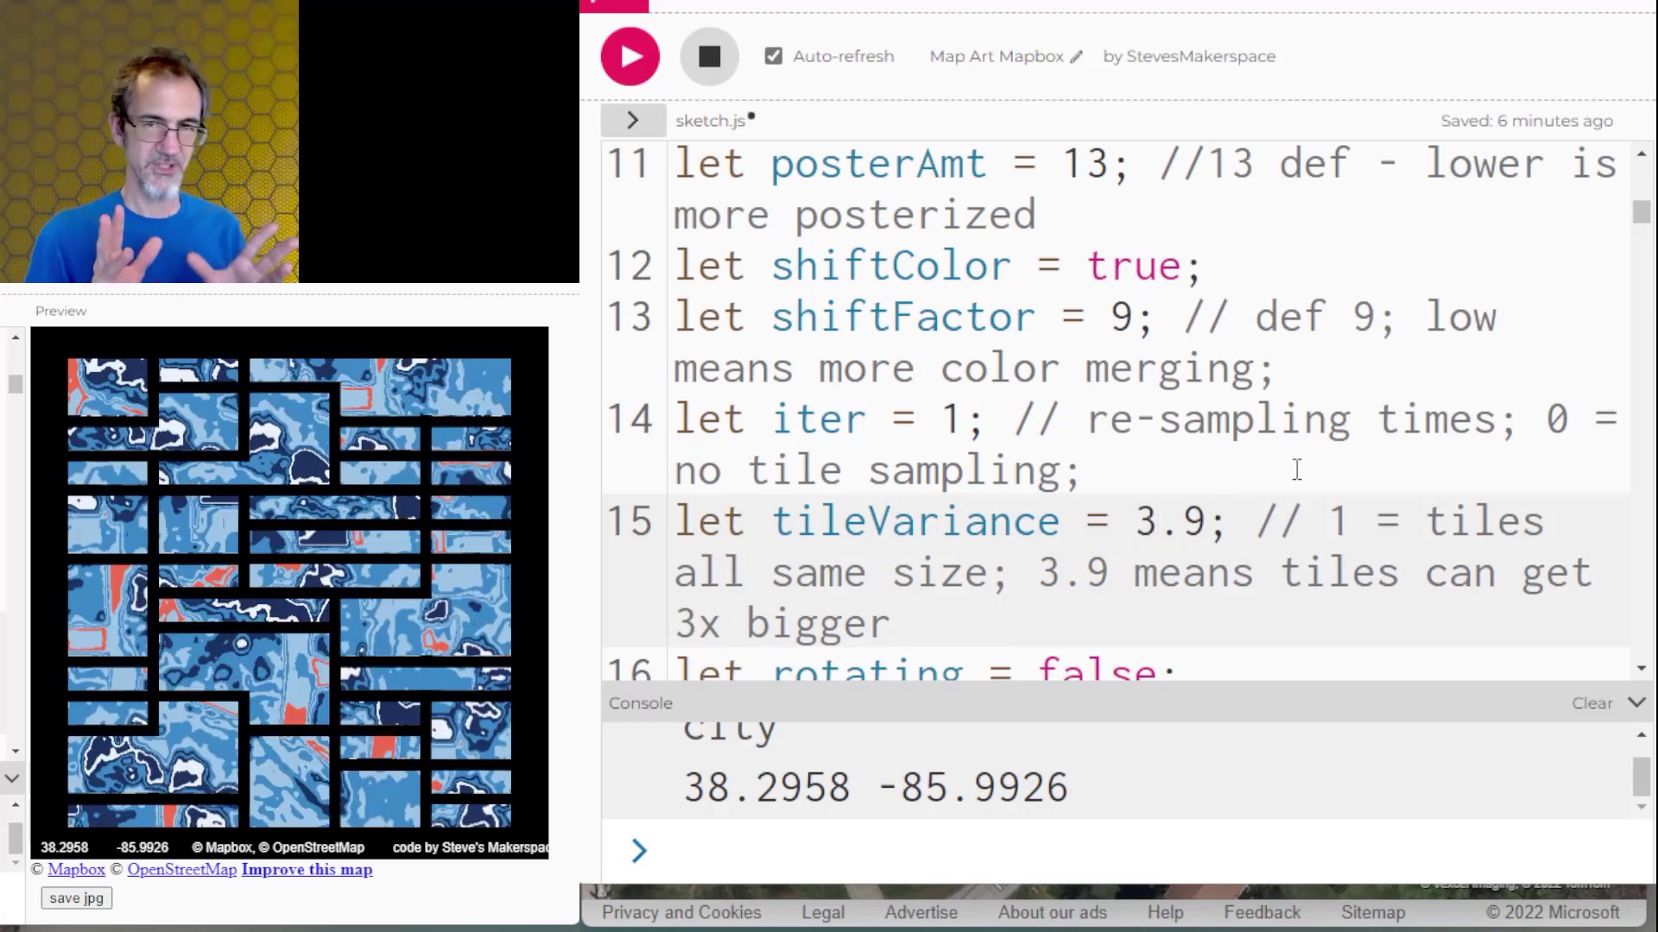
{"action": "scroll", "scroll_direction": "down", "scroll_amount": 3}
{"action": "type", "text": "tru"}
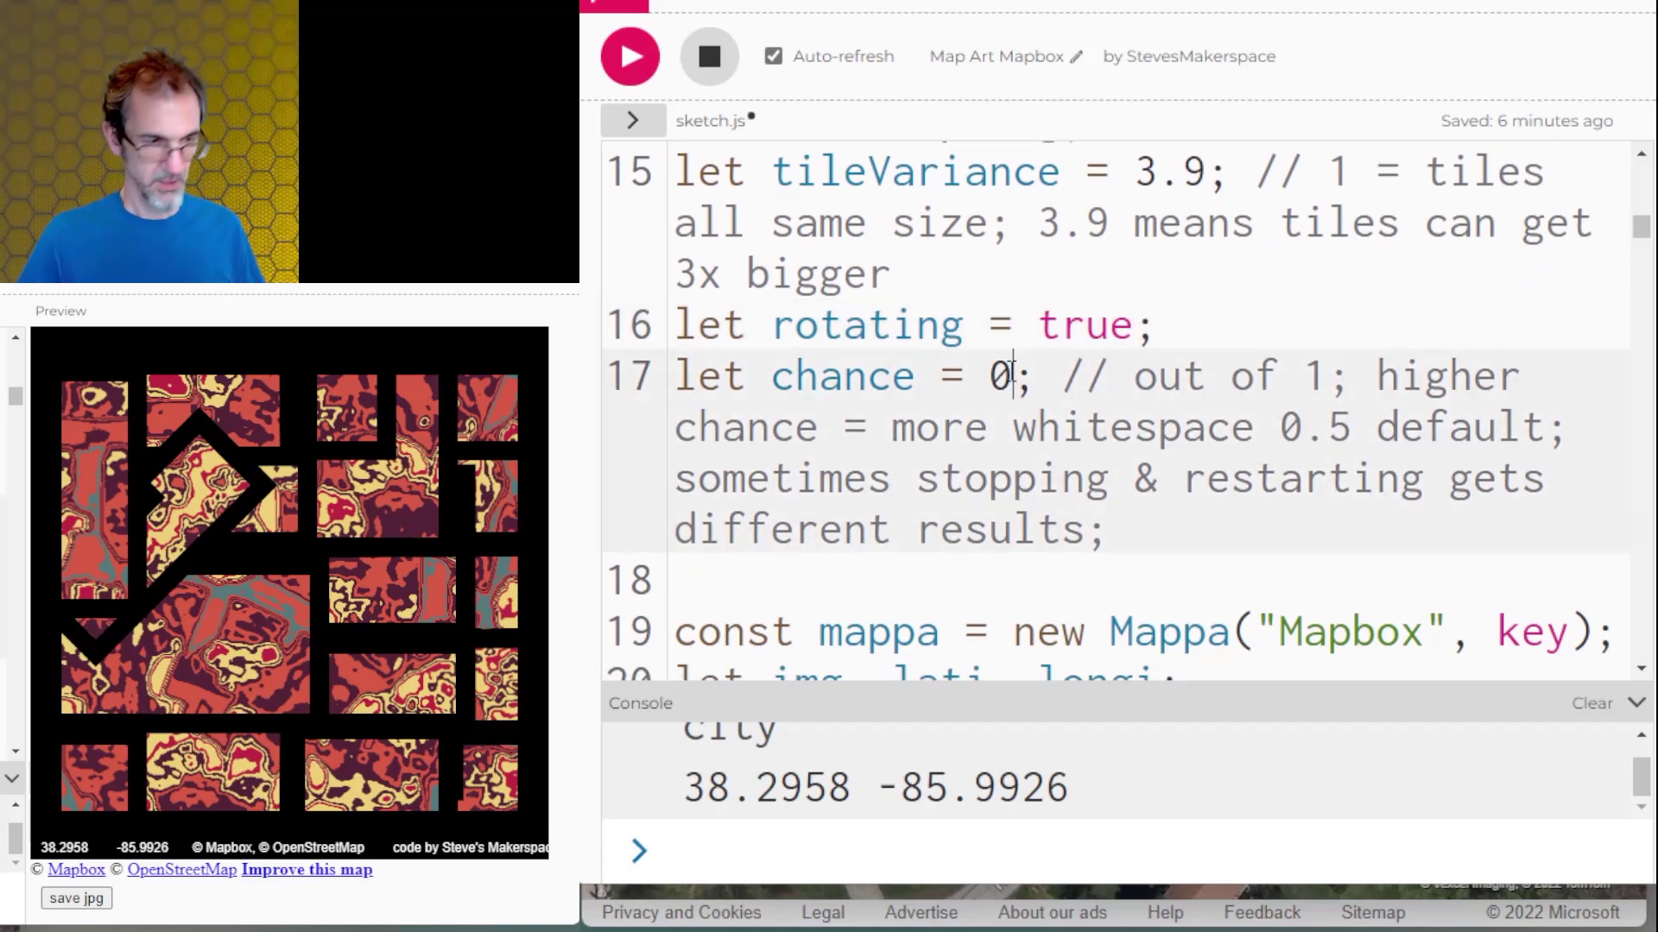
- Set rotating to true and raise chance on line 17 to 0.5
{"action": "type", "text": ".5"}
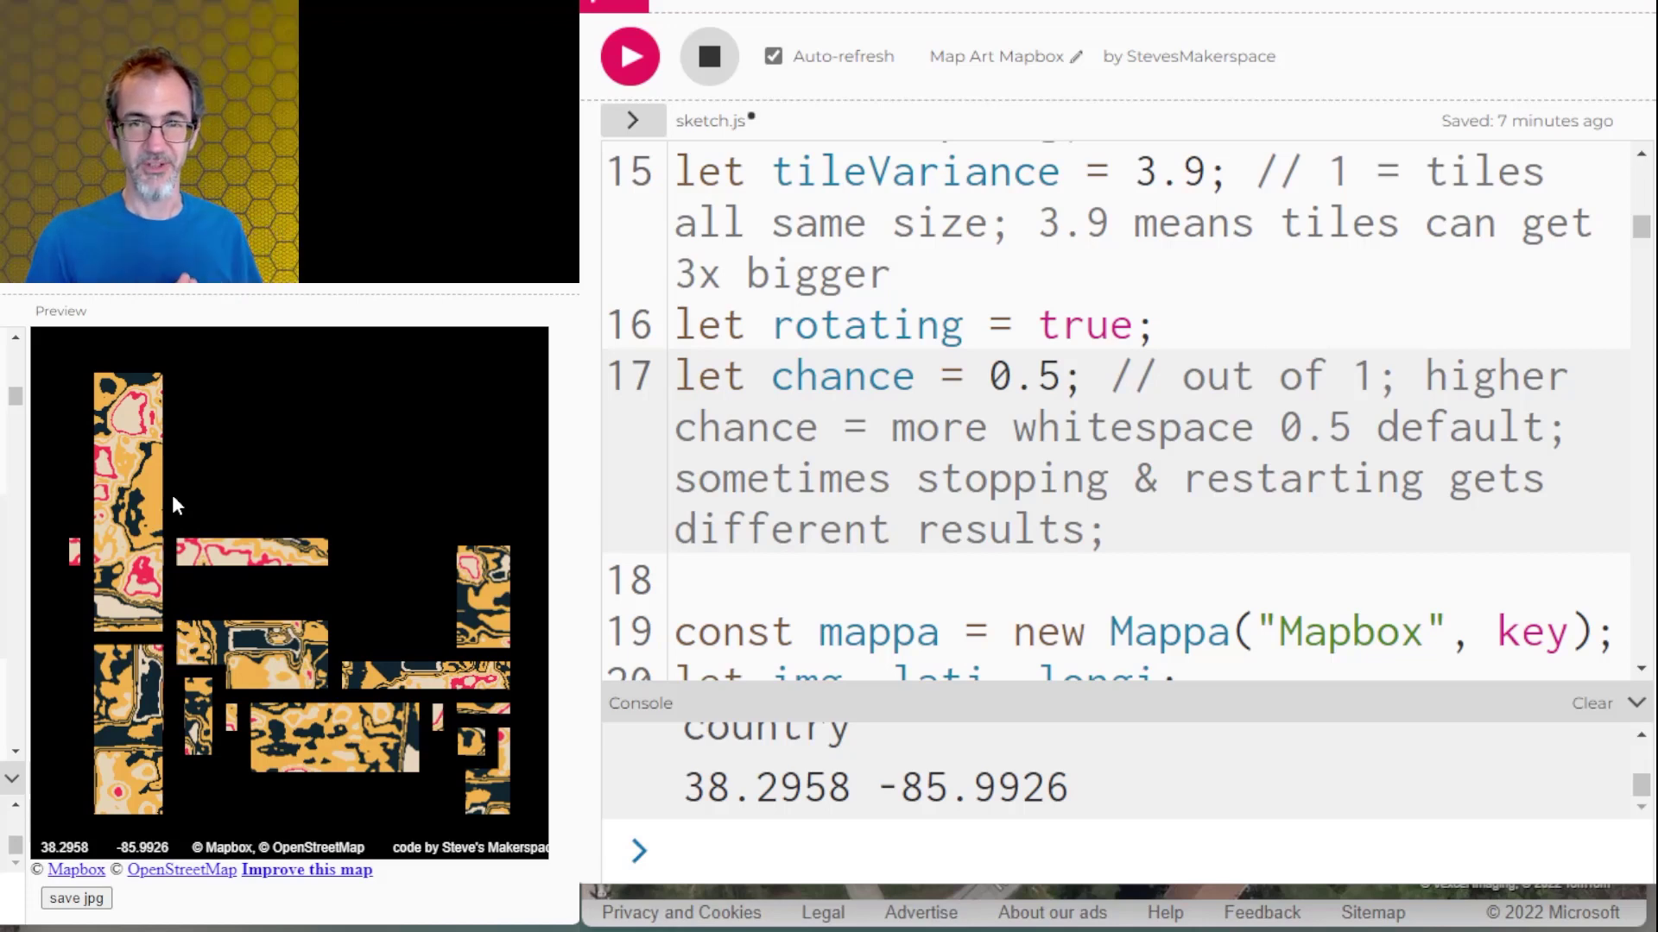
{"action": "scroll", "scroll_direction": "down", "scroll_amount": 3}
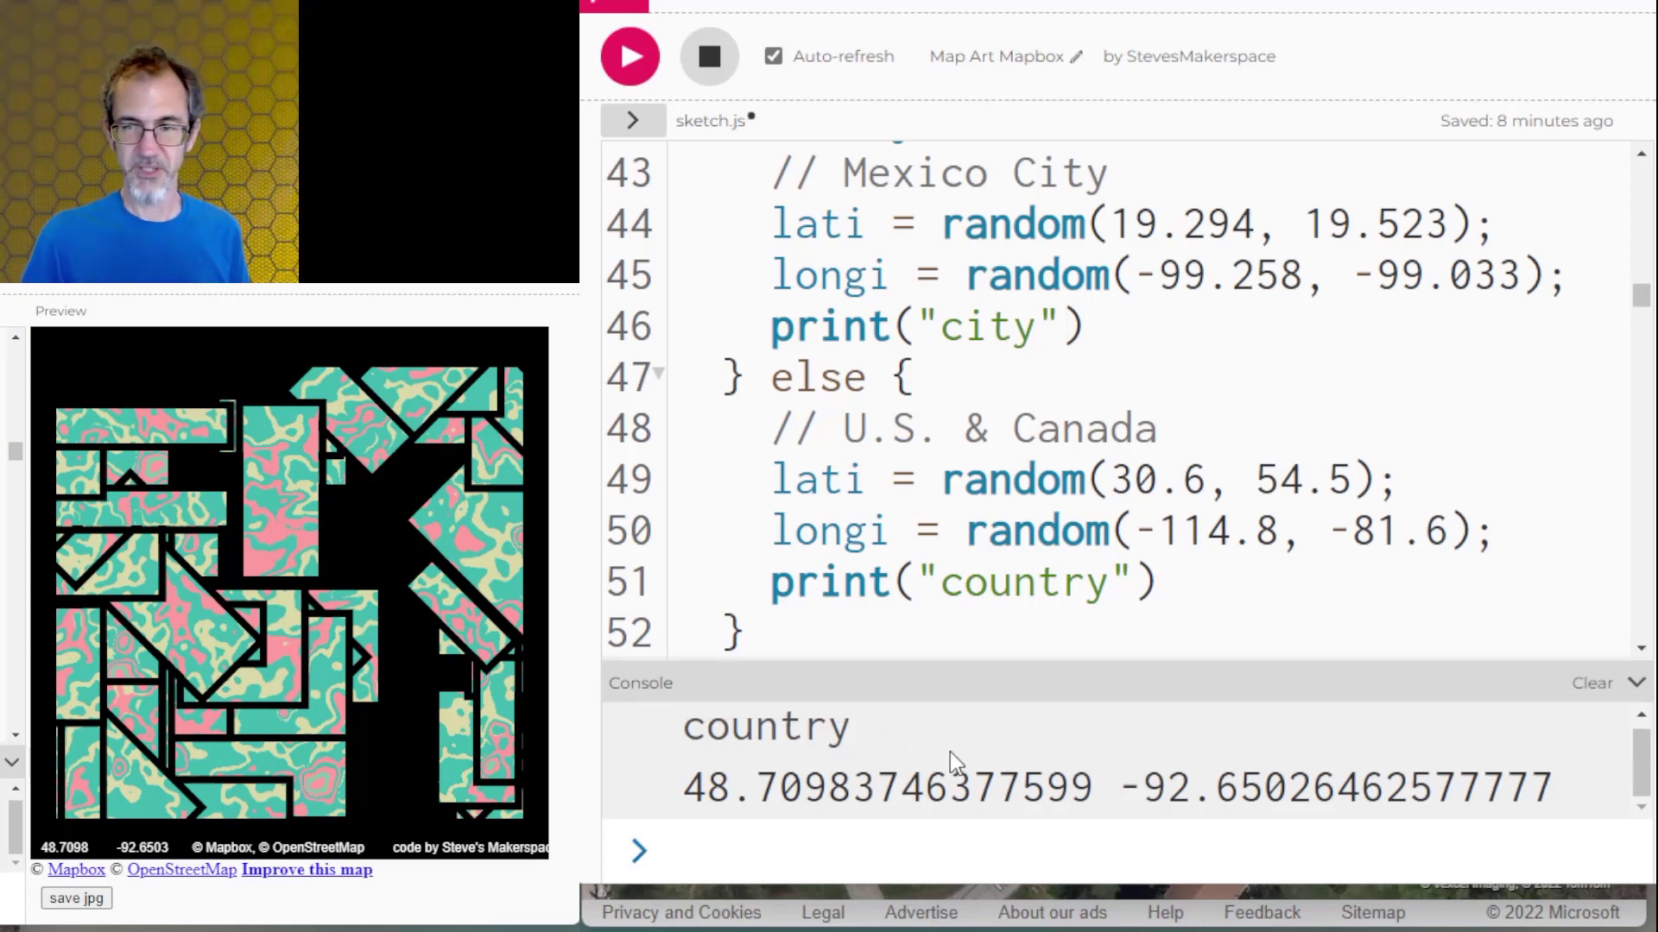
{"action": "mouse_move", "coordinate": [912, 788]}
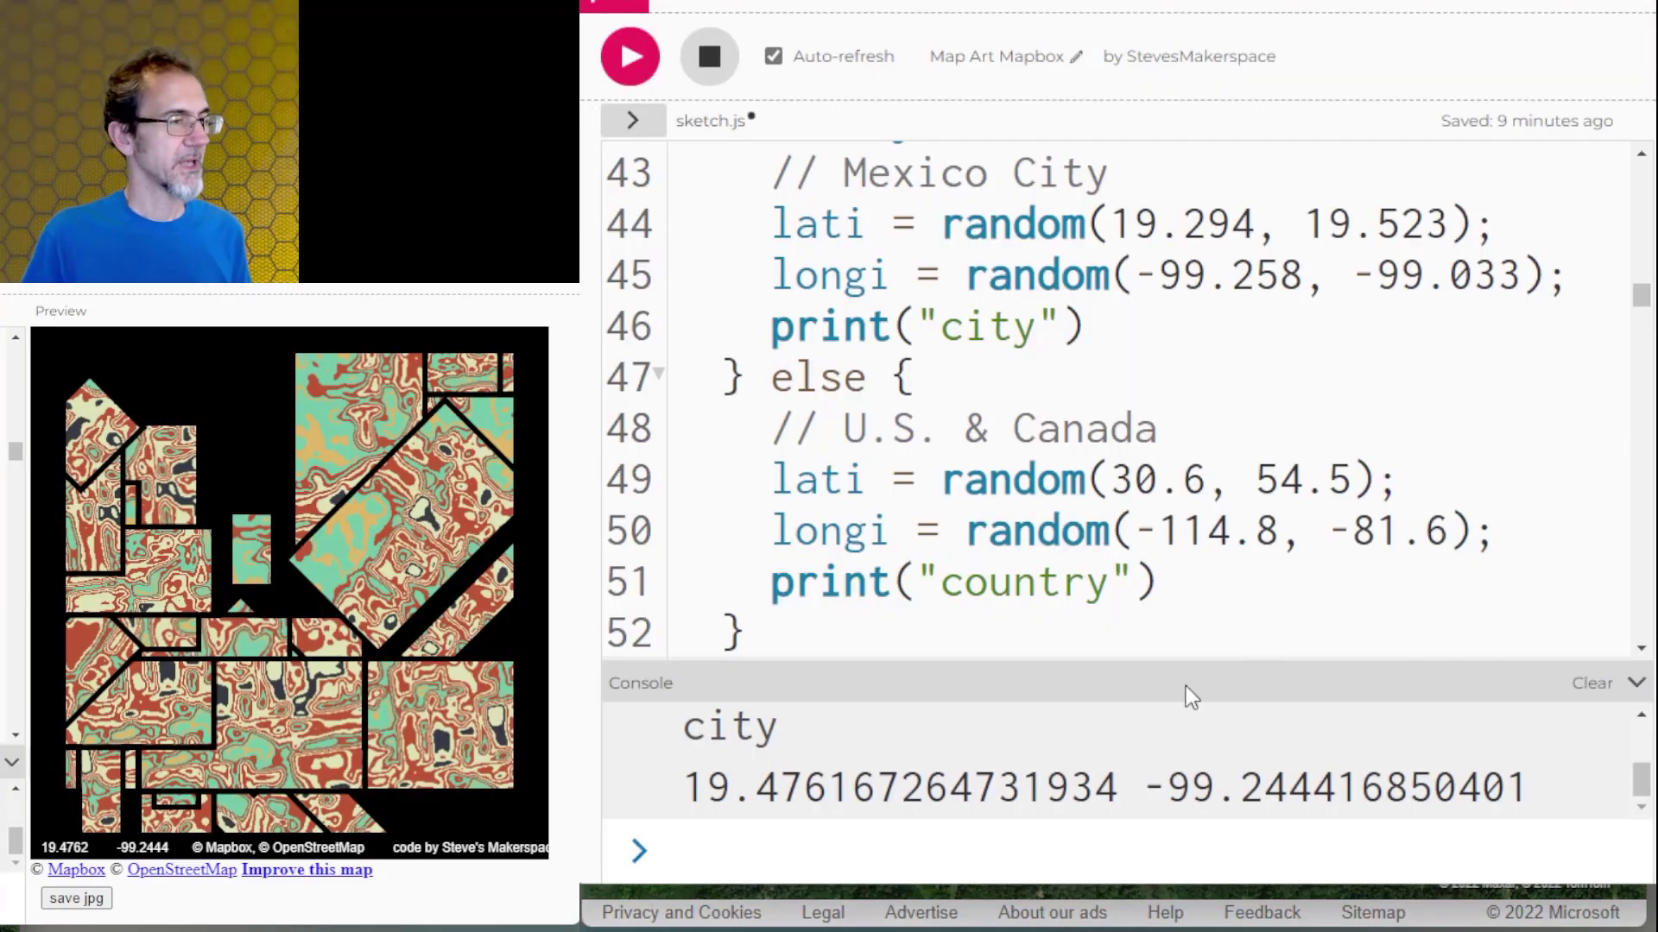
{"action": "mouse_move", "coordinate": [1550, 793]}
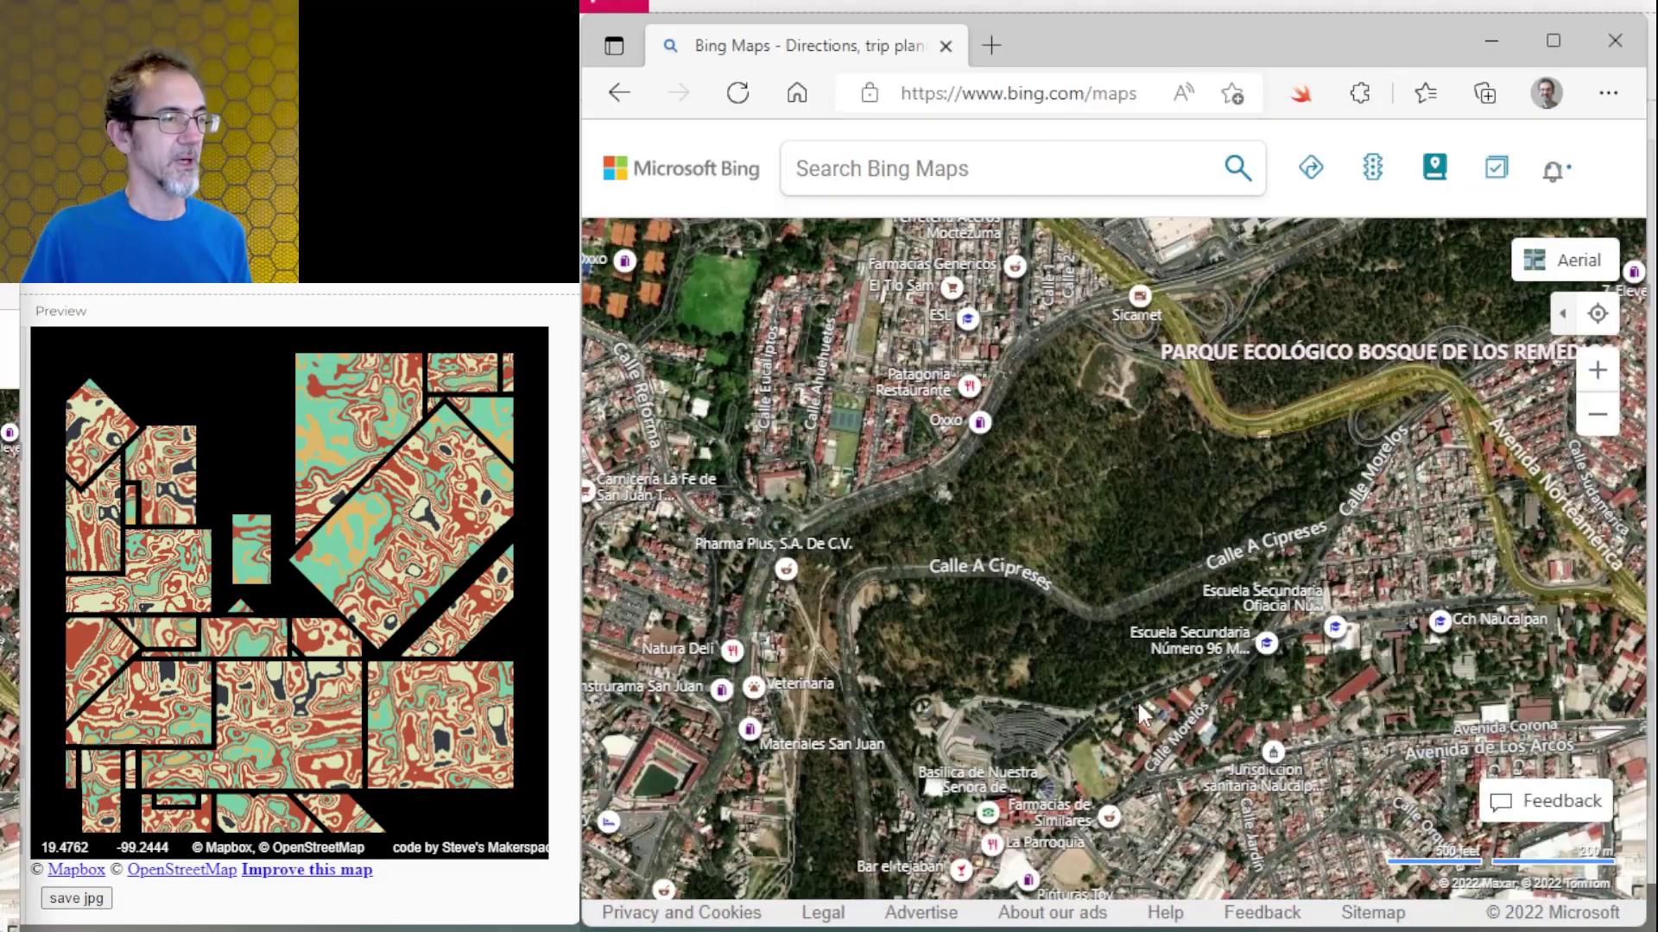
{"action": "mouse_move", "coordinate": [1108, 637]}
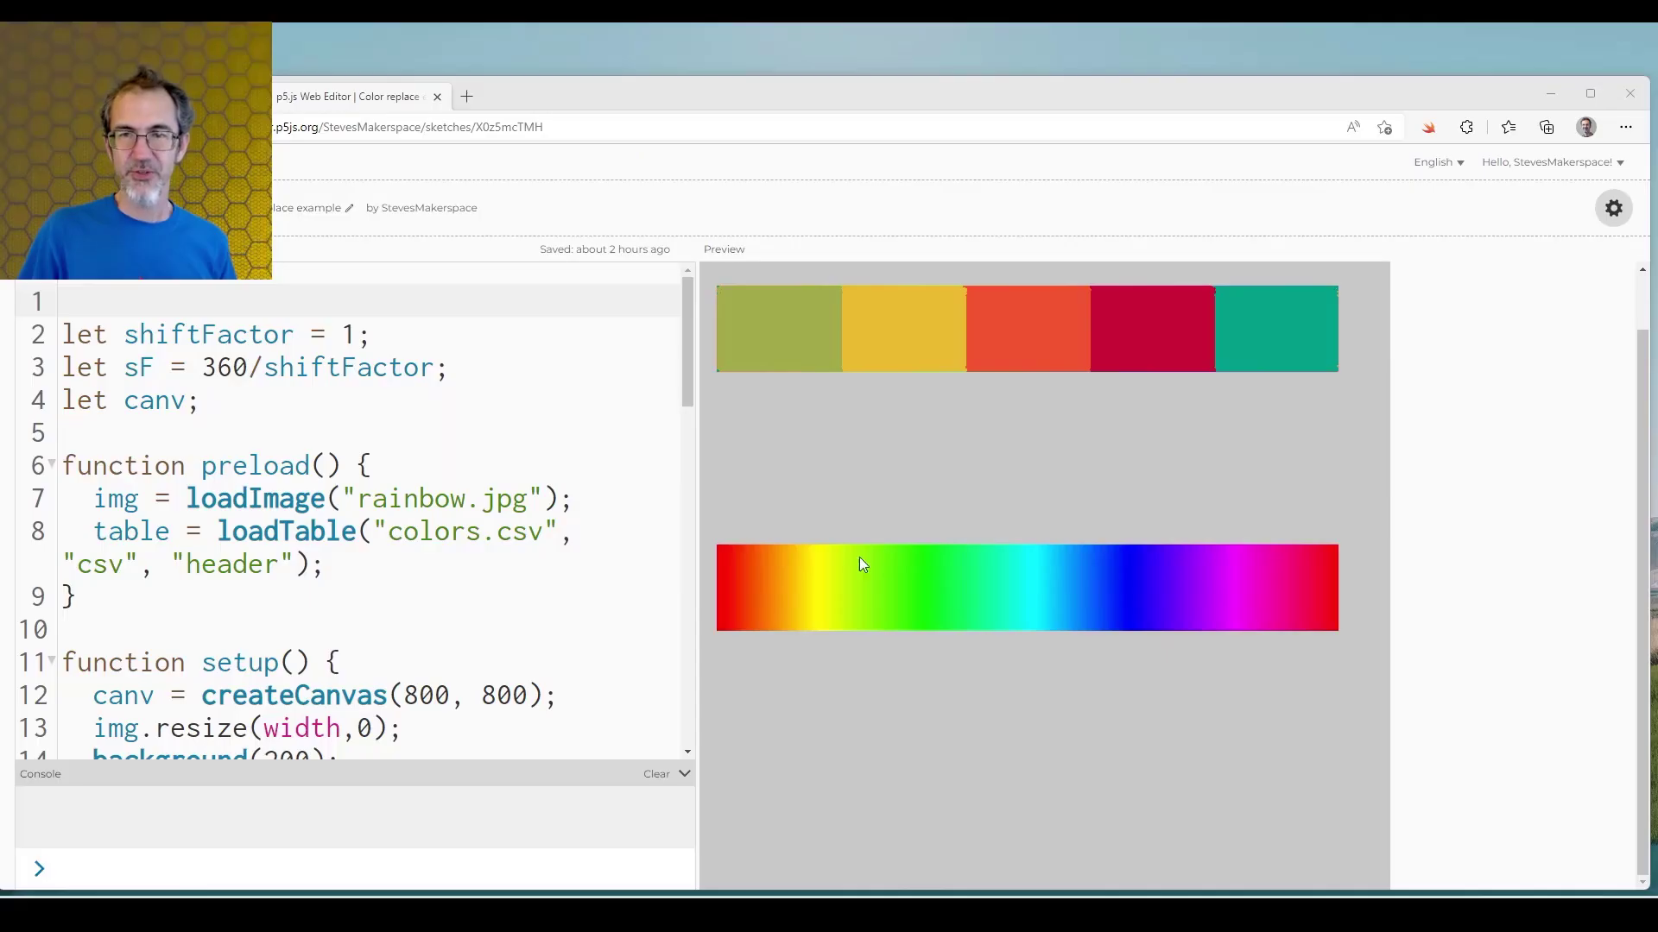
{"action": "mouse_move", "coordinate": [1325, 575]}
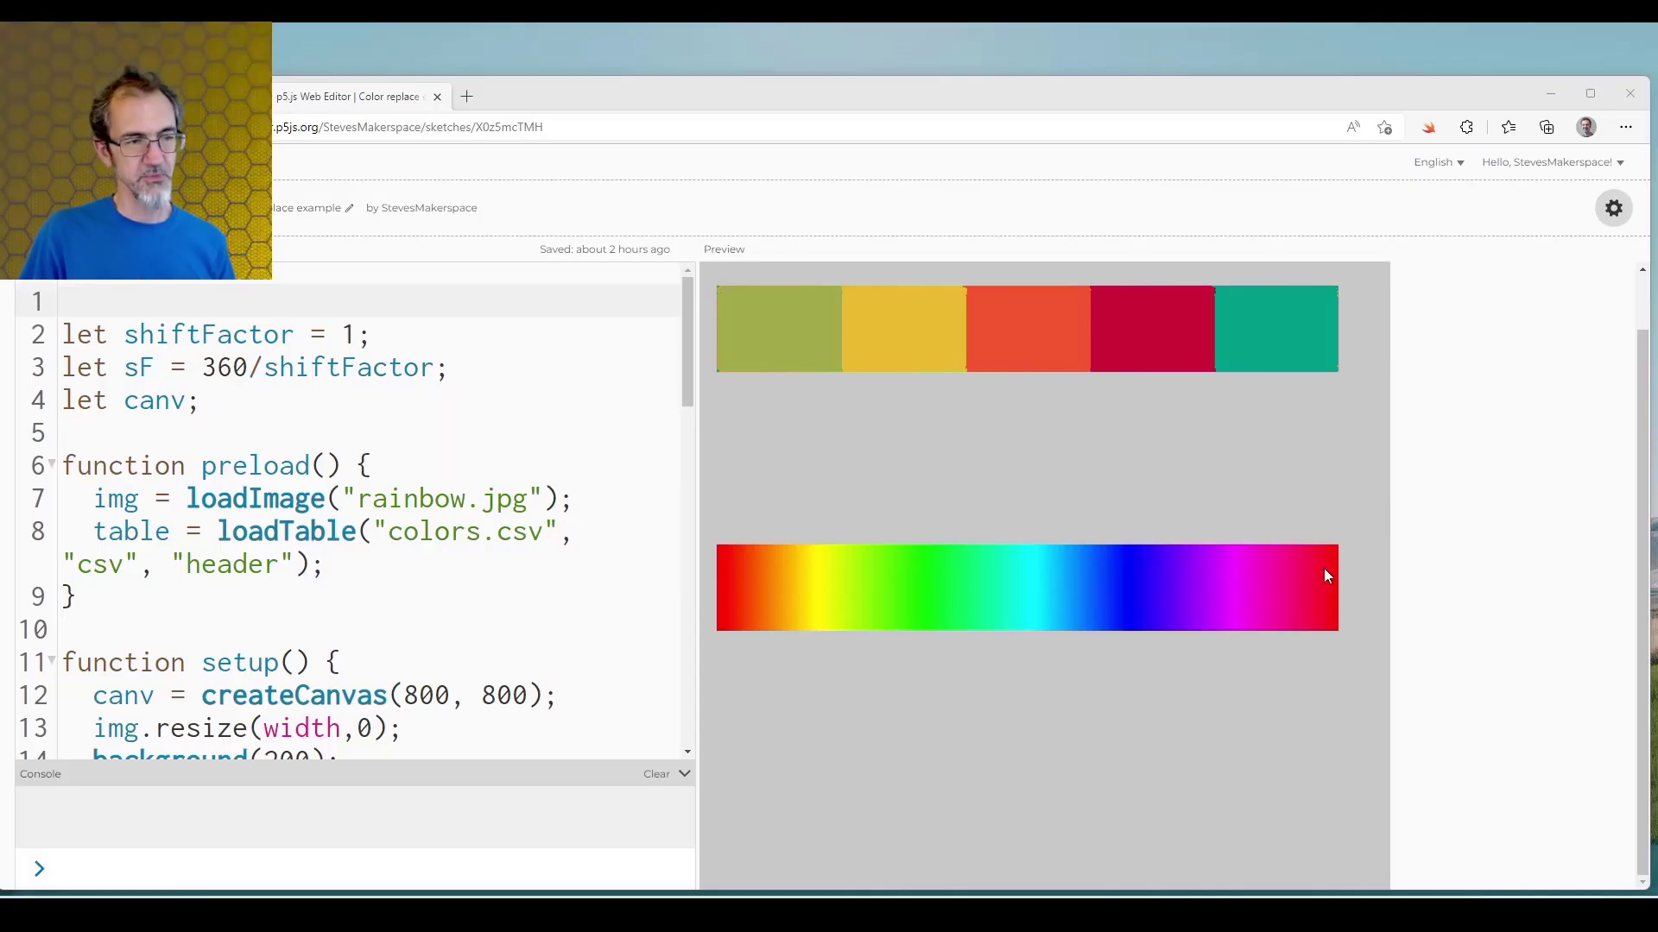
{"action": "mouse_move", "coordinate": [886, 340]}
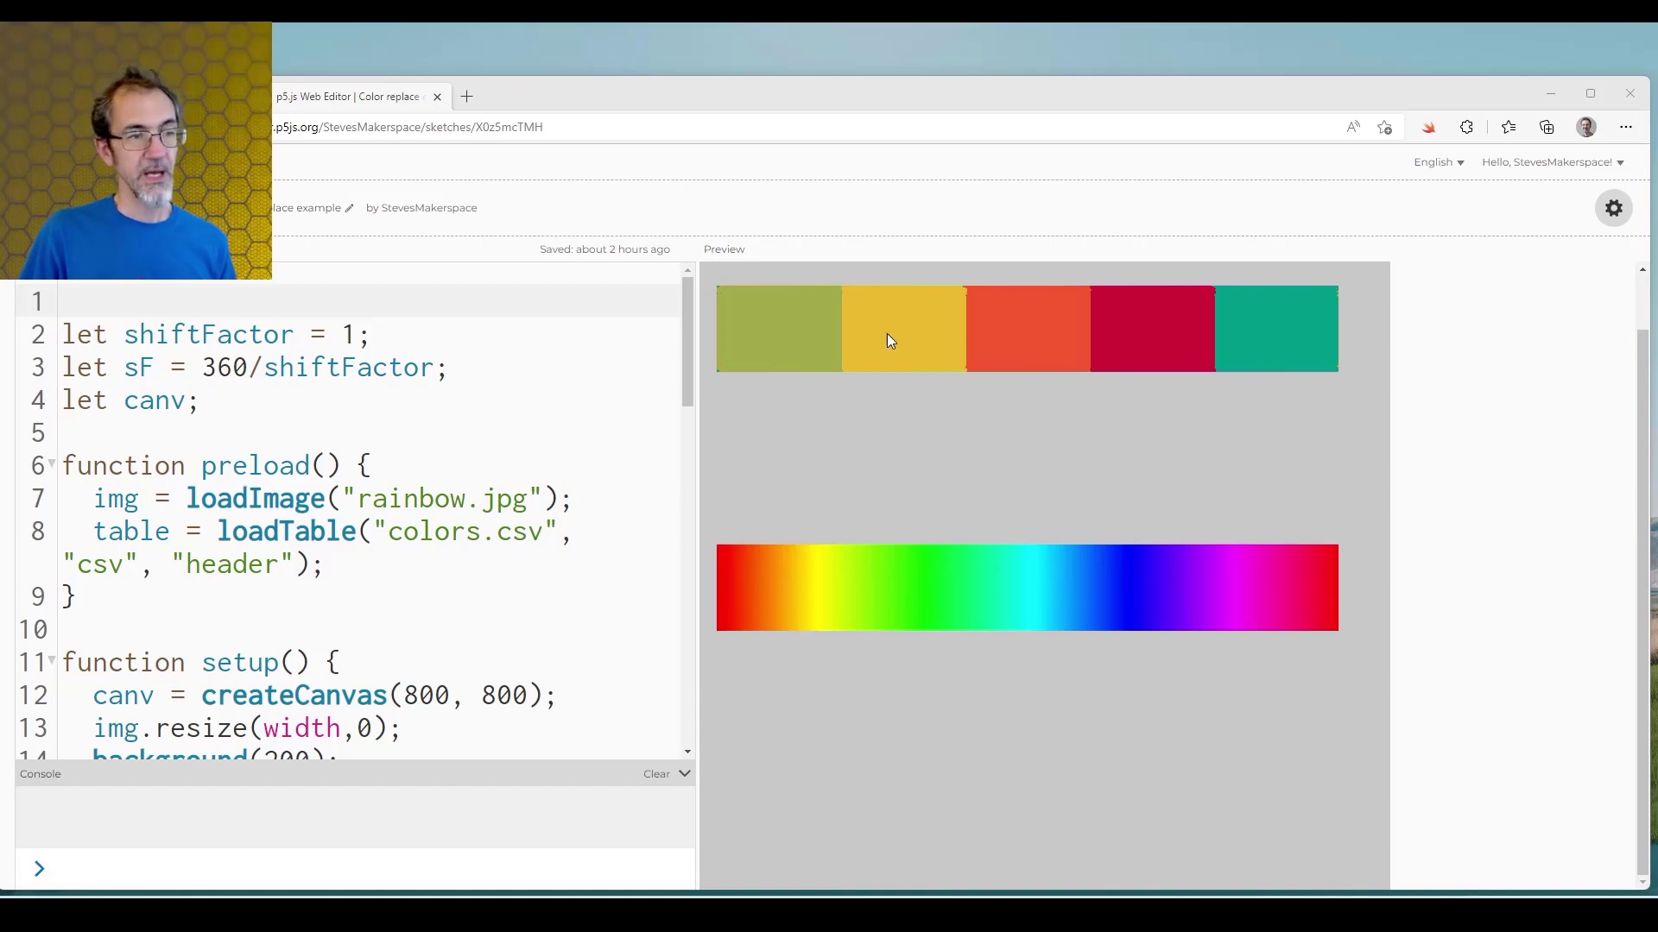
{"action": "mouse_move", "coordinate": [1094, 343]}
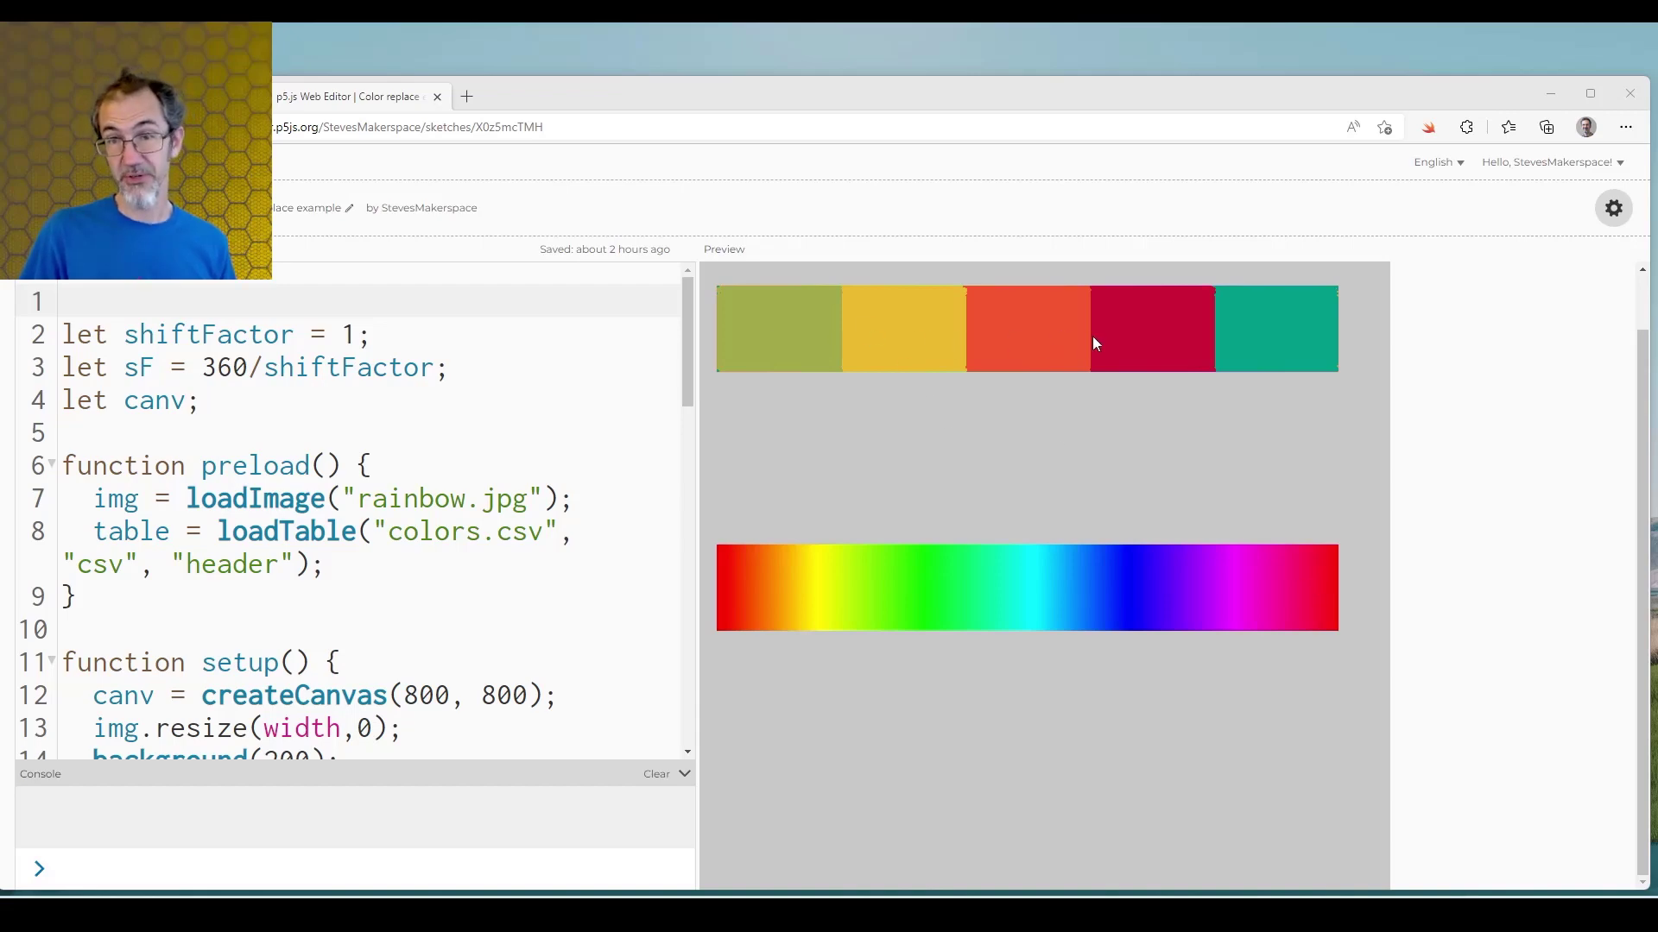
{"action": "mouse_move", "coordinate": [867, 394]}
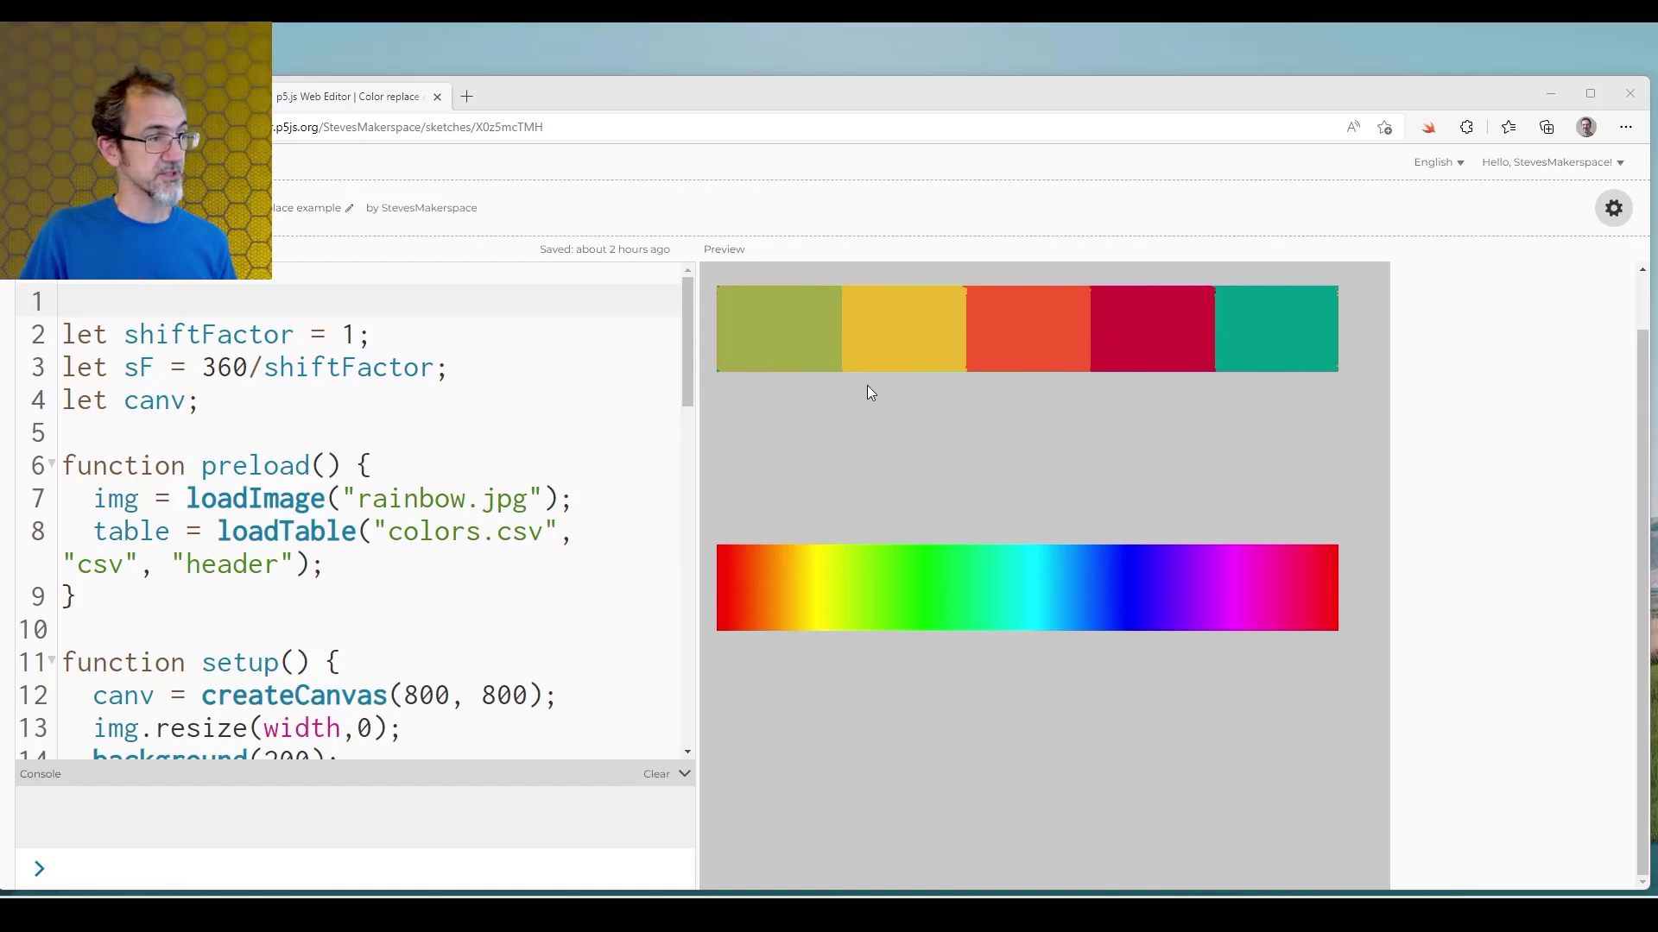
{"action": "mouse_move", "coordinate": [787, 583]}
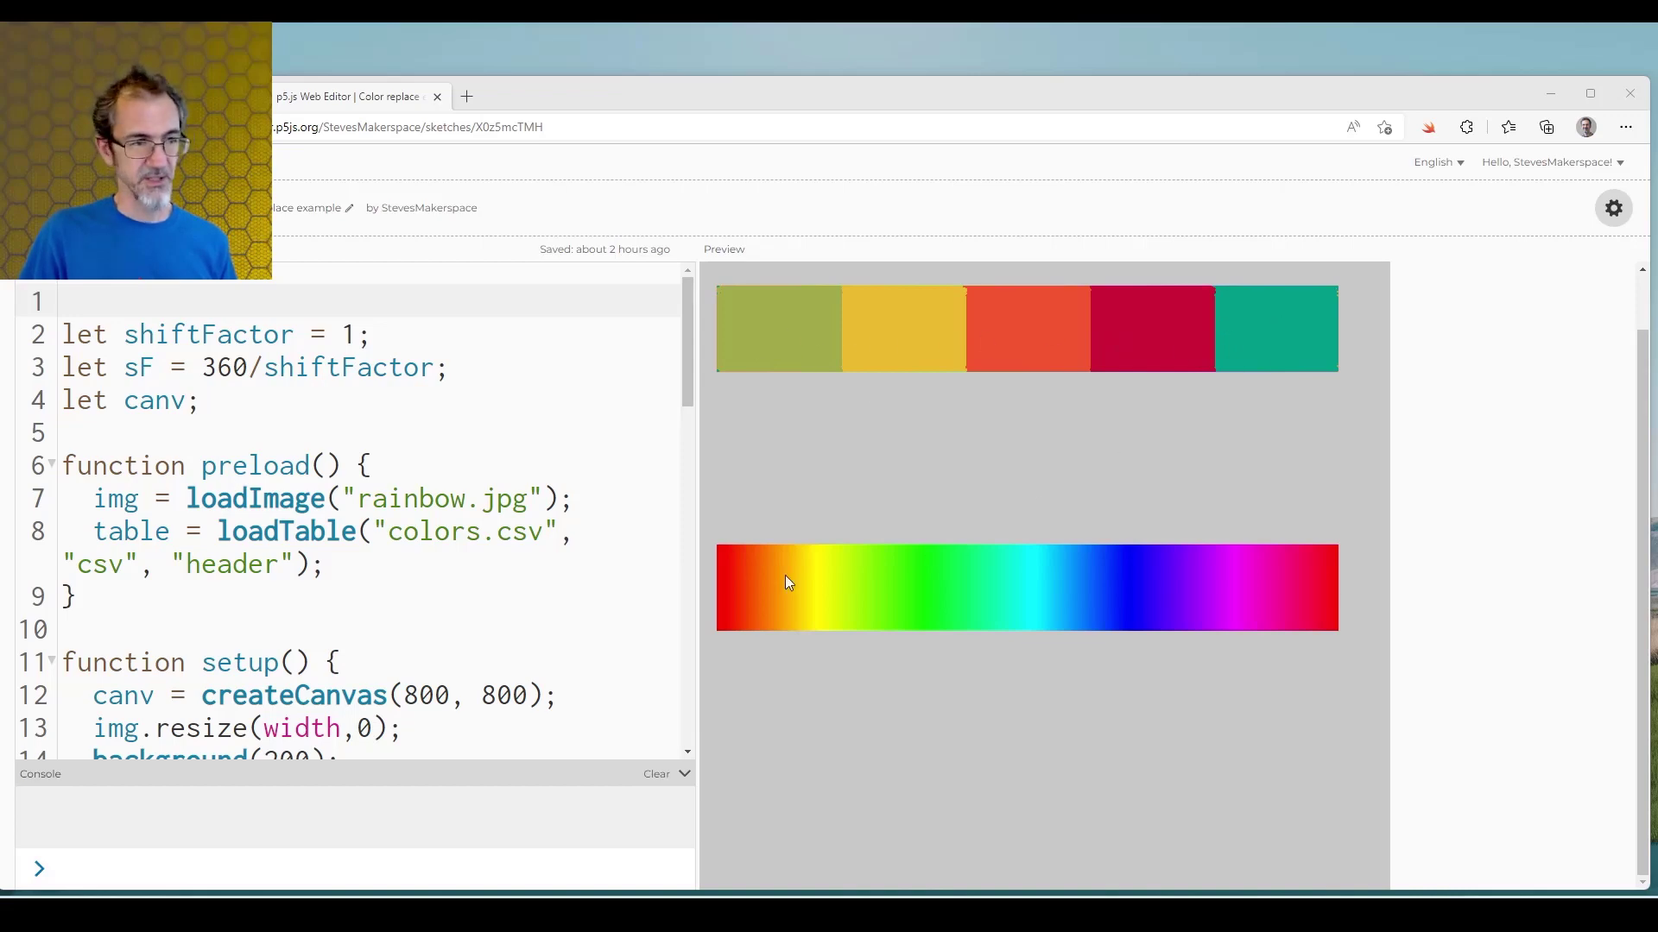
{"action": "mouse_move", "coordinate": [981, 413]}
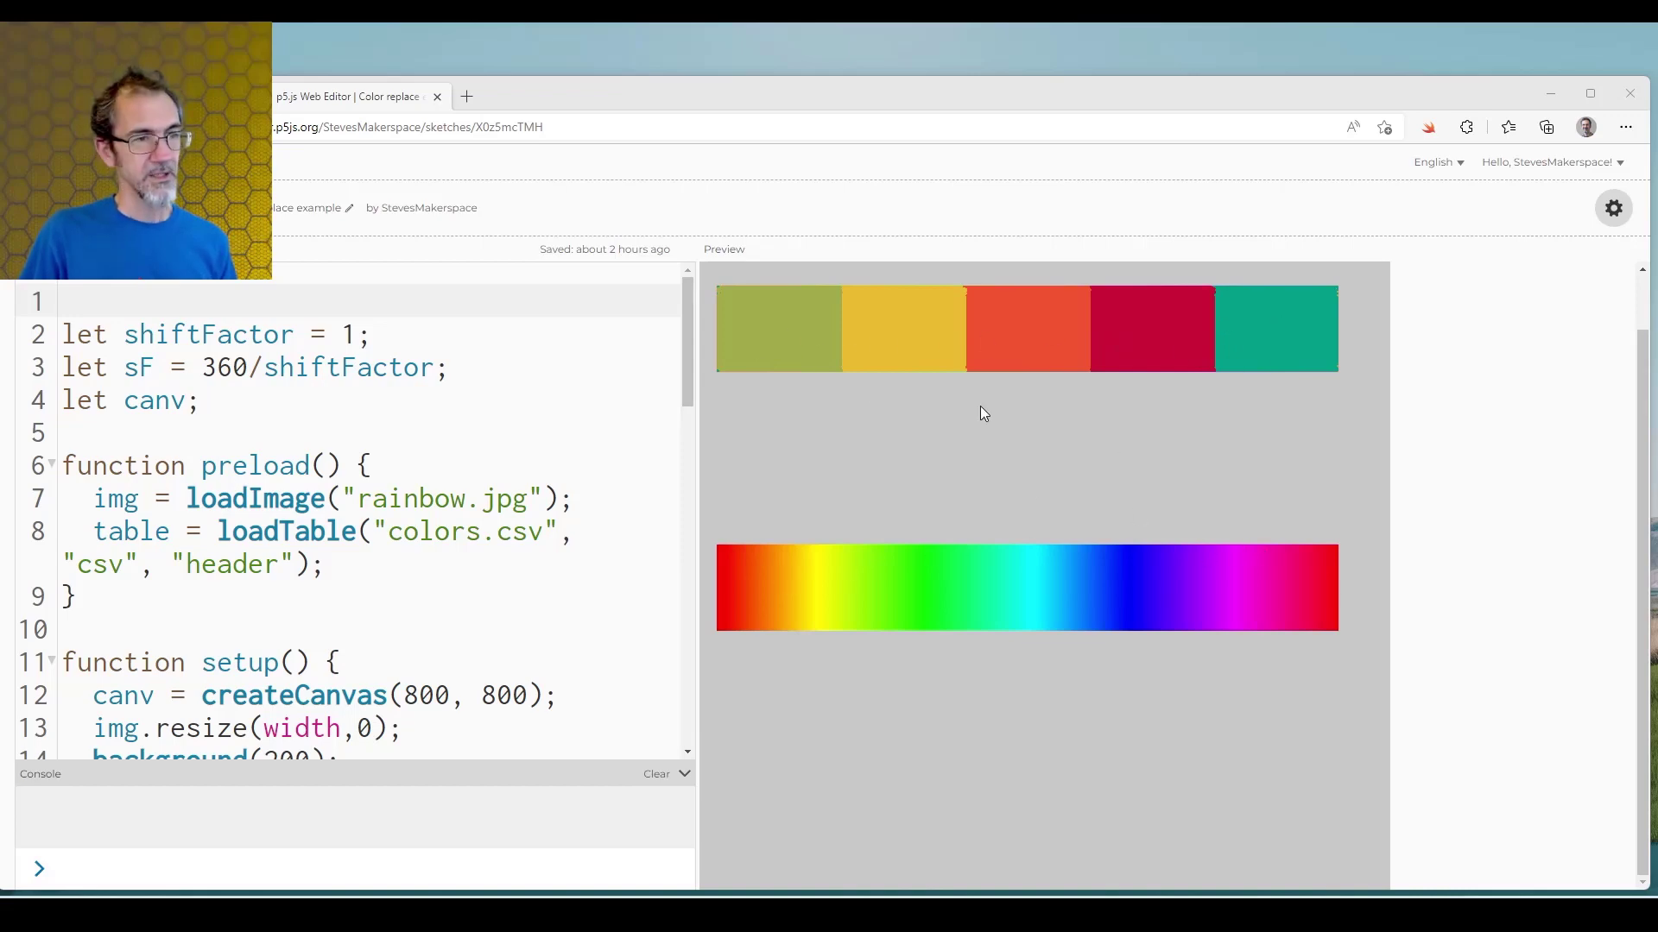
{"action": "mouse_move", "coordinate": [1293, 347]}
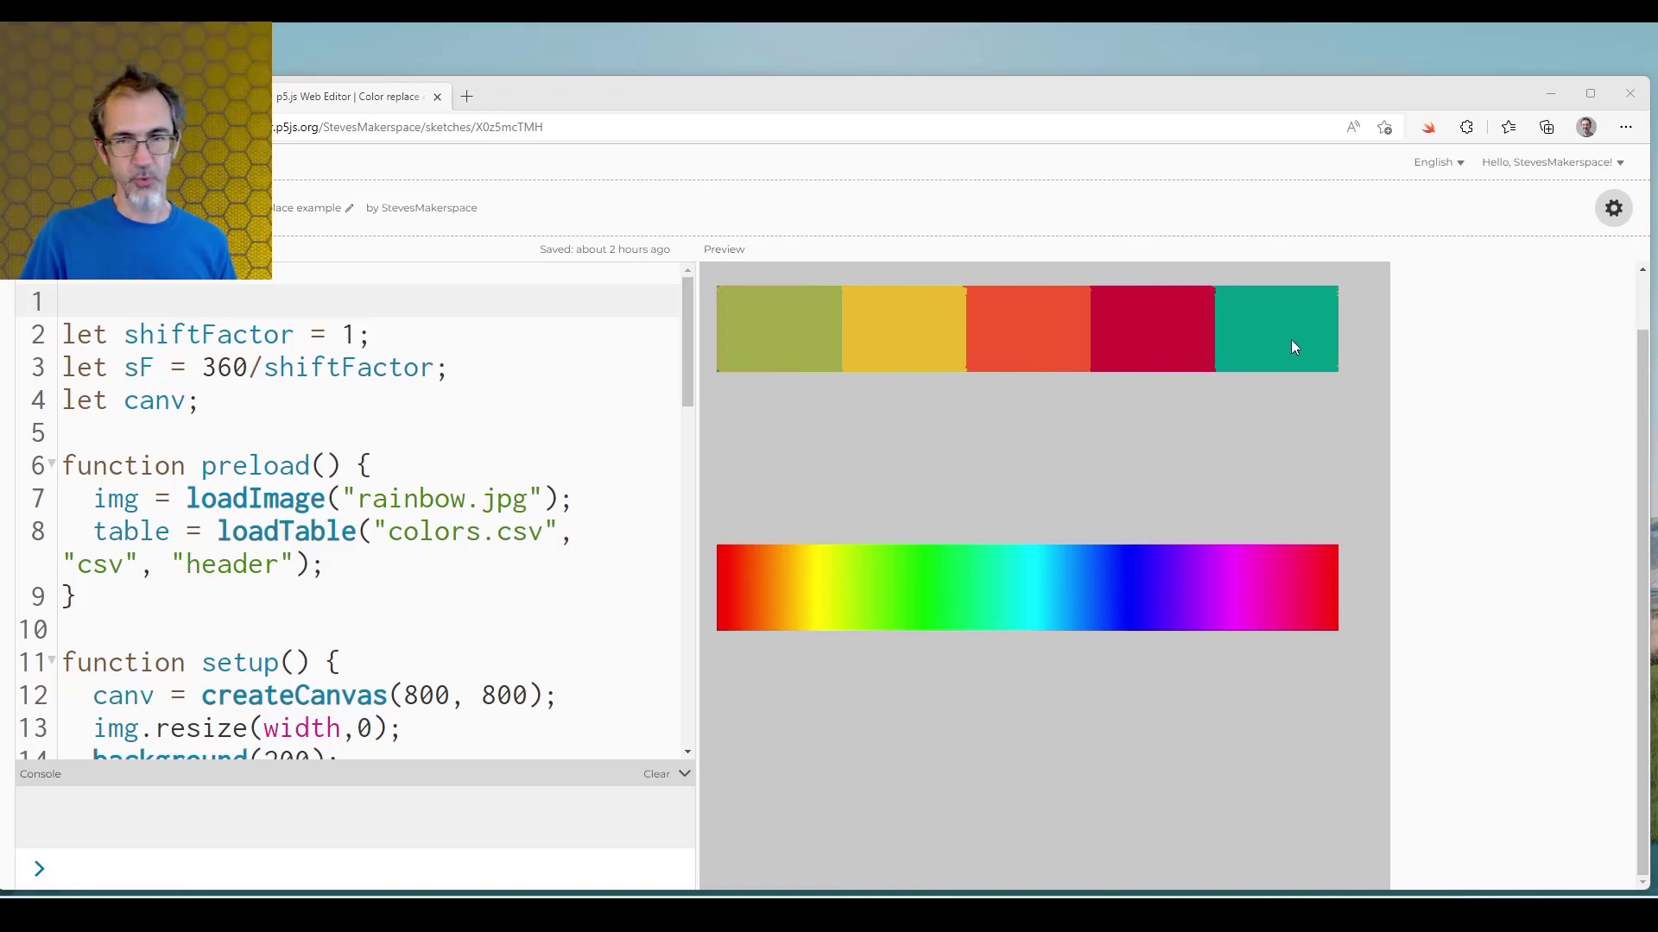
{"action": "mouse_move", "coordinate": [852, 584]}
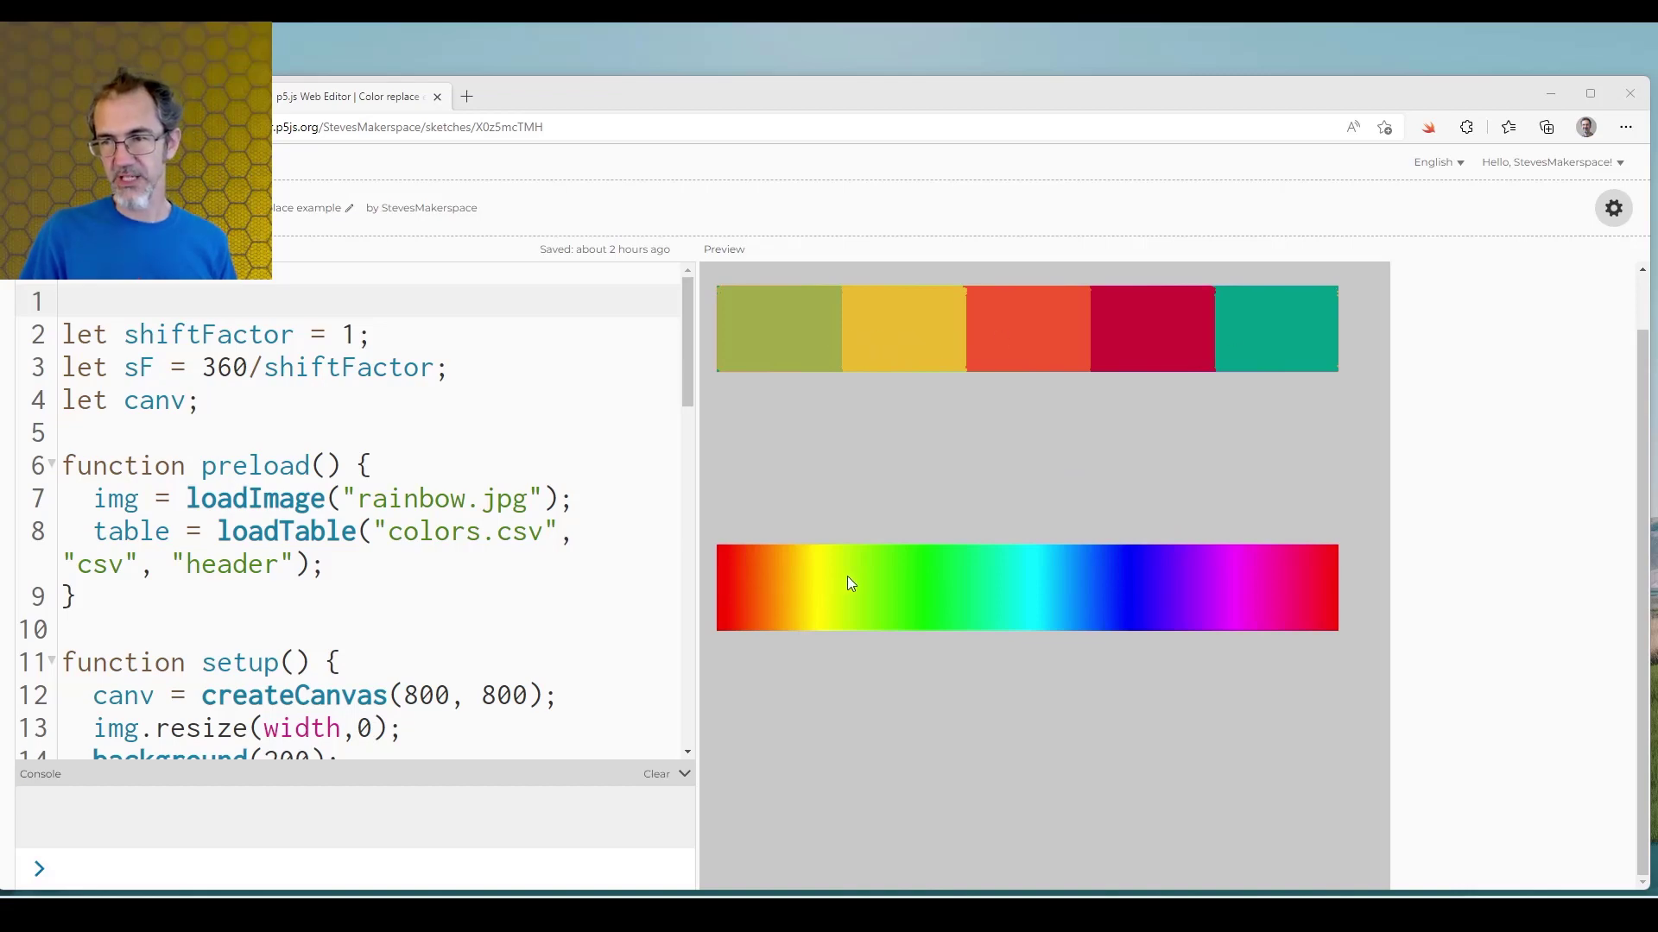
{"action": "mouse_move", "coordinate": [815, 354]}
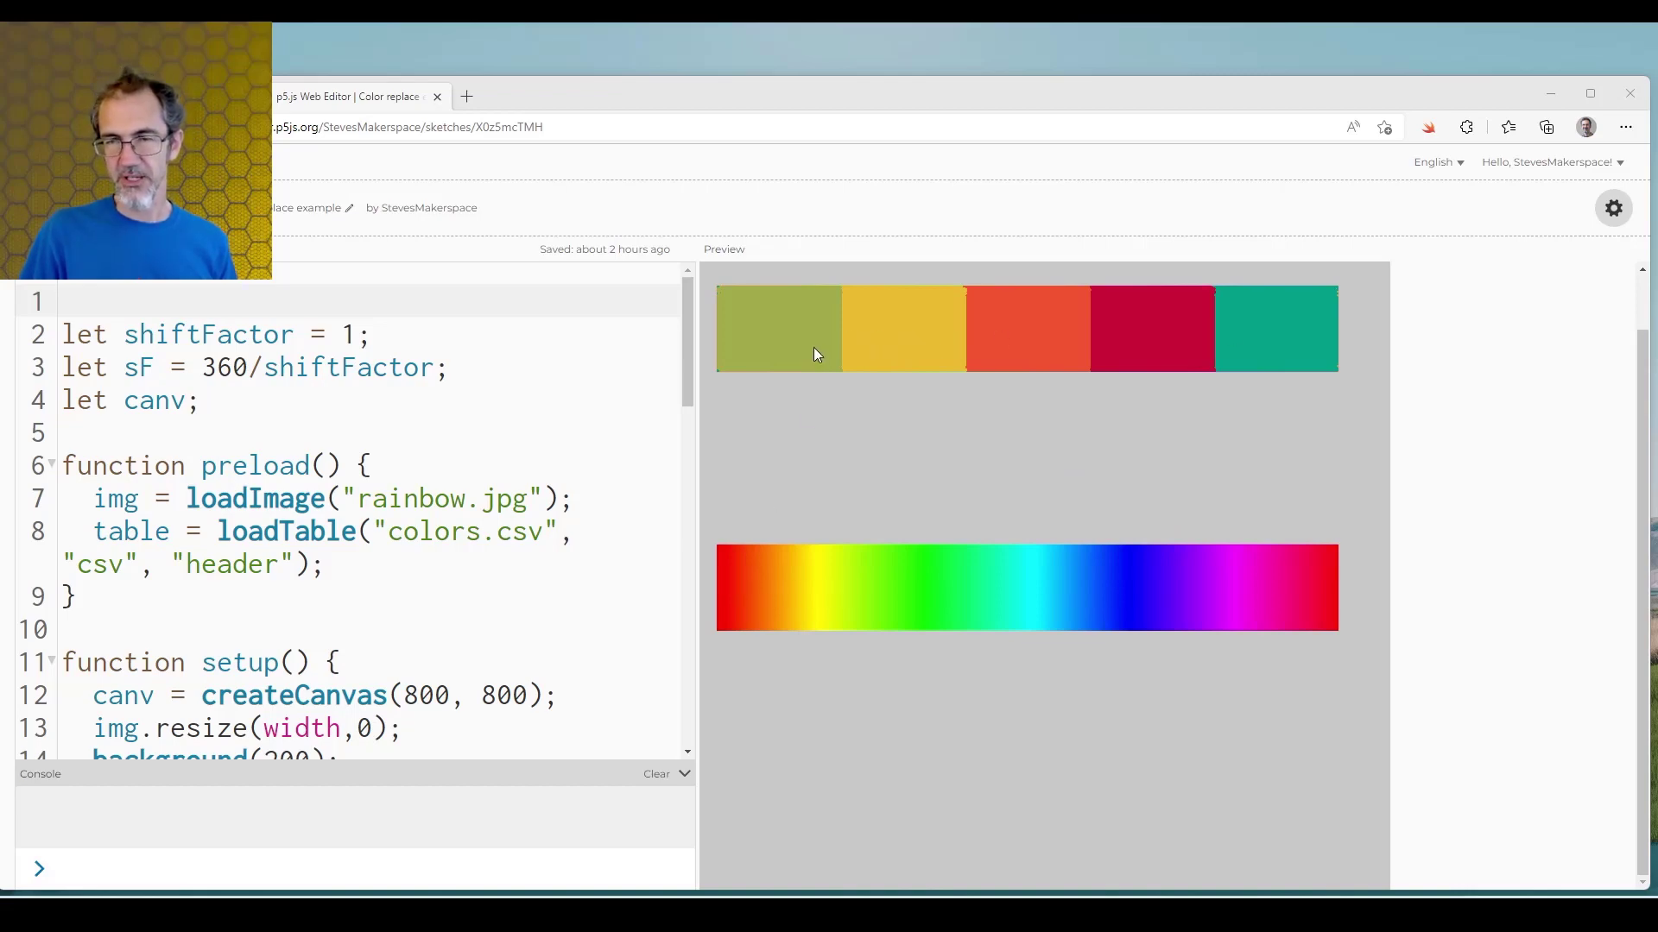
{"action": "mouse_move", "coordinate": [969, 569]}
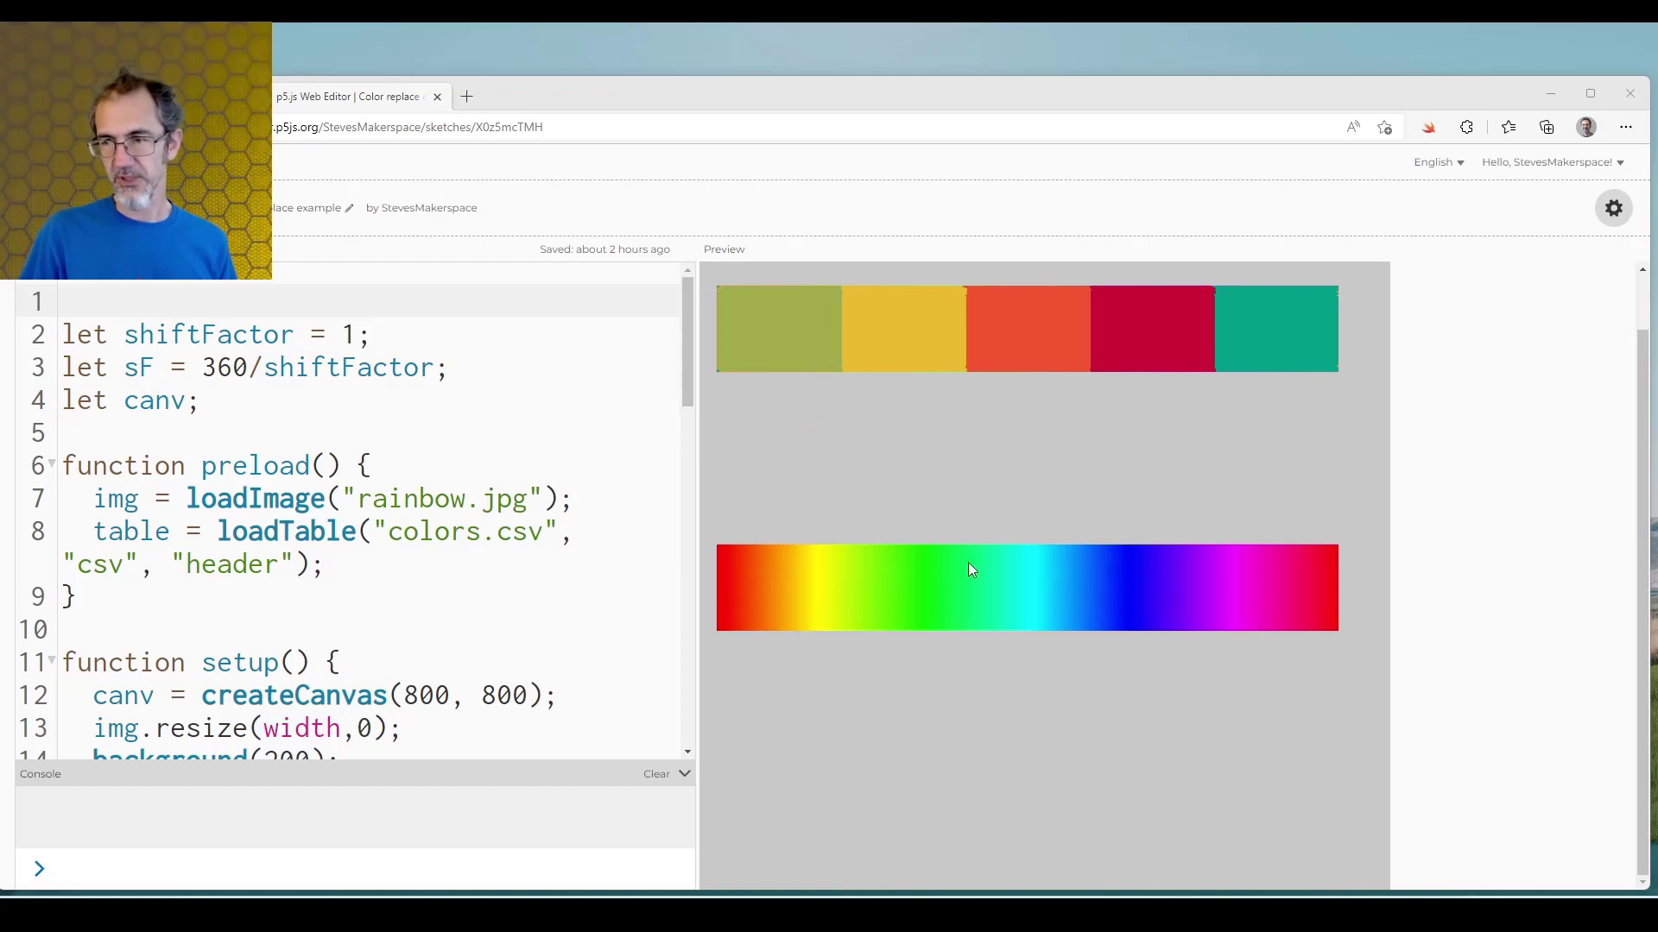
{"action": "mouse_move", "coordinate": [288, 327]}
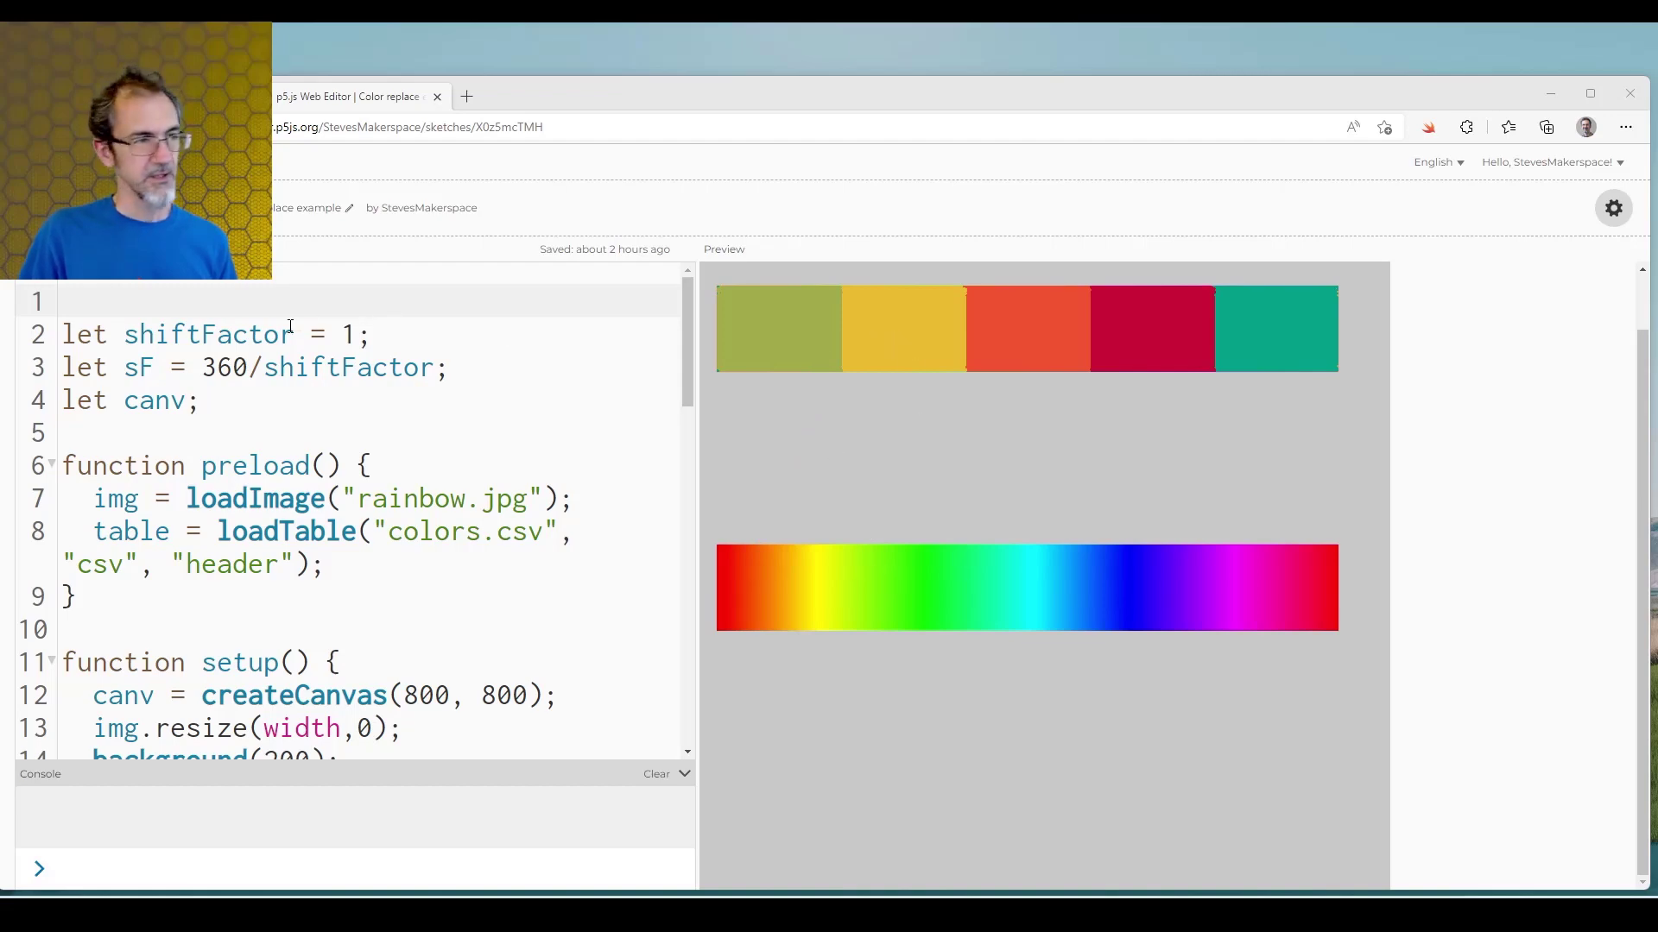
- Raise shiftFactor on line 2 of the rainbow sketch from 2 to 10
{"action": "left_click", "coordinate": [359, 334]}
{"action": "type", "text": "2"}
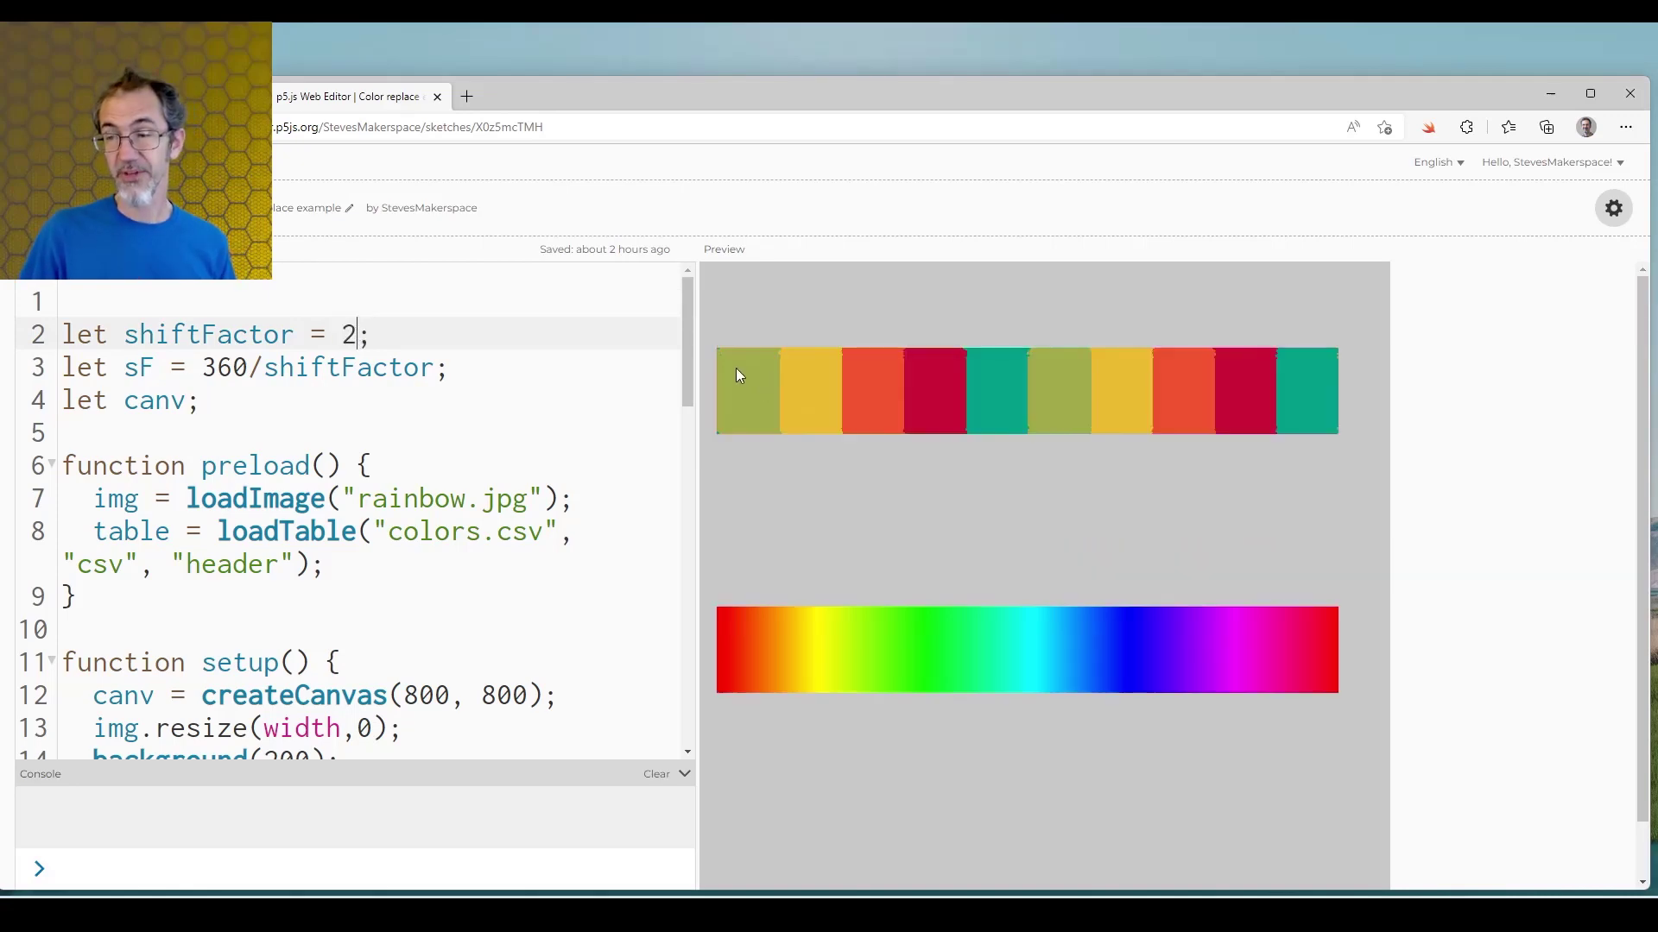
{"action": "mouse_move", "coordinate": [1013, 376]}
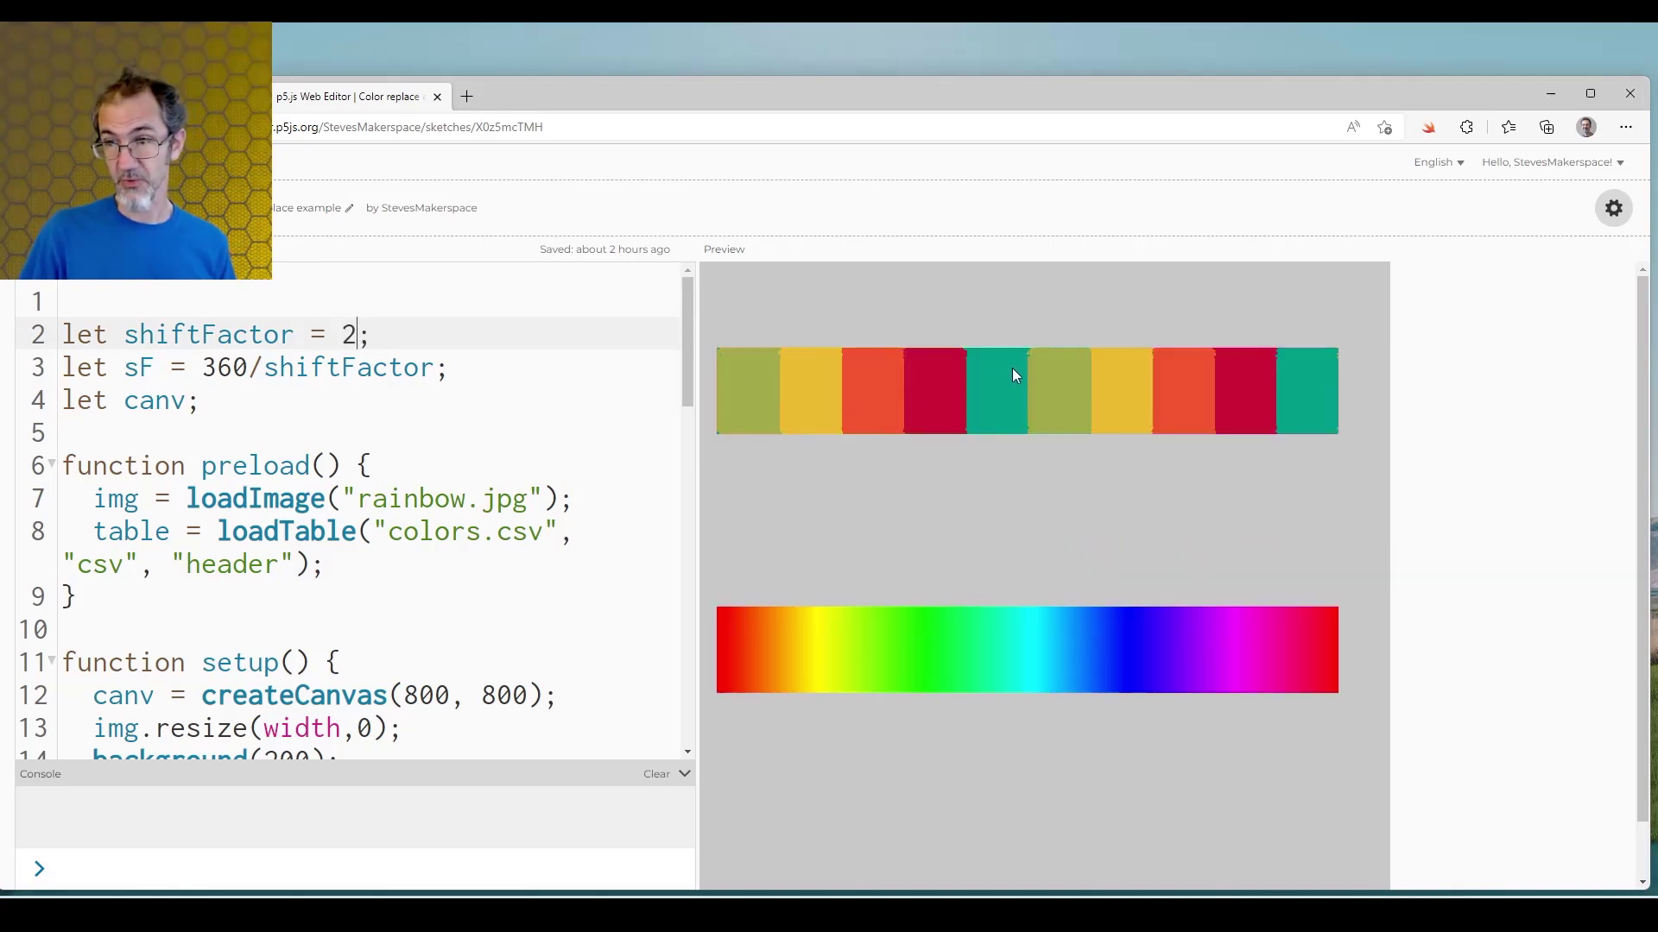
{"action": "mouse_move", "coordinate": [754, 448]}
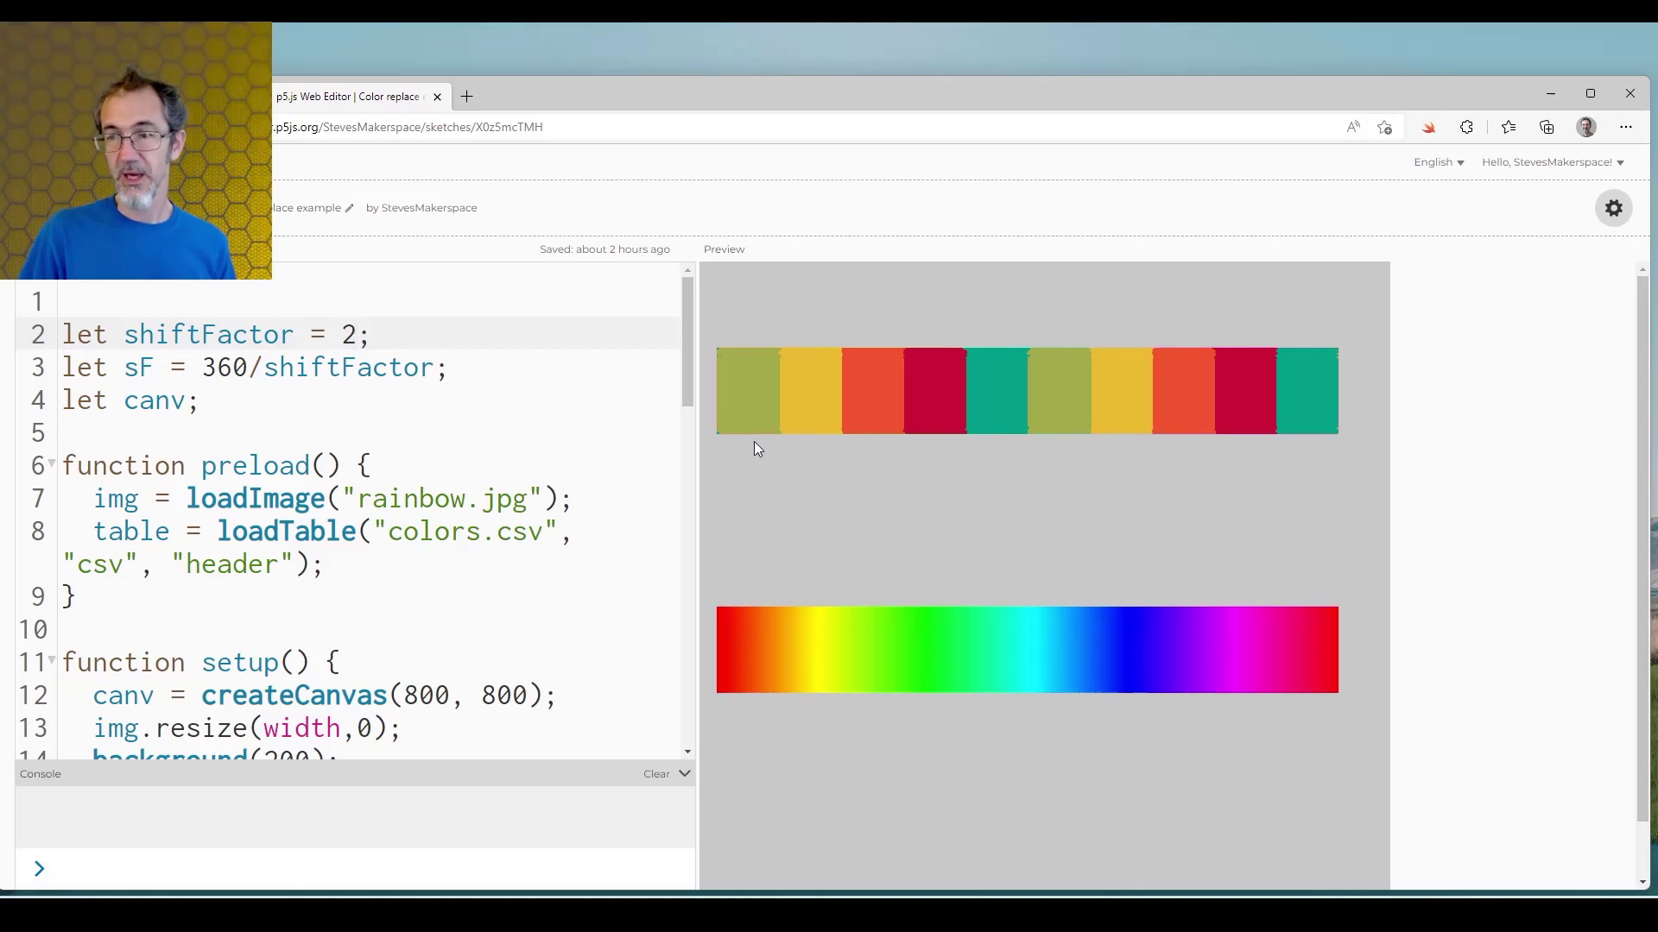
{"action": "mouse_move", "coordinate": [753, 401]}
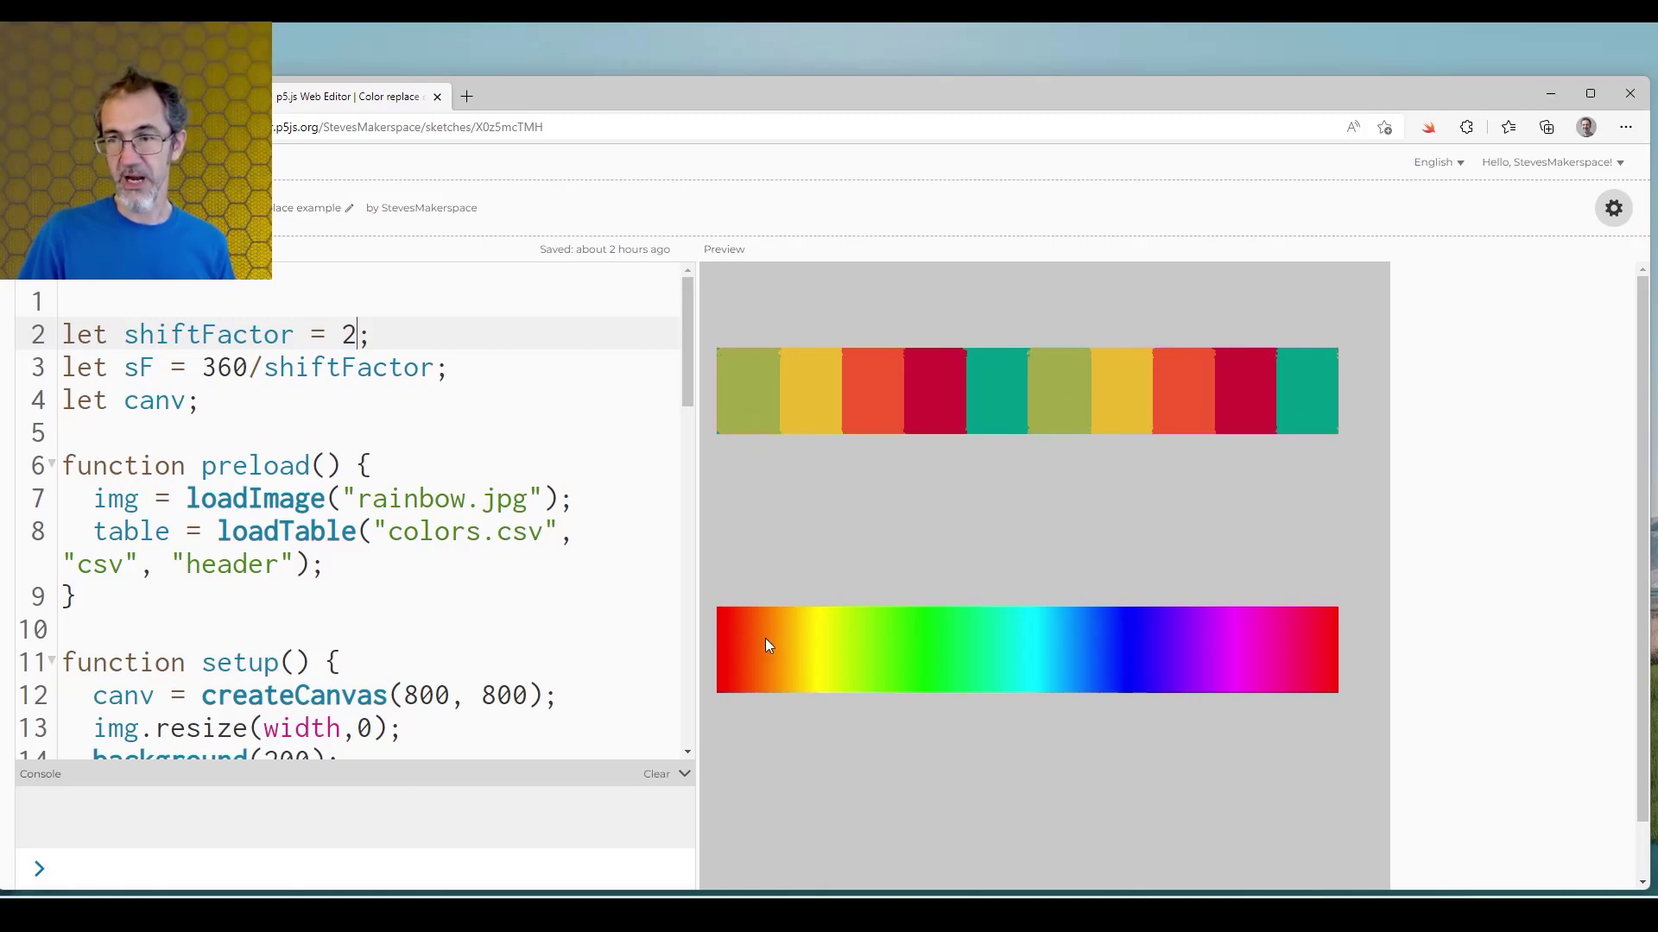
{"action": "mouse_move", "coordinate": [1041, 635]}
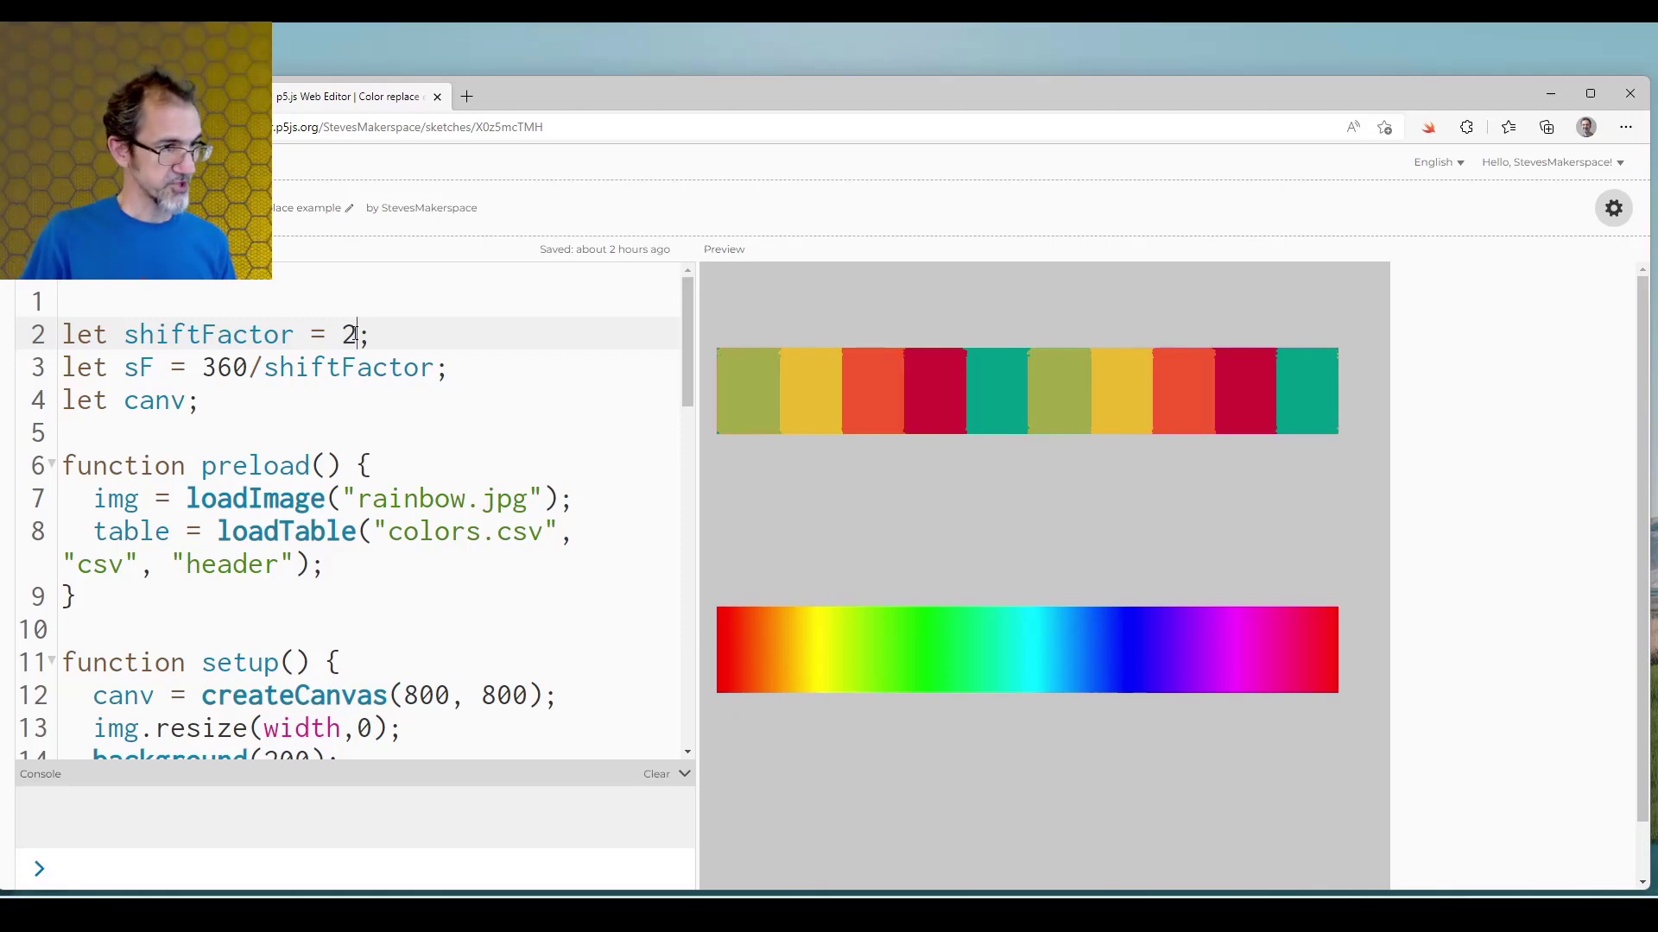
{"action": "type", "text": "10"}
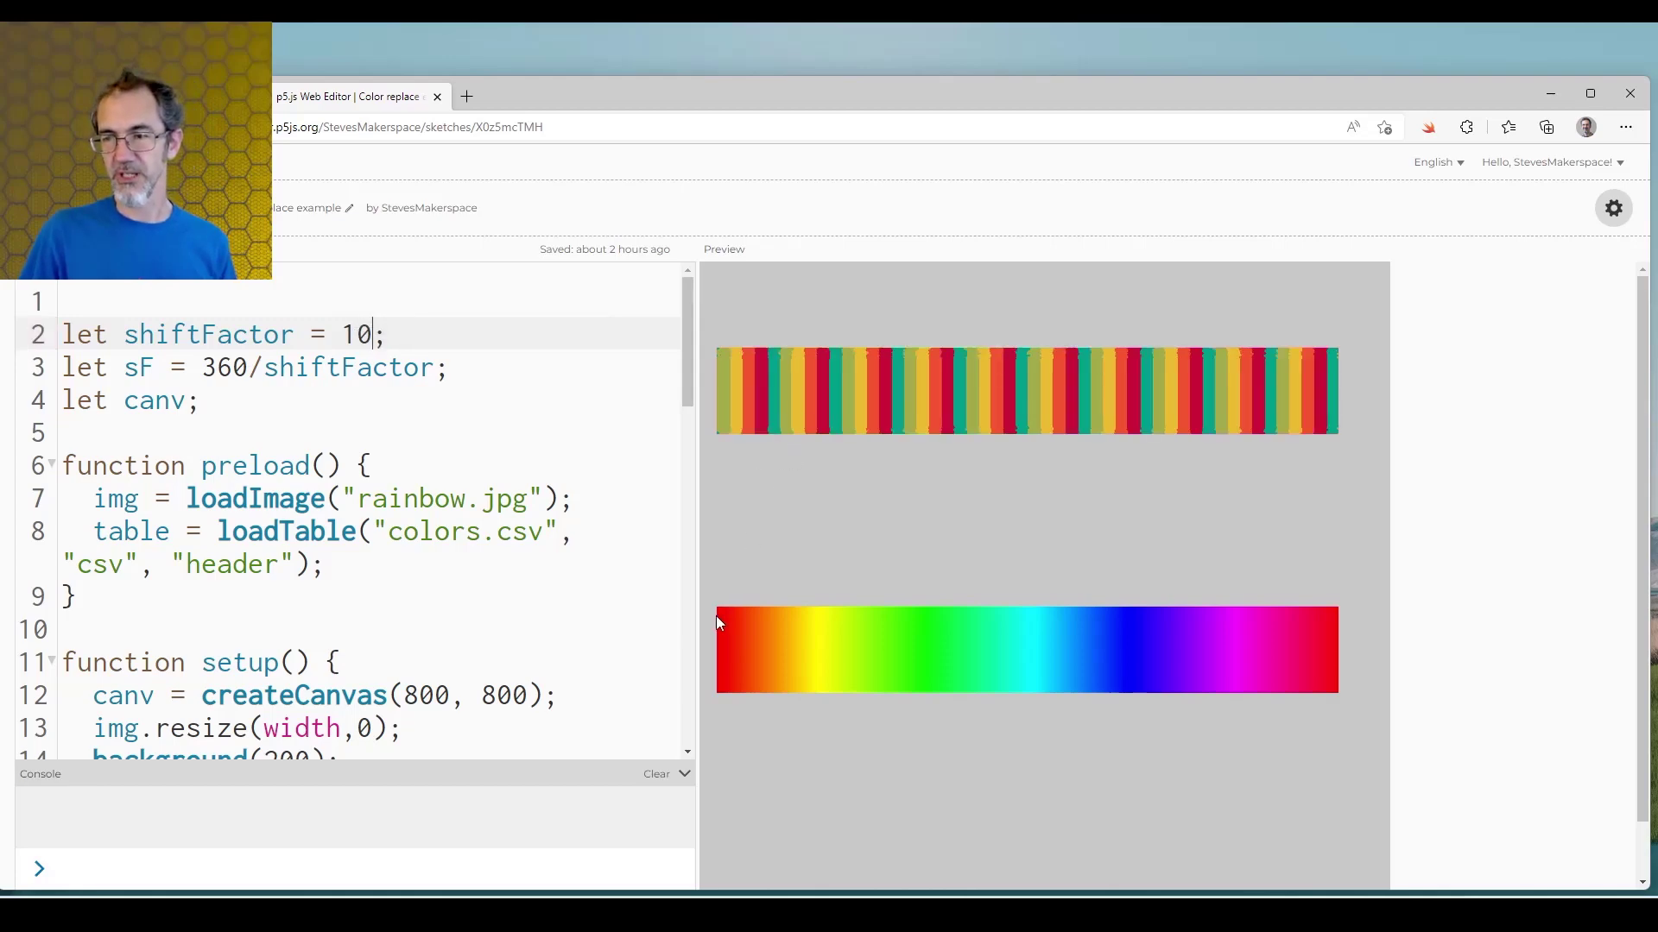
{"action": "mouse_move", "coordinate": [946, 607]}
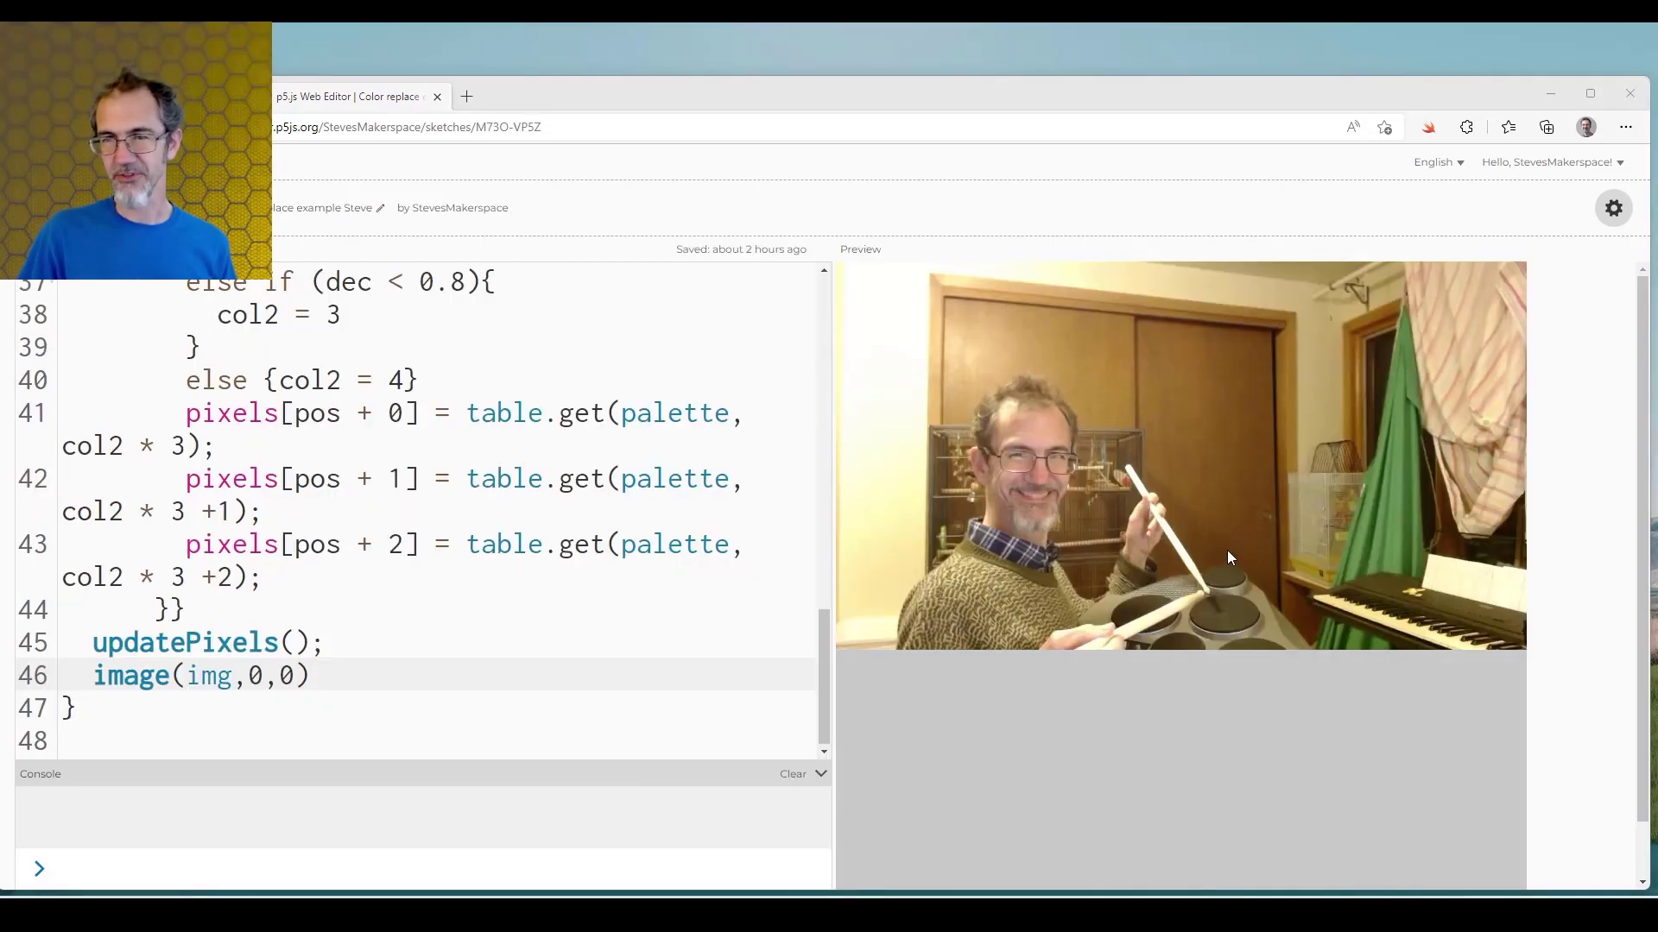
- In the steve.jpg sketch, try shiftFactor values 1, 2 and 10
{"action": "scroll", "scroll_direction": "up", "scroll_amount": 3}
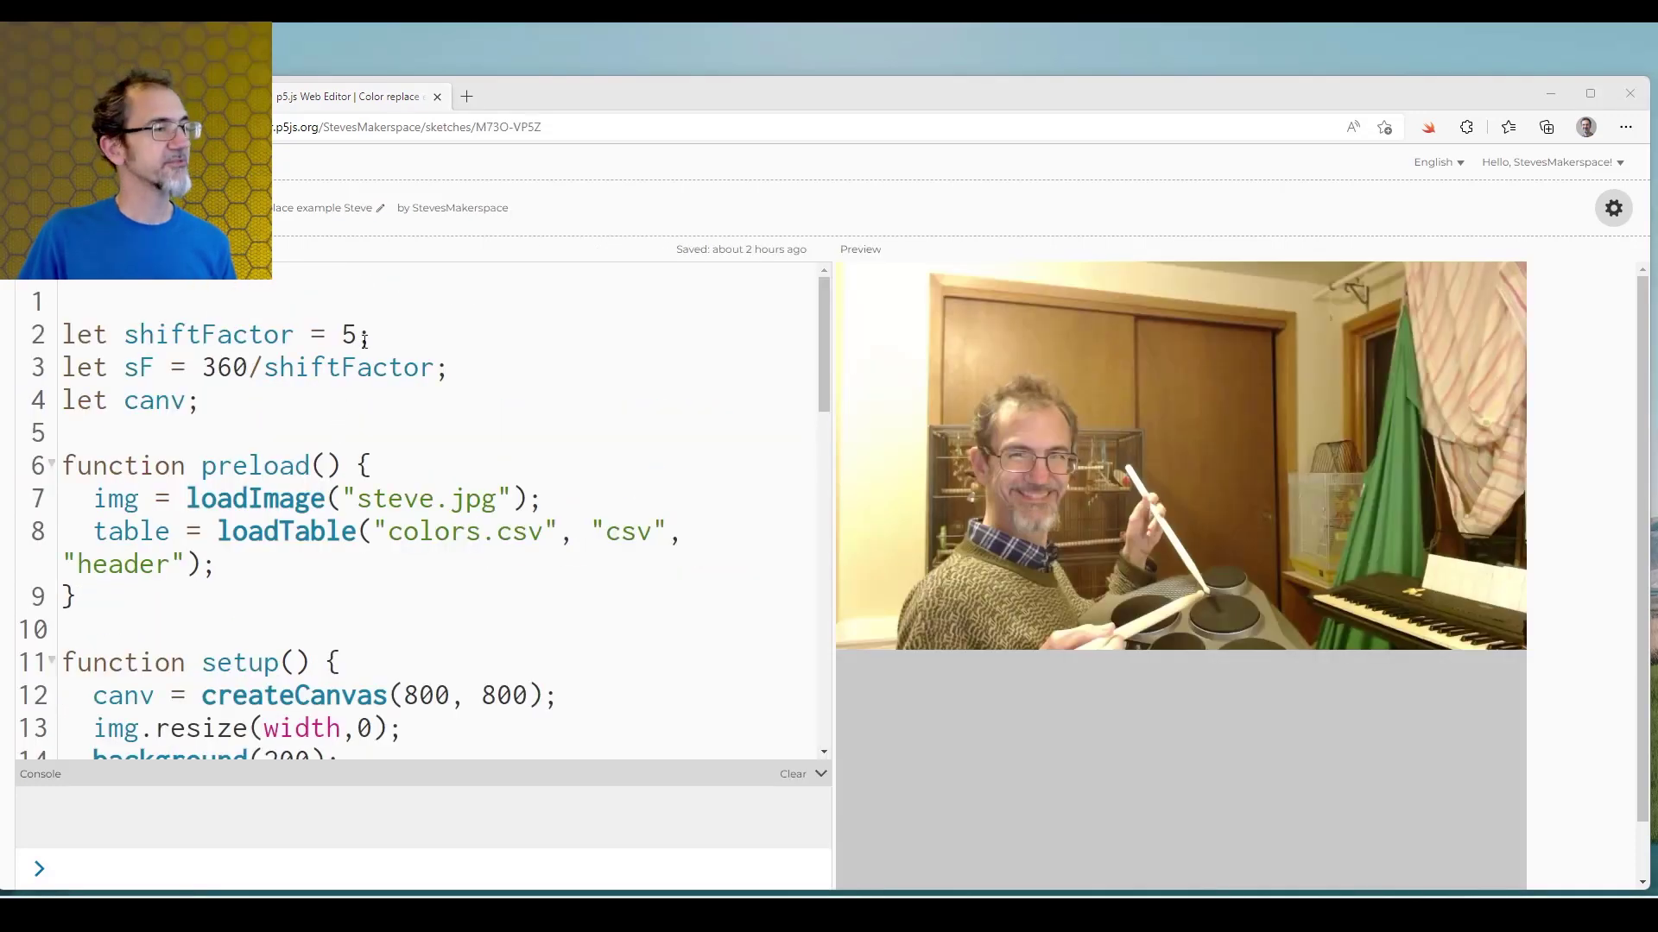
{"action": "scroll", "scroll_direction": "down", "scroll_amount": 3}
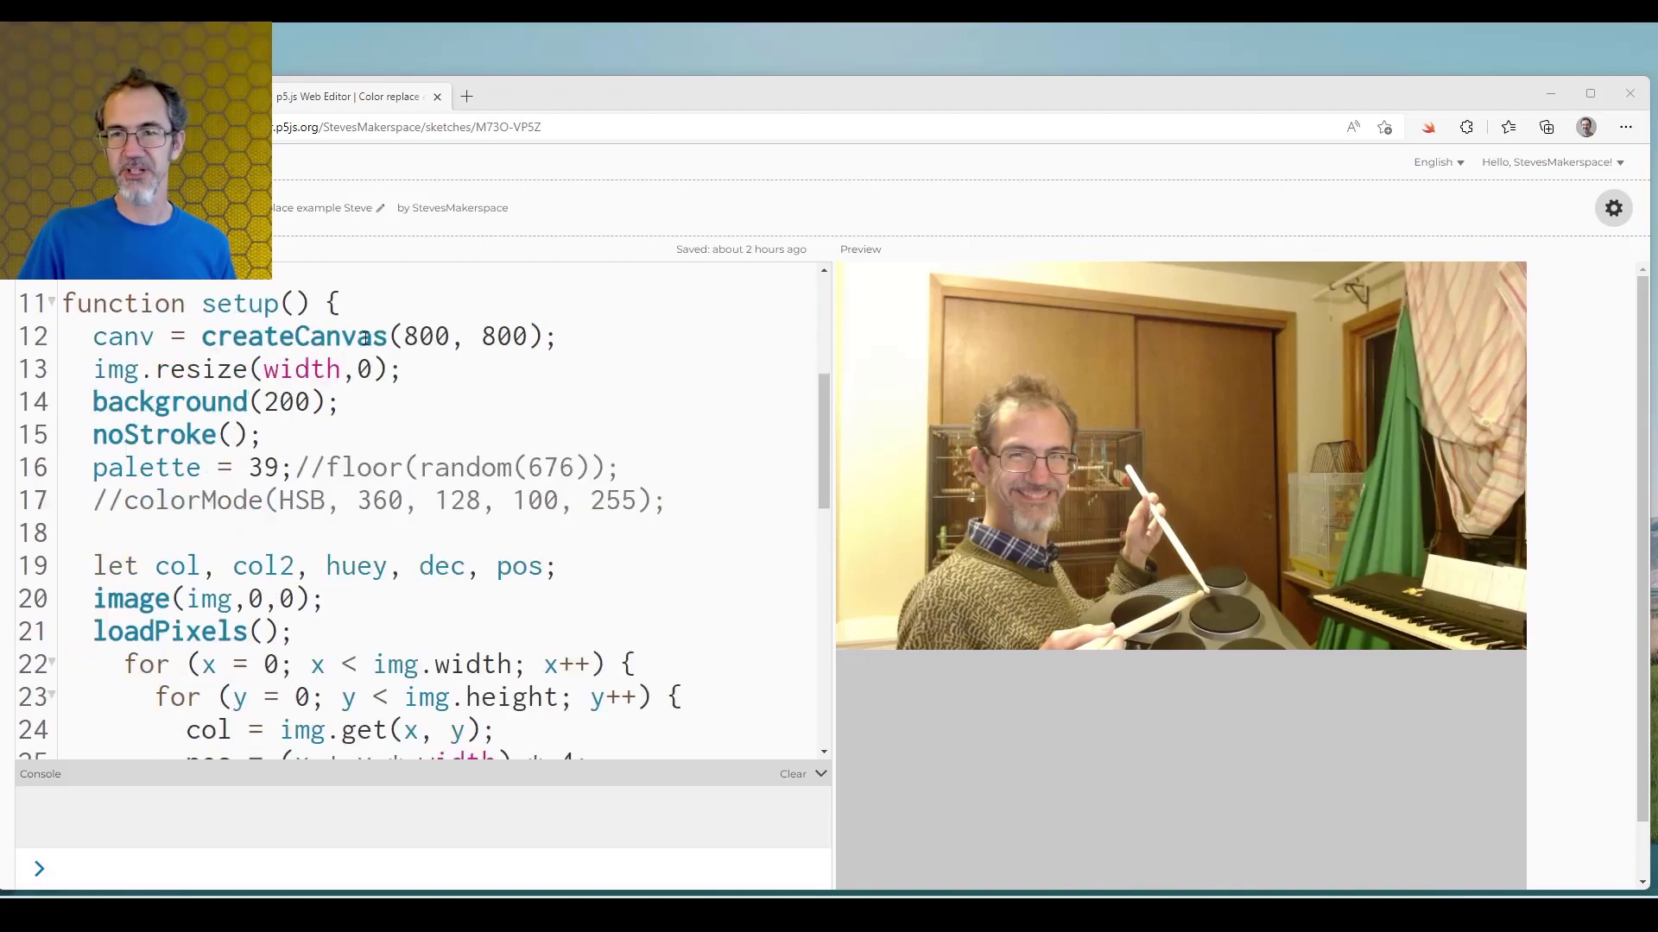
{"action": "scroll", "scroll_direction": "up", "scroll_amount": 3}
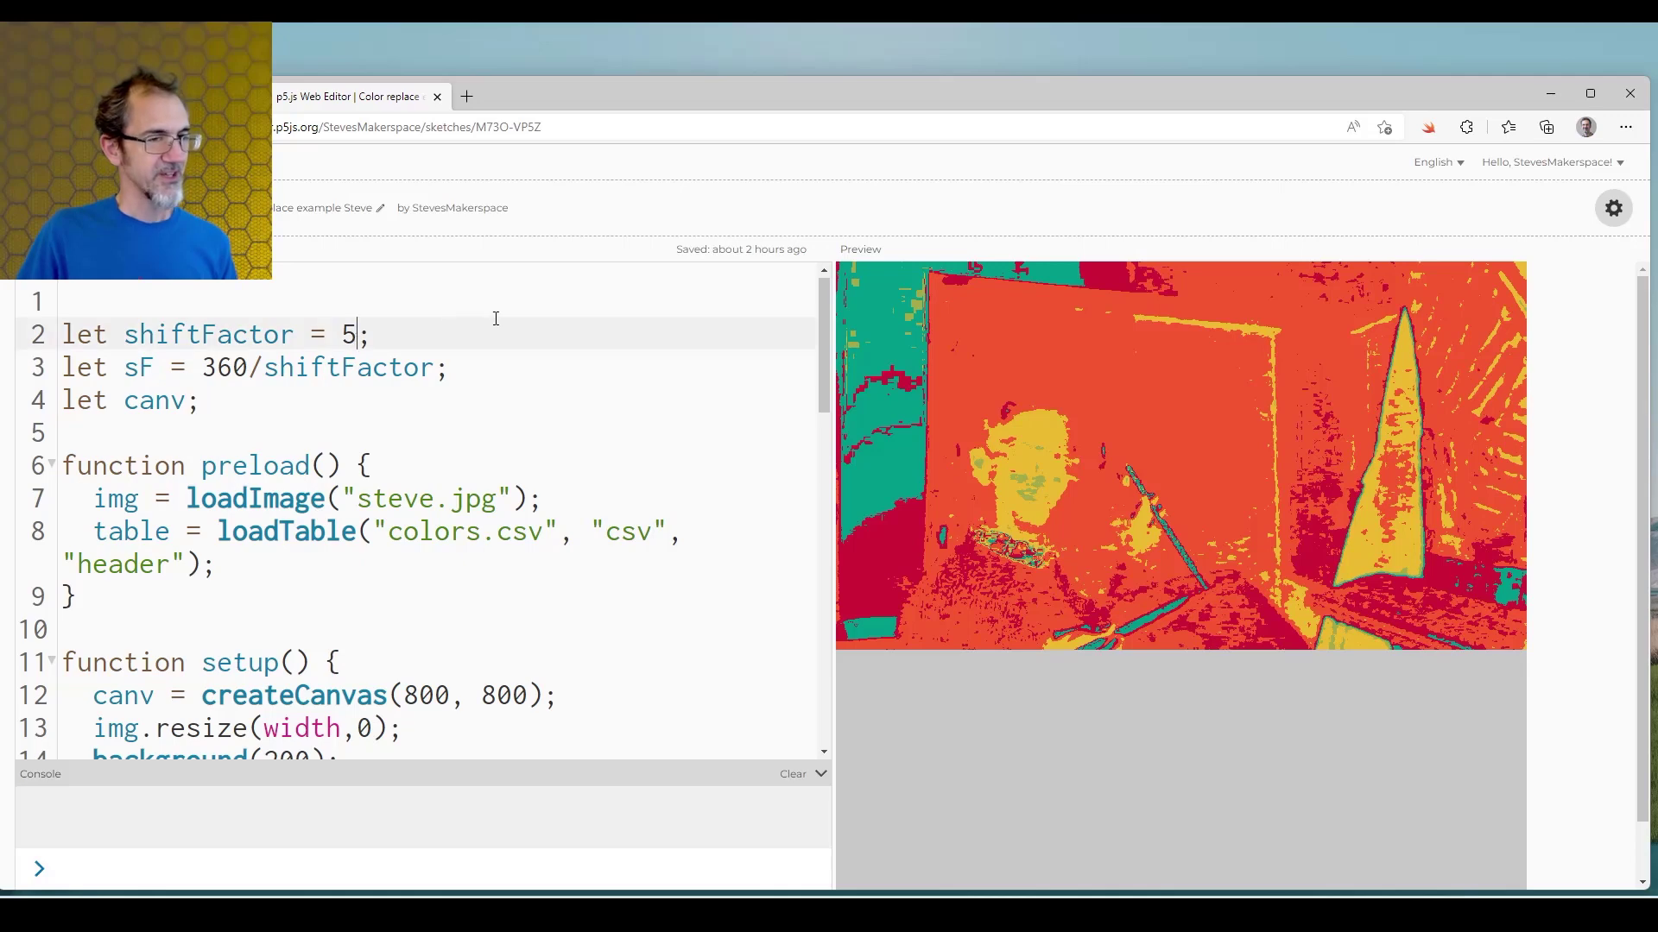
{"action": "type", "text": "1"}
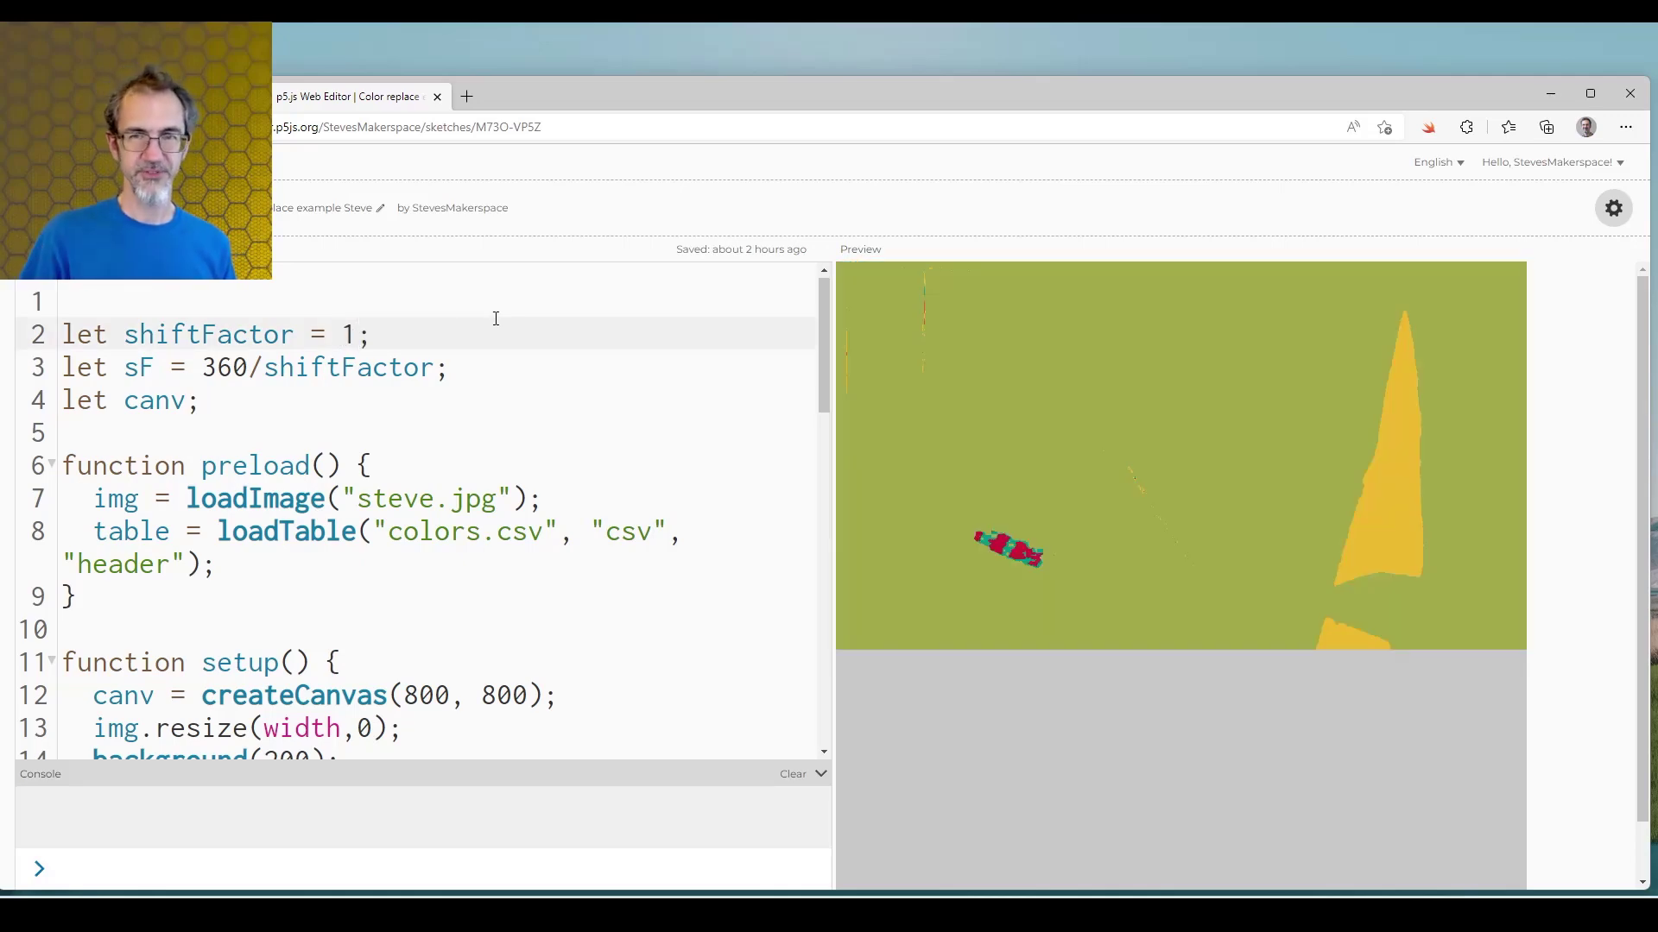
{"action": "key", "text": "Backspace"}
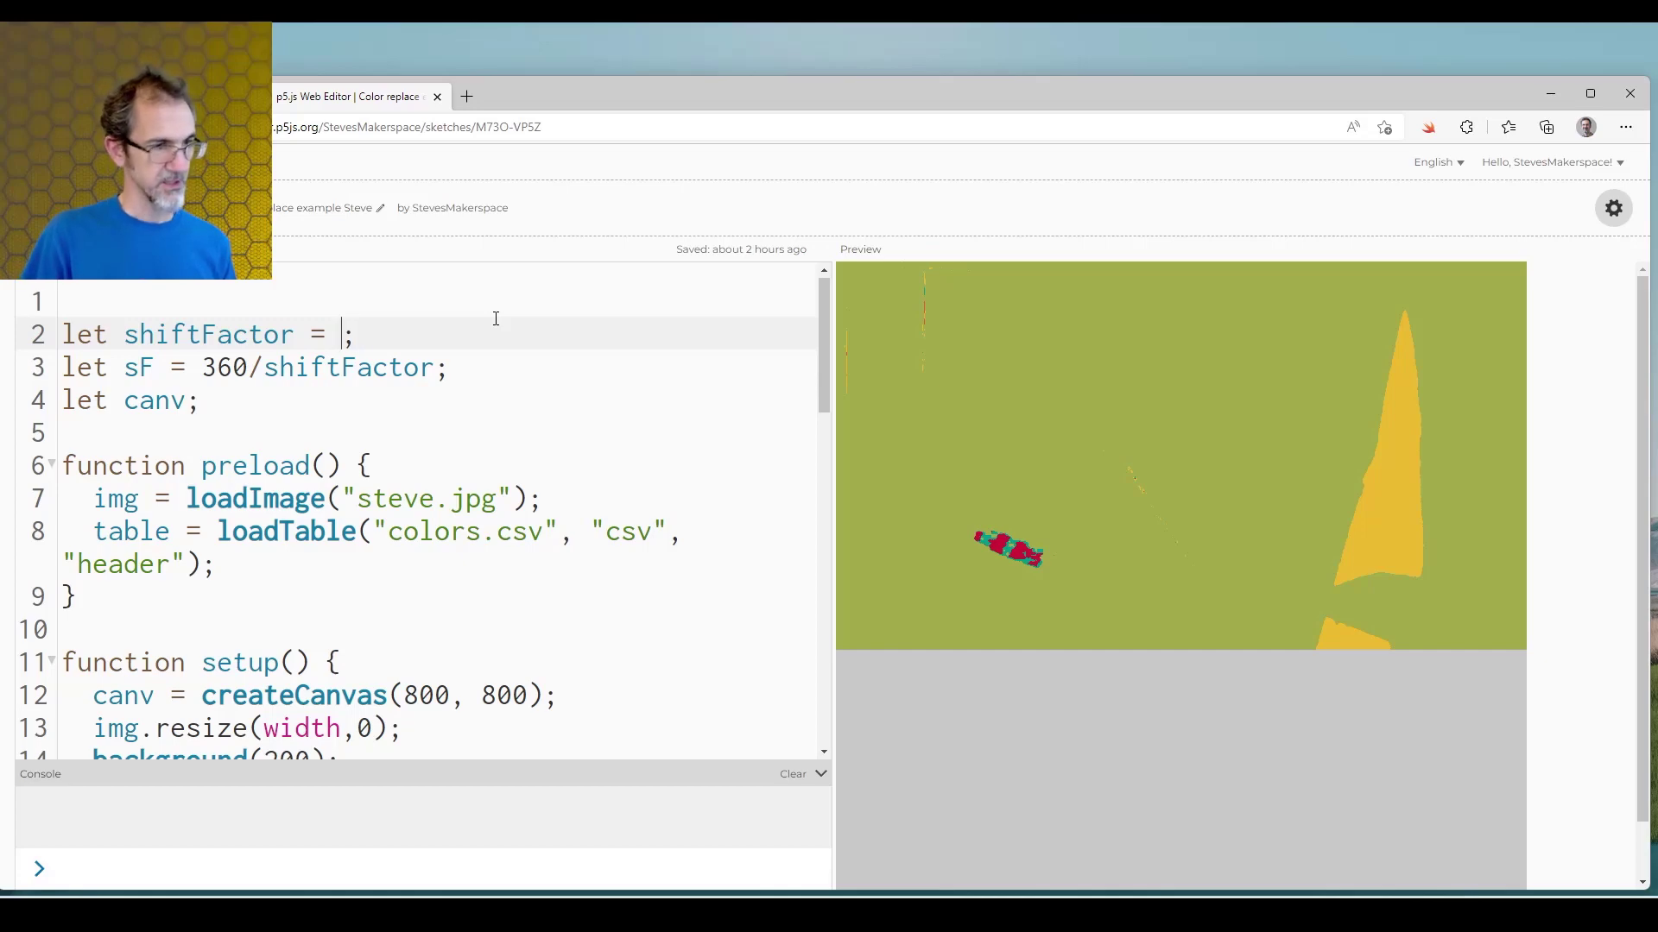
{"action": "type", "text": "2"}
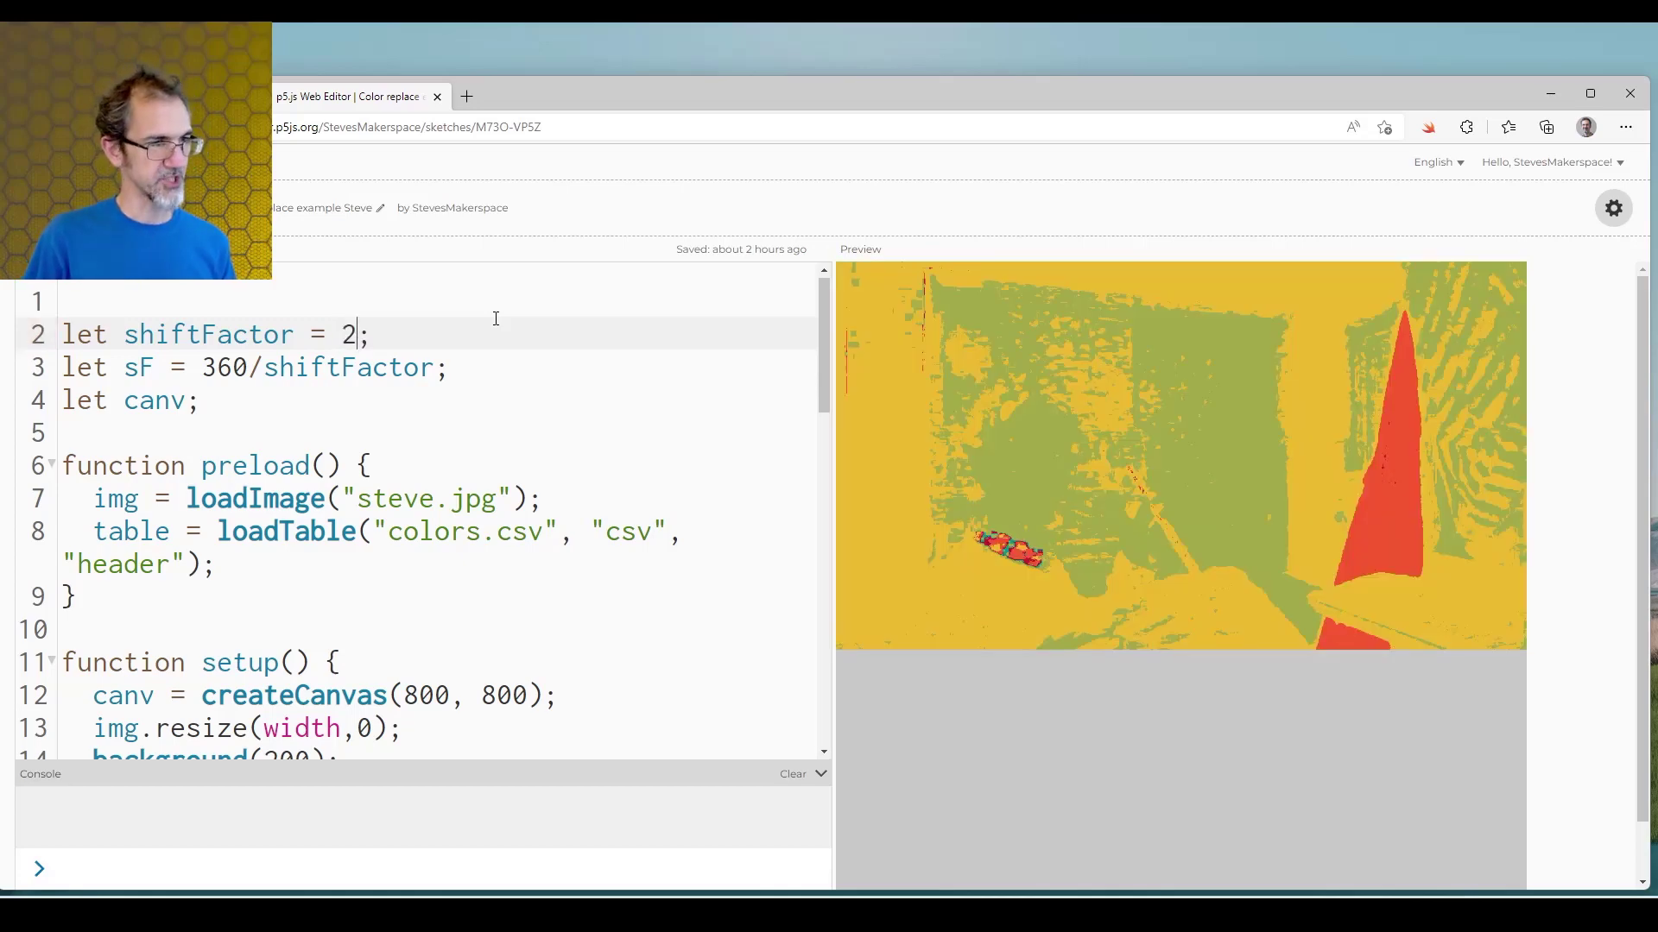
{"action": "type", "text": "0"}
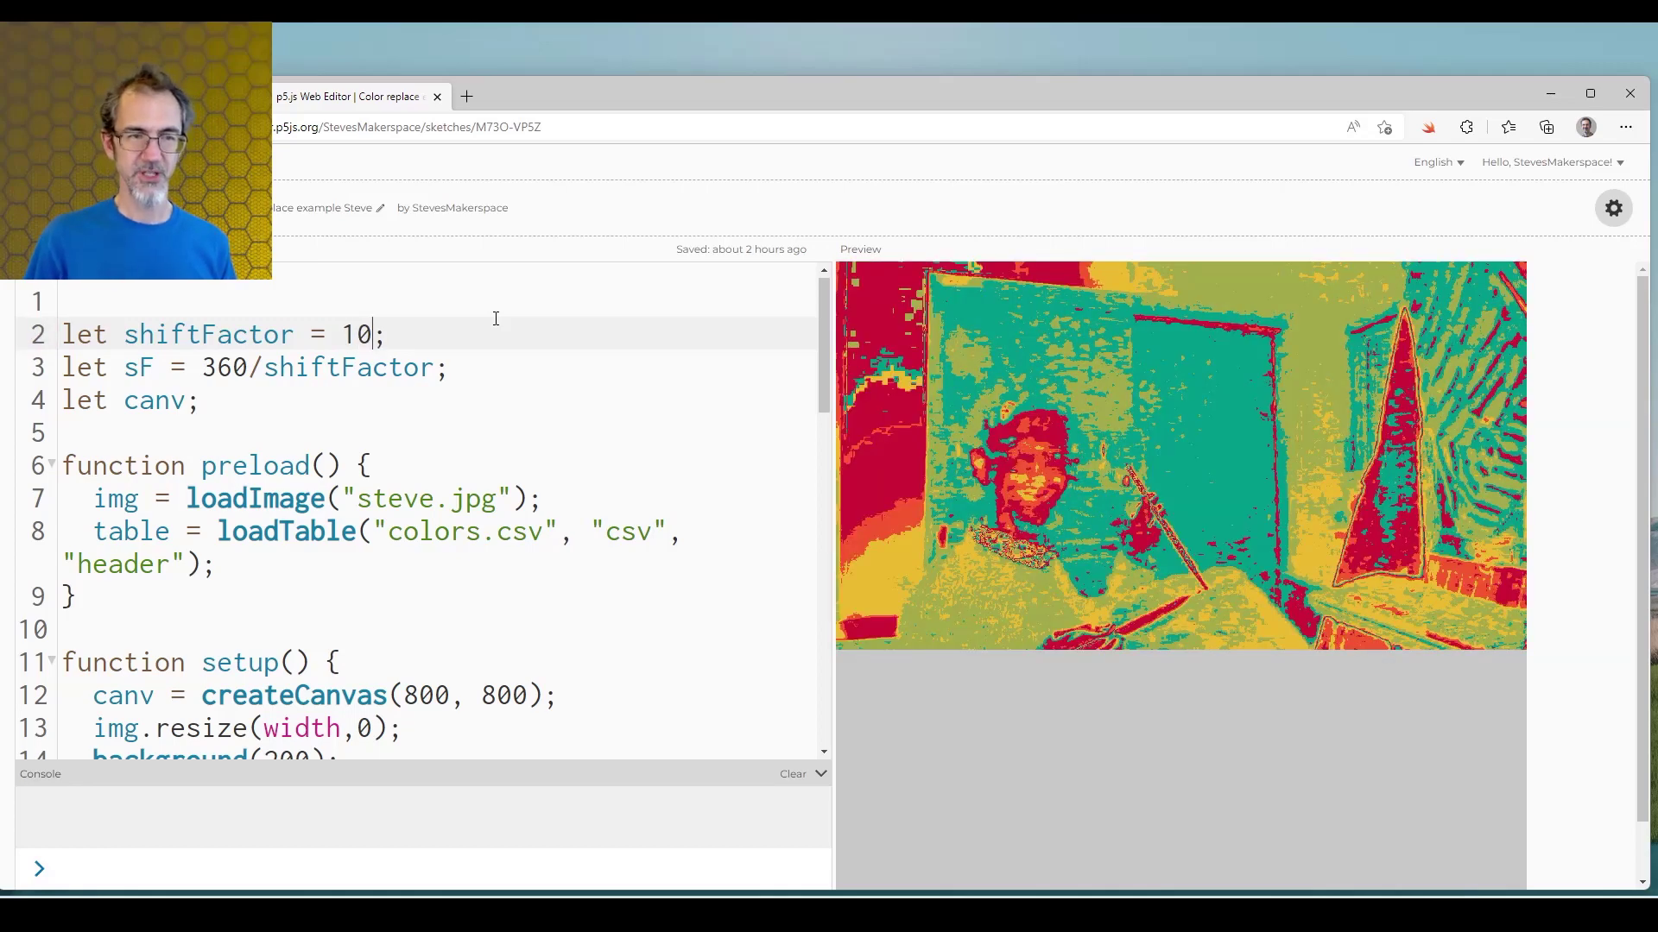
- Uncomment the colorMode(HSB) line and change shiftFactor to 5
{"action": "scroll", "scroll_direction": "down", "scroll_amount": 3}
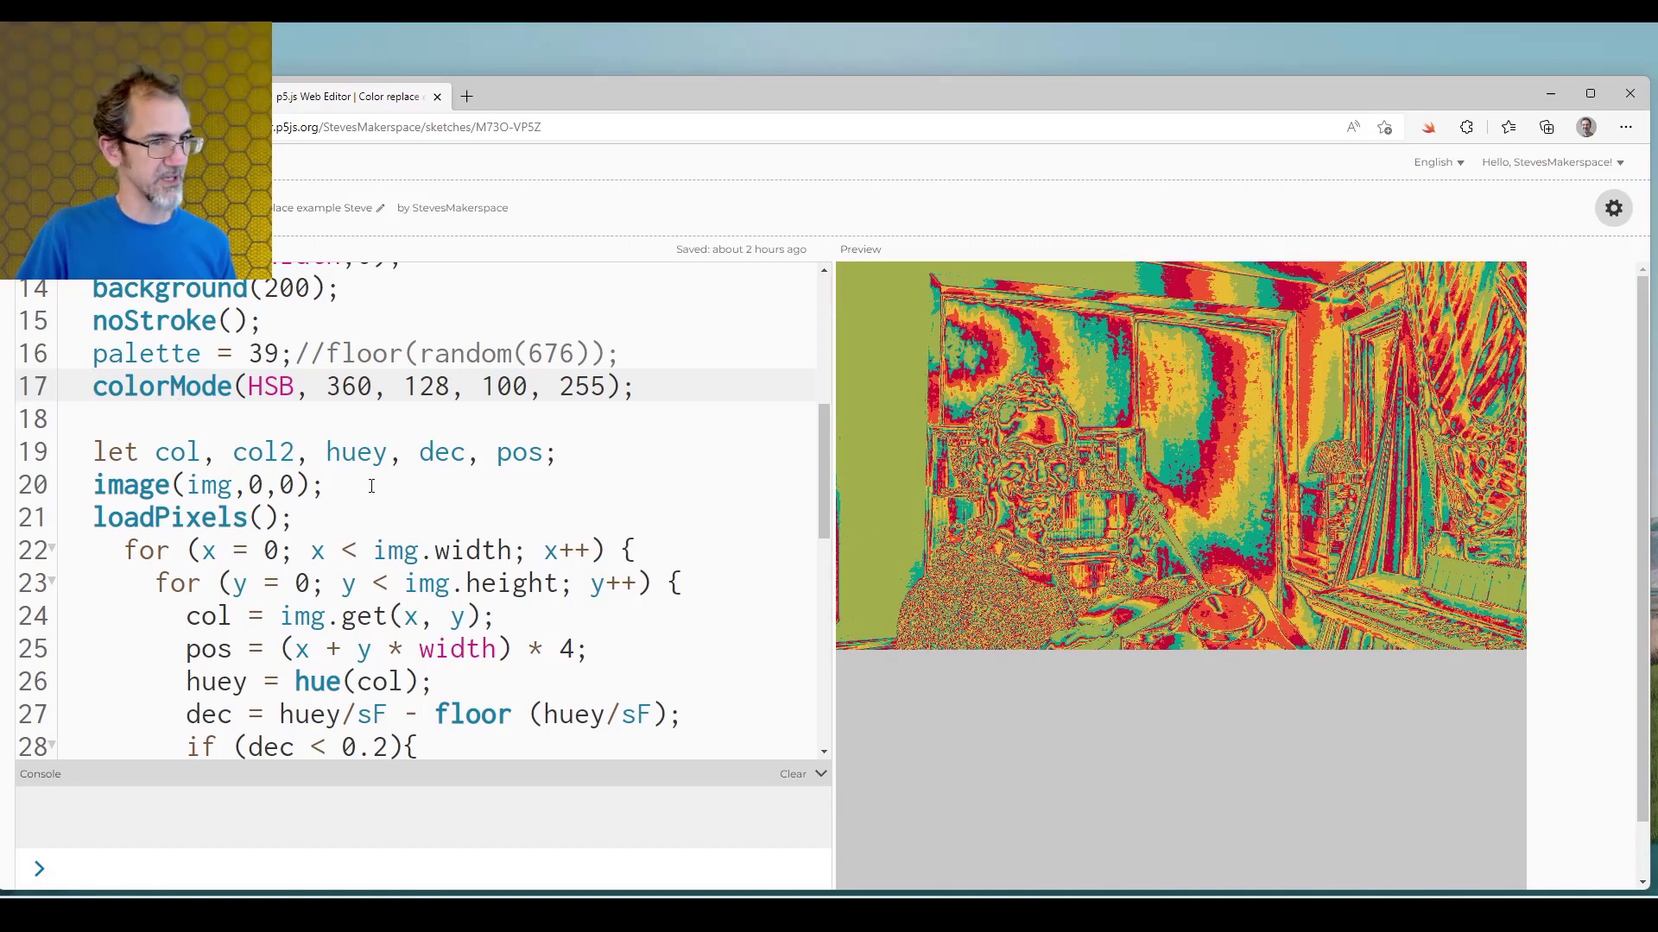
{"action": "scroll", "scroll_direction": "up", "scroll_amount": 3}
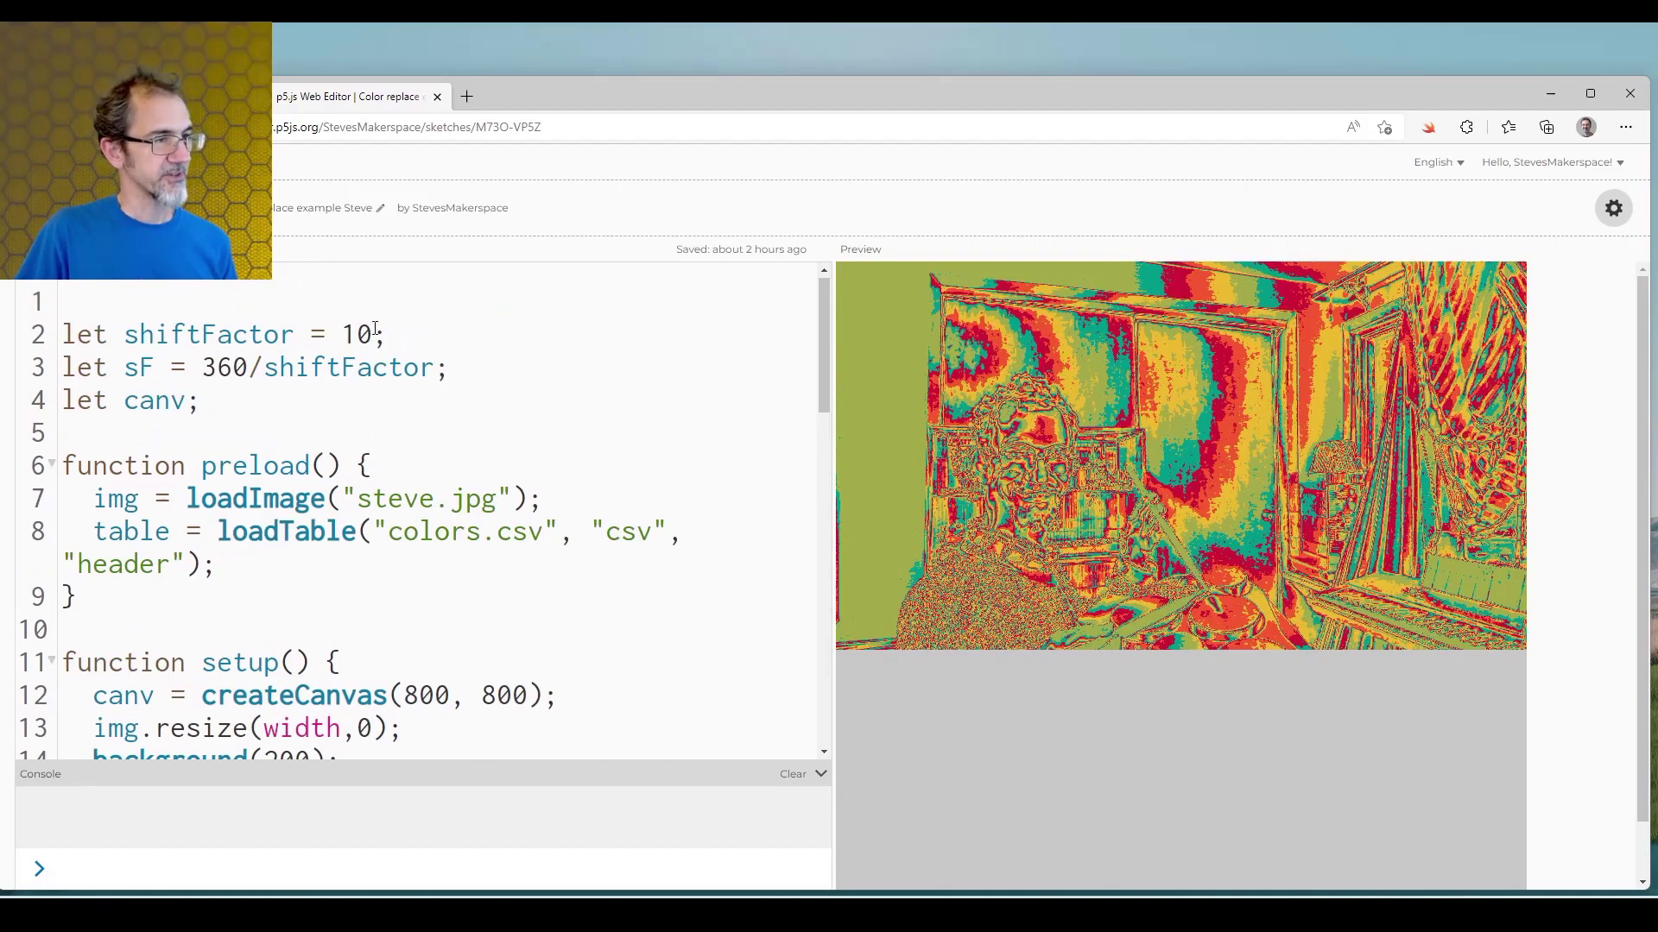
{"action": "key", "text": "Backspace"}
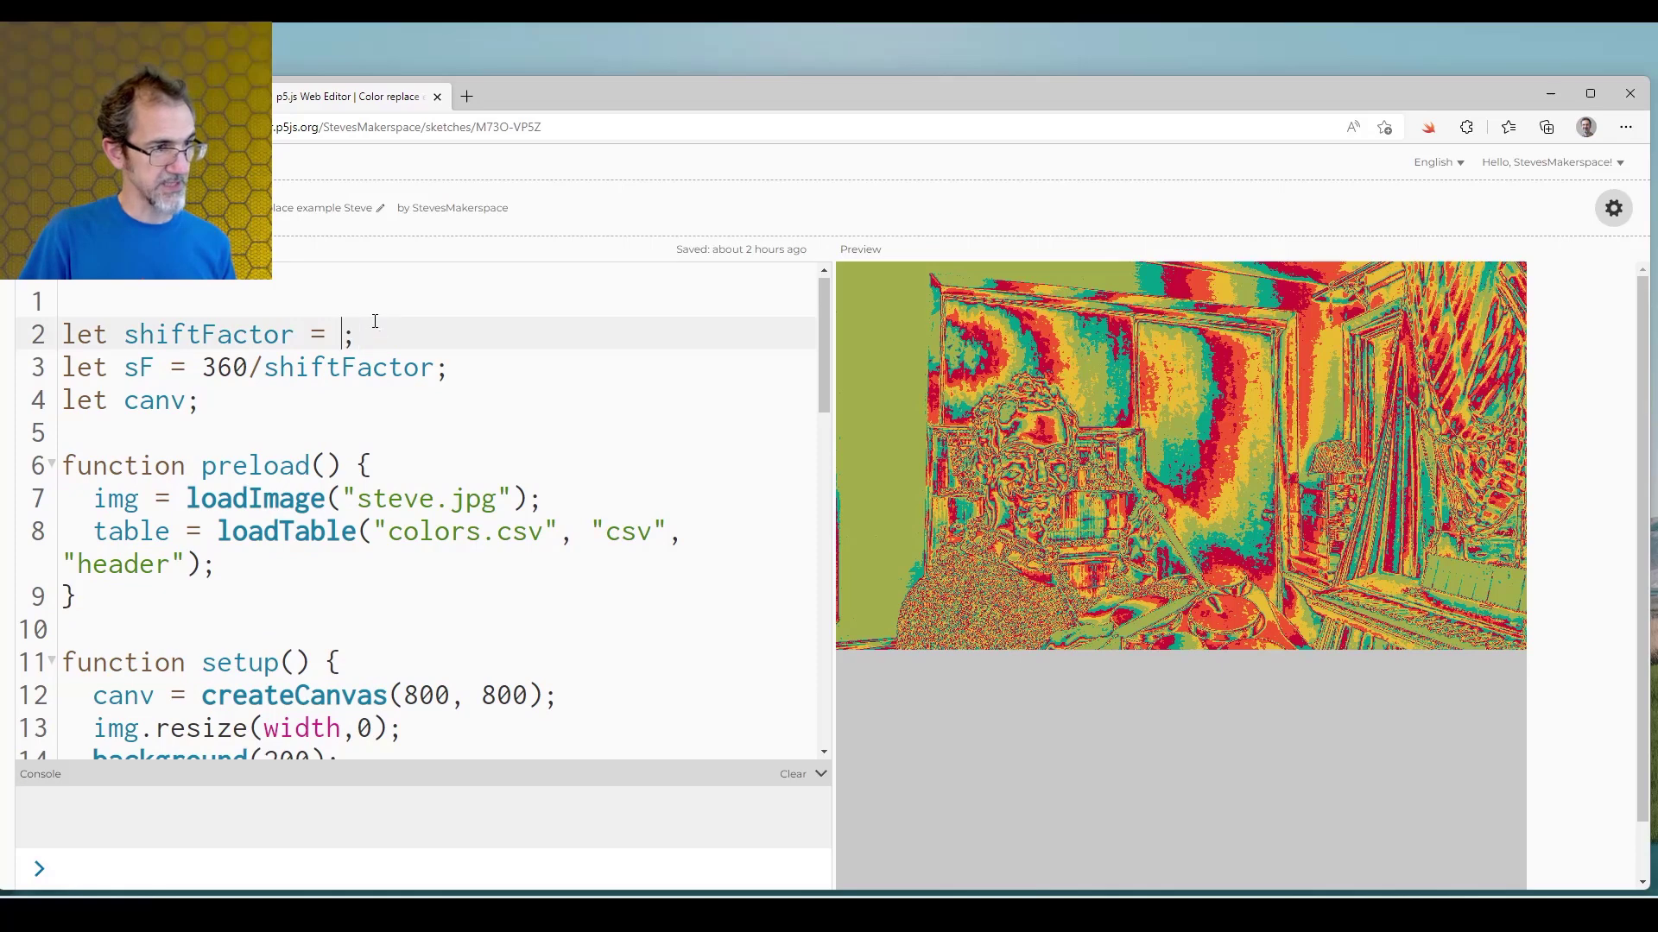
{"action": "type", "text": "5"}
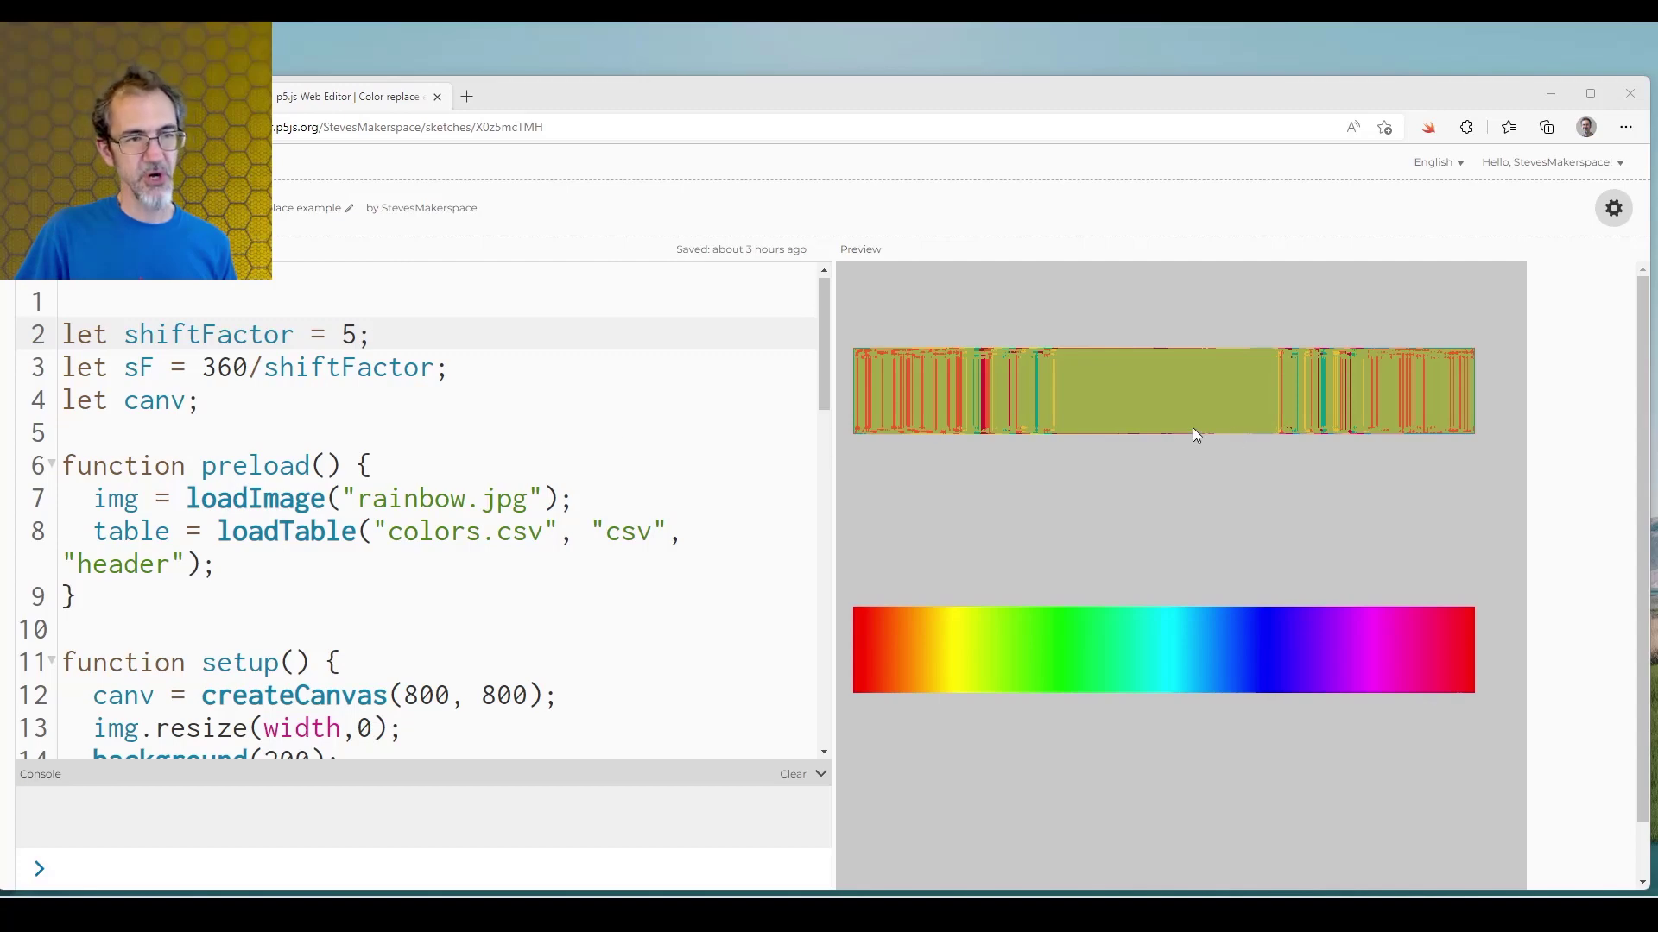
{"action": "mouse_move", "coordinate": [1038, 399]}
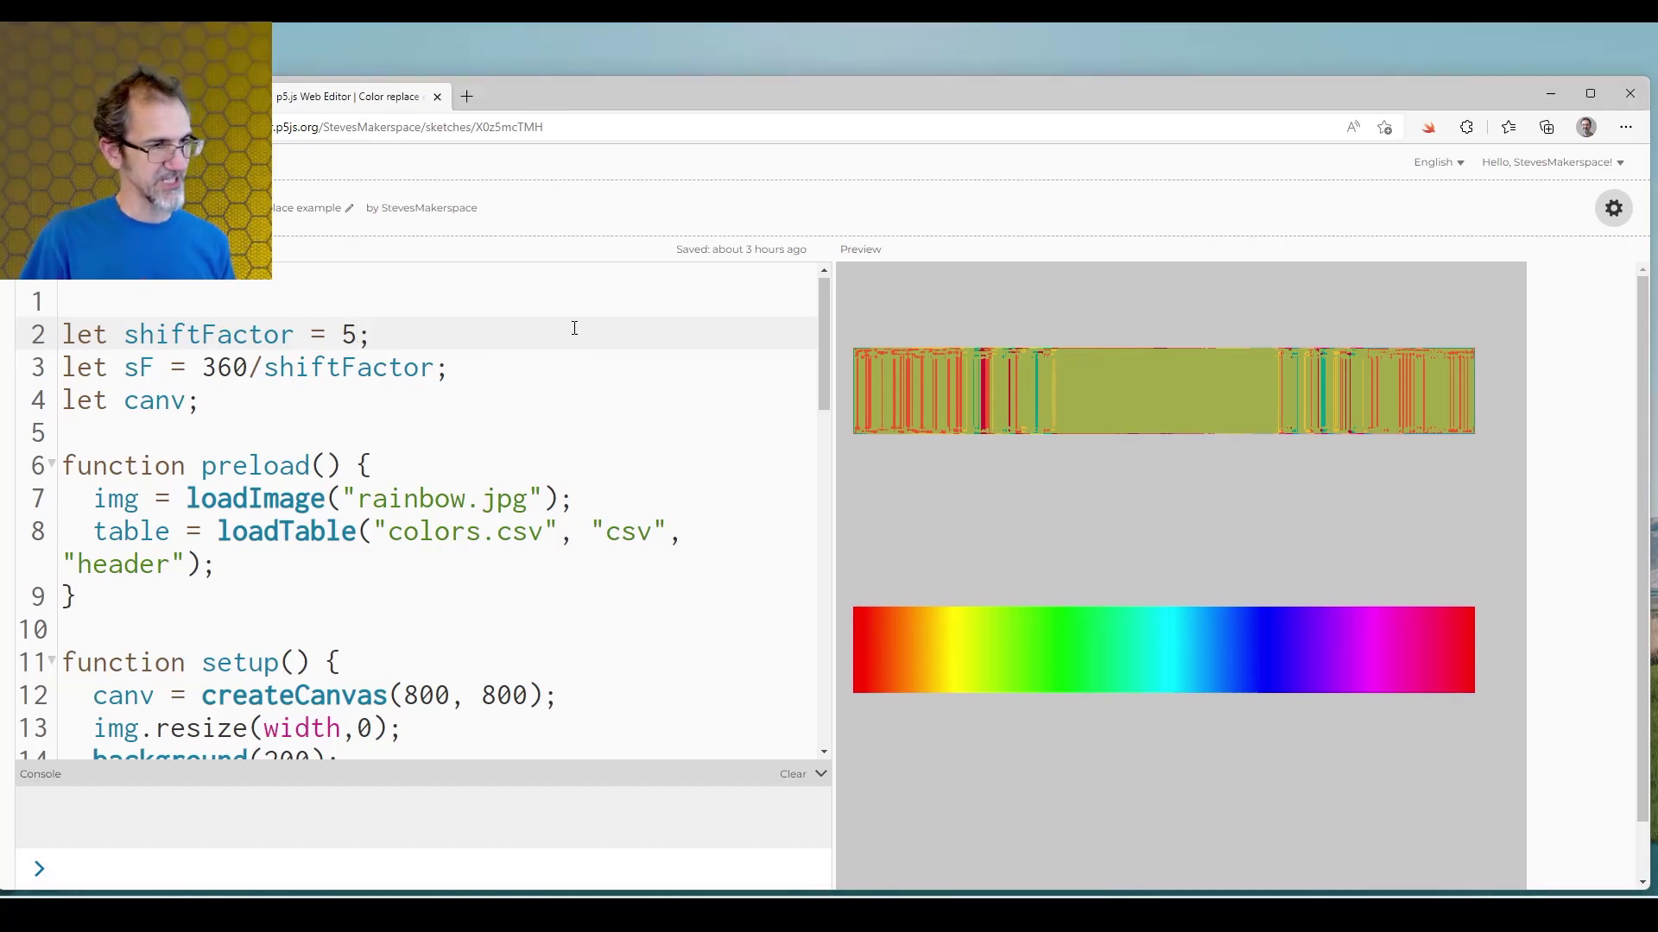
- Return to the rainbow sketch and review the shiftFactor 5 preview, typing 1
{"action": "type", "text": "1"}
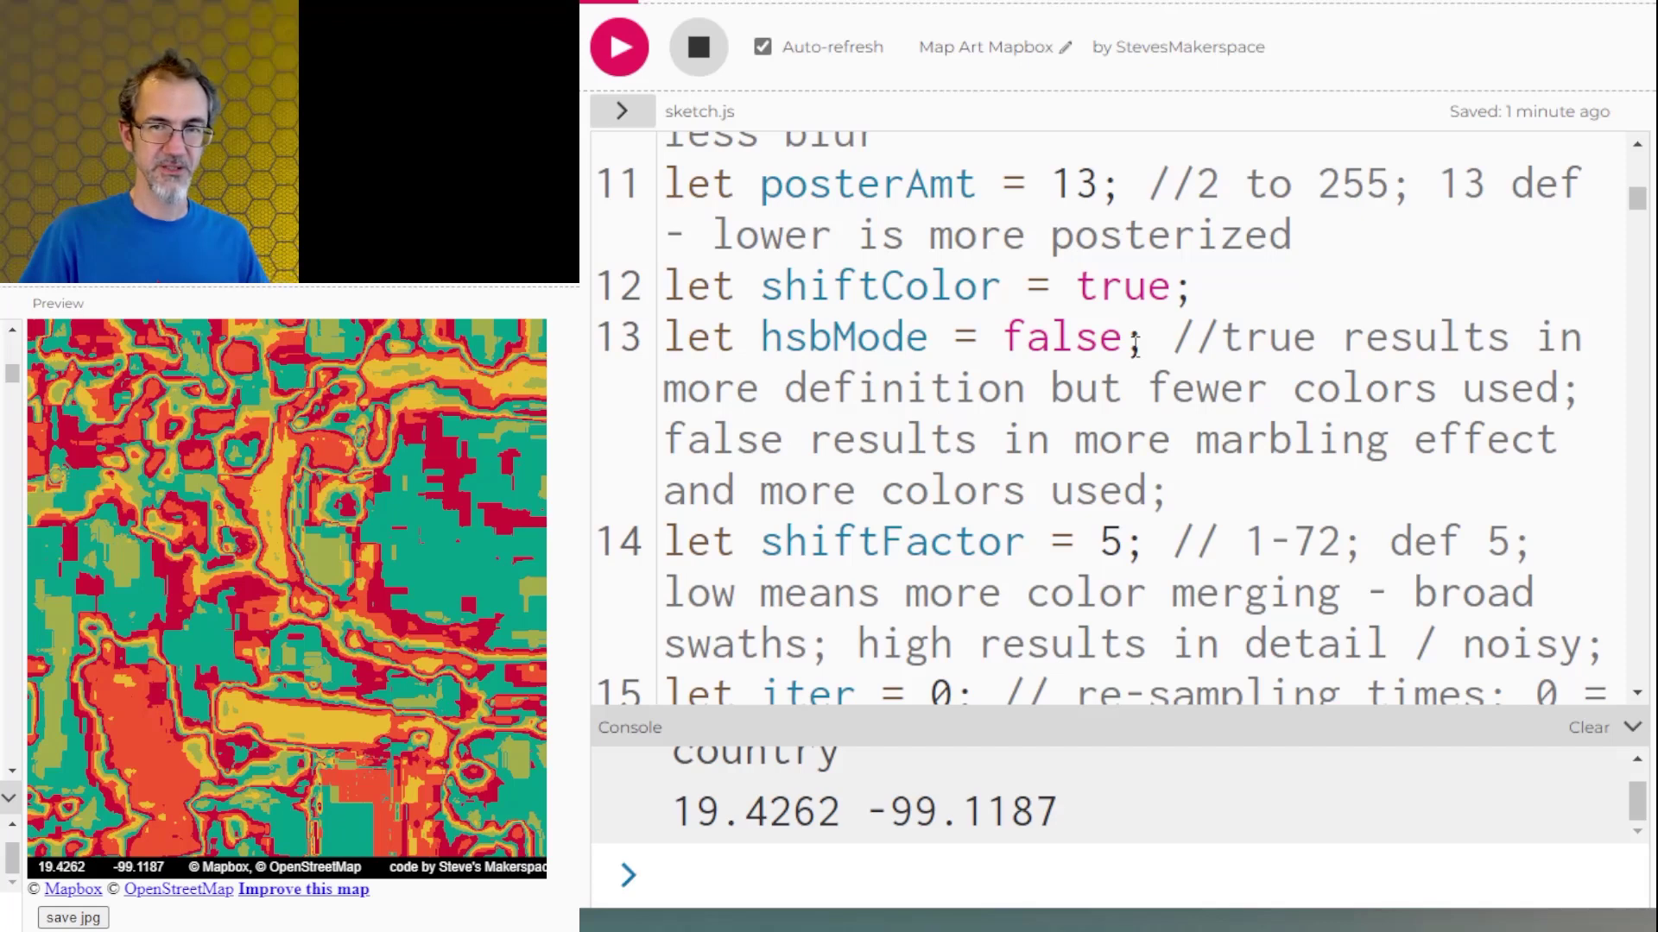
- In sketch.js, enter the values 40 and 15 and set hsbMode to true
{"action": "scroll", "scroll_direction": "up", "scroll_amount": 3}
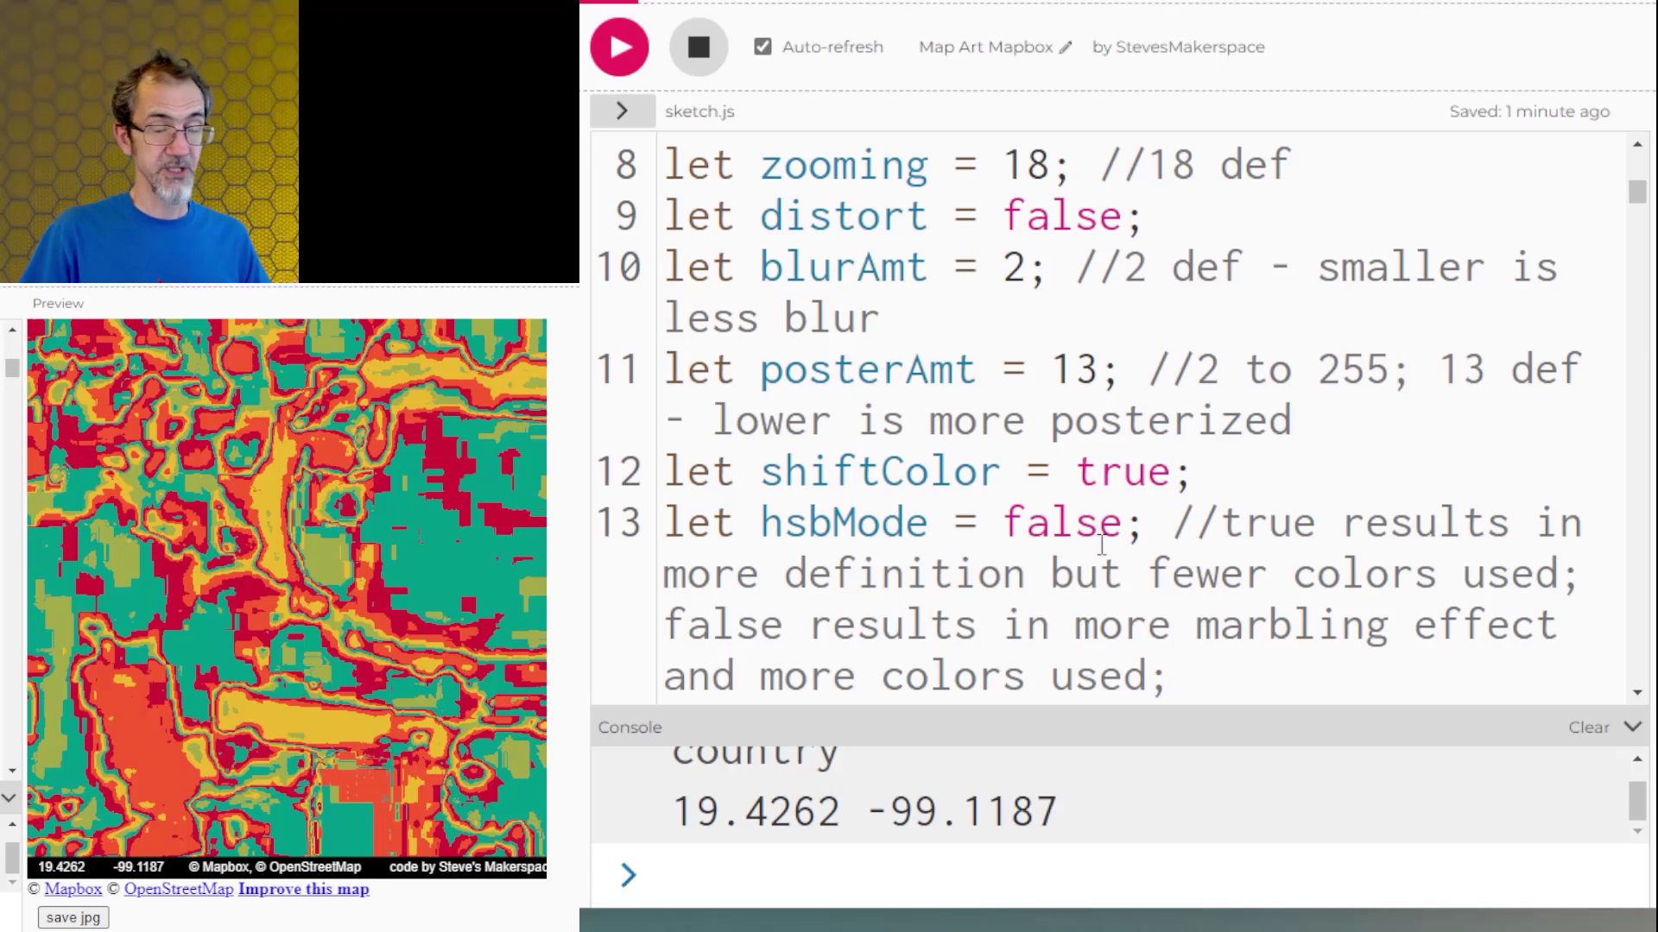
{"action": "scroll", "scroll_direction": "down", "scroll_amount": 3}
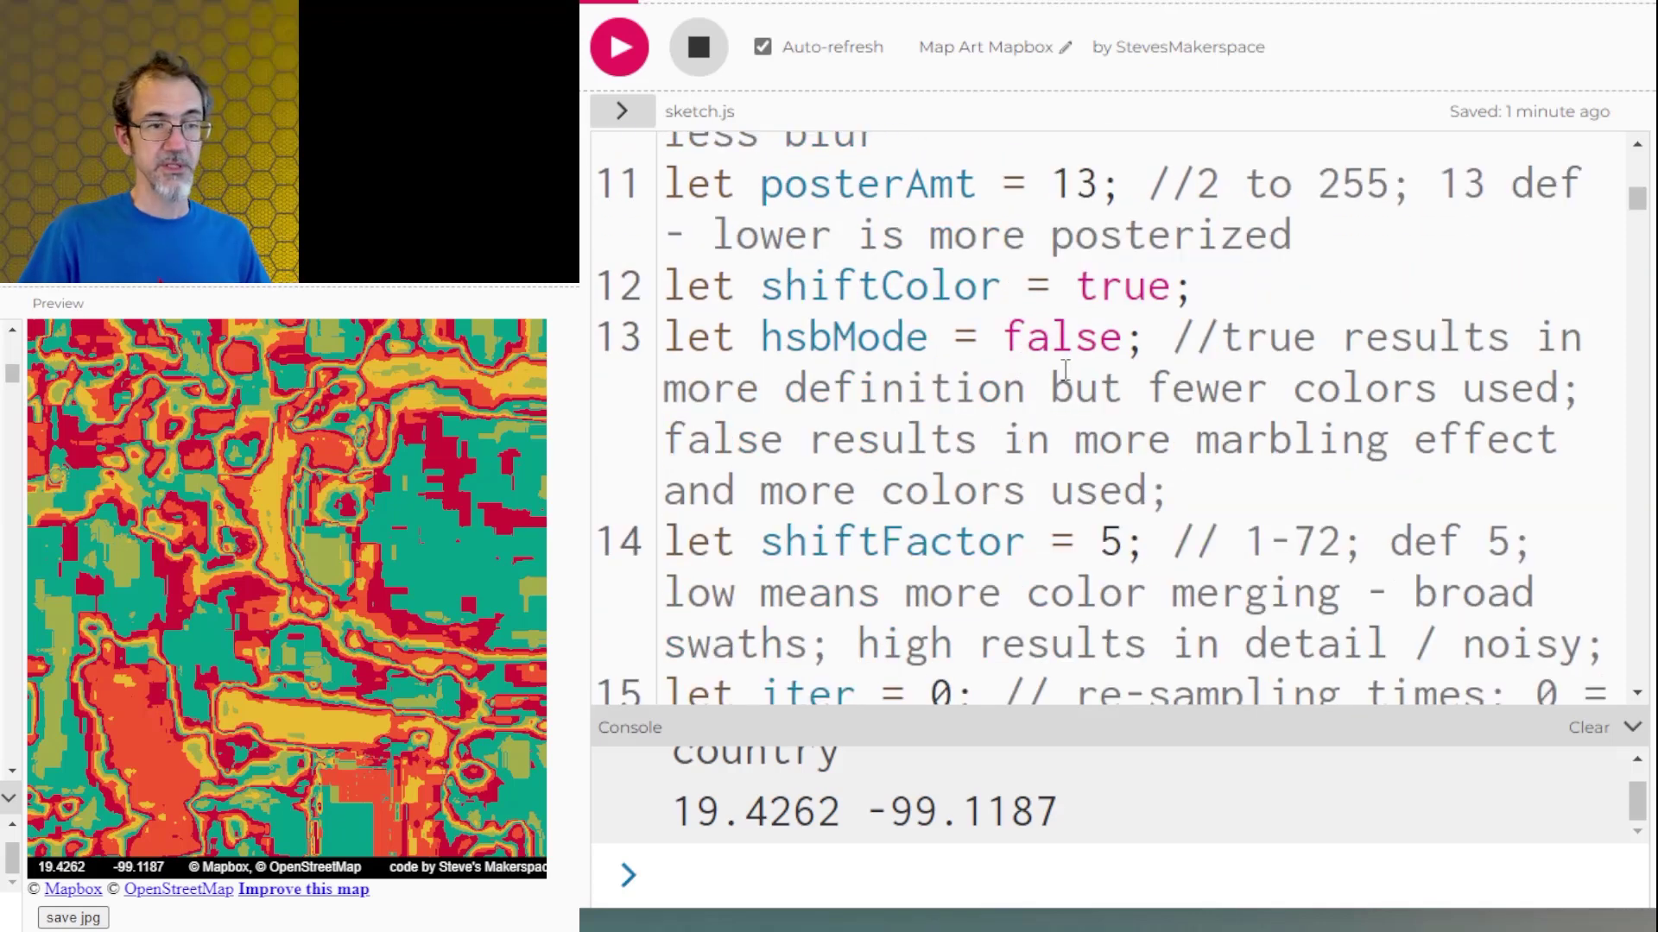
{"action": "scroll", "scroll_direction": "down", "scroll_amount": 3}
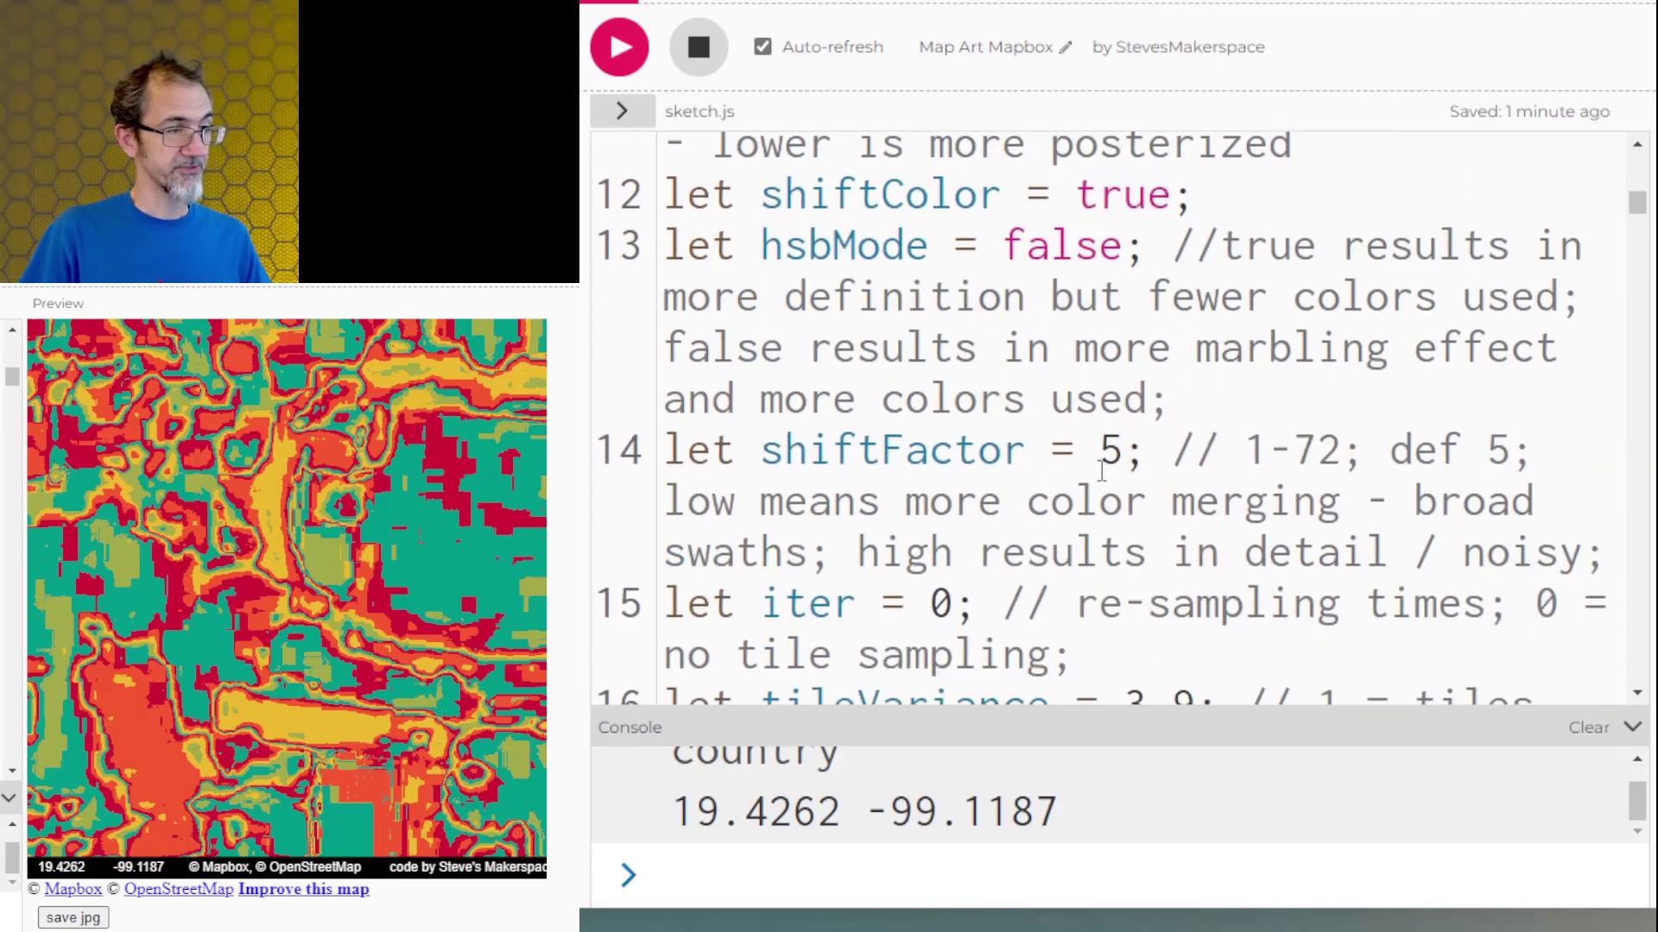
{"action": "left_click", "coordinate": [1124, 449]}
{"action": "type", "text": "1"}
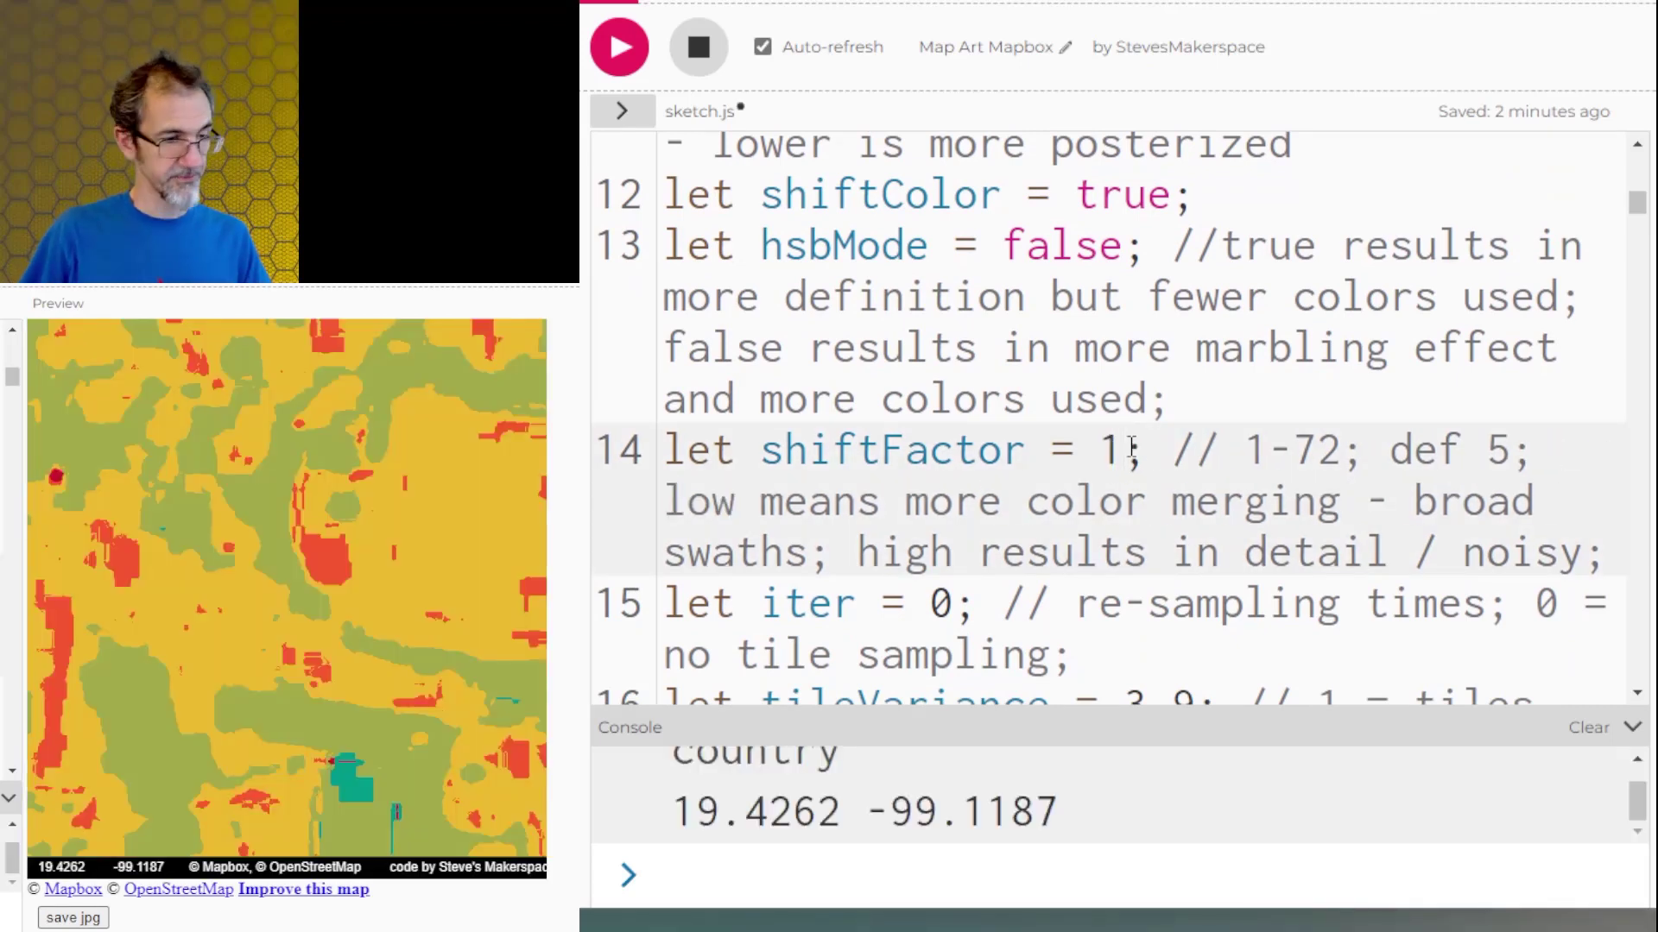
{"action": "type", "text": "40"}
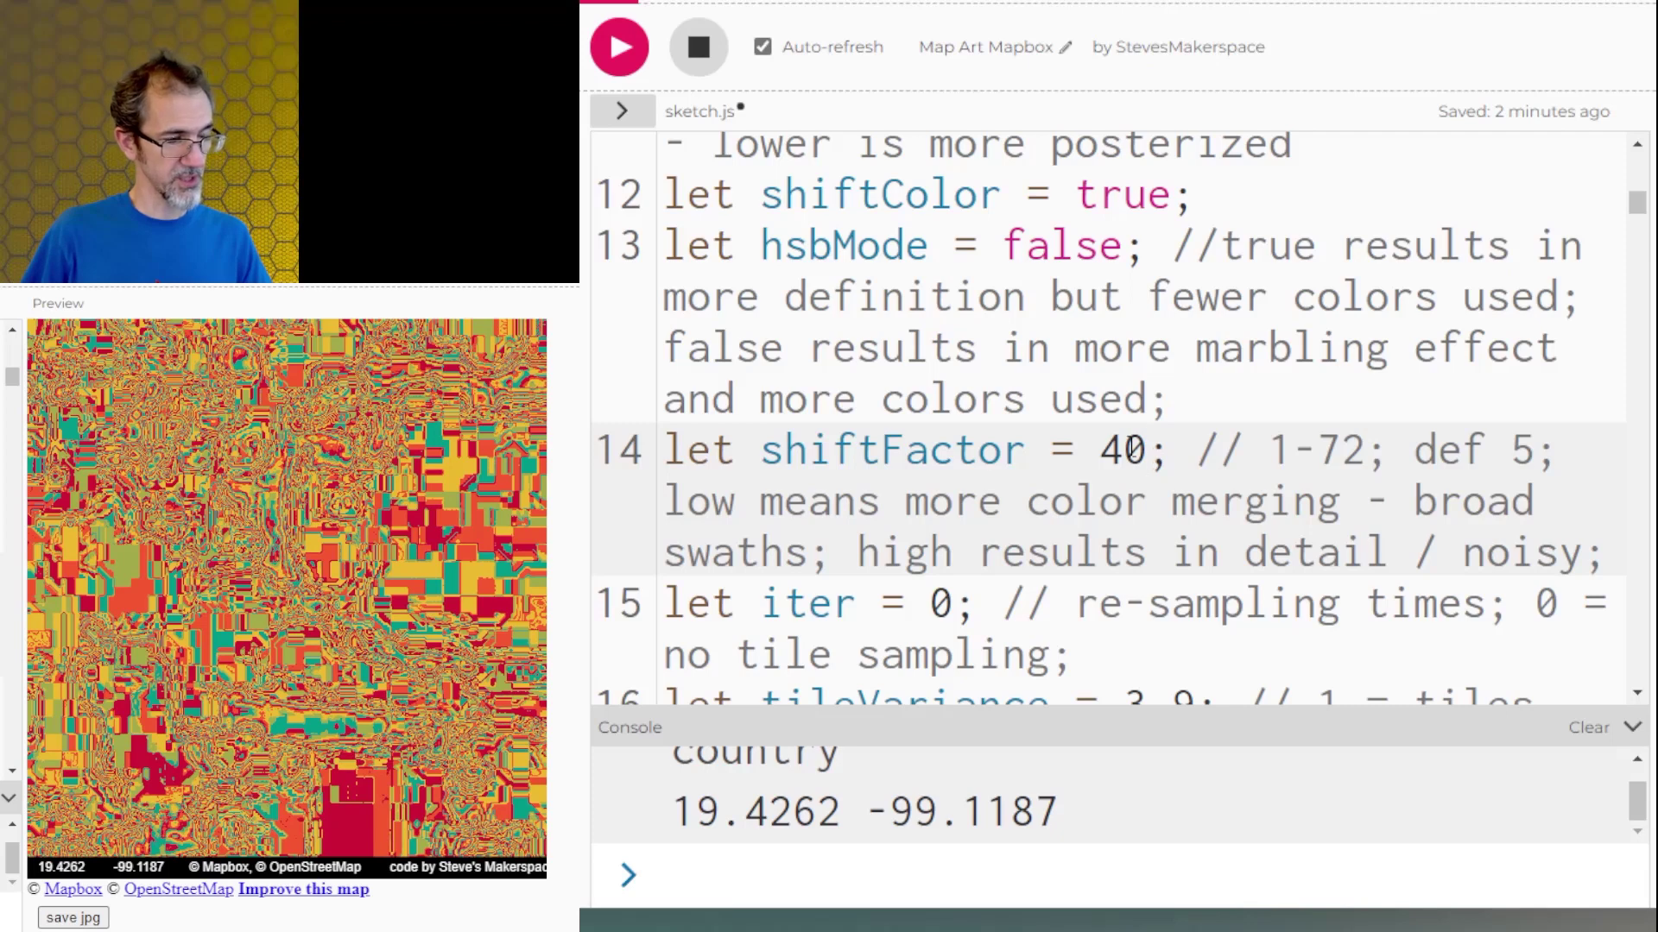
{"action": "type", "text": "15"}
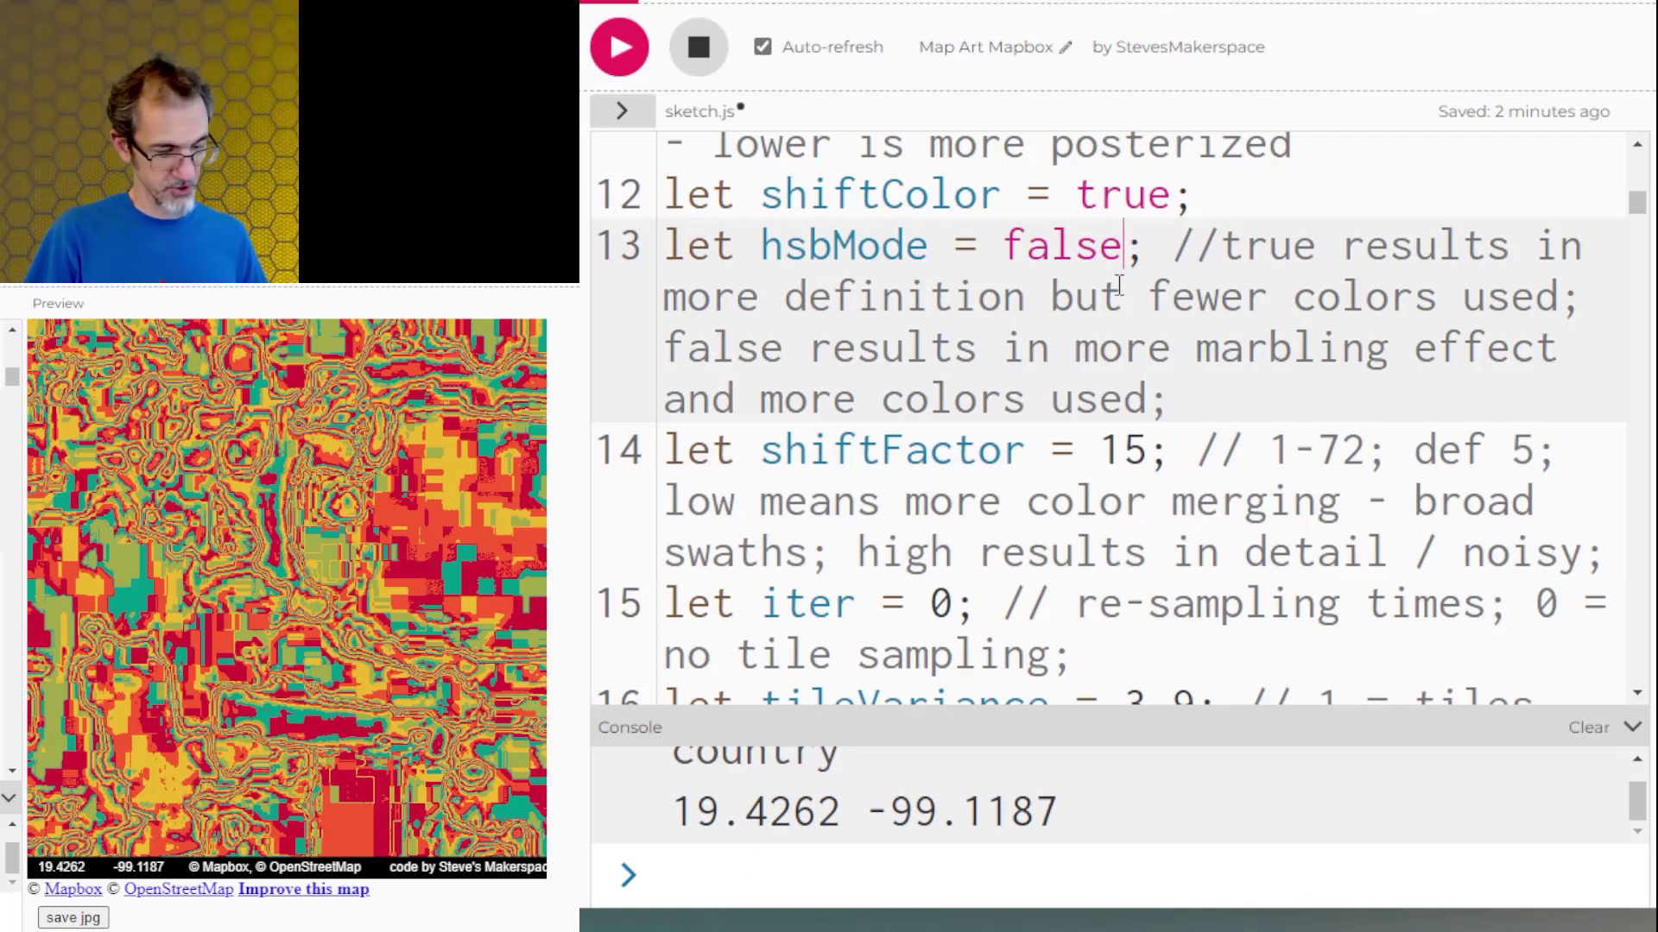
{"action": "type", "text": "true"}
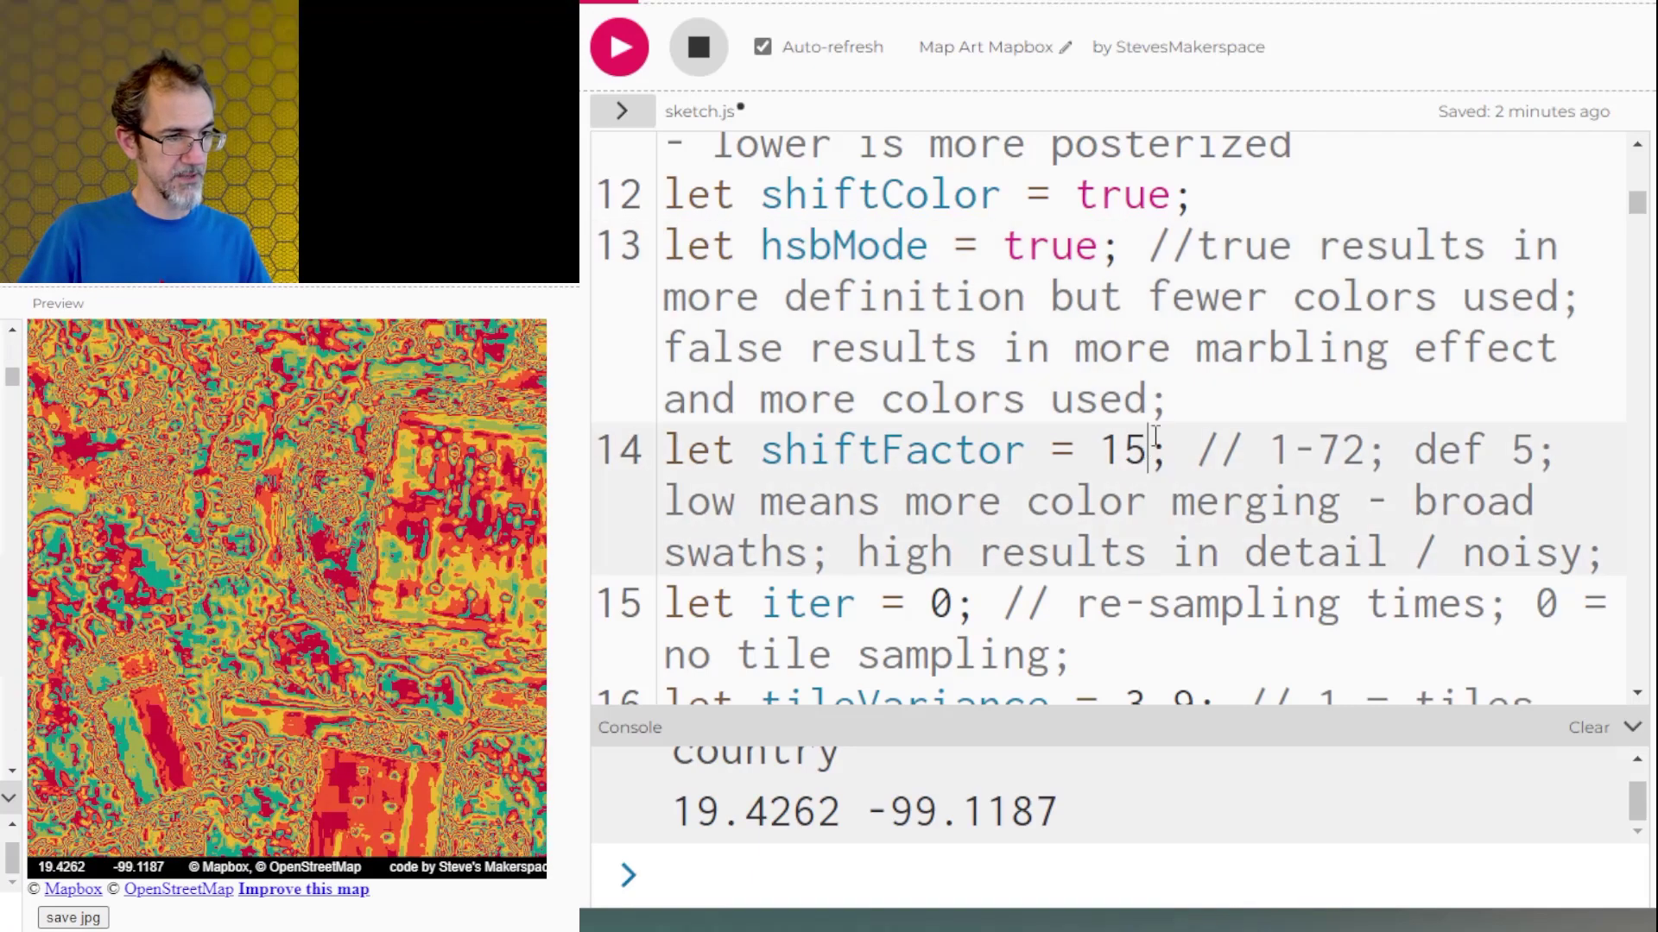
- Try shiftFactor 5 and 1, then settle on 8
{"action": "key", "text": "backspace"}
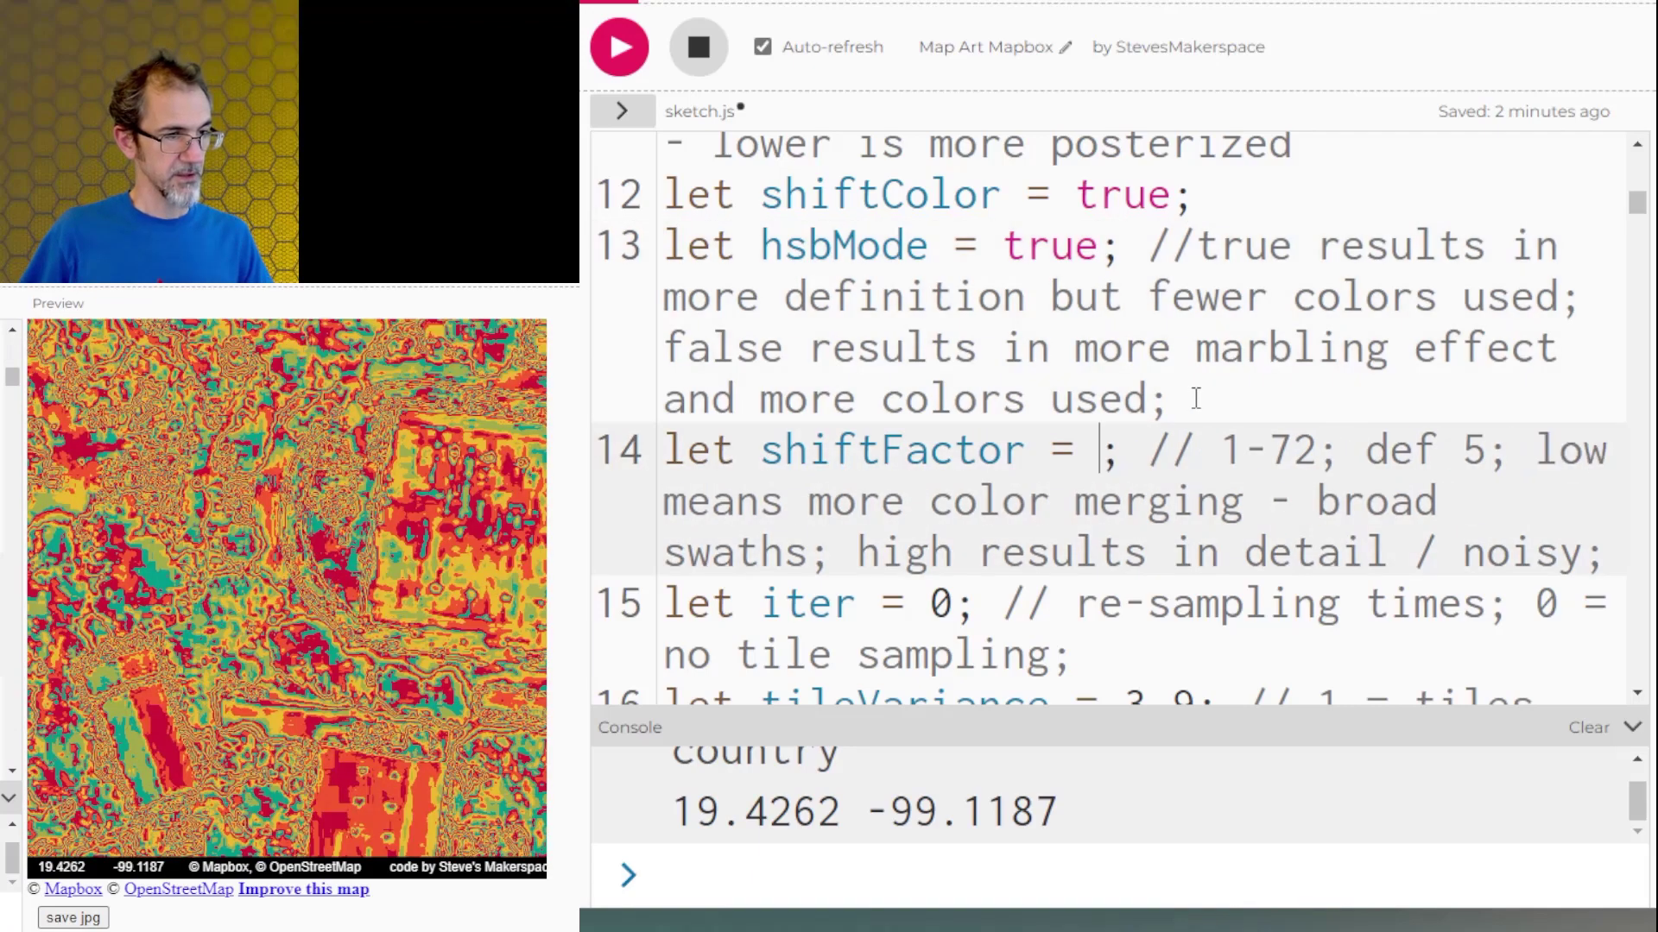
{"action": "type", "text": "5"}
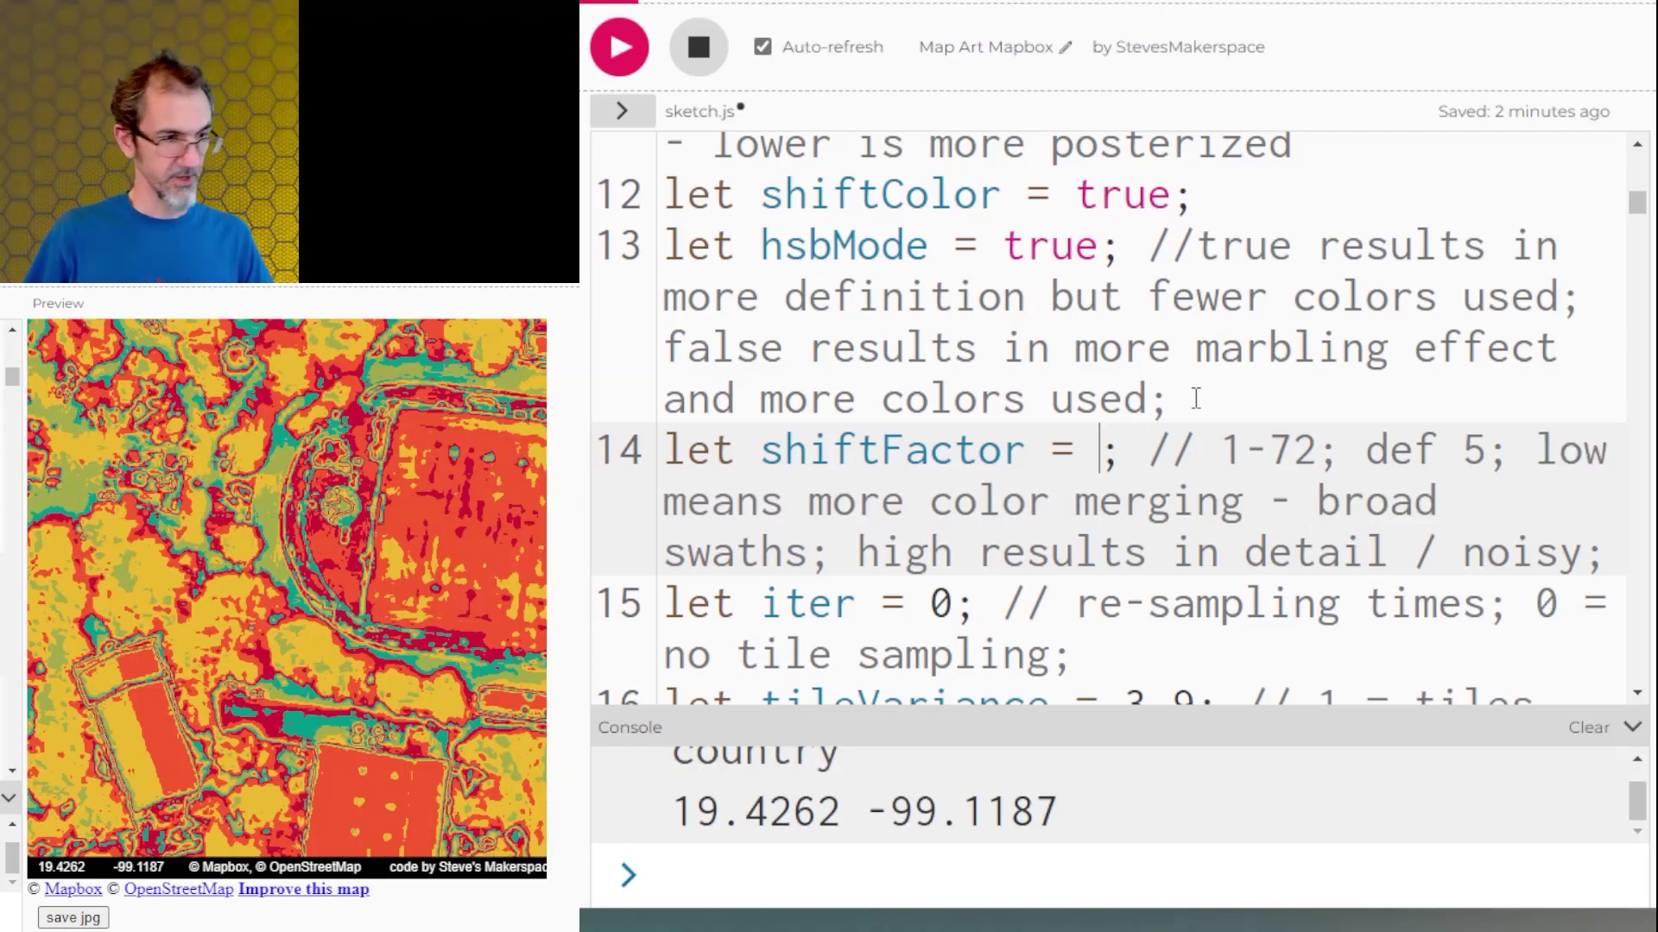
{"action": "type", "text": "1"}
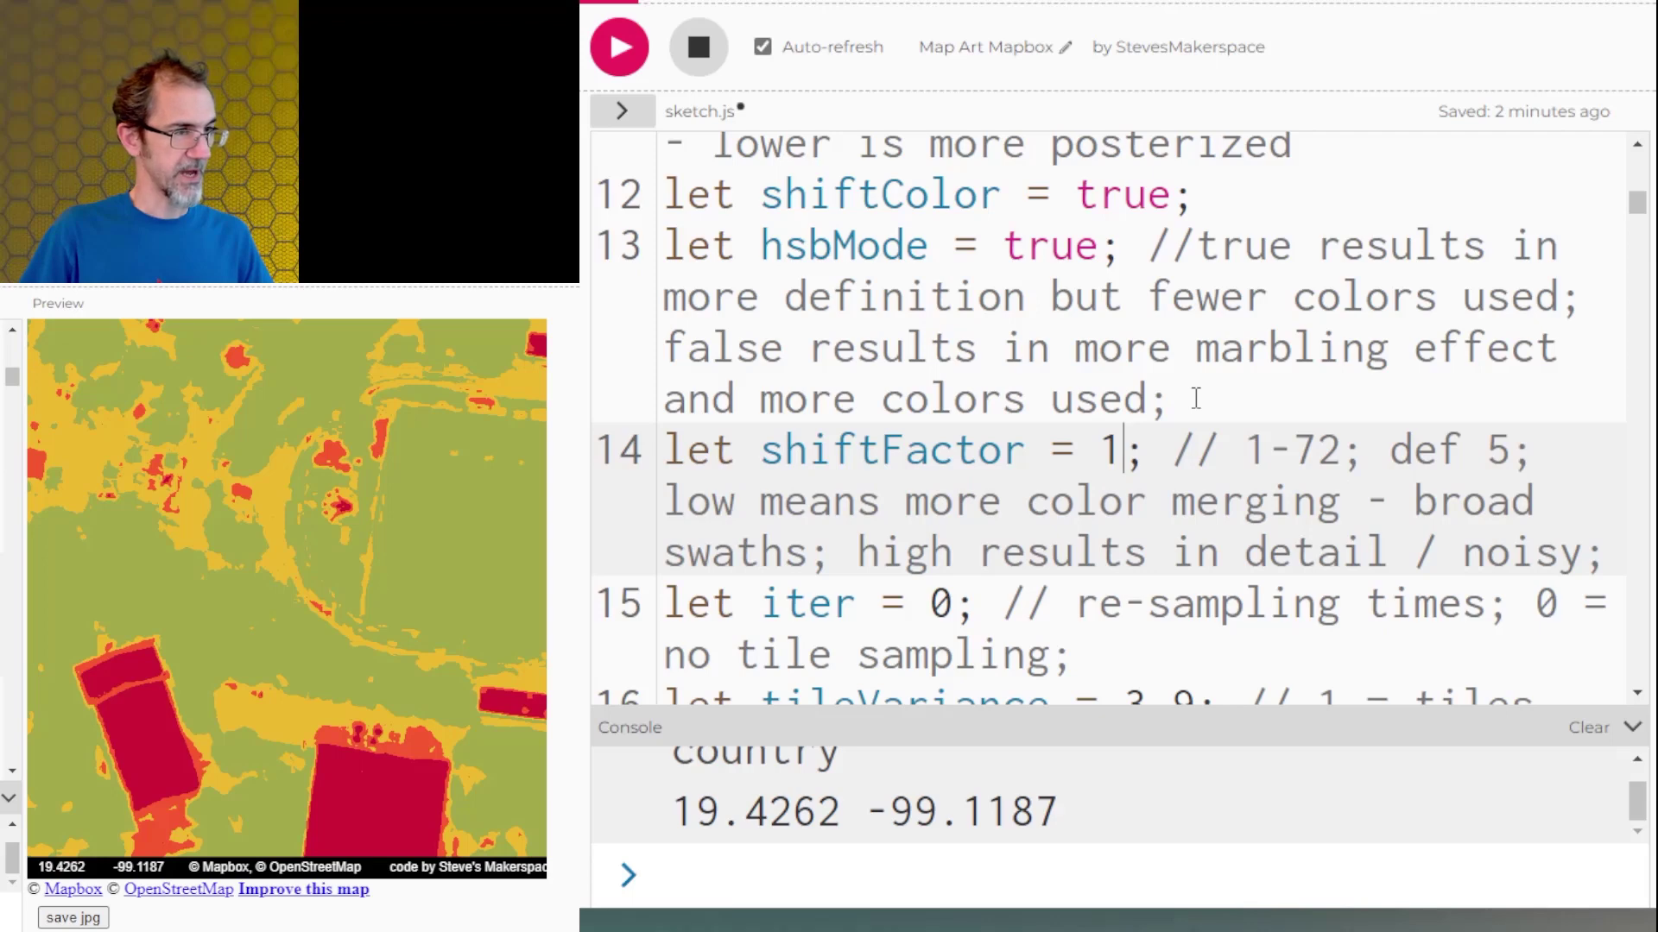
{"action": "type", "text": "8"}
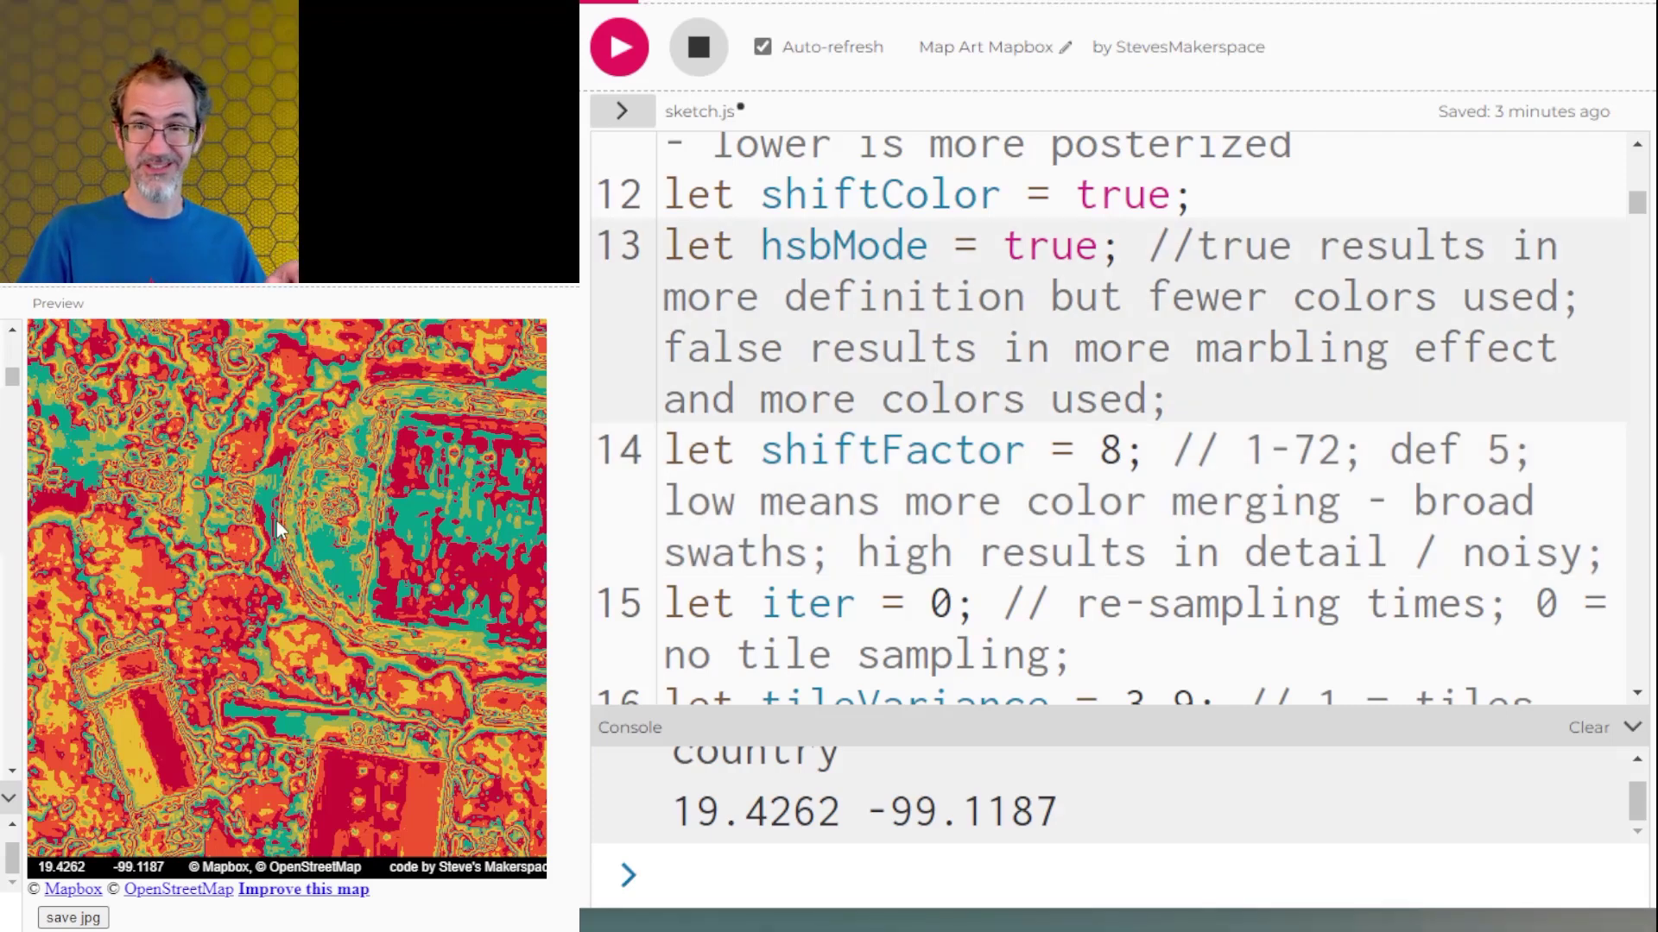
- Rerun the sketch to render rotated tiles from a new random map location
{"action": "left_click", "coordinate": [620, 47]}
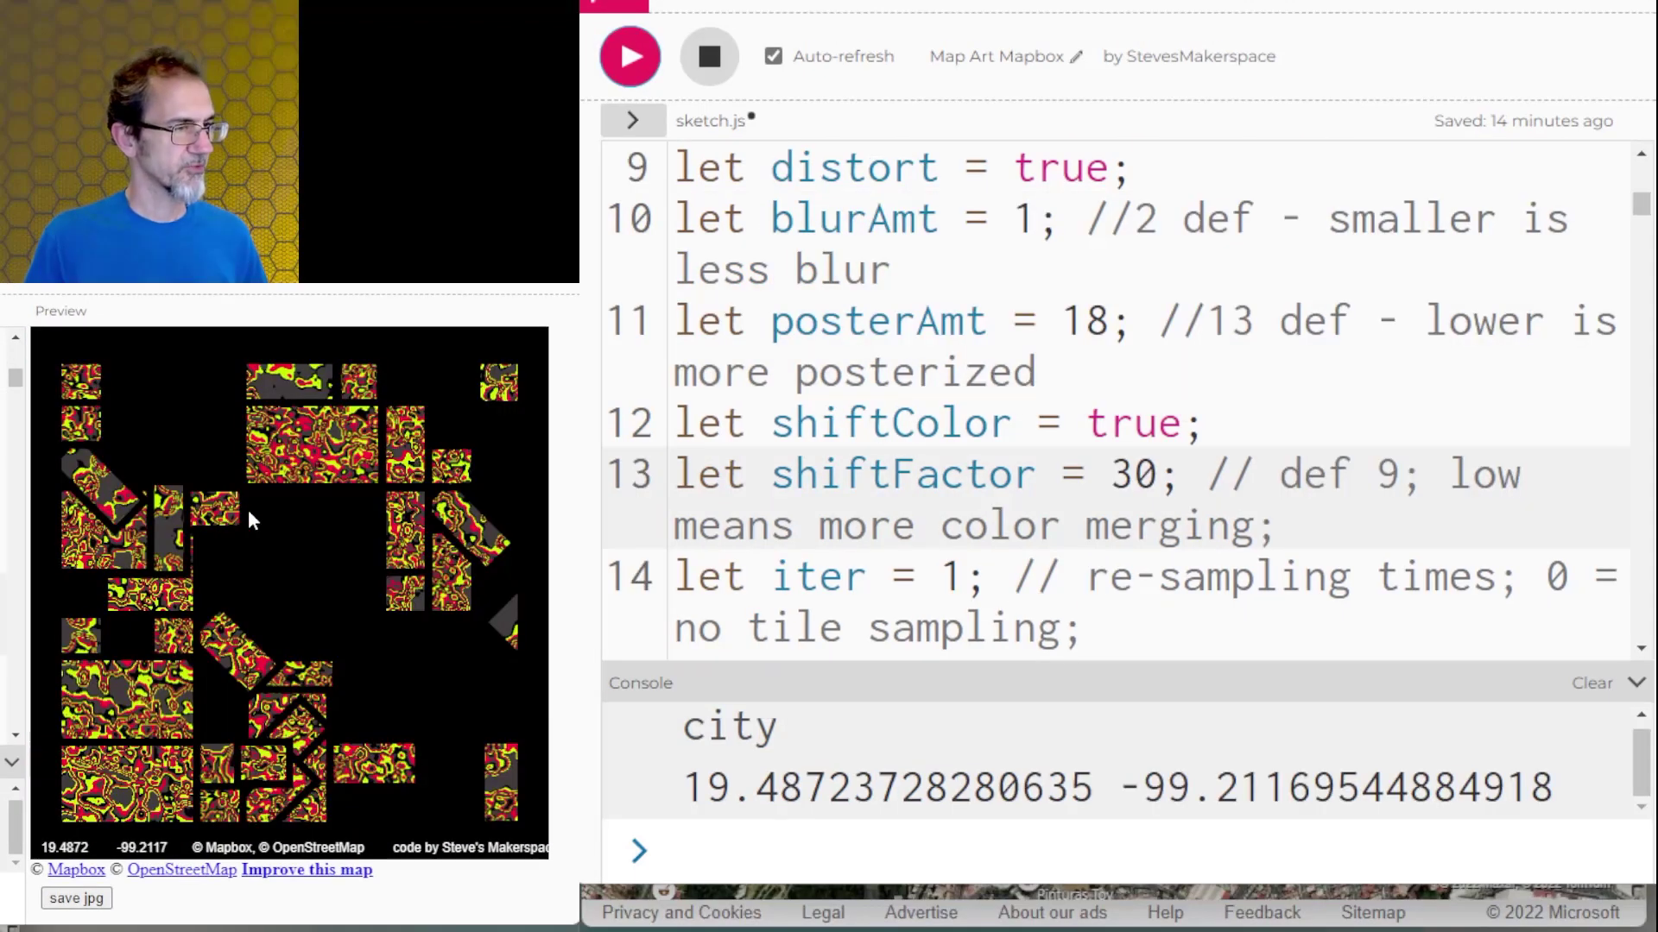
{"action": "mouse_move", "coordinate": [263, 555]}
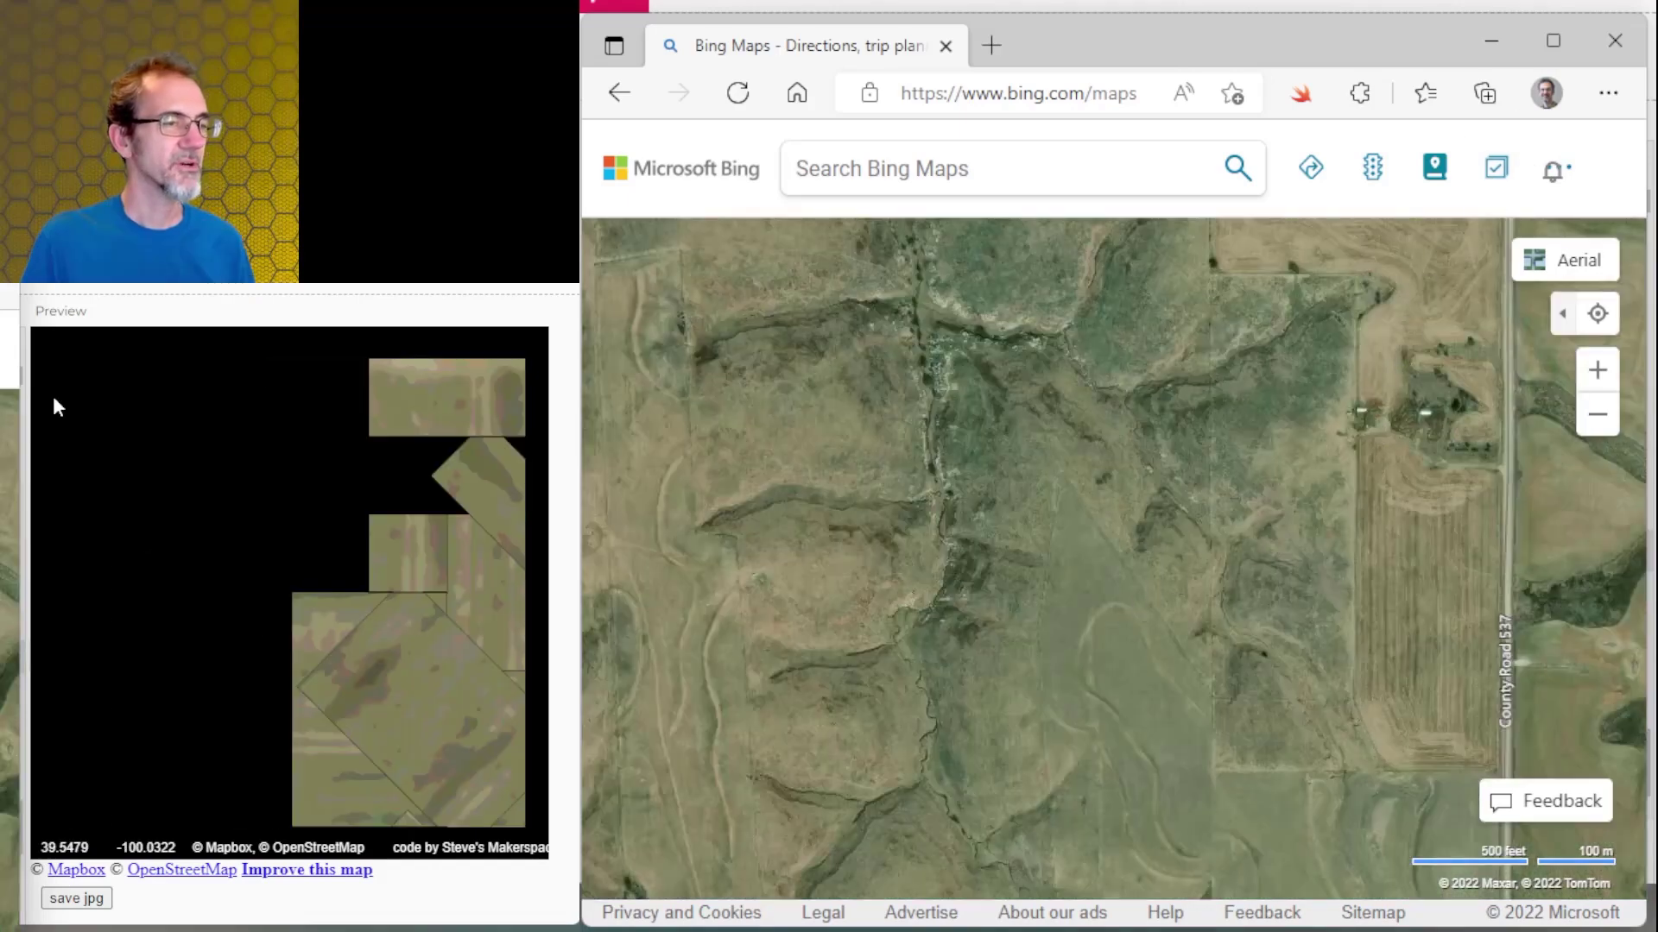
{"action": "mouse_move", "coordinate": [1534, 331]}
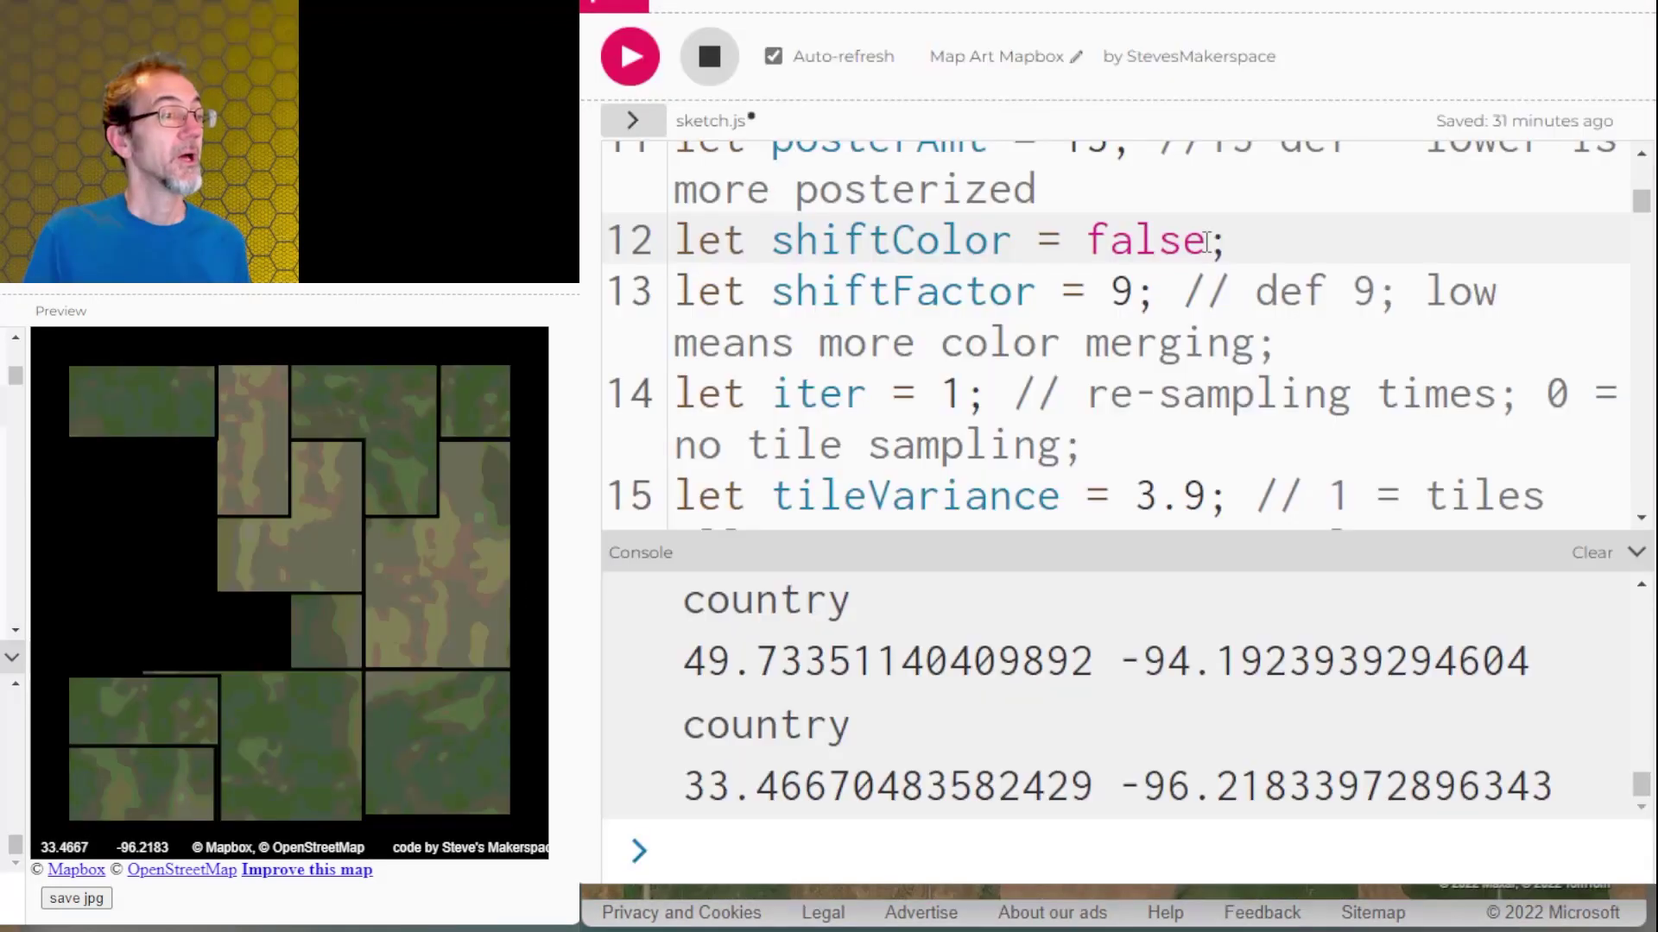
- Replace false with true on the shiftColor line of sketch.js
{"action": "double_click", "coordinate": [1144, 240]}
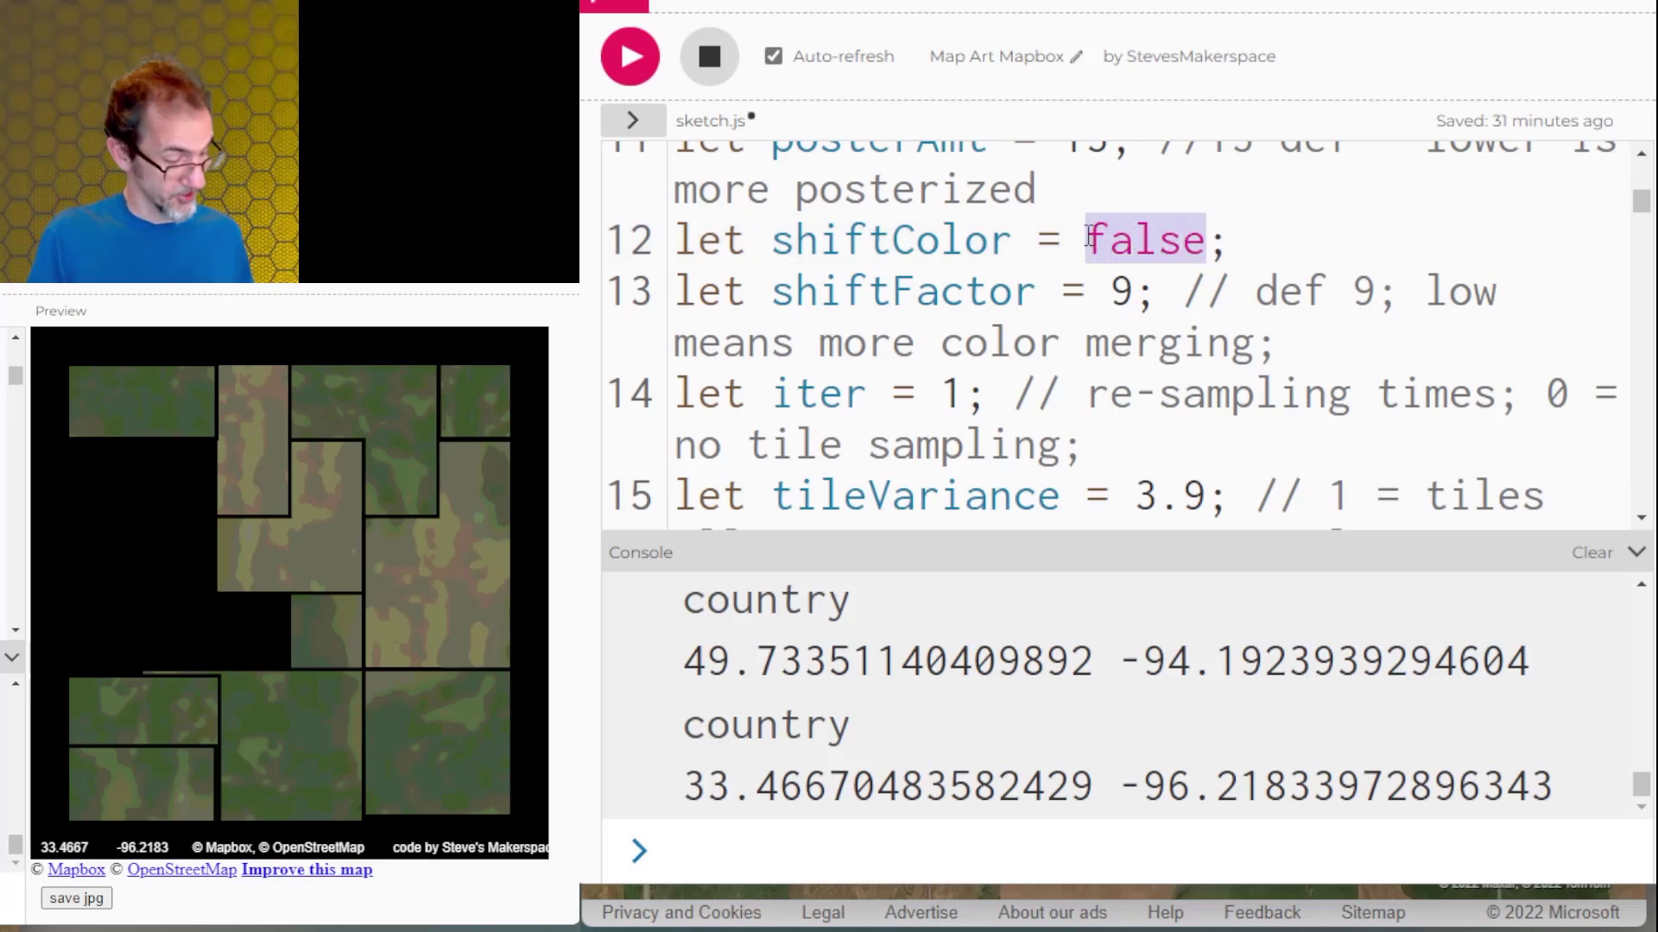
{"action": "type", "text": "true"}
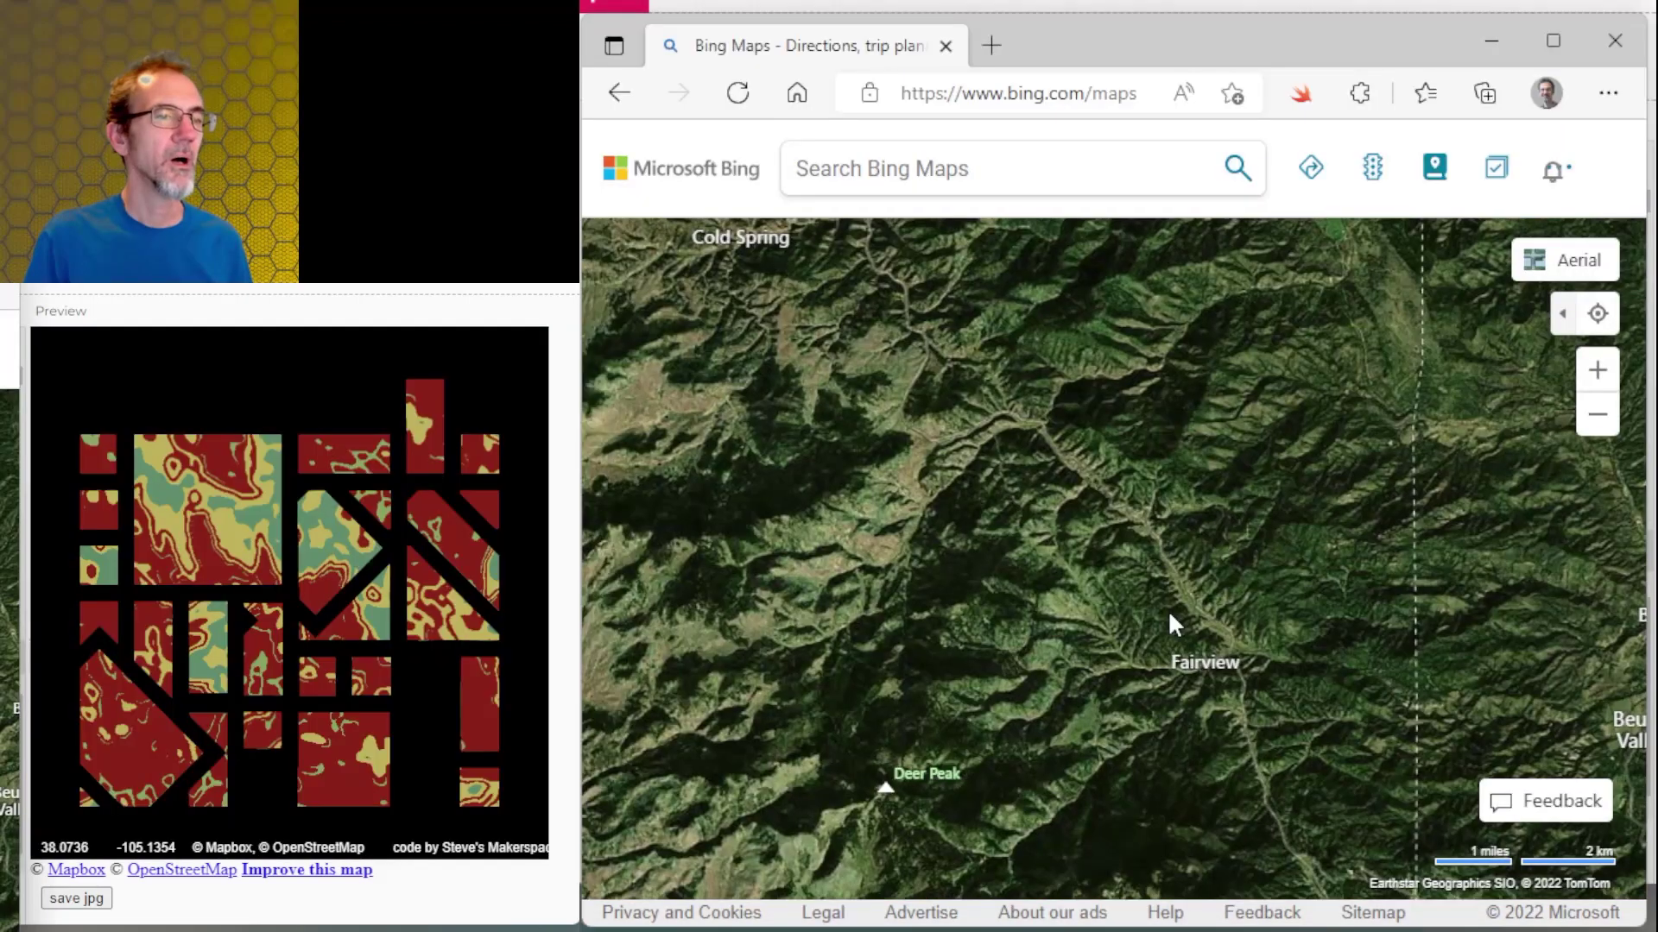
{"action": "mouse_move", "coordinate": [1104, 392]}
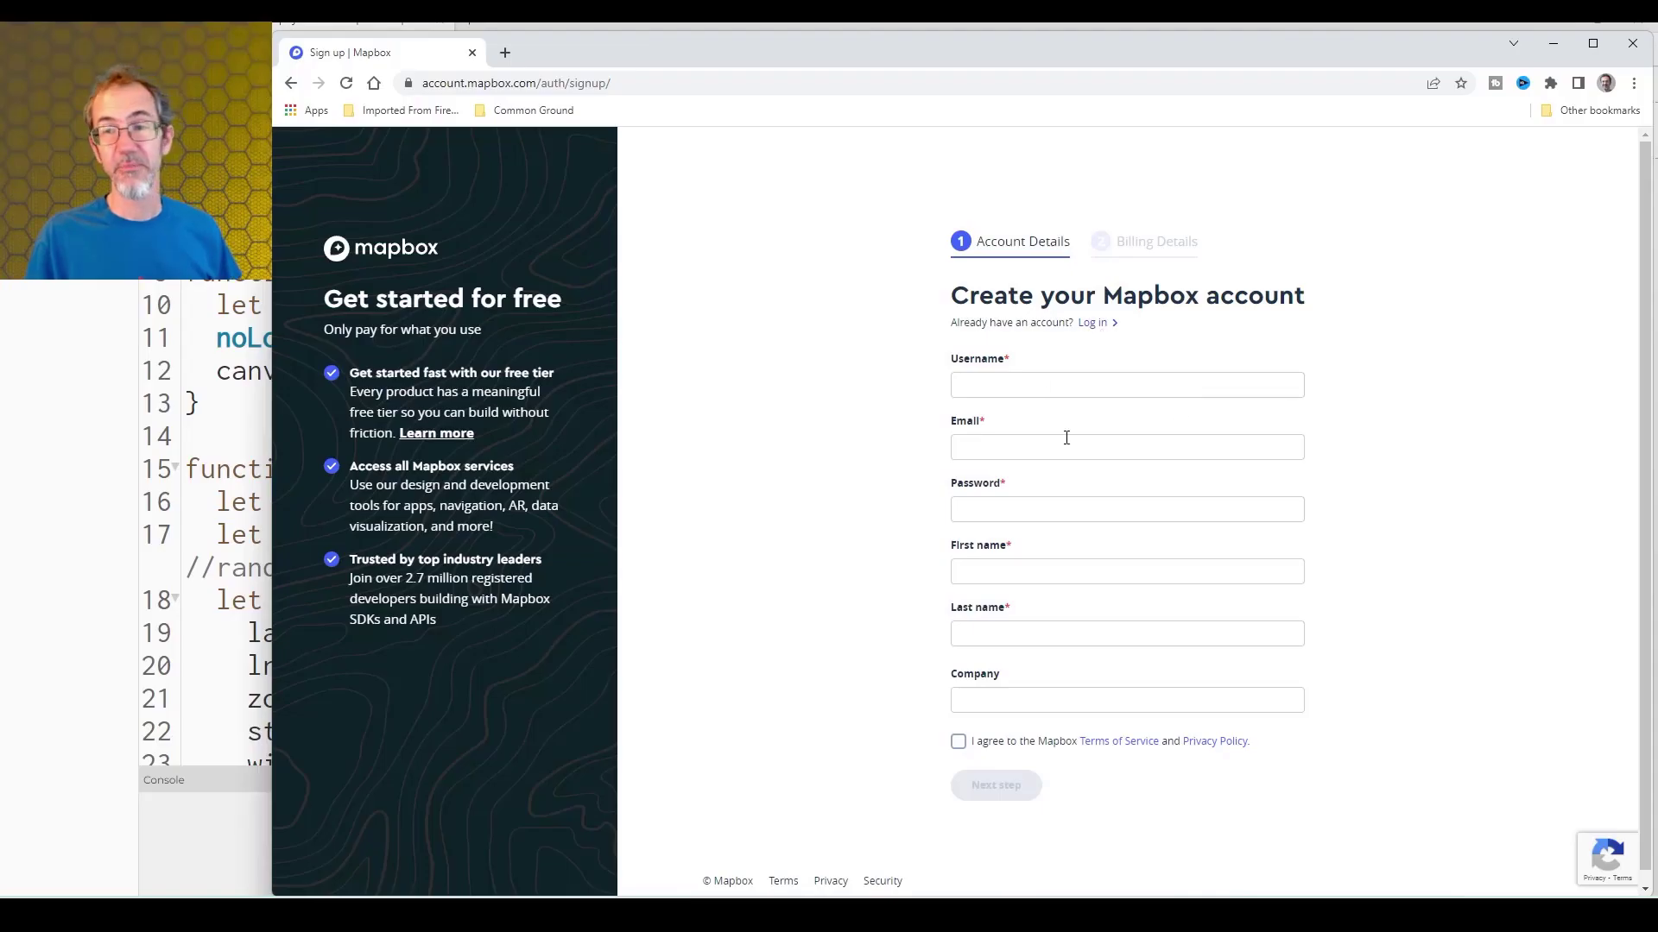
{"action": "mouse_move", "coordinate": [1077, 616]}
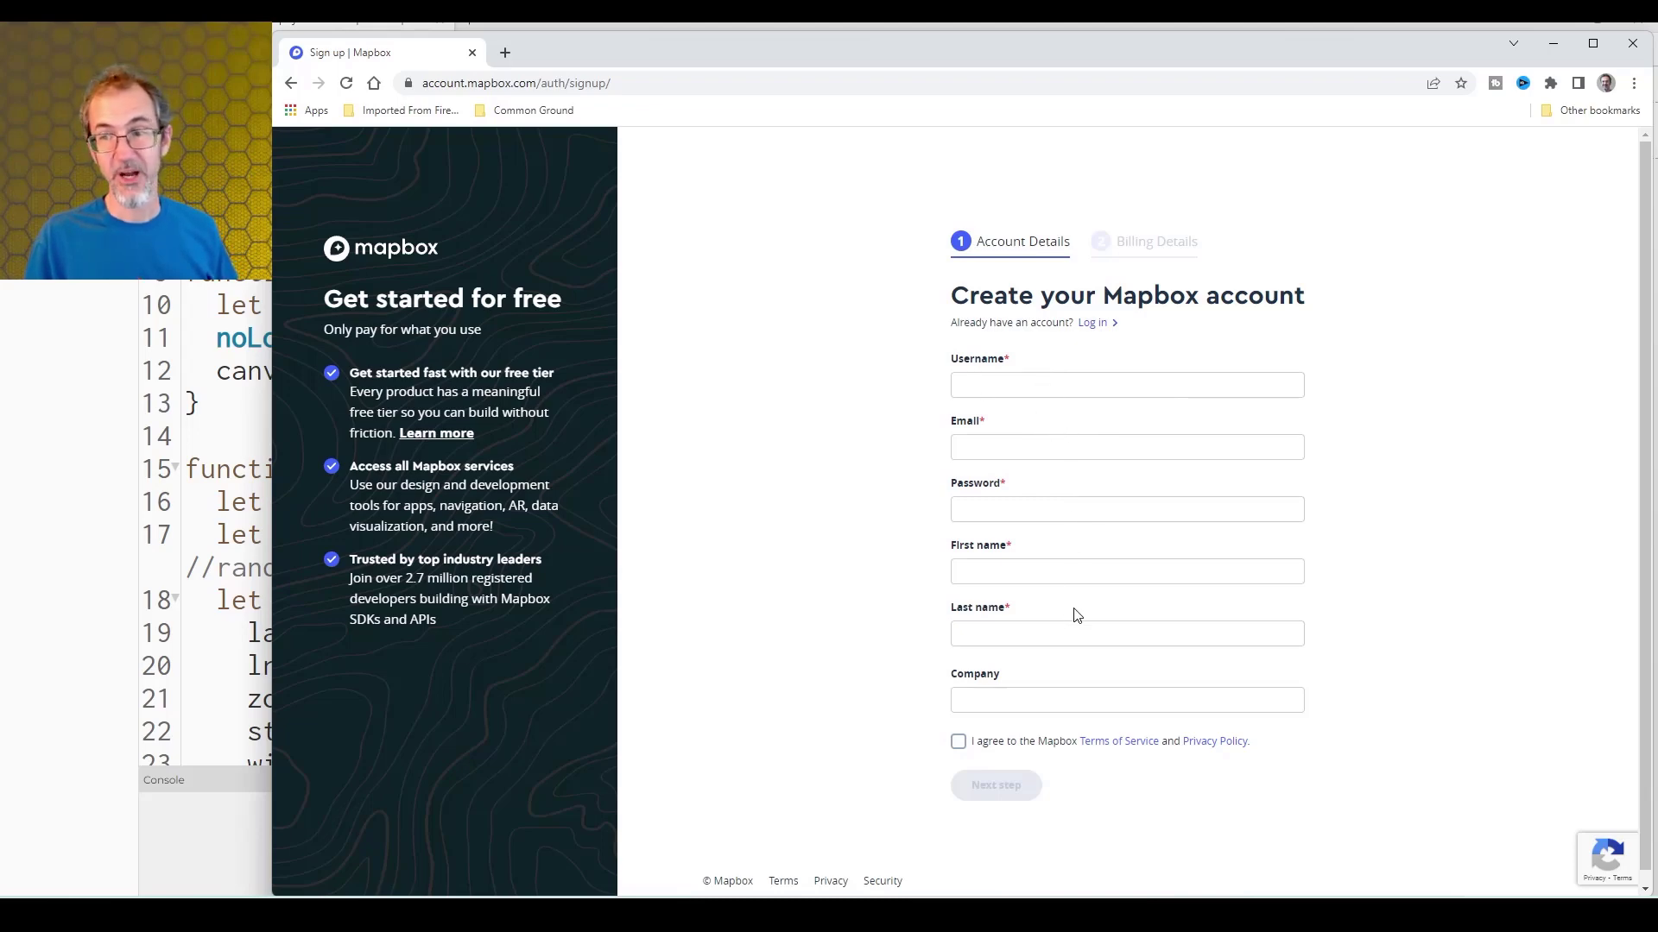
{"action": "mouse_move", "coordinate": [1068, 598]}
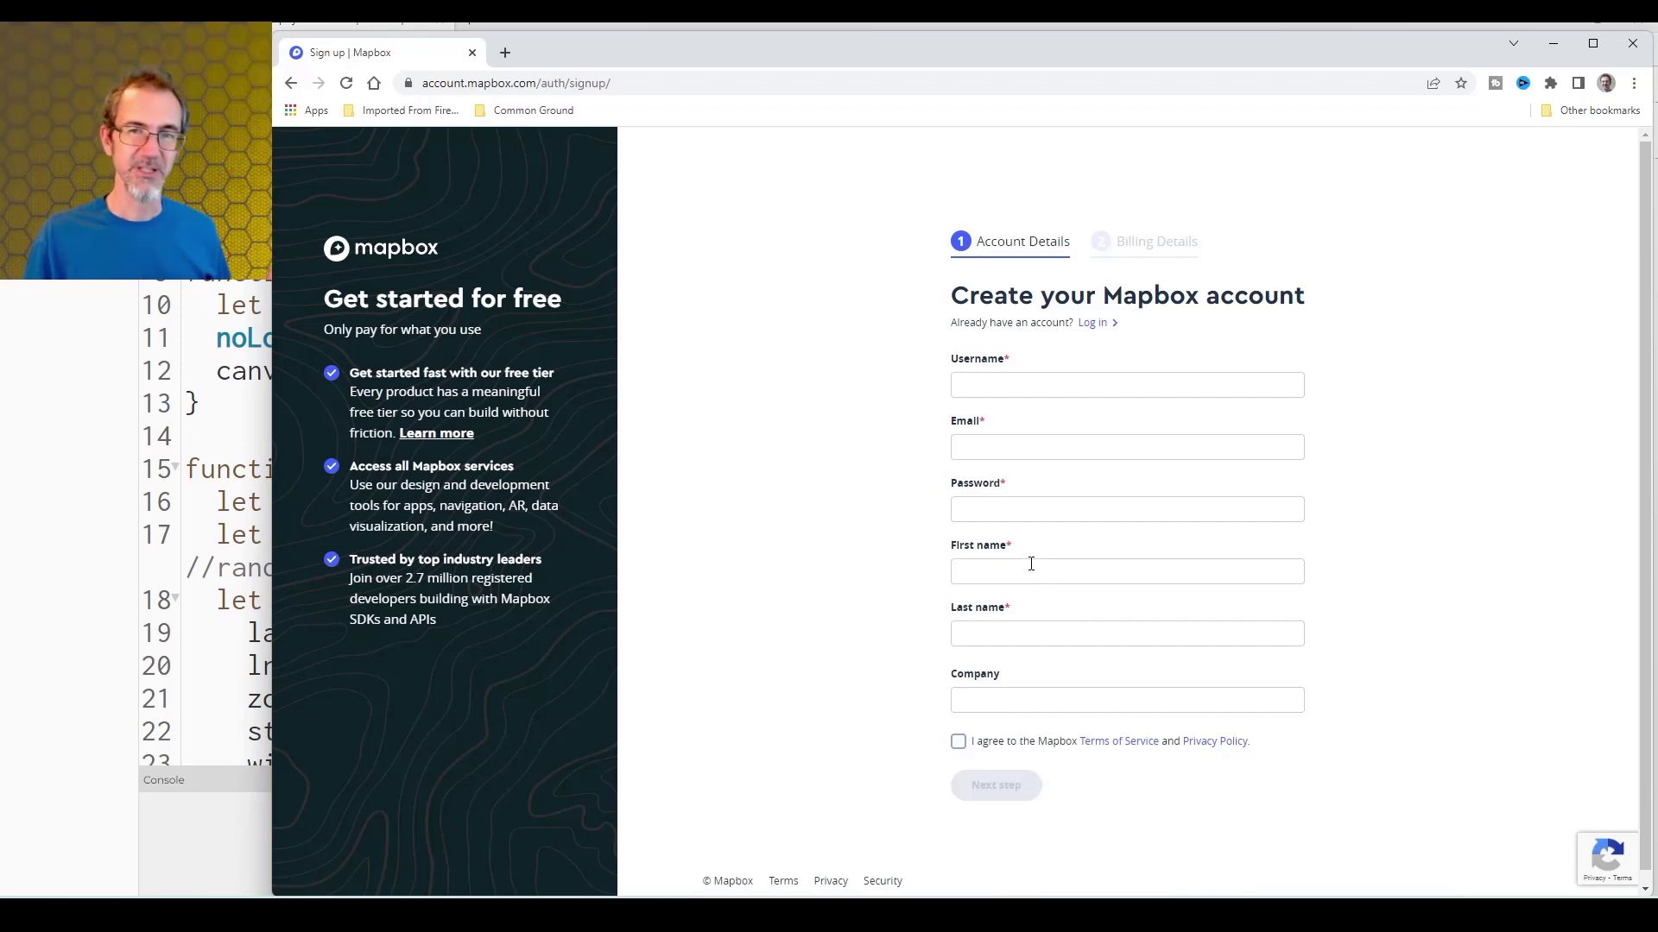
{"action": "mouse_move", "coordinate": [1551, 207]}
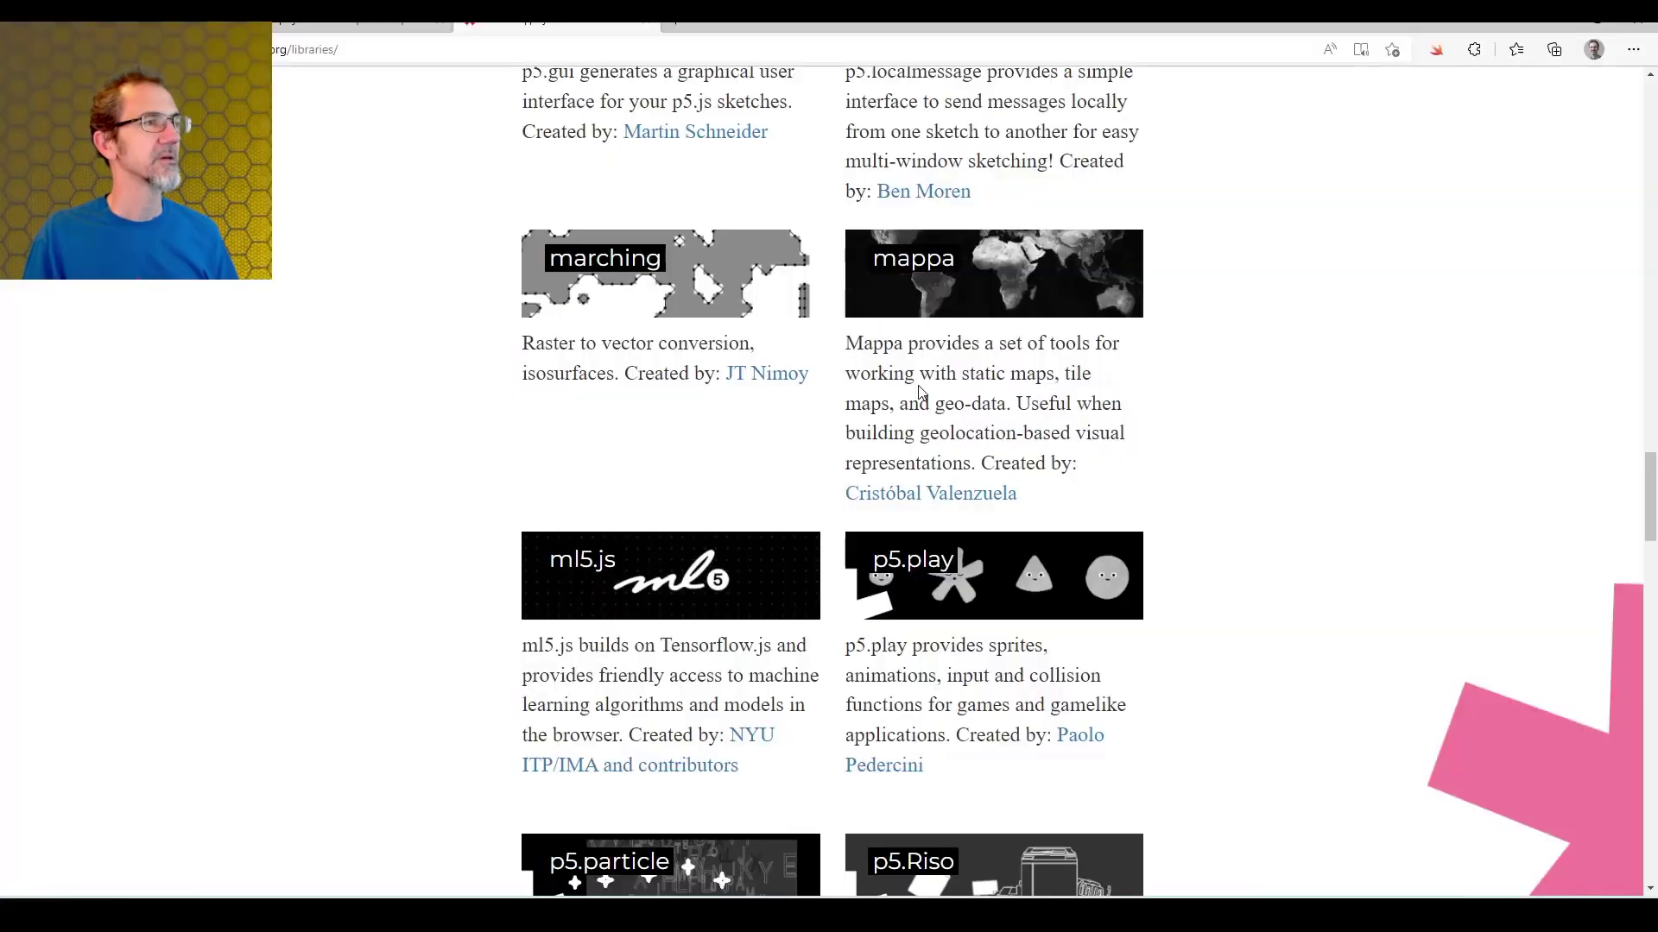
{"action": "mouse_move", "coordinate": [913, 258]}
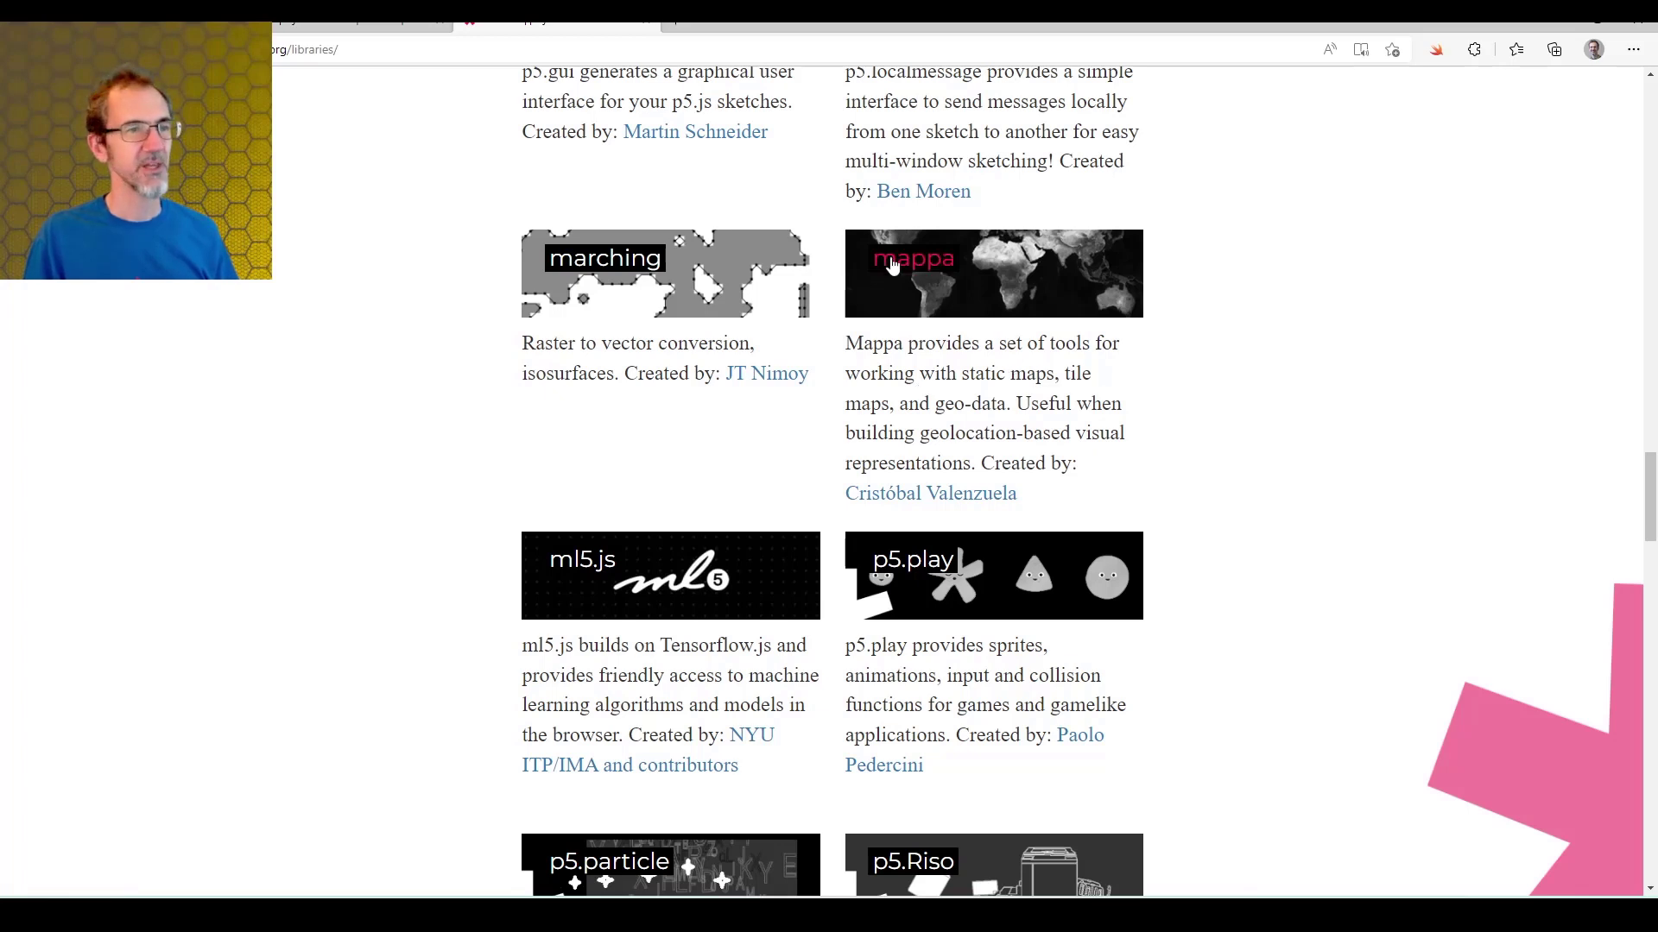
- Open the Mappa library's 'Introduction to Web Maps' guide from the p5.js libraries page
{"action": "left_click", "coordinate": [913, 257]}
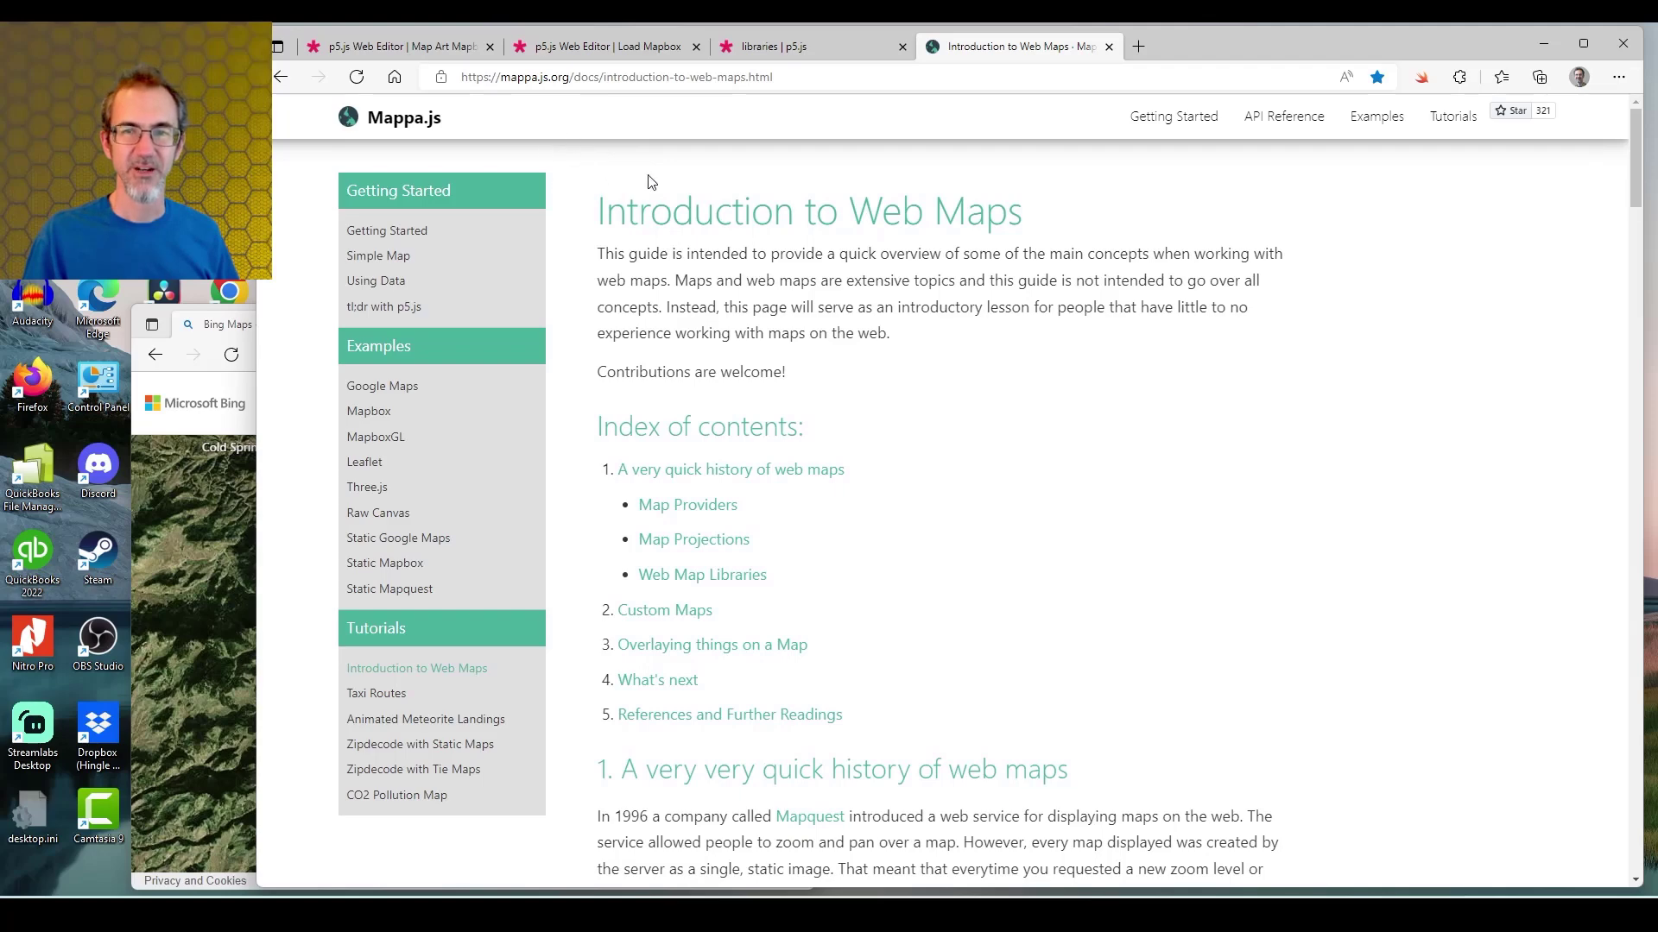
{"action": "mouse_move", "coordinate": [839, 392]}
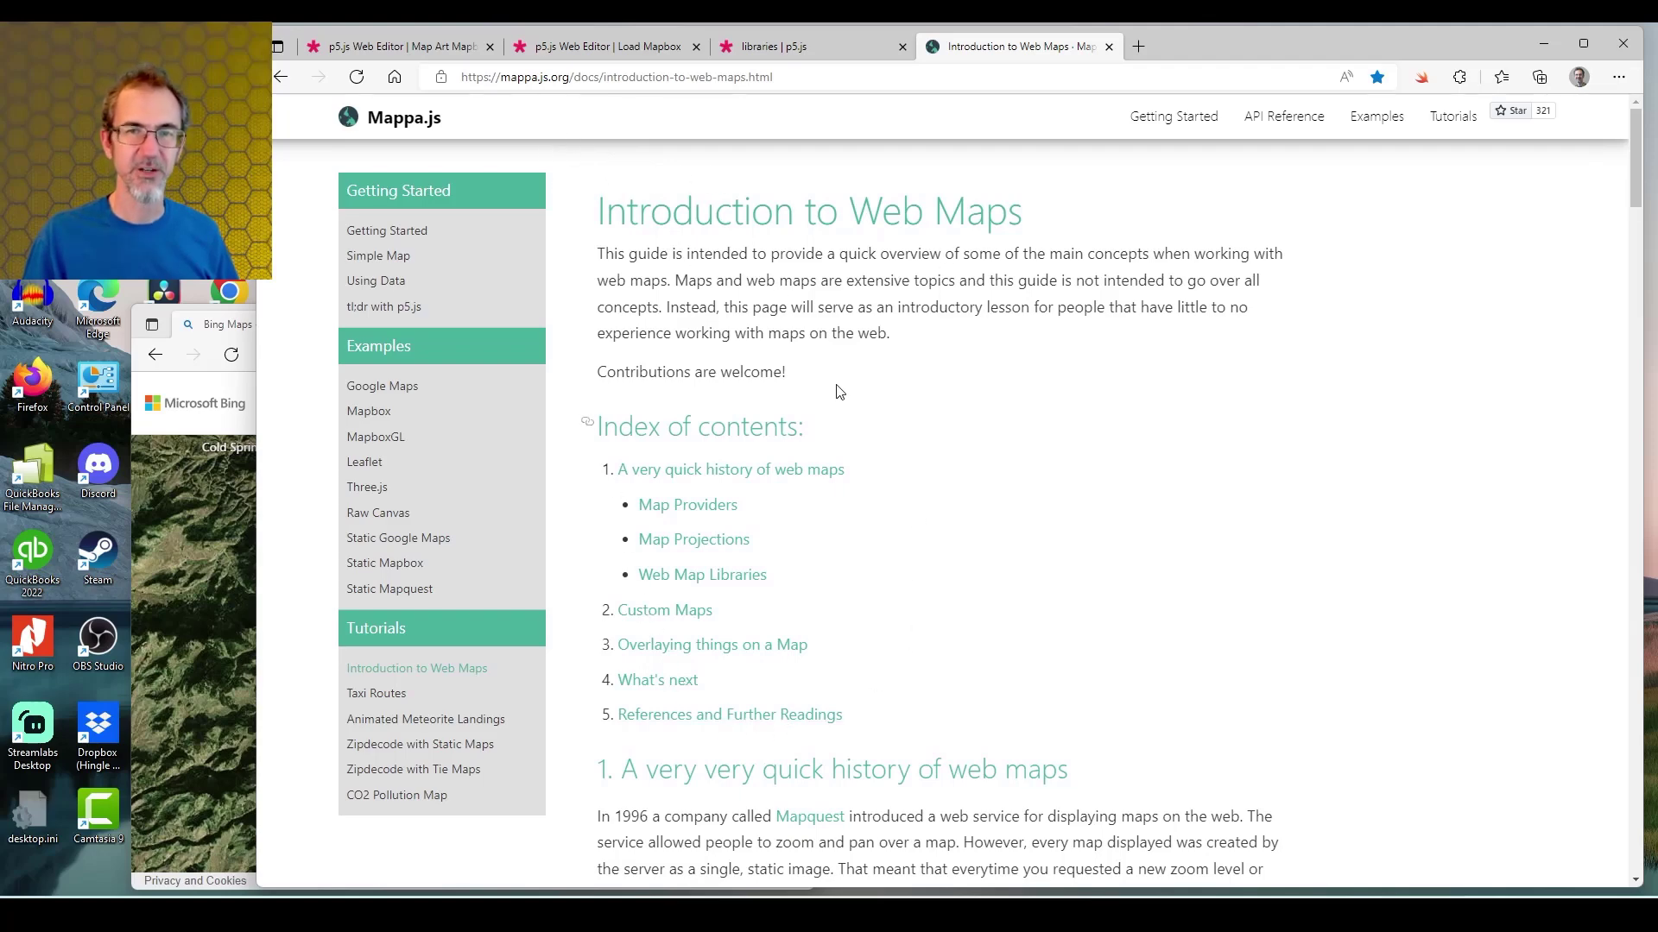
{"action": "mouse_move", "coordinate": [834, 382]}
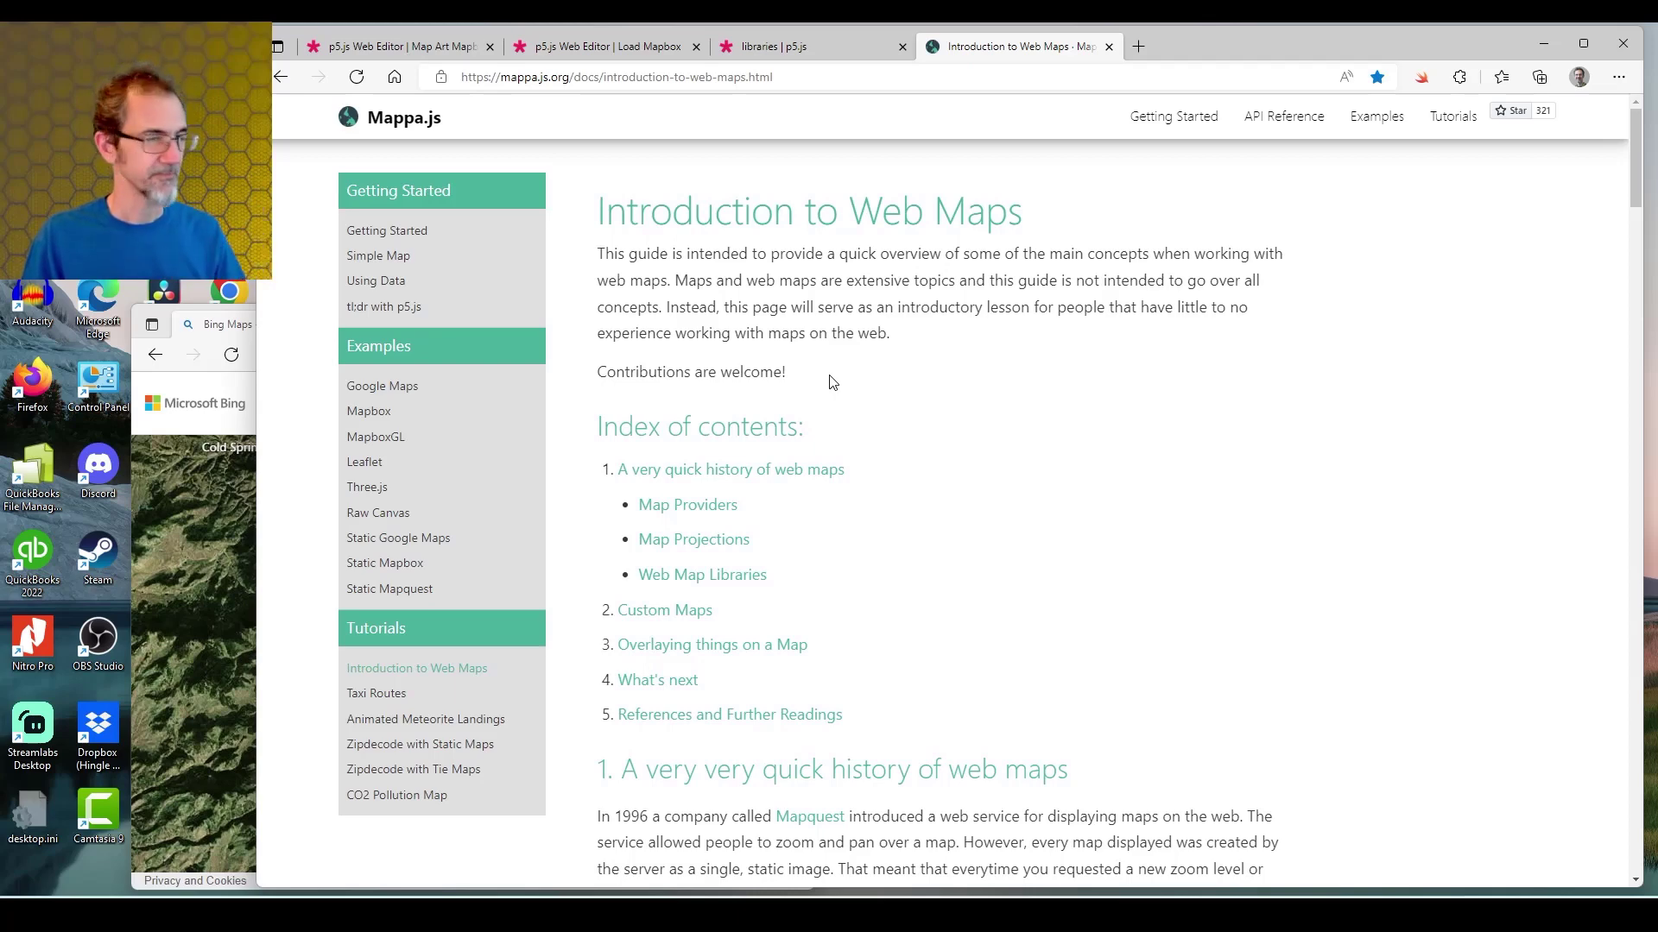
{"action": "mouse_move", "coordinate": [772, 390]}
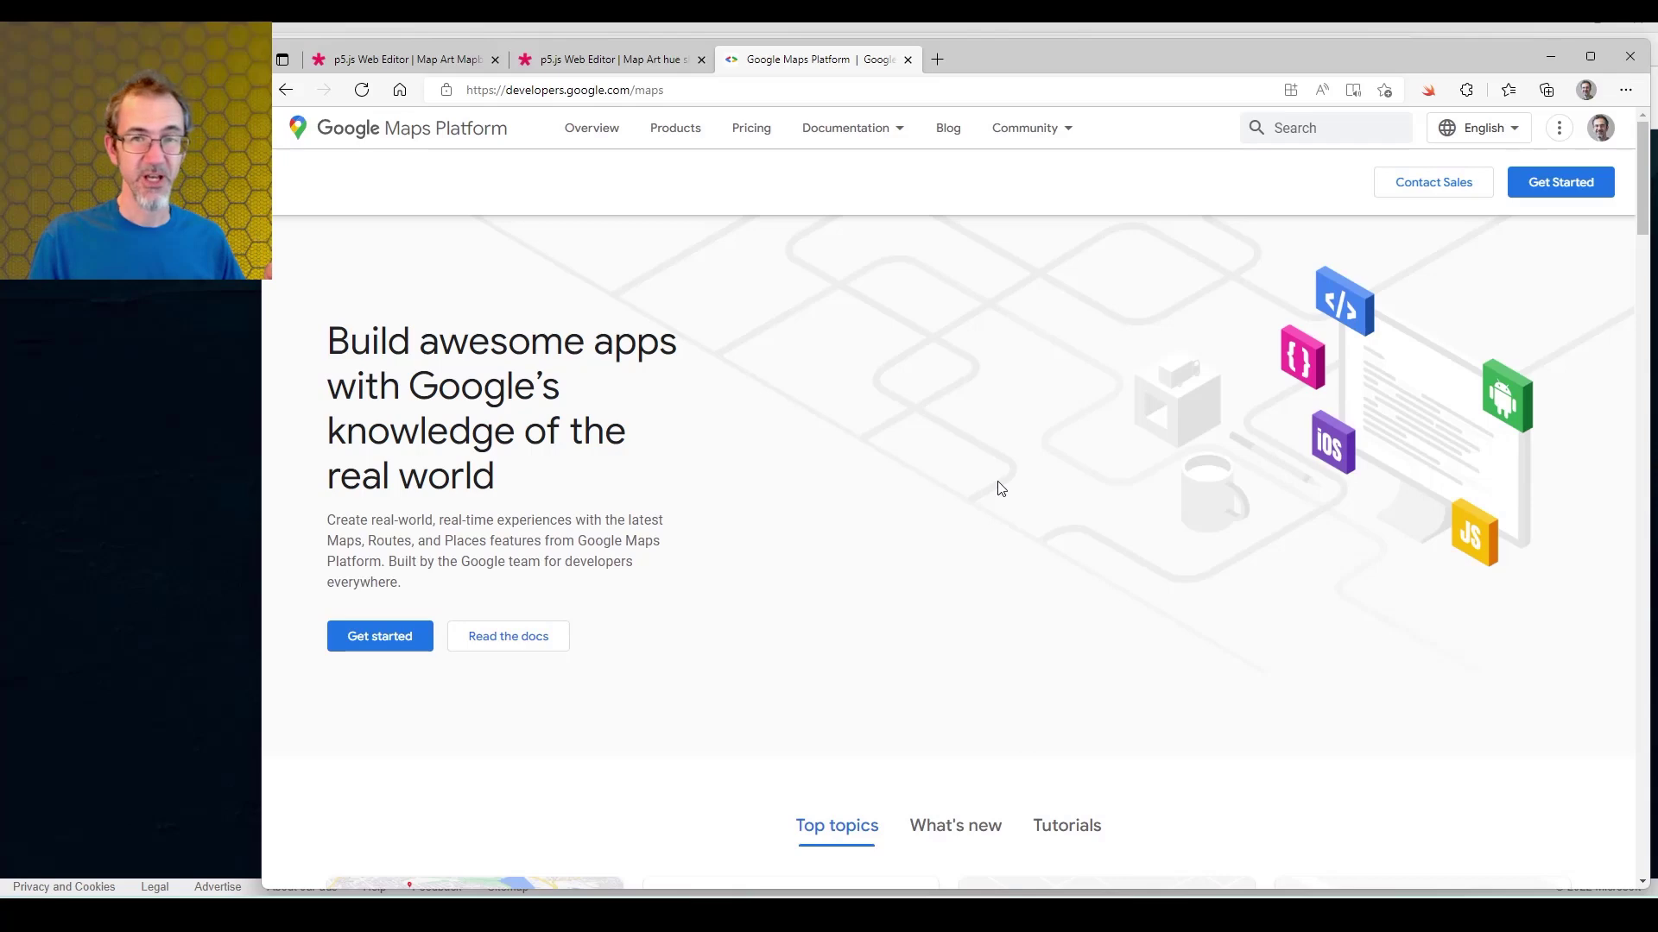
{"action": "mouse_move", "coordinate": [618, 198]}
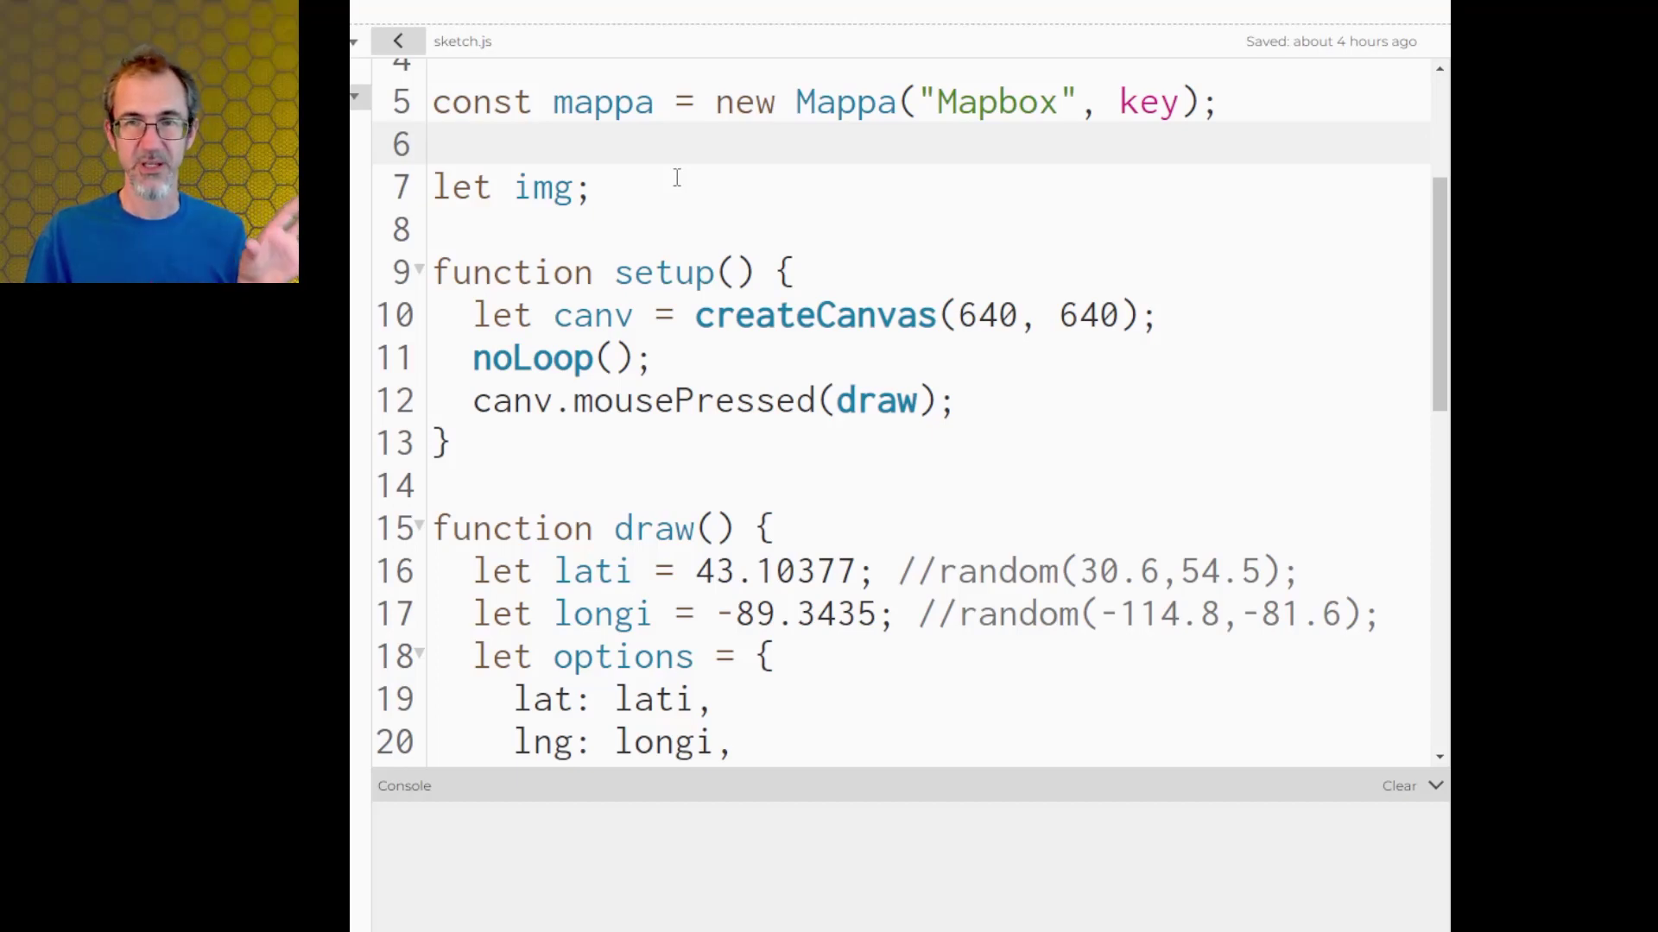
{"action": "scroll", "scroll_direction": "down", "scroll_amount": 3}
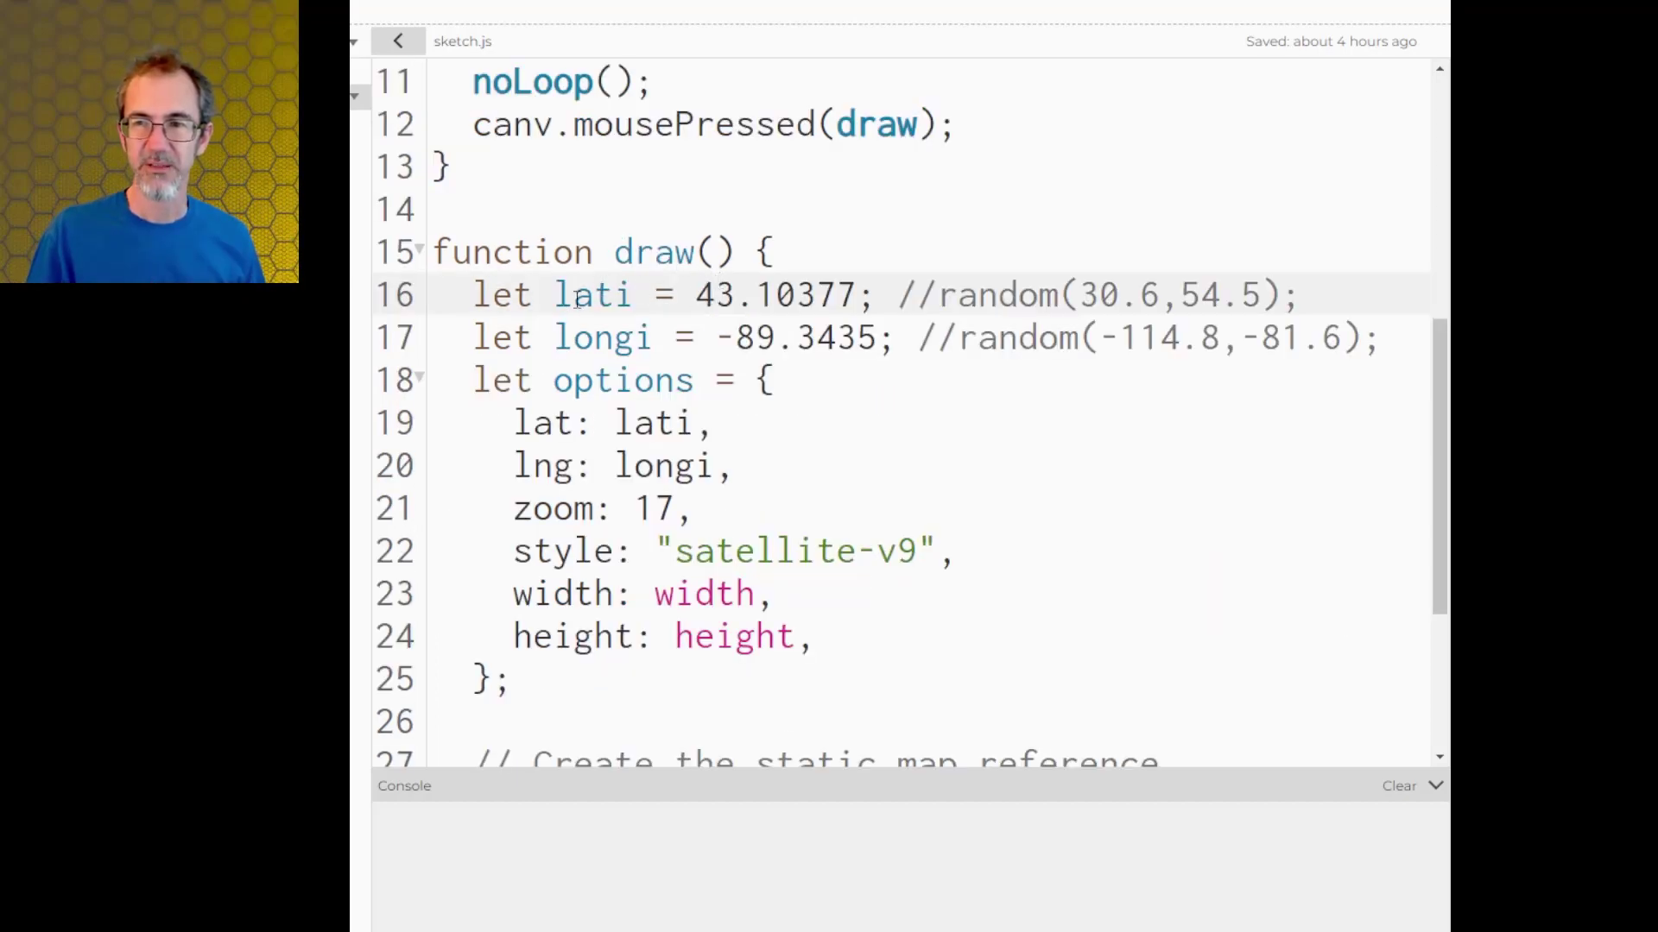
{"action": "double_click", "coordinate": [777, 295]}
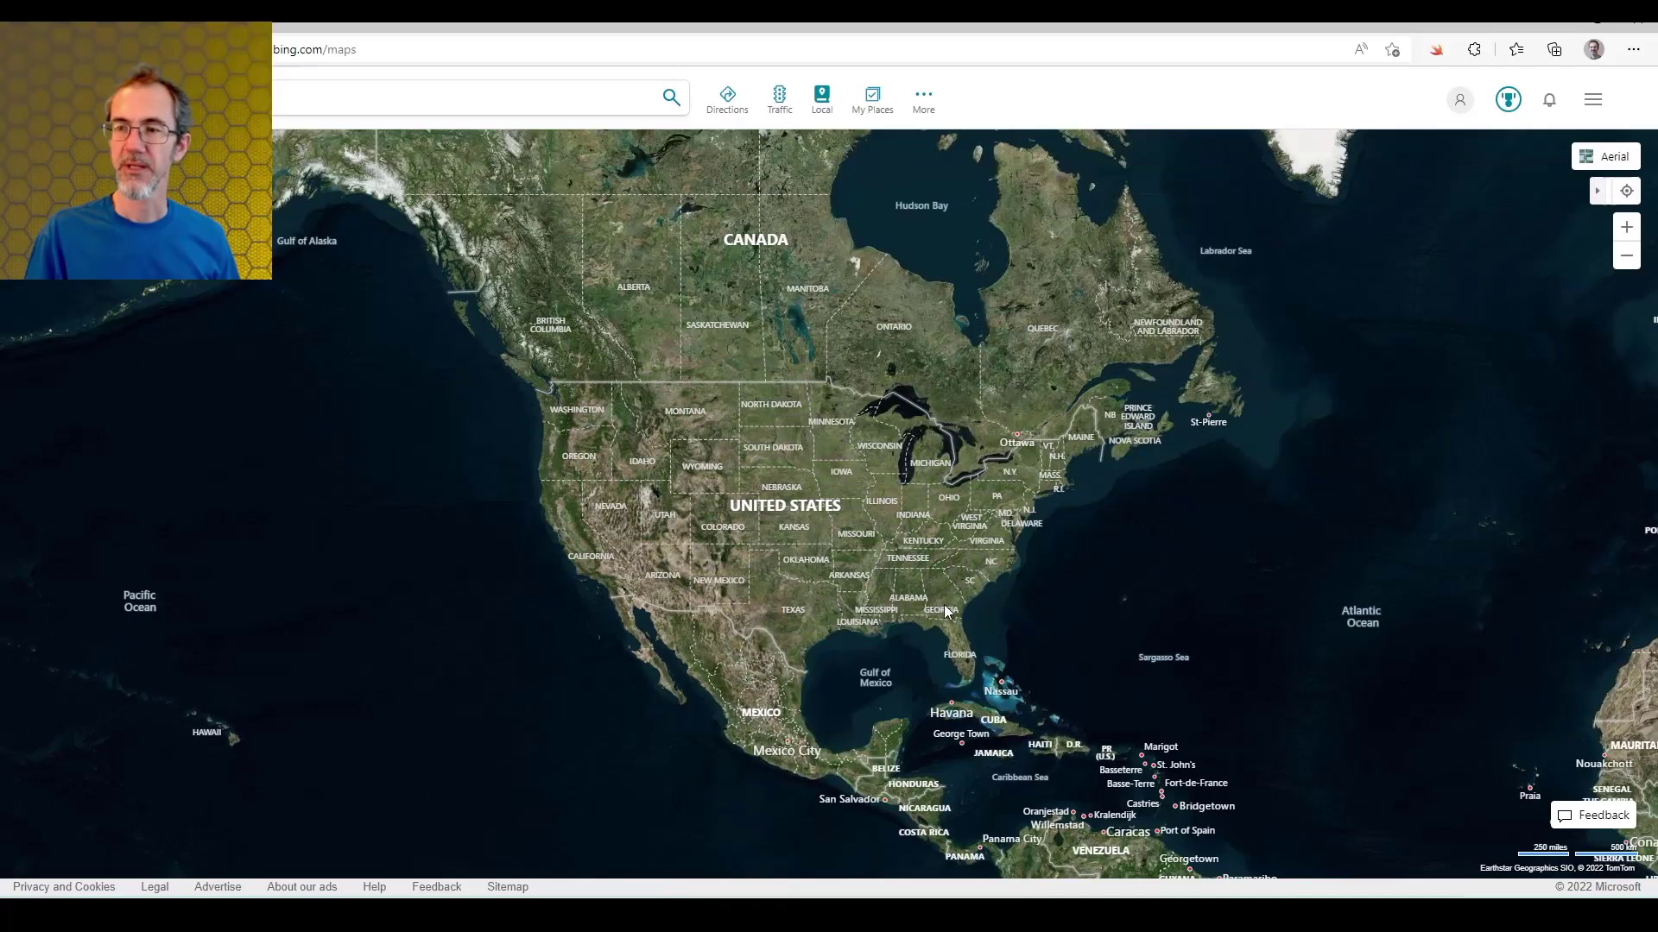
{"action": "mouse_move", "coordinate": [973, 590]}
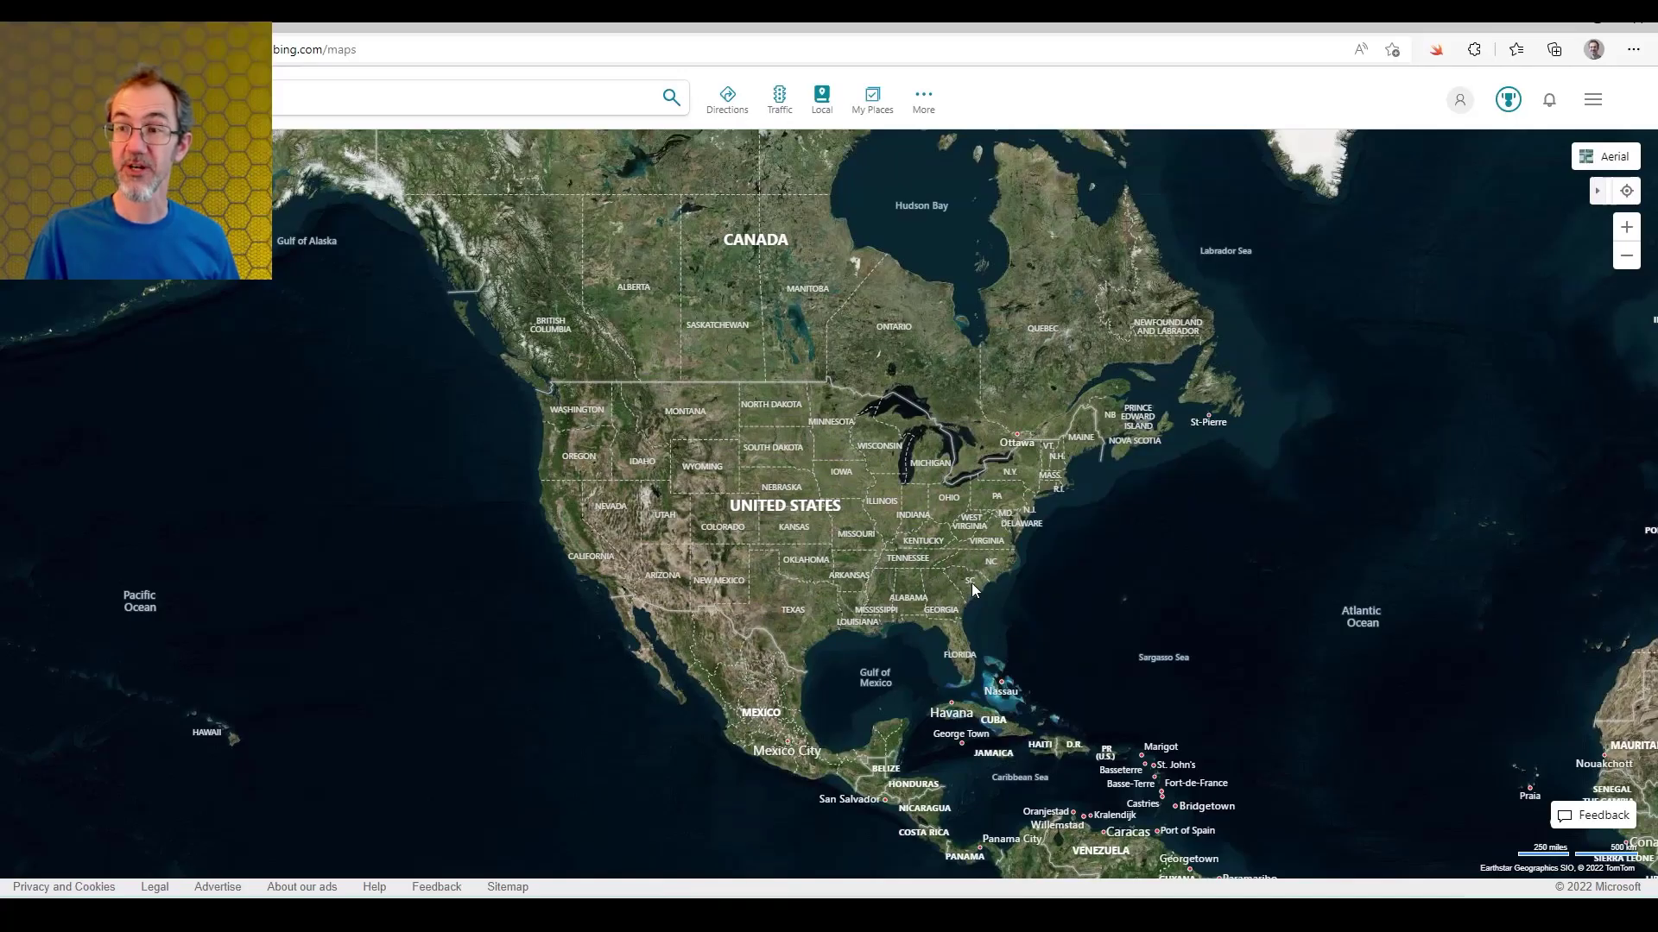
{"action": "mouse_move", "coordinate": [955, 418]}
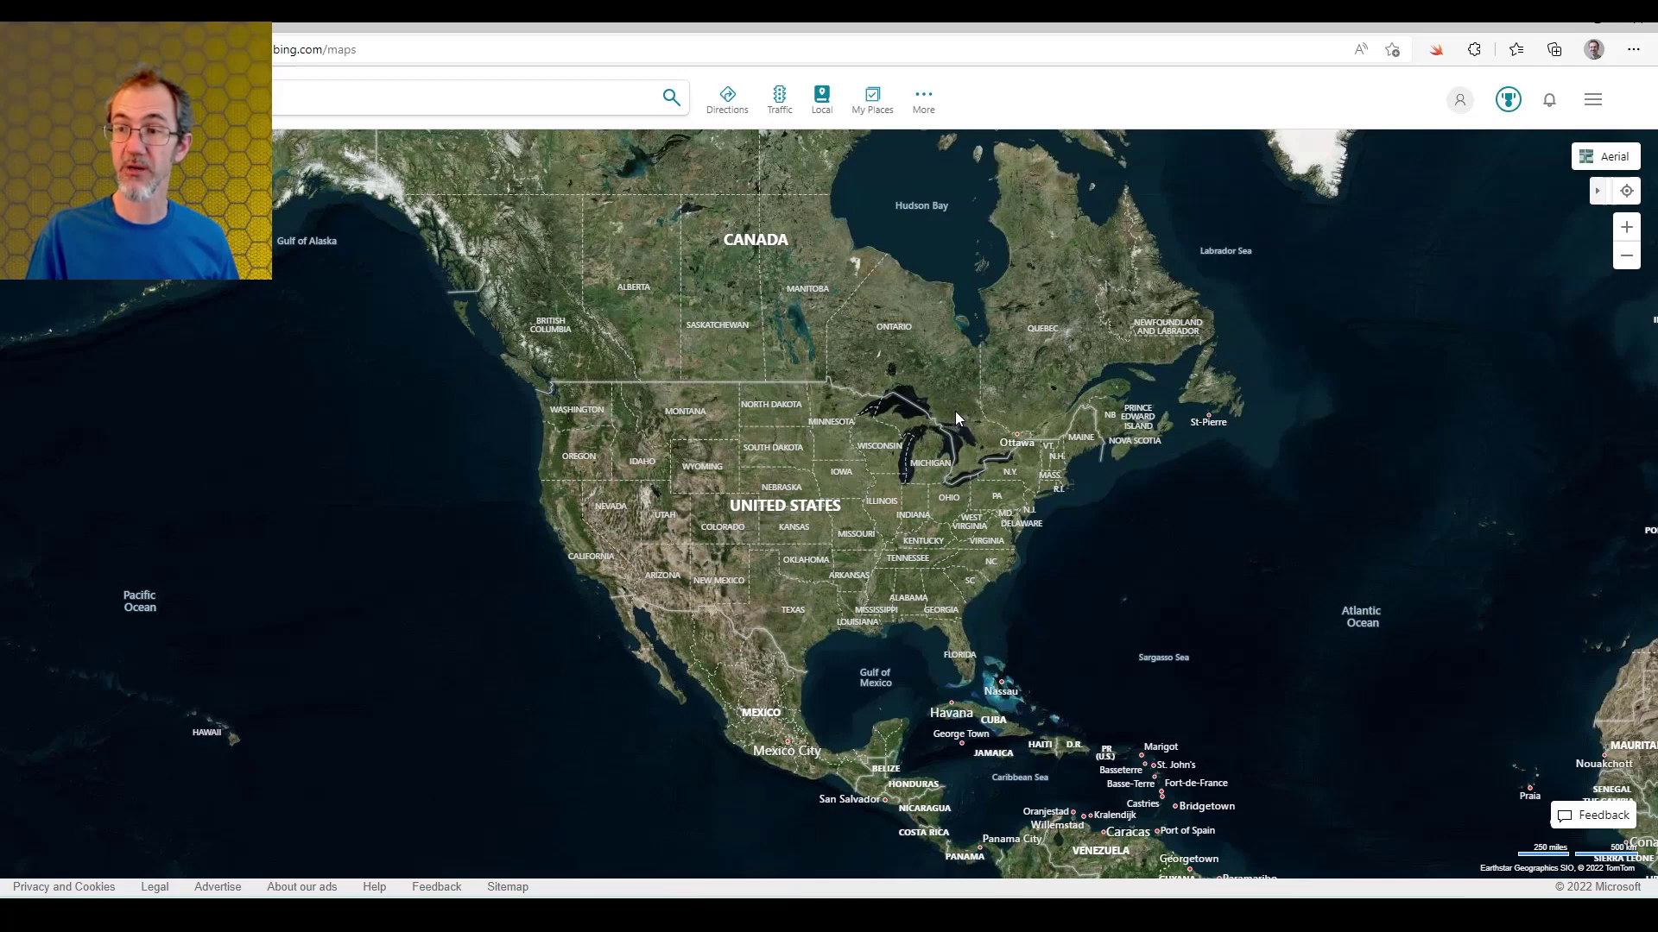
{"action": "mouse_move", "coordinate": [952, 315]}
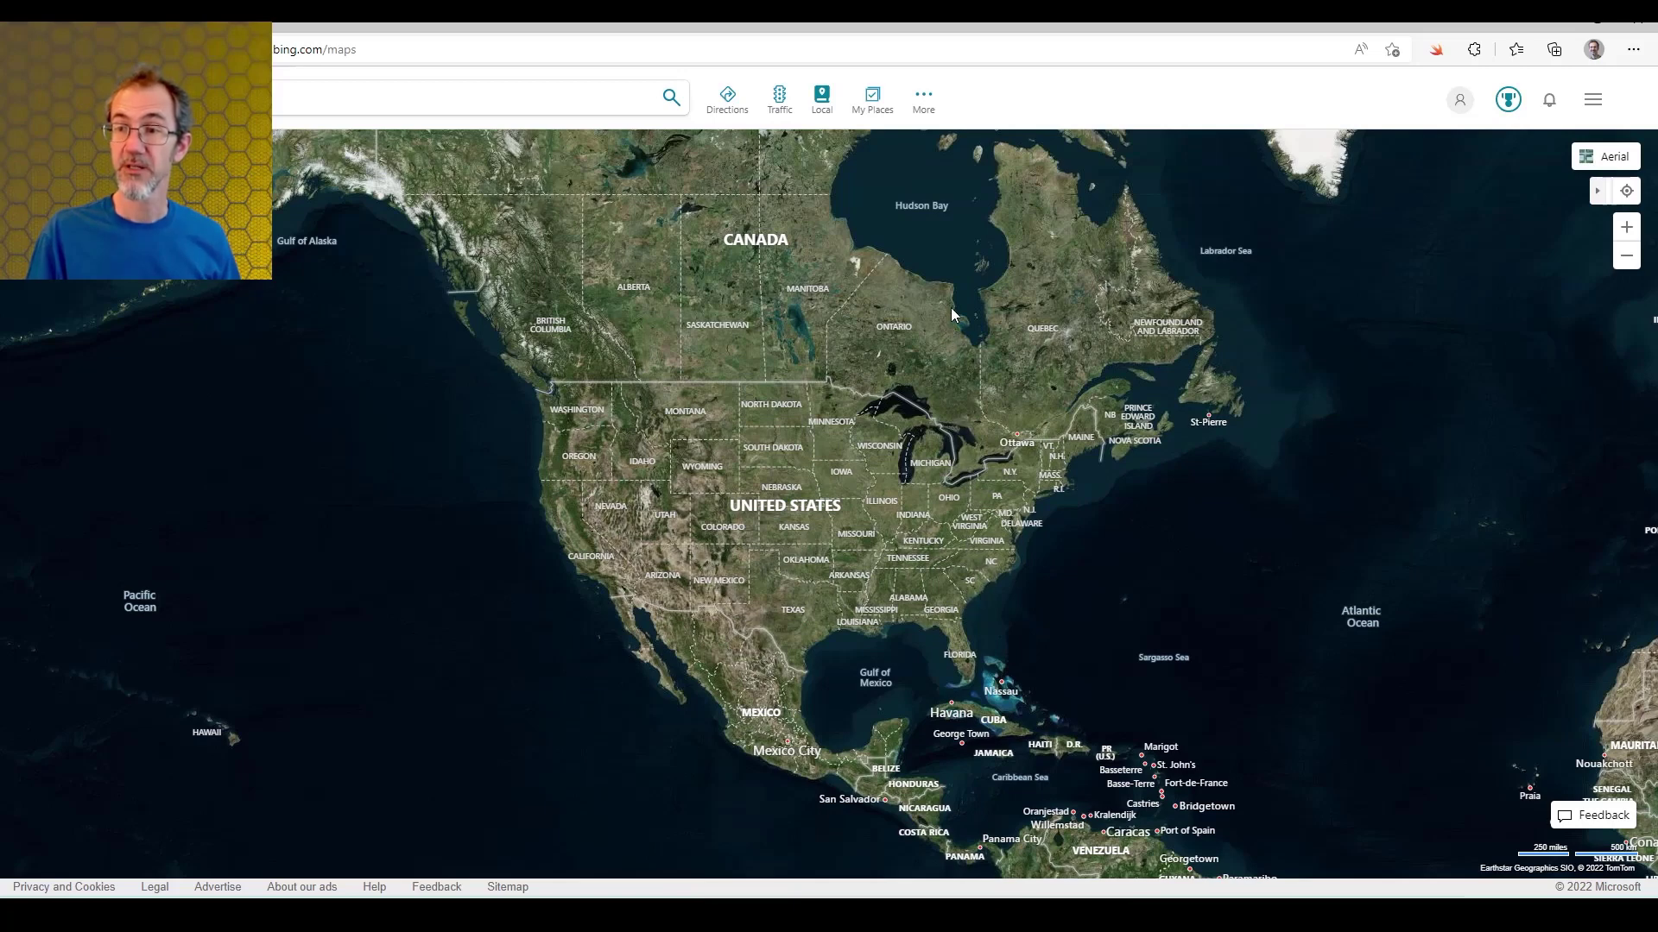
{"action": "mouse_move", "coordinate": [634, 280]}
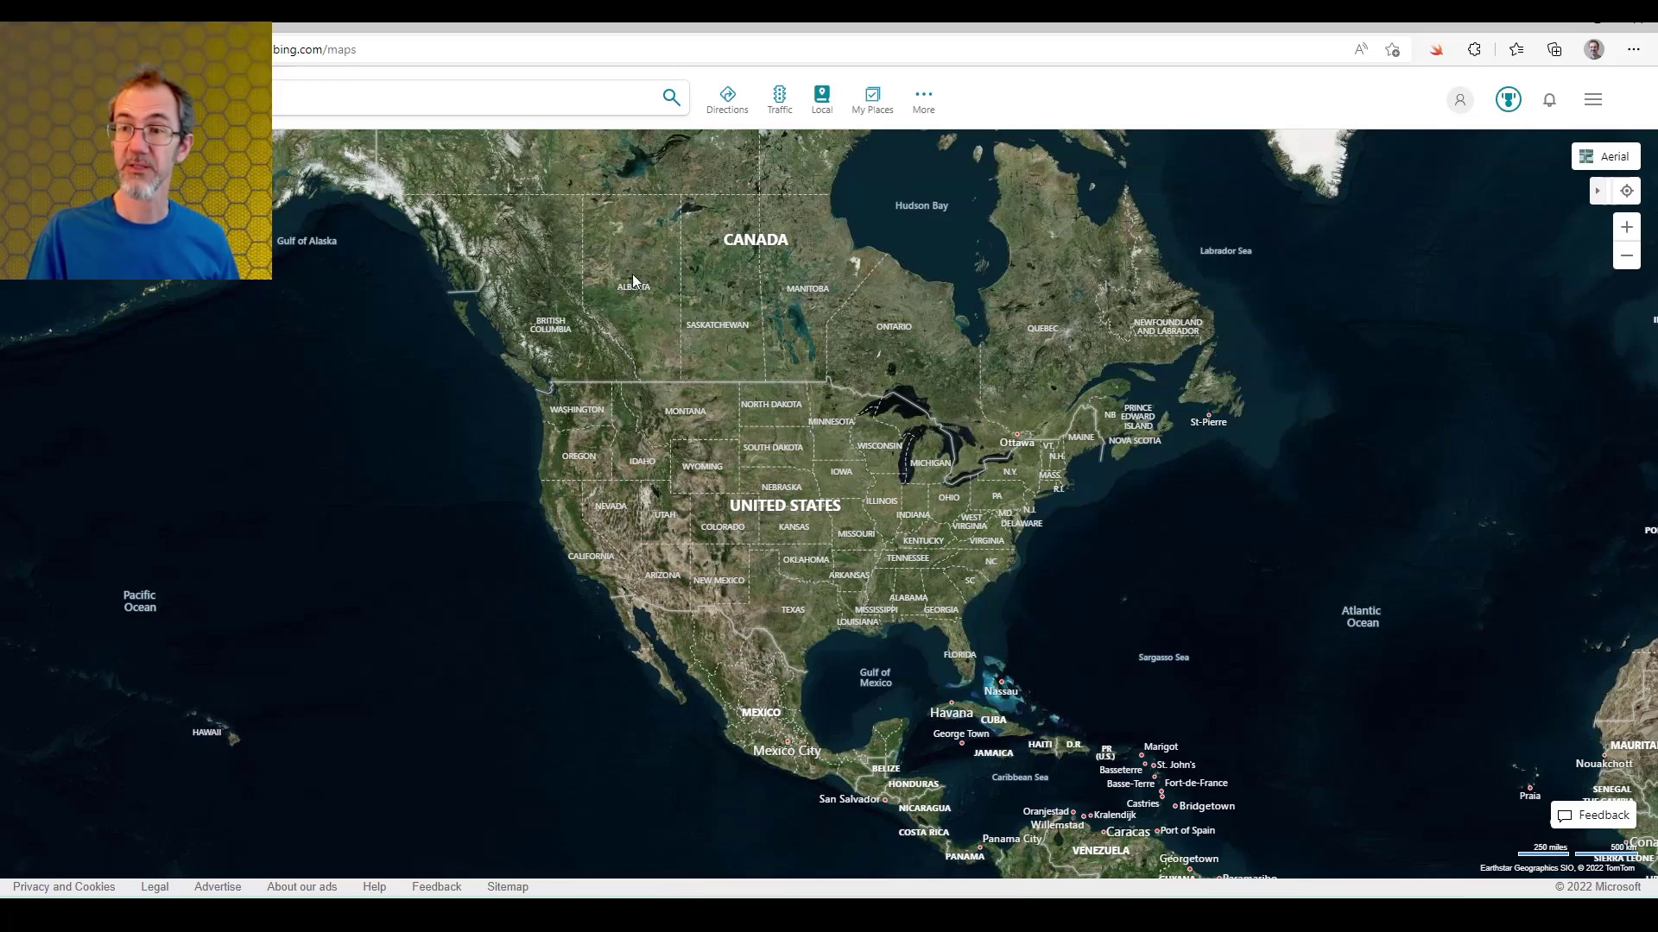
{"action": "mouse_move", "coordinate": [623, 663]}
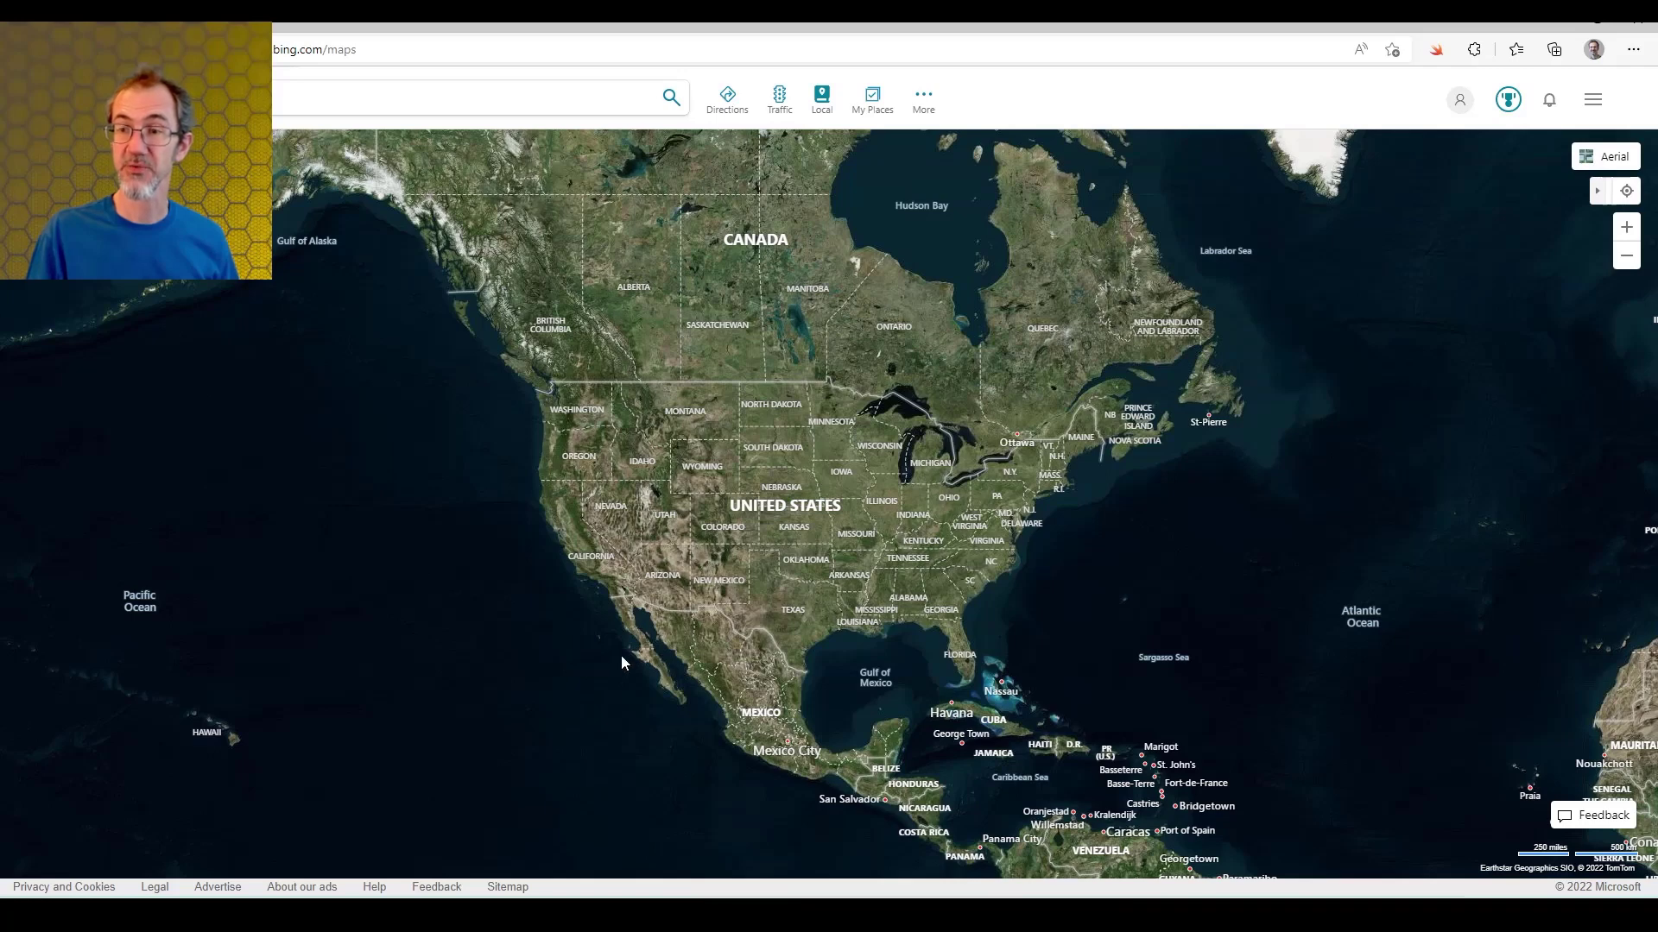
{"action": "mouse_move", "coordinate": [623, 430]}
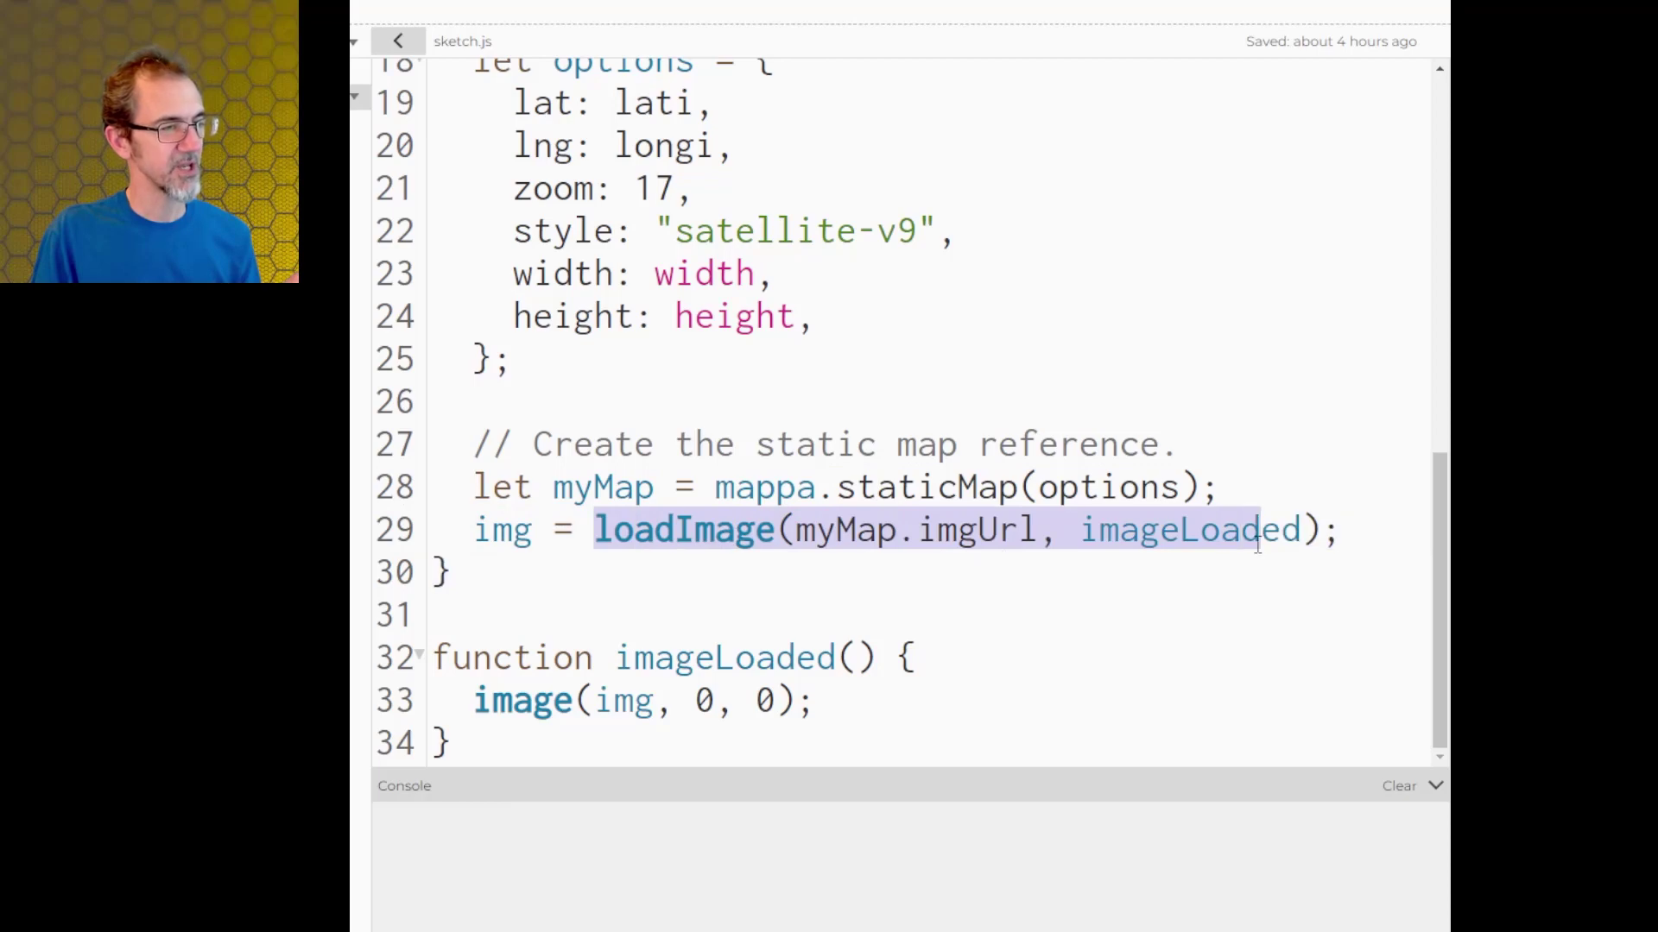
- Switch from the static-map sketch back to the Map Art Mapbox sketch
{"action": "left_click", "coordinate": [505, 529]}
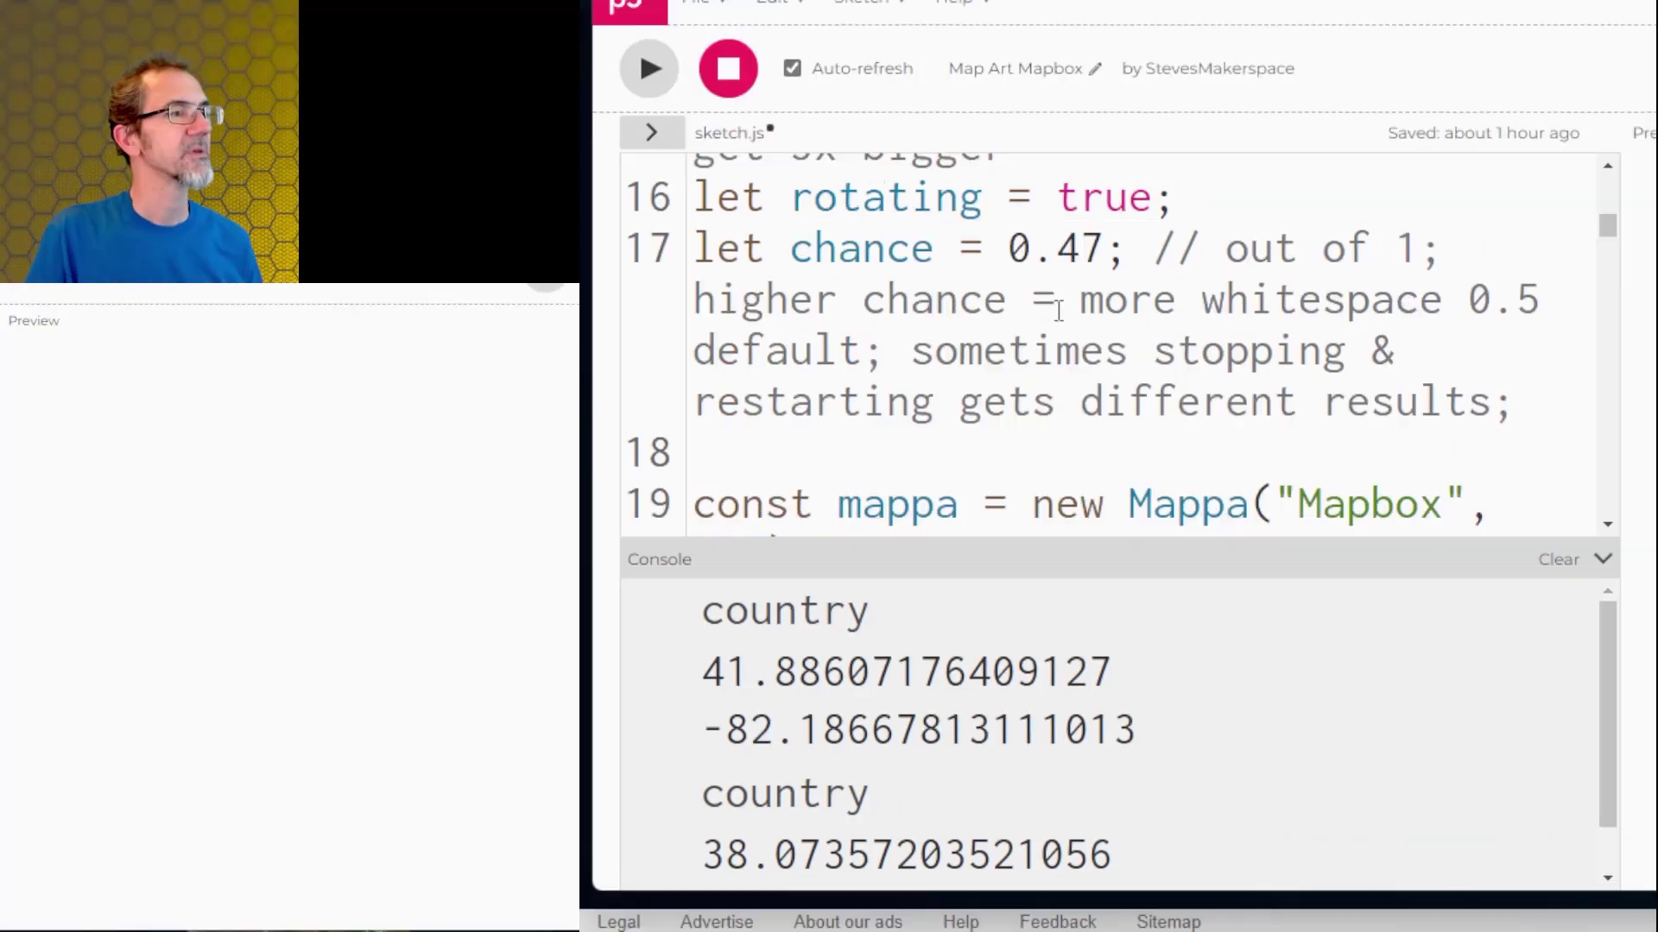
{"action": "scroll", "scroll_direction": "down", "scroll_amount": 3}
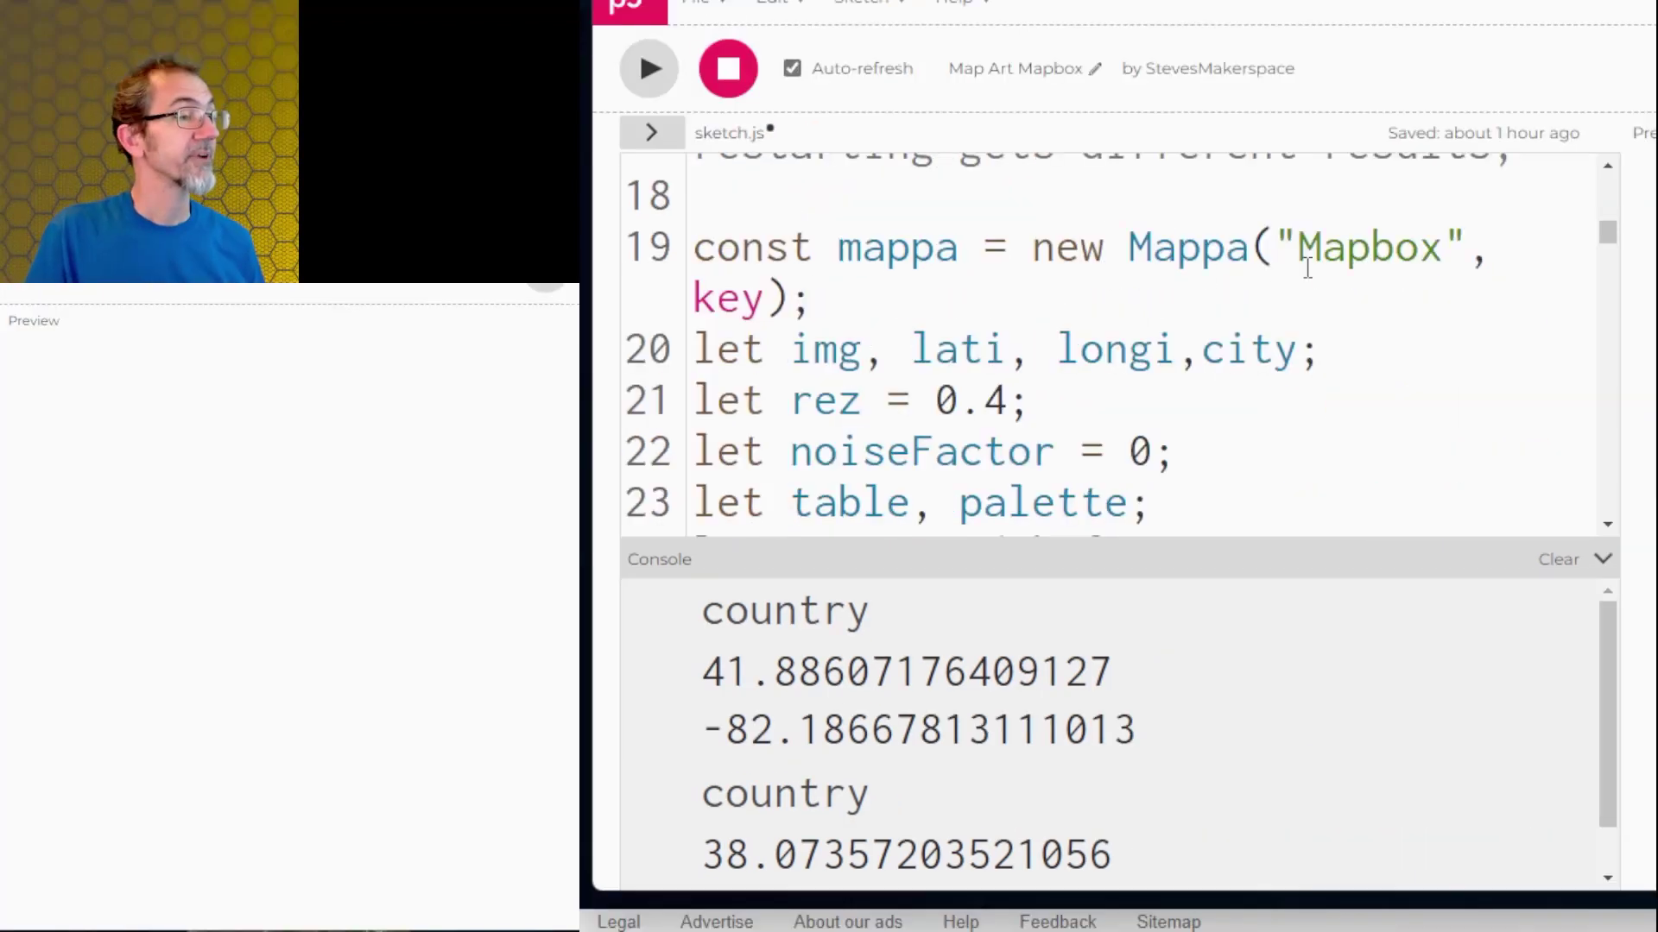
{"action": "scroll", "scroll_direction": "down", "scroll_amount": 3}
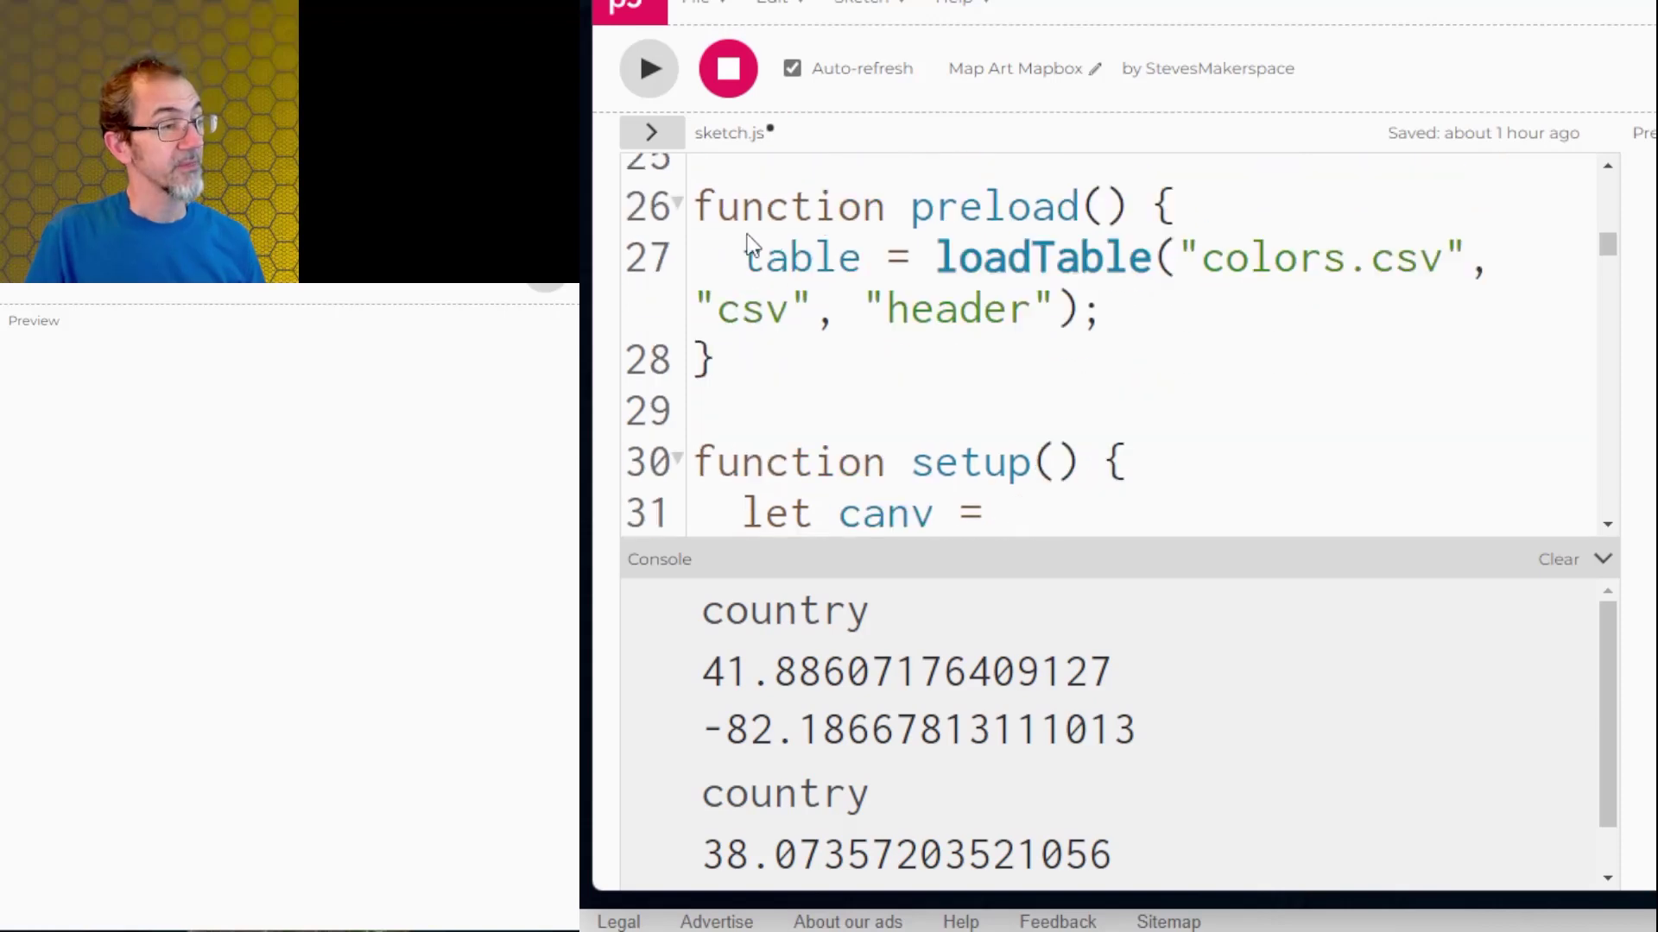
{"action": "mouse_move", "coordinate": [807, 208]}
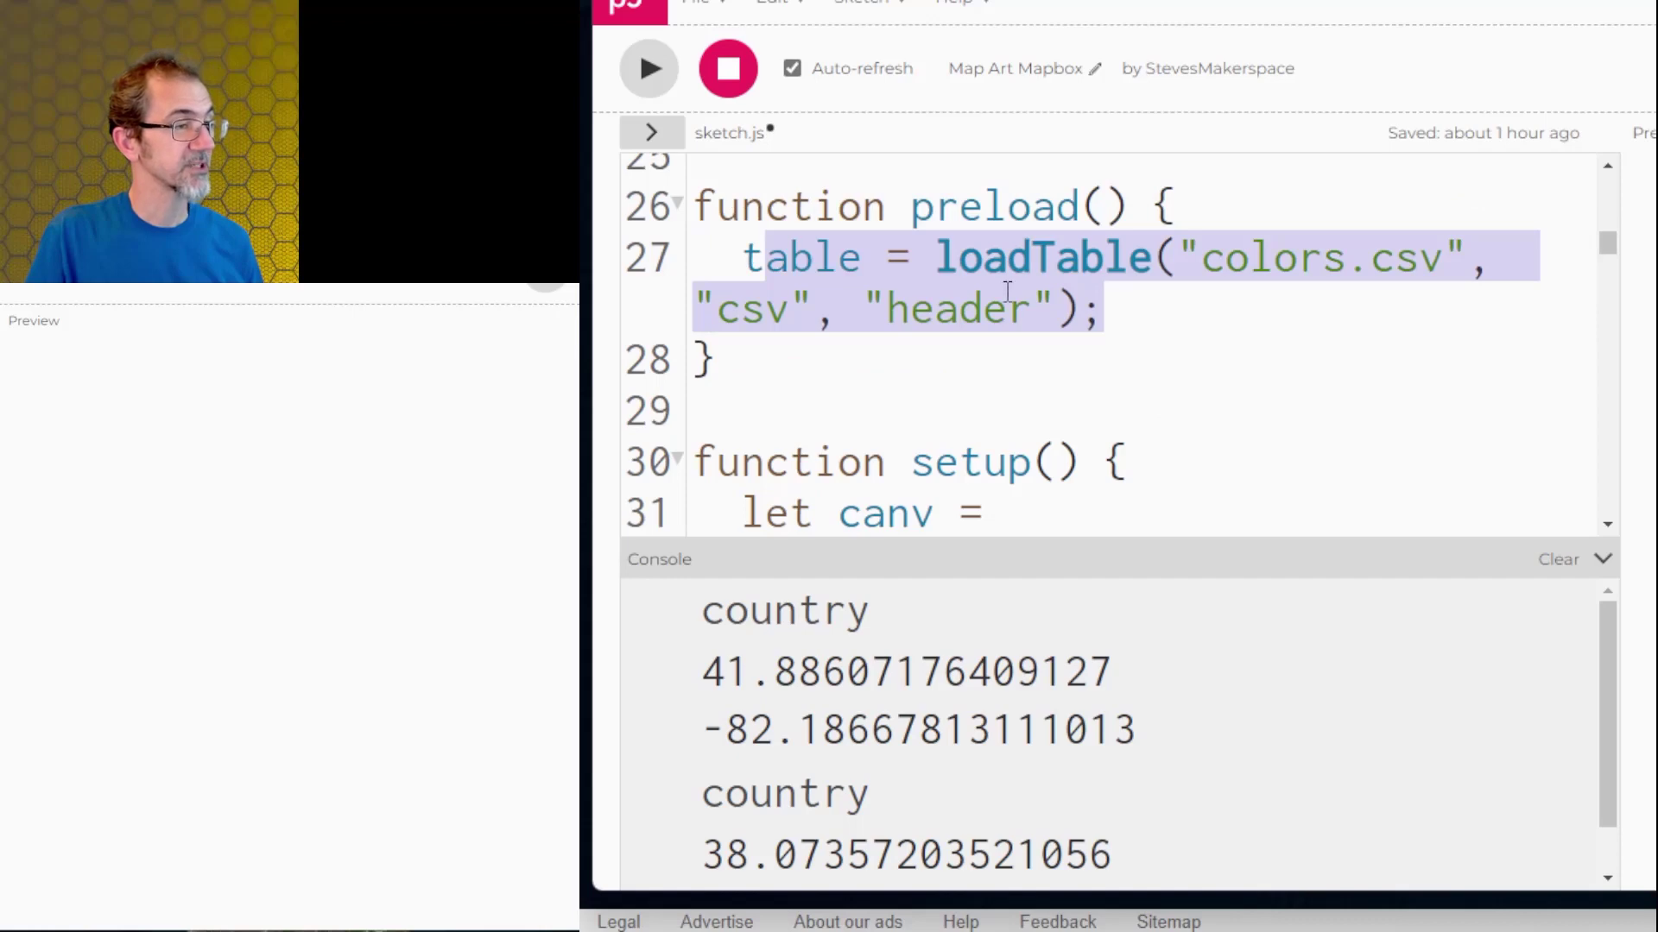
{"action": "left_click", "coordinate": [651, 133]}
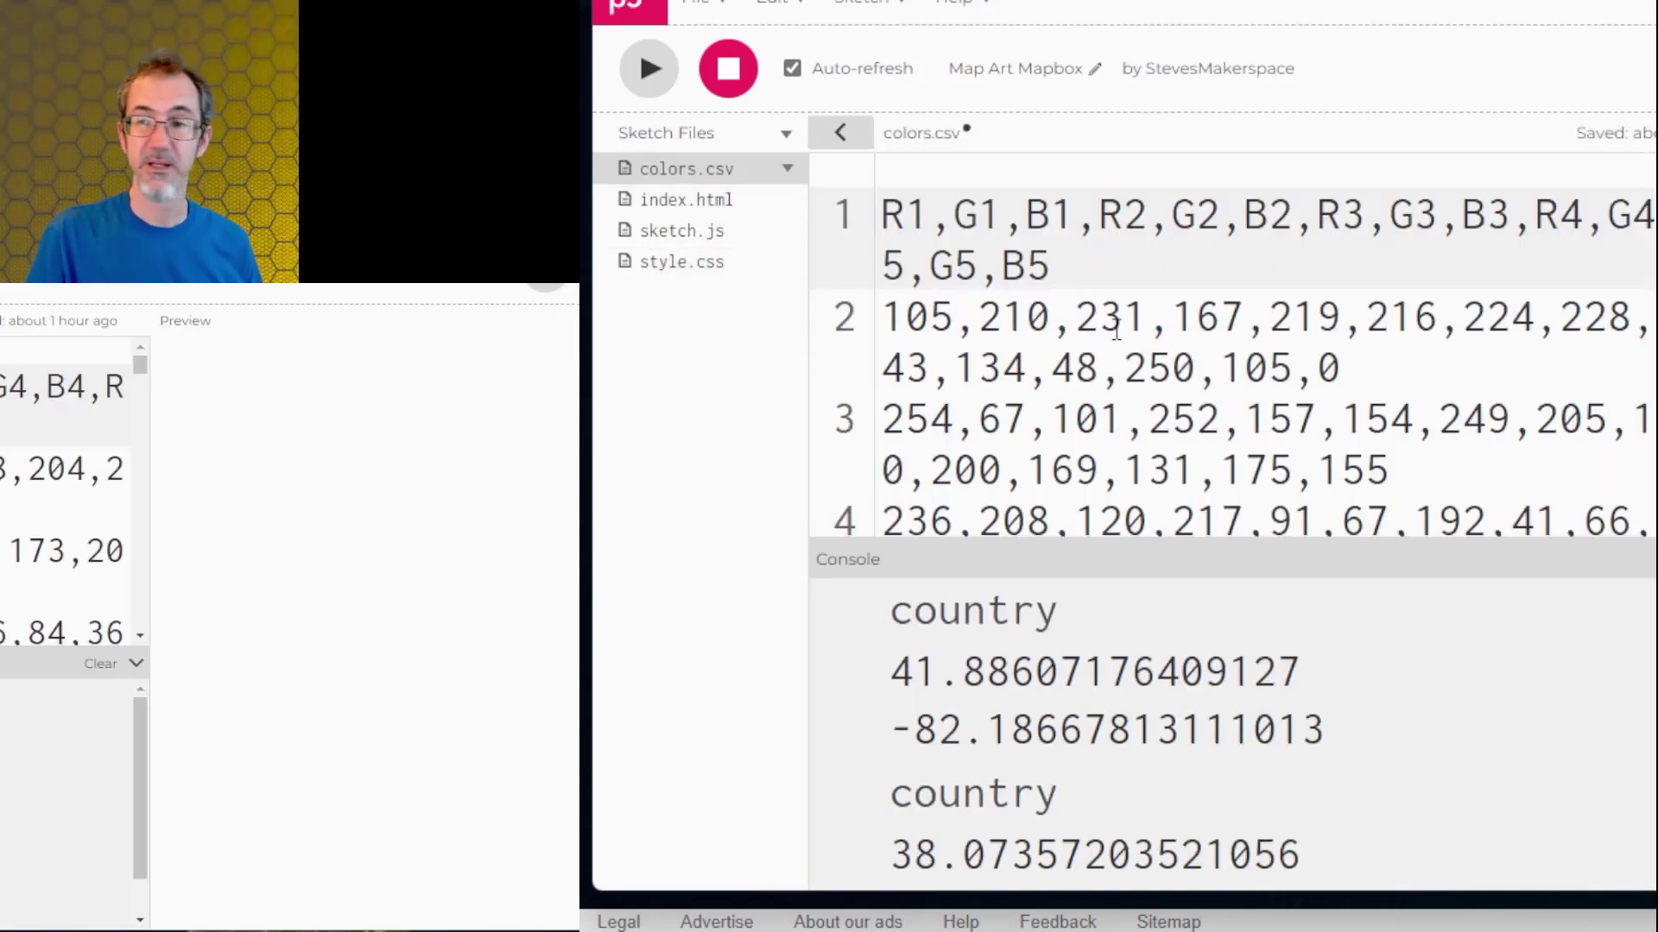
{"action": "mouse_move", "coordinate": [973, 222]}
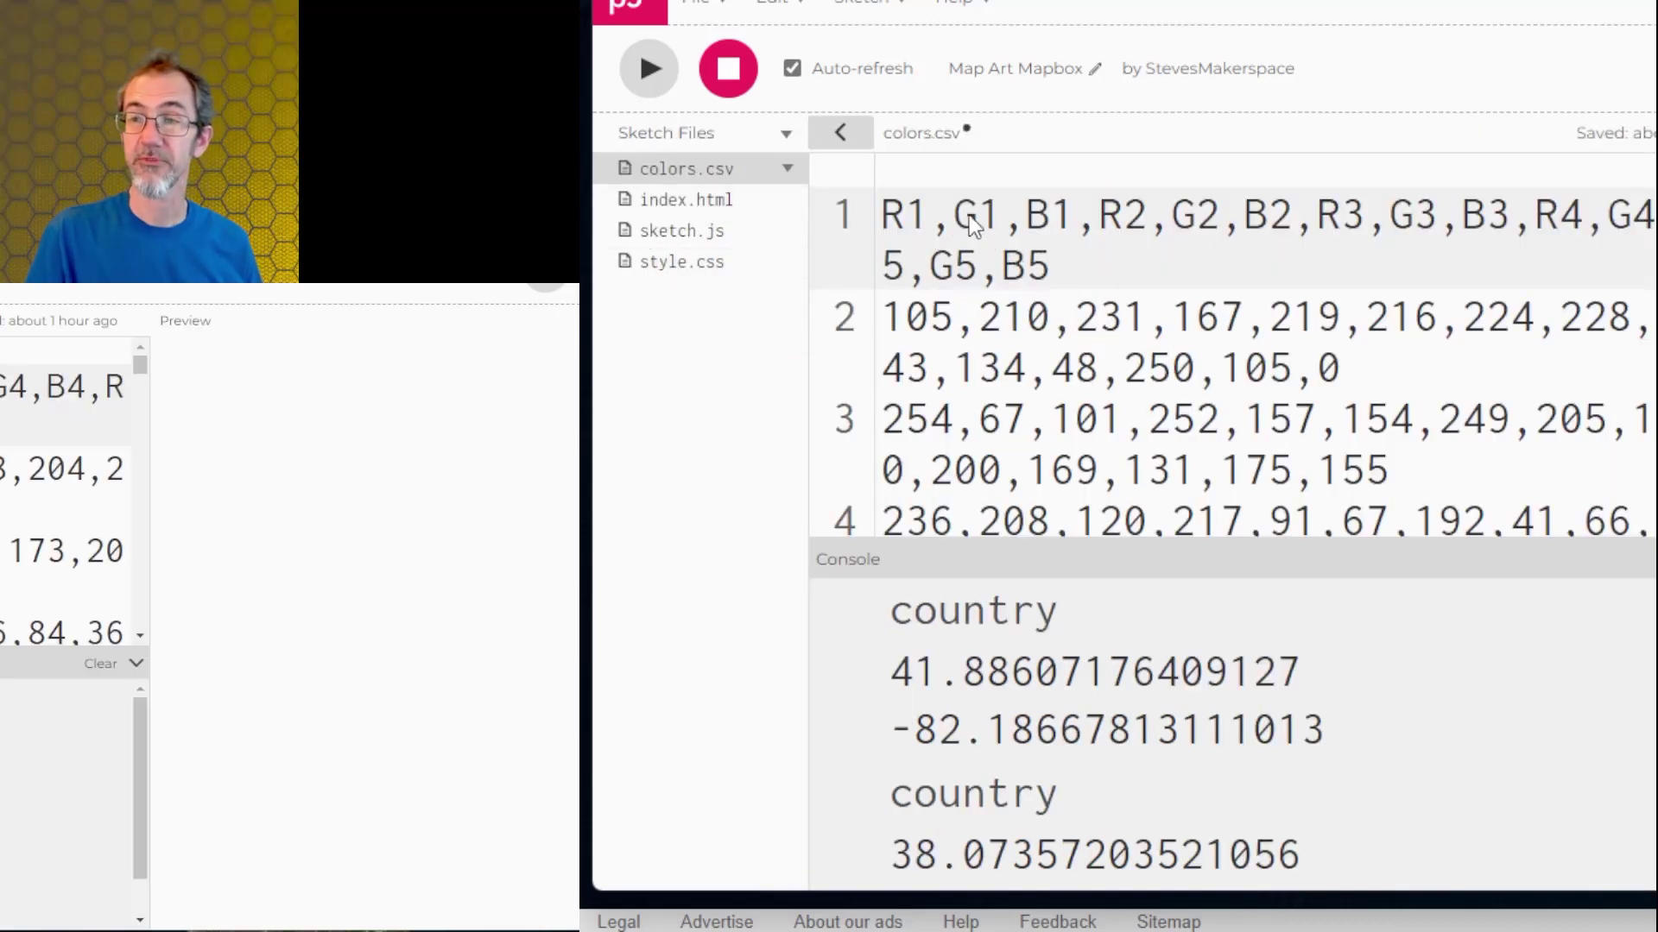
{"action": "mouse_move", "coordinate": [888, 336]}
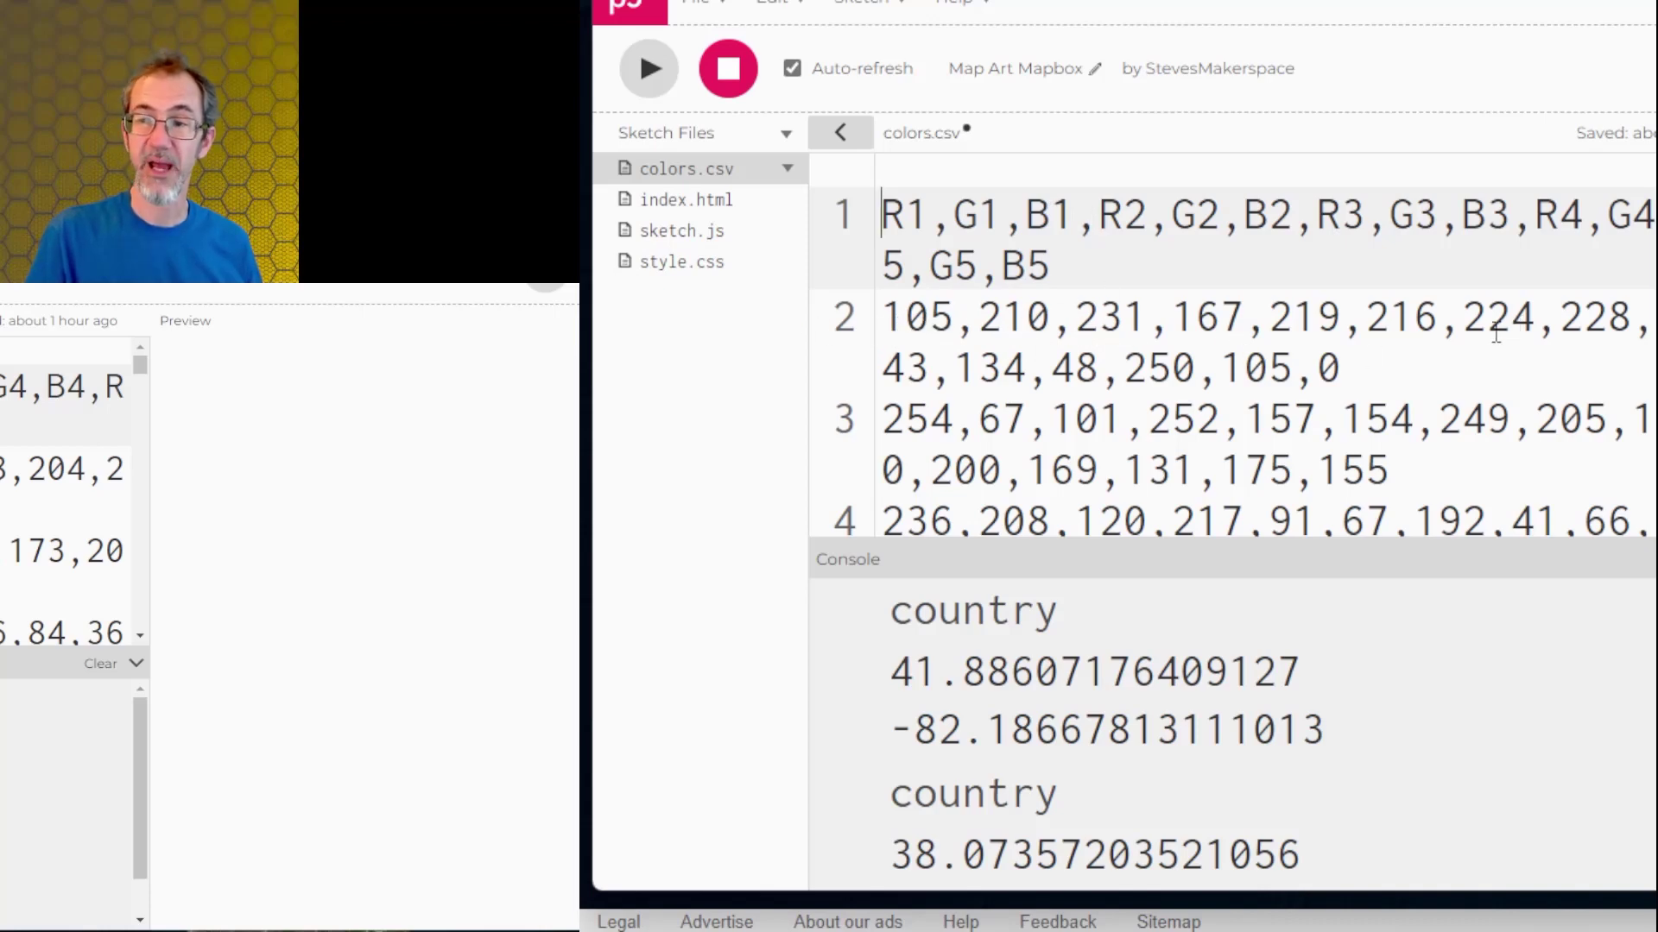
{"action": "left_click", "coordinate": [683, 231]}
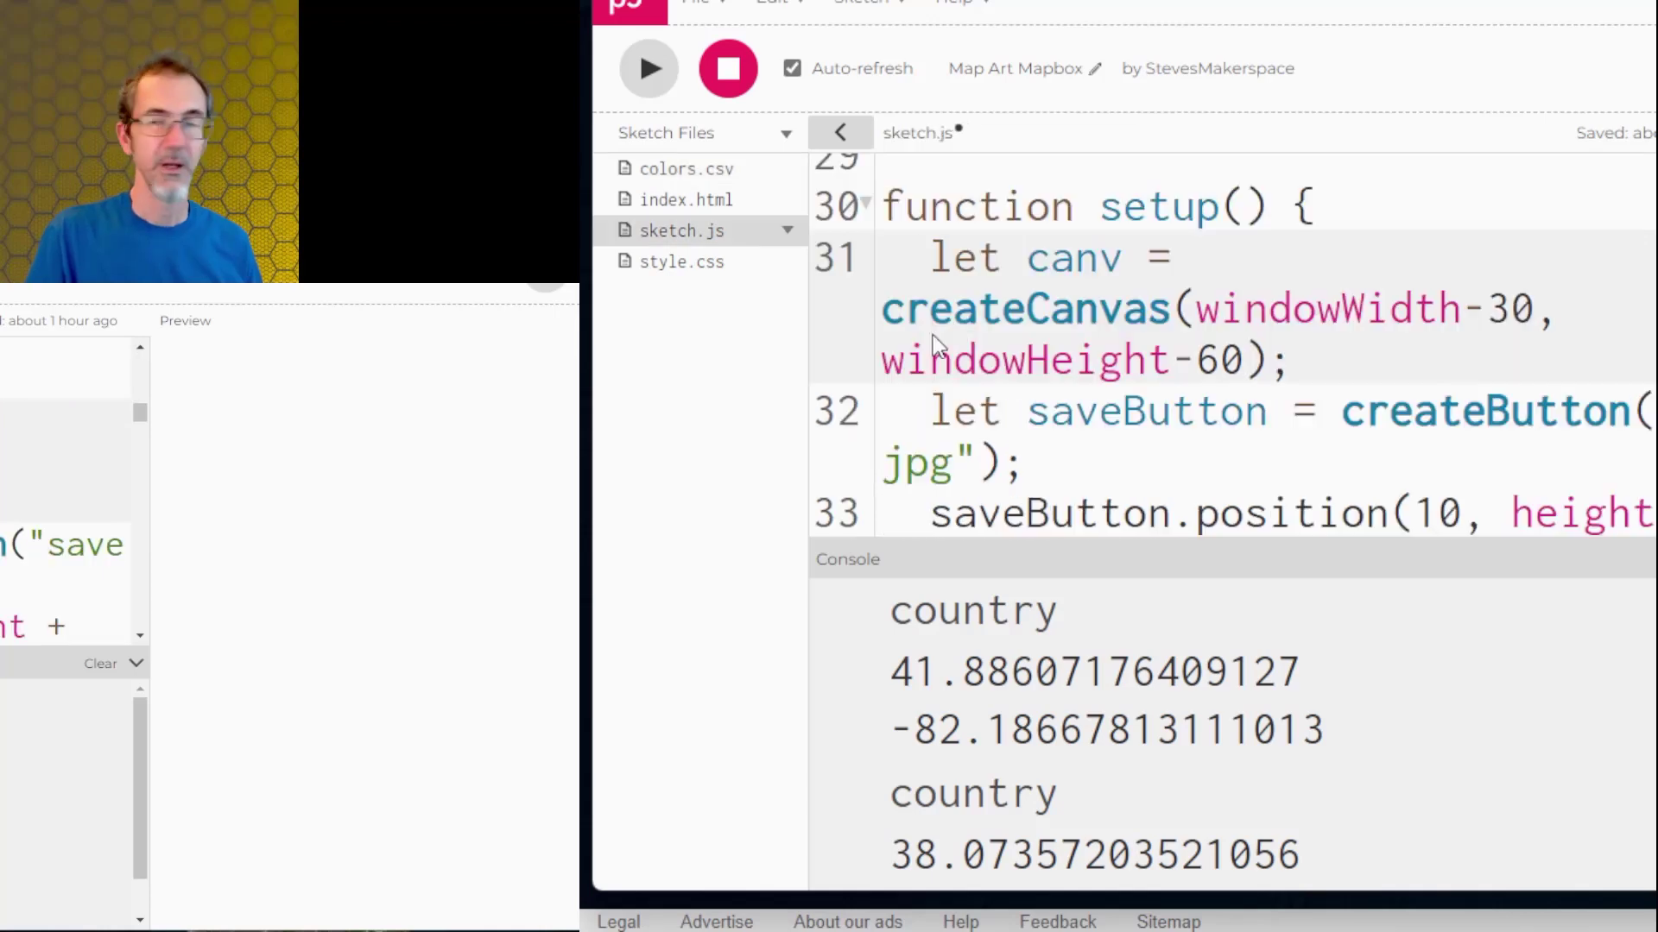
{"action": "scroll", "scroll_direction": "down", "scroll_amount": 3}
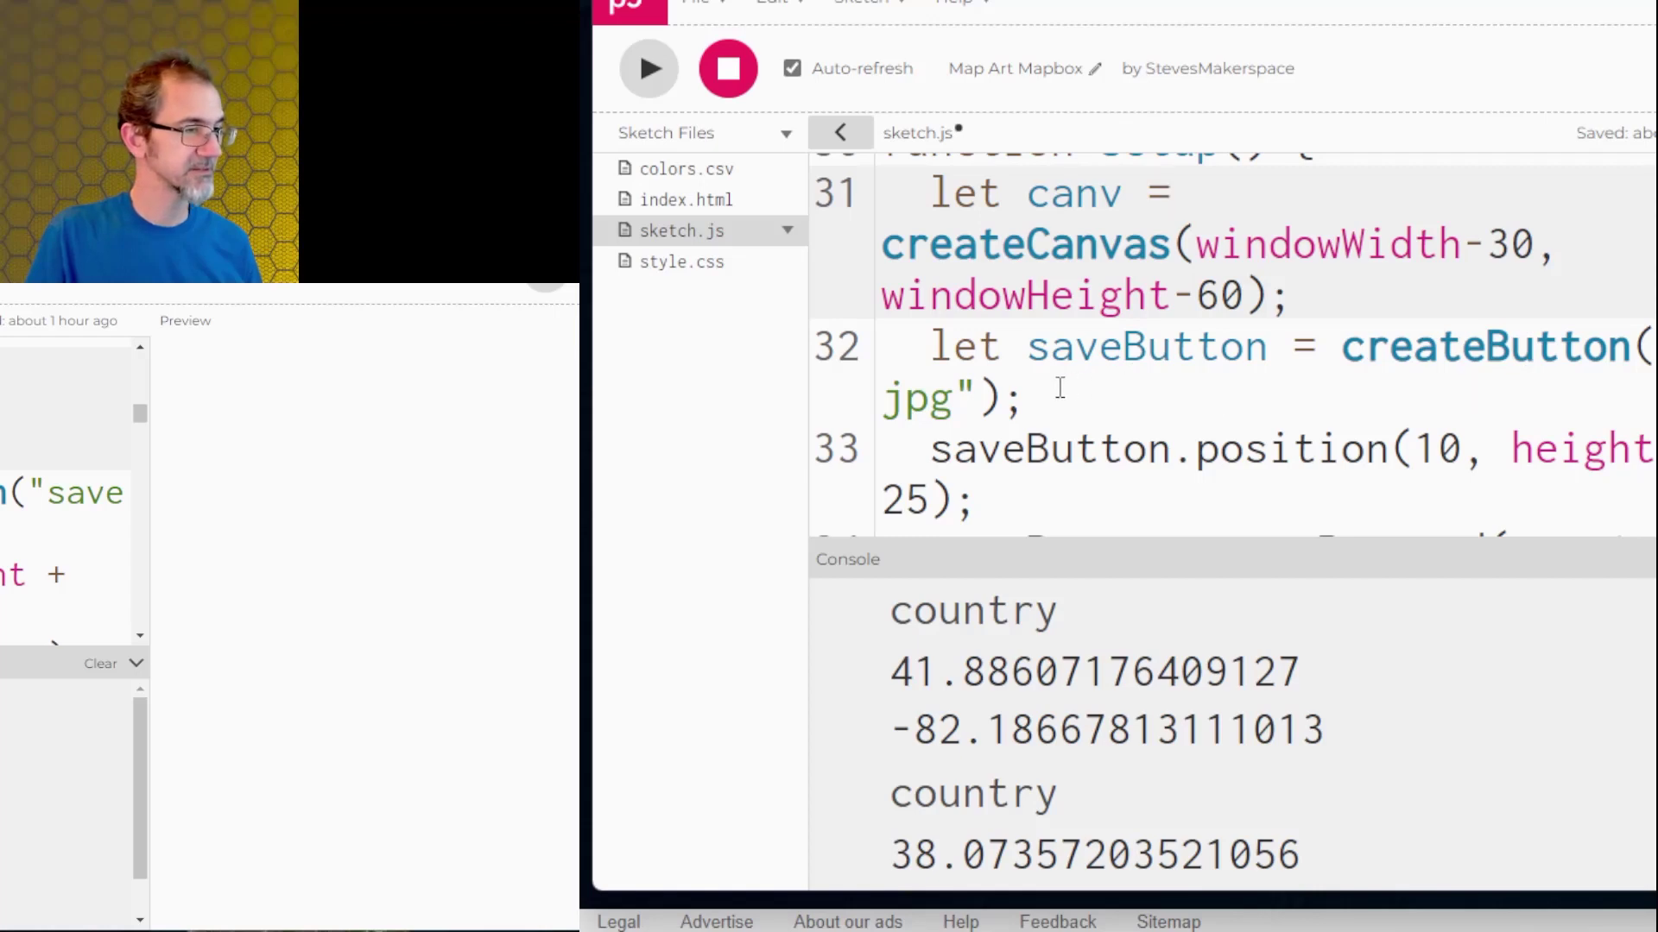
{"action": "scroll", "scroll_direction": "down", "scroll_amount": 3}
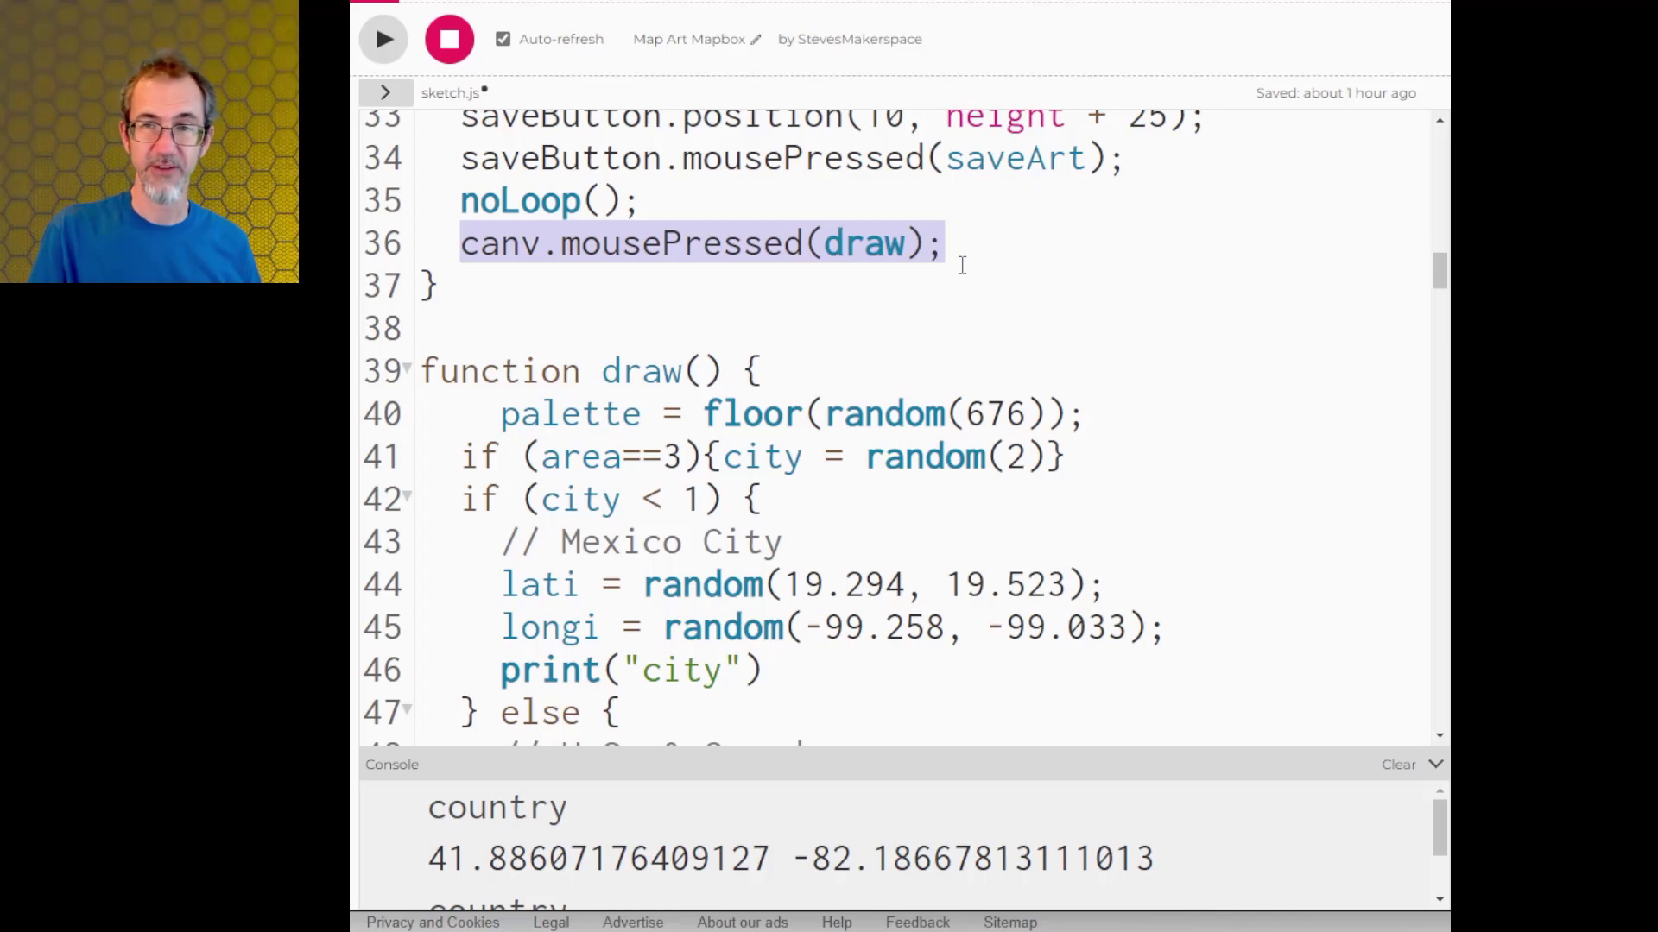
{"action": "mouse_move", "coordinate": [443, 216]}
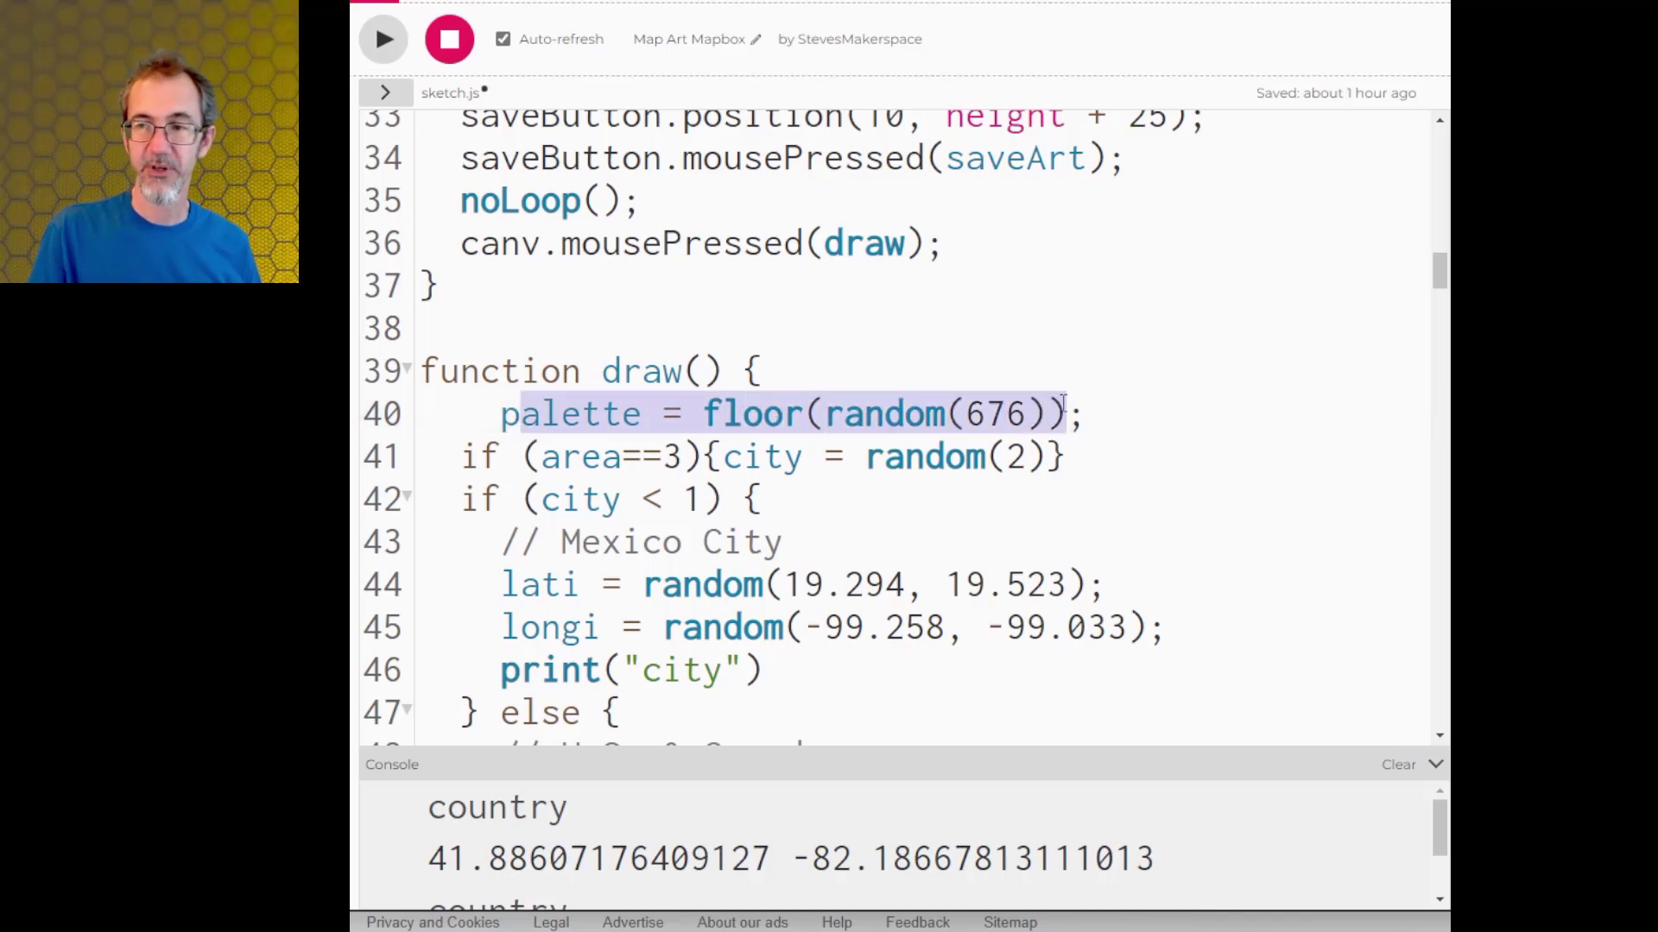
{"action": "scroll", "scroll_direction": "down", "scroll_amount": 3}
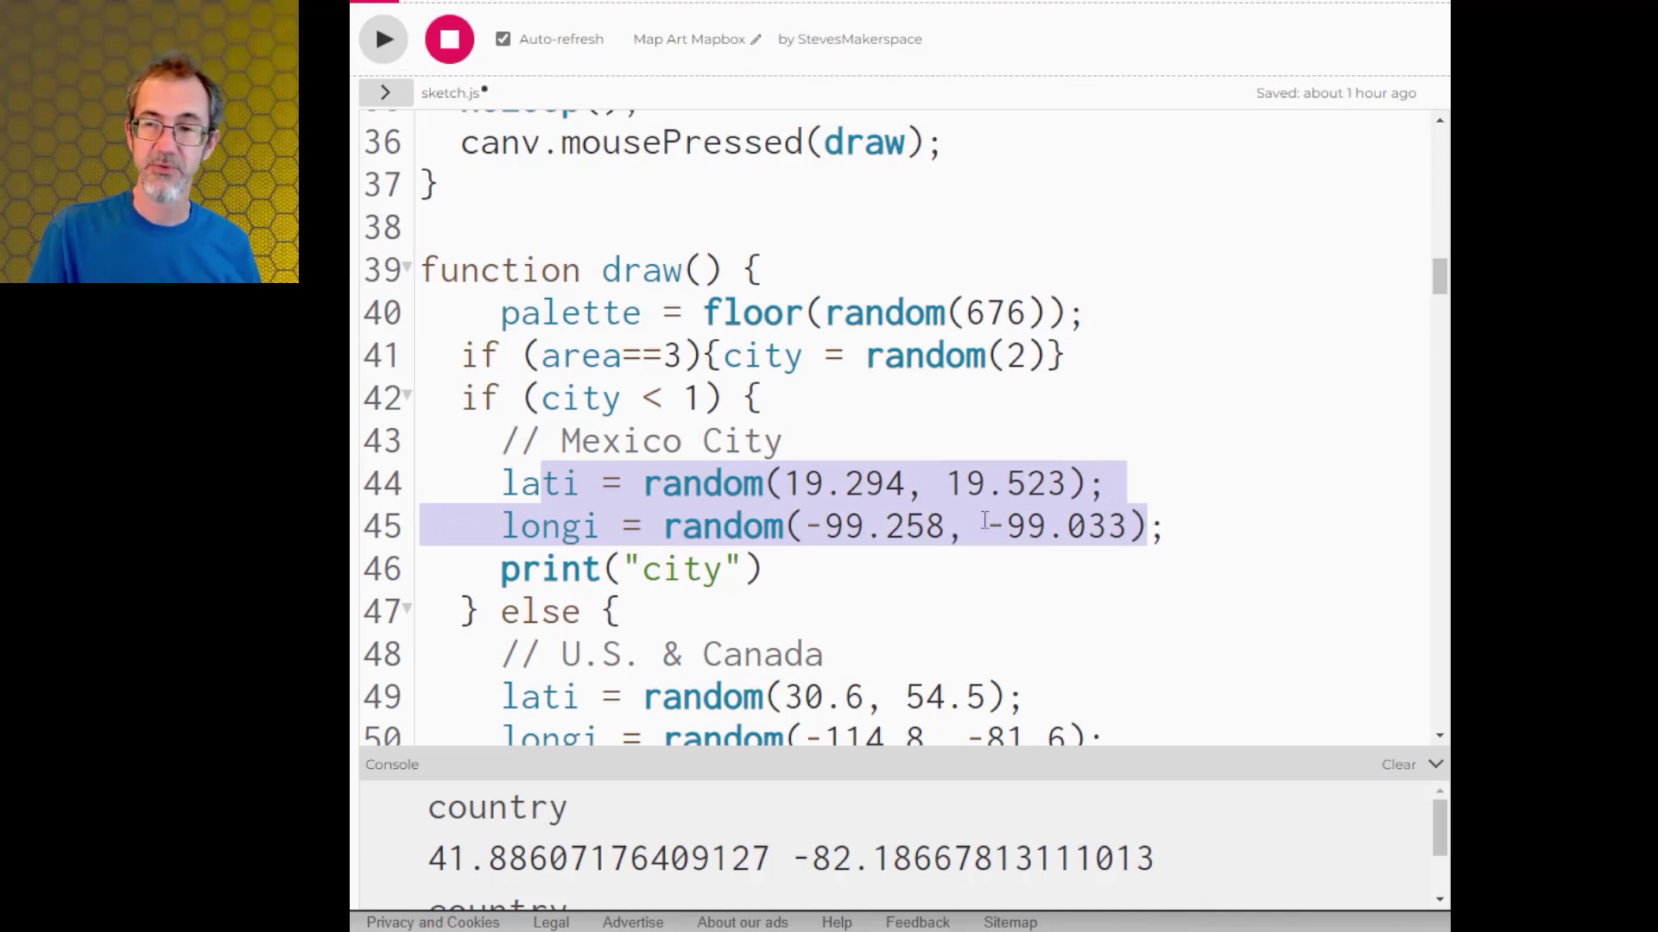
{"action": "scroll", "scroll_direction": "down", "scroll_amount": 3}
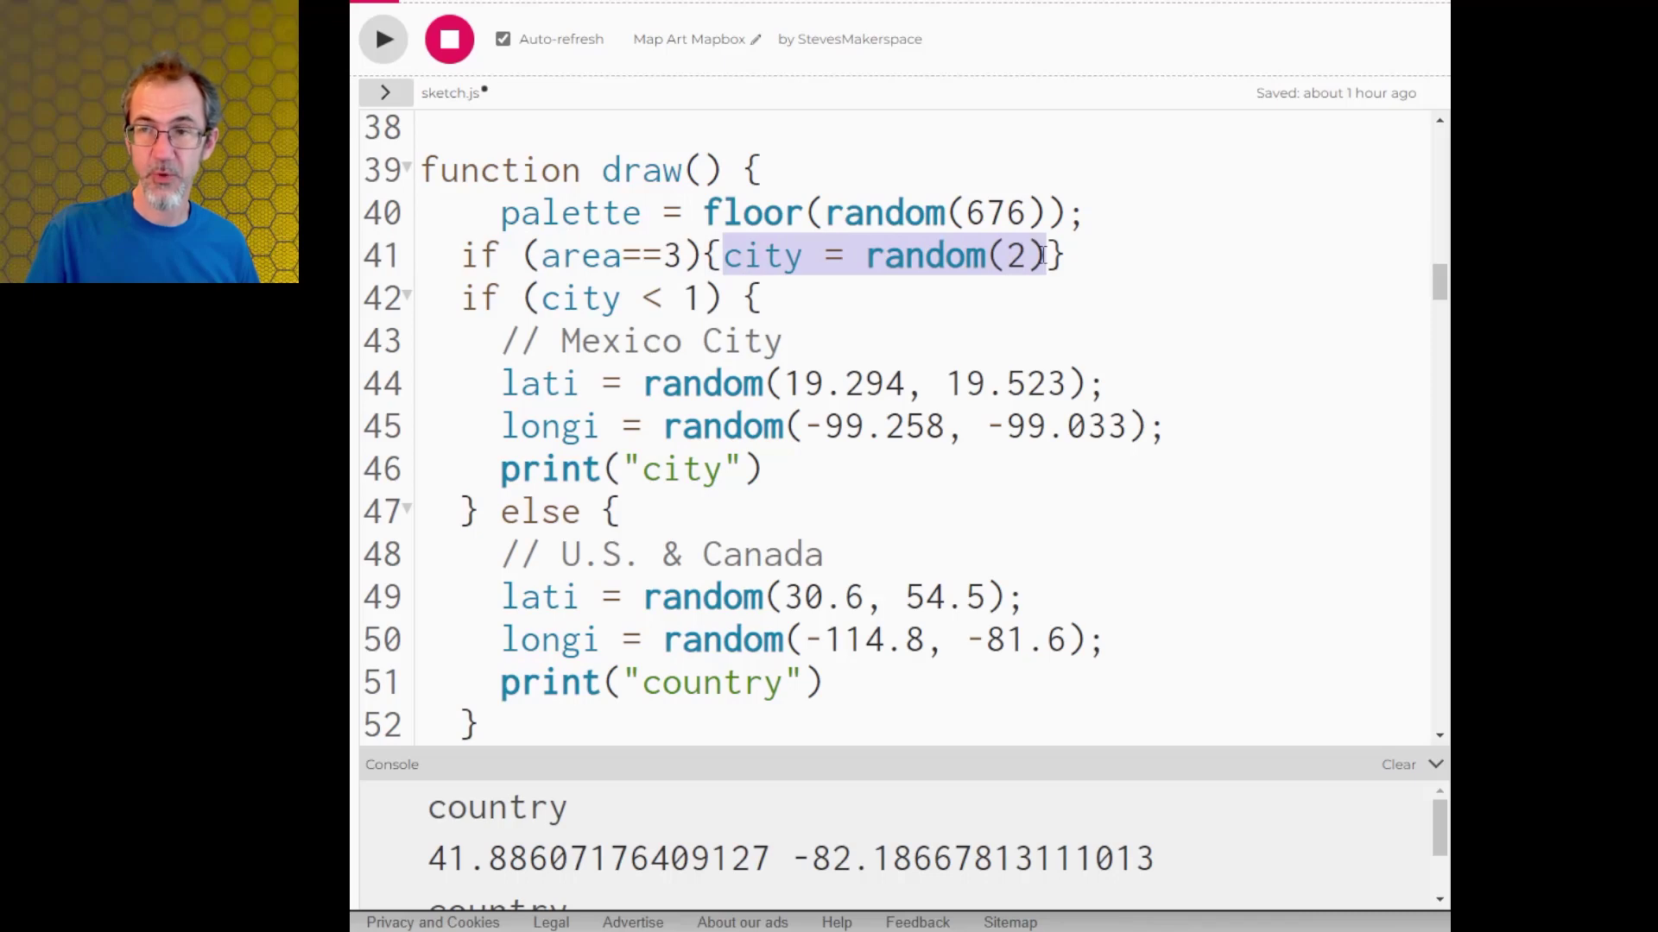
{"action": "scroll", "scroll_direction": "down", "scroll_amount": 3}
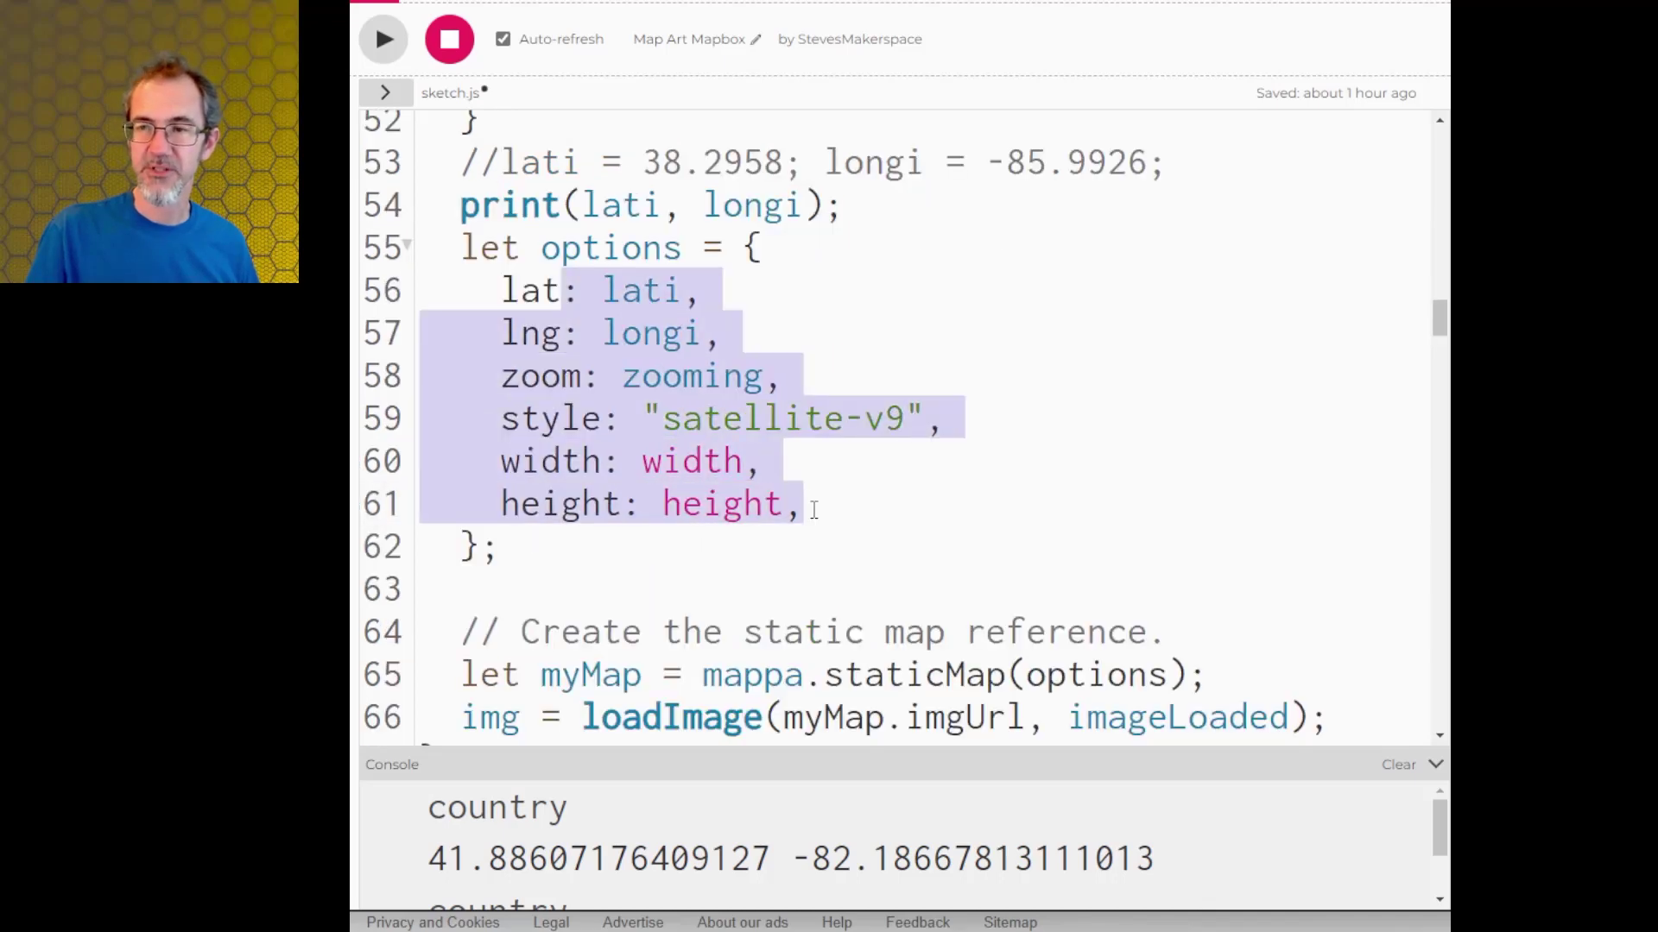
{"action": "scroll", "scroll_direction": "down", "scroll_amount": 3}
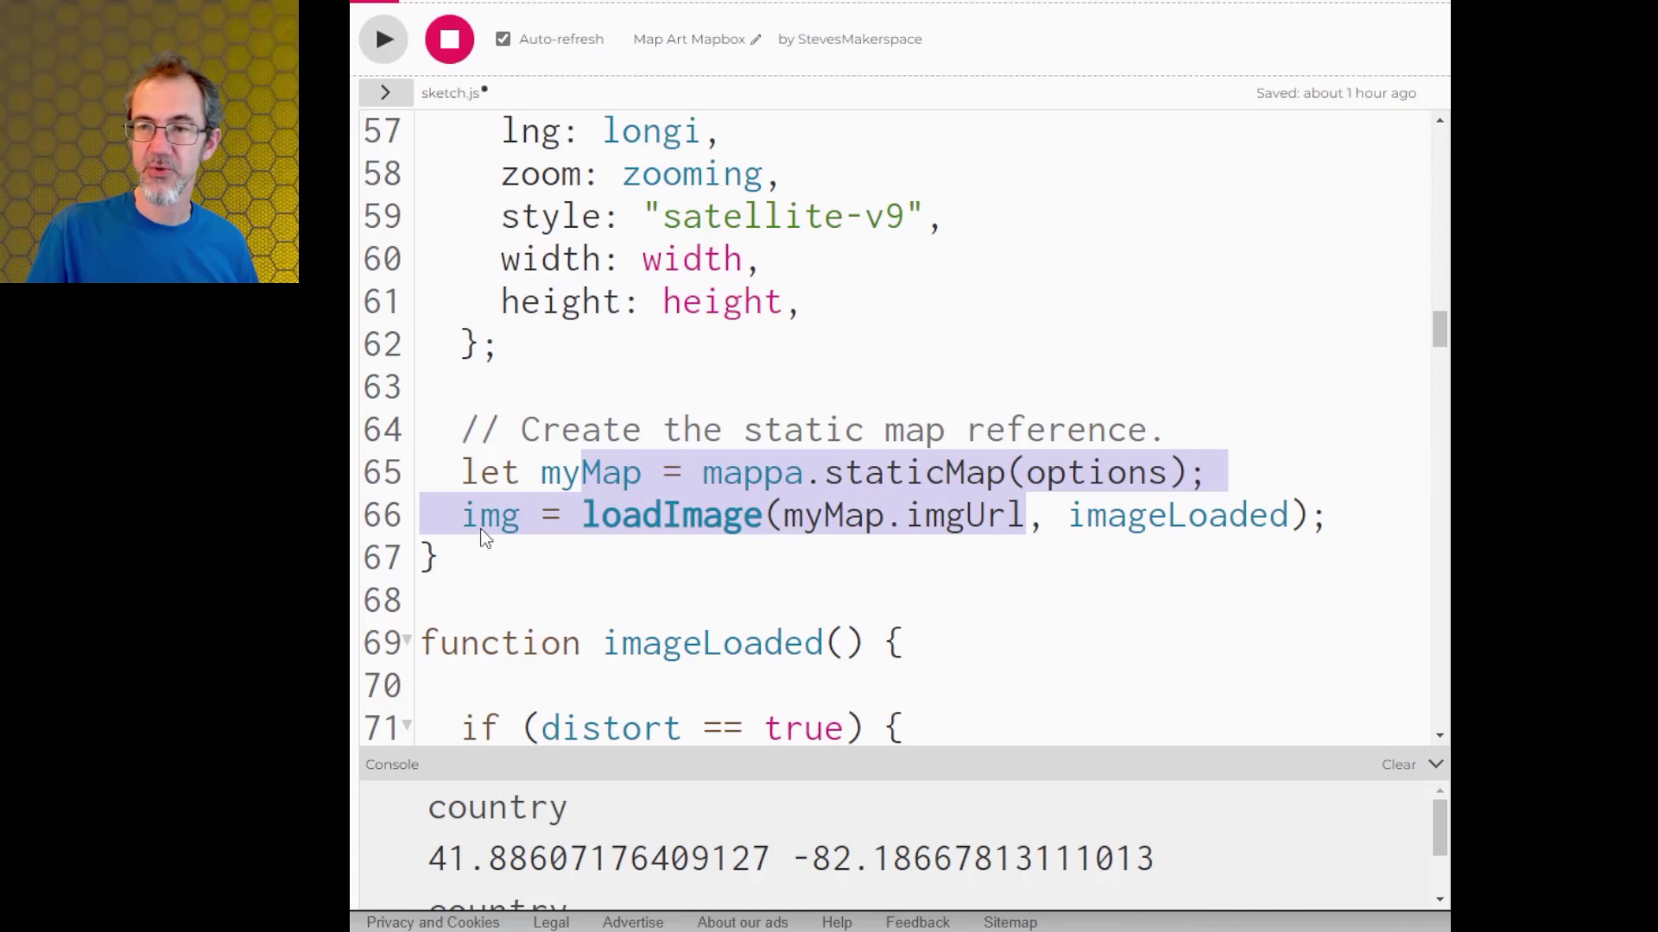
{"action": "scroll", "scroll_direction": "down", "scroll_amount": 3}
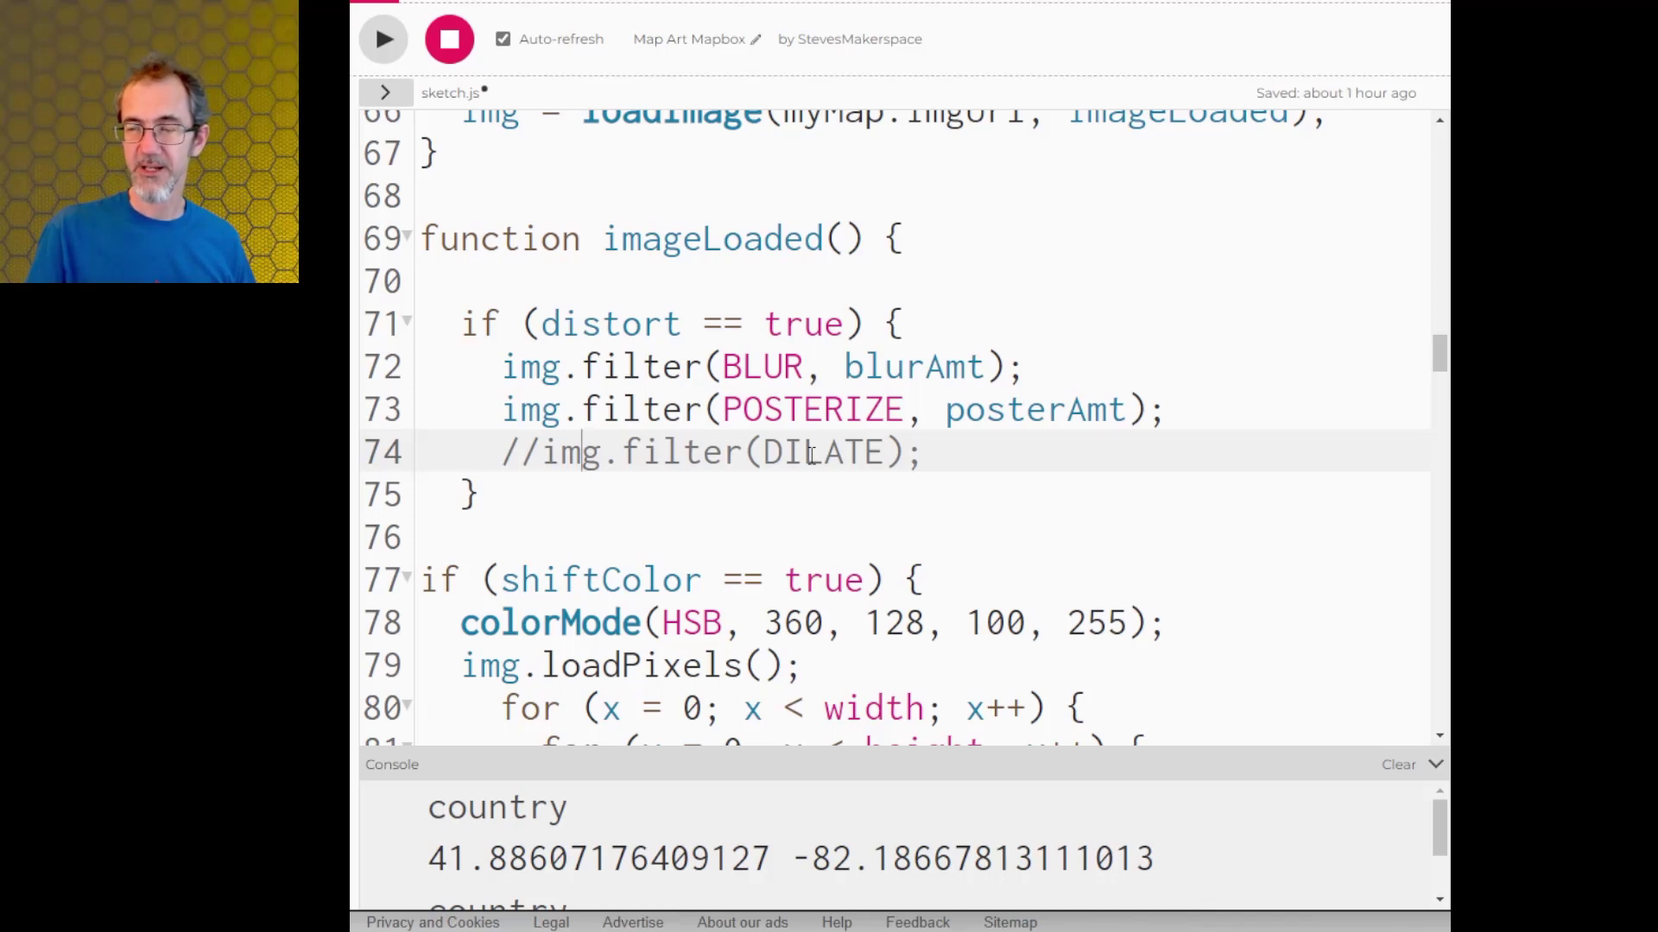
{"action": "scroll", "scroll_direction": "down", "scroll_amount": 3}
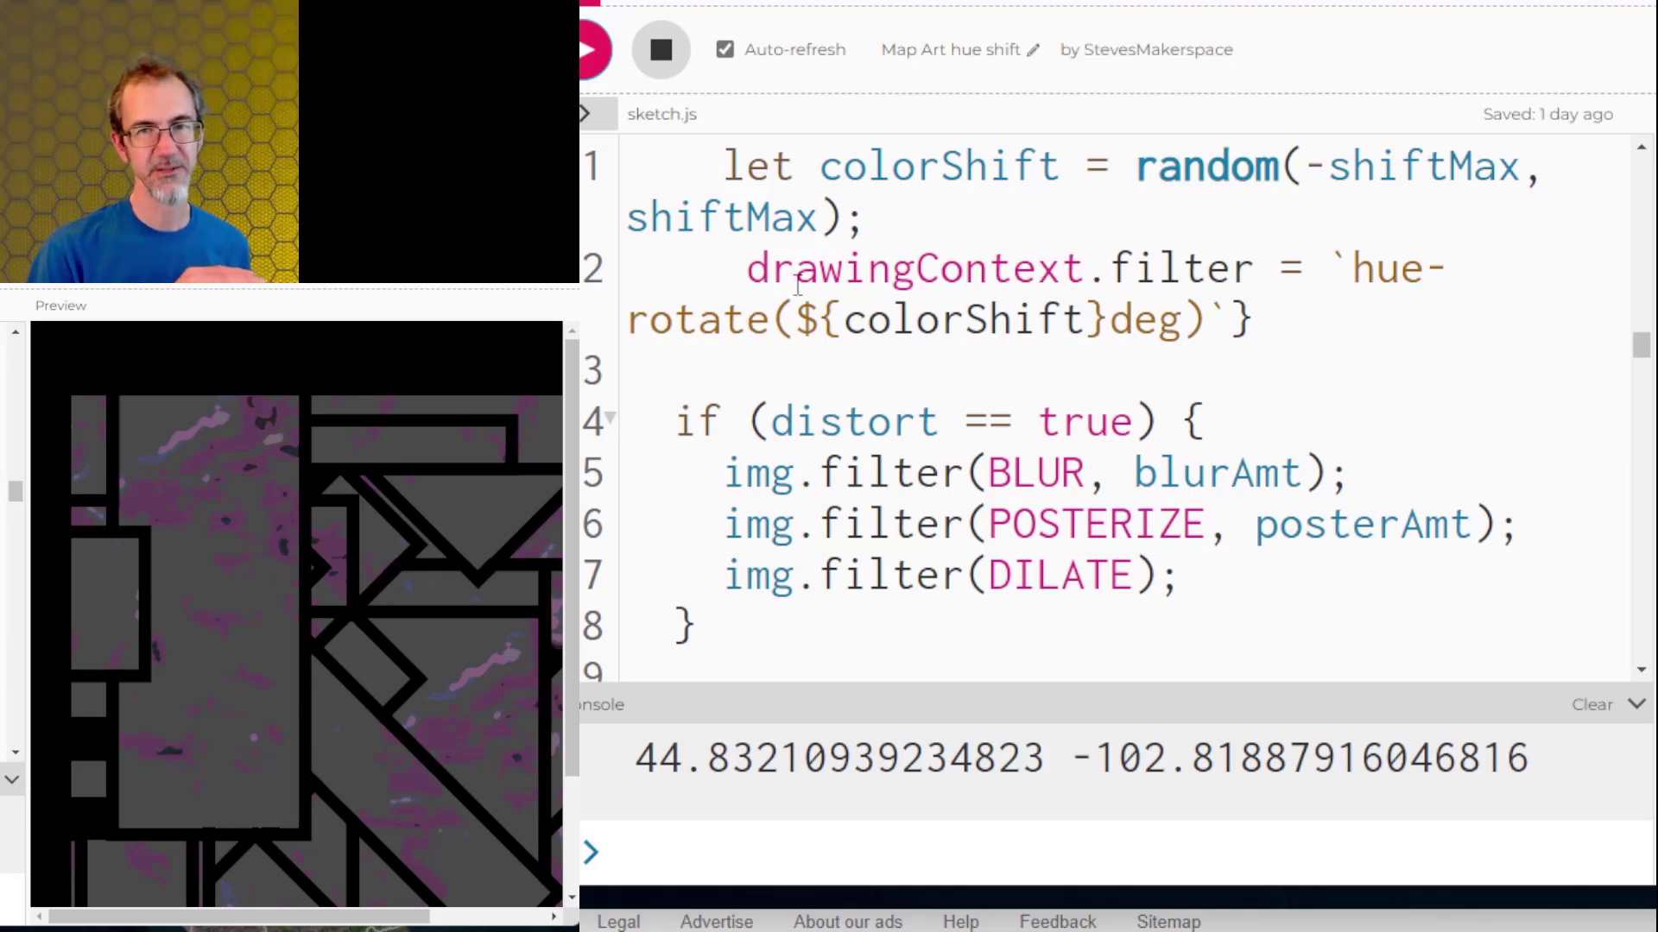
- Open and run the Map Art hue shift sketch, showing grey and purple outlined tiles
{"action": "left_click", "coordinate": [614, 18]}
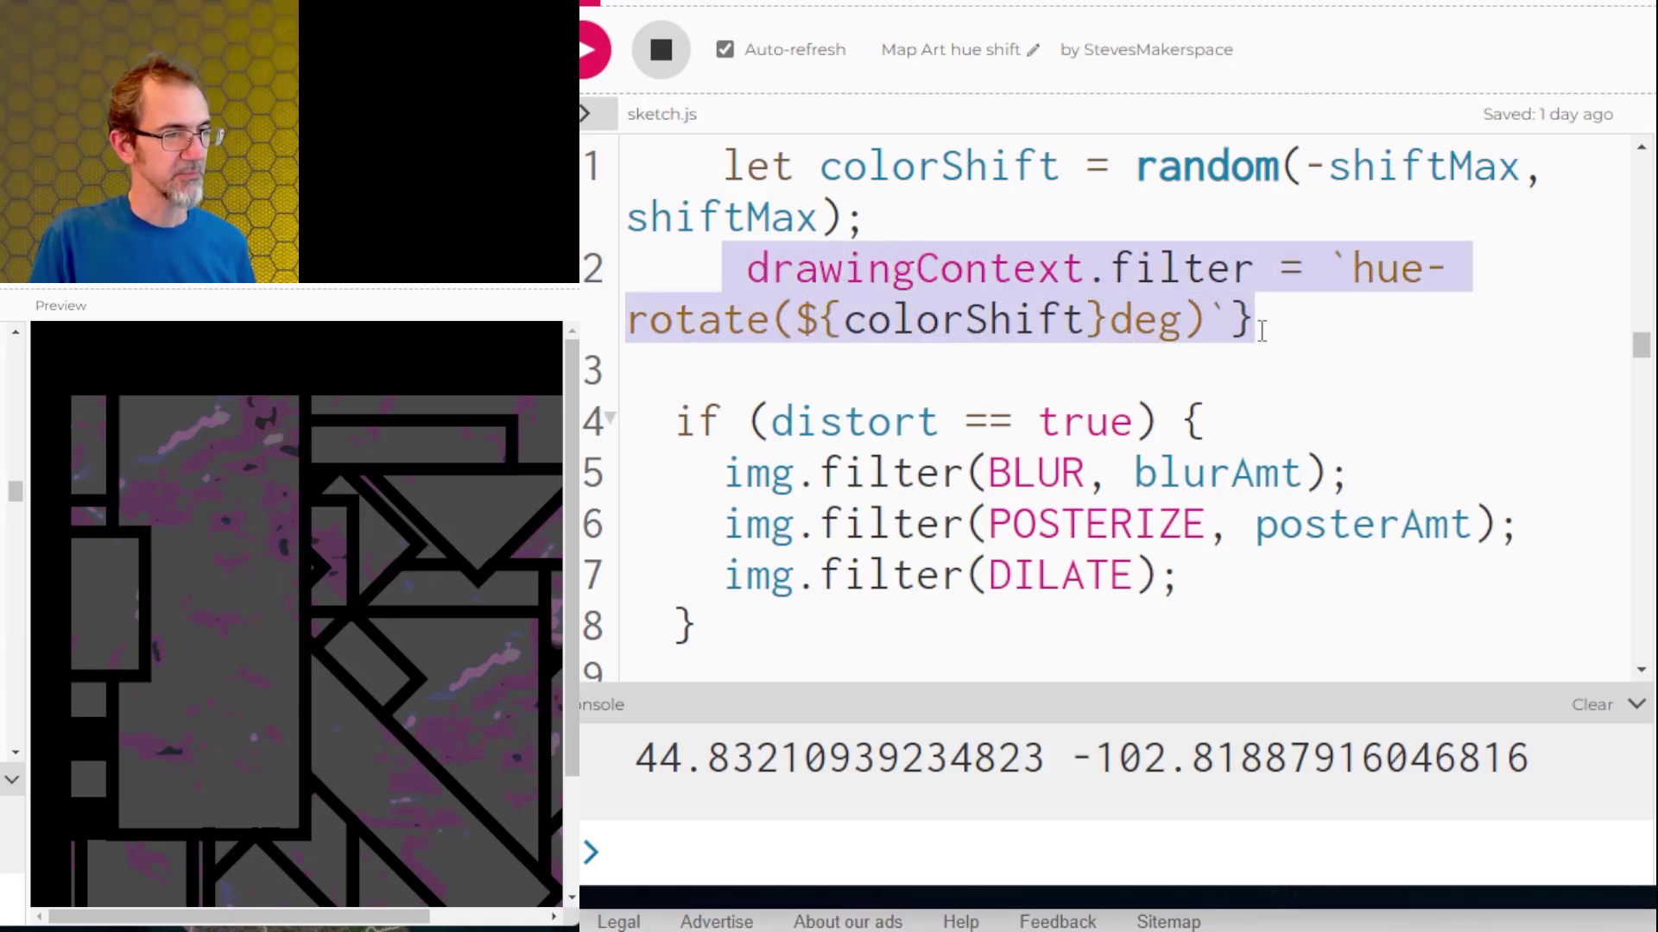
{"action": "left_click", "coordinate": [1248, 319]}
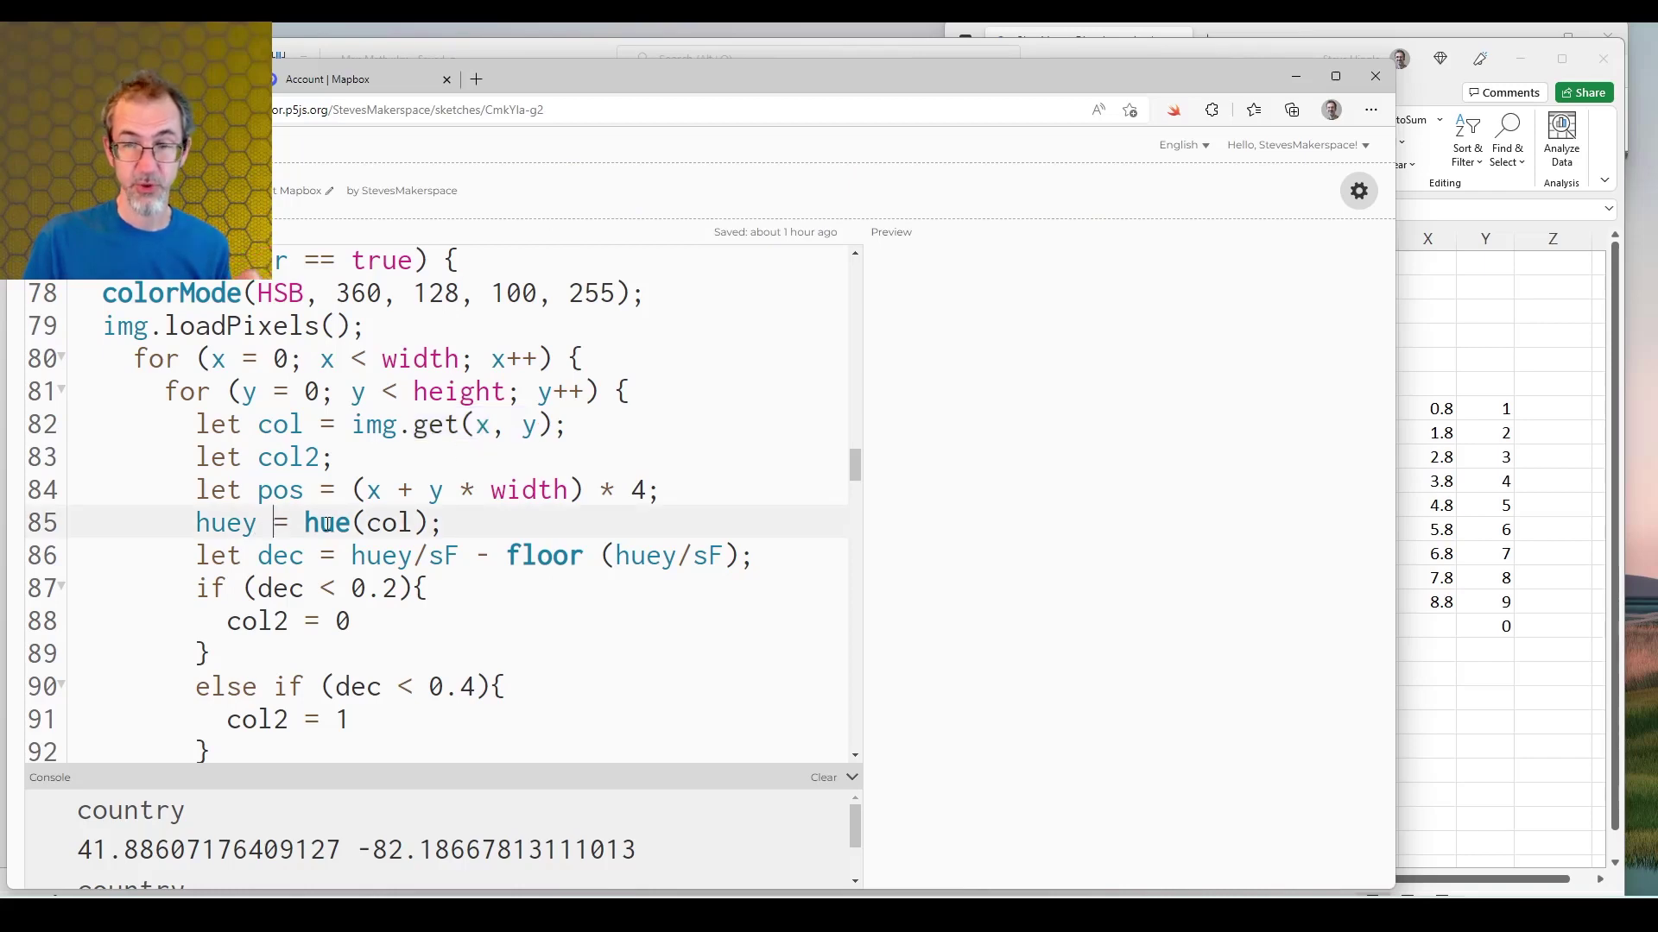
- Scroll the Map Art Mapbox code down to the shiftFactor and sF = 360/shiftFactor definitions
{"action": "scroll", "scroll_direction": "down", "scroll_amount": 3}
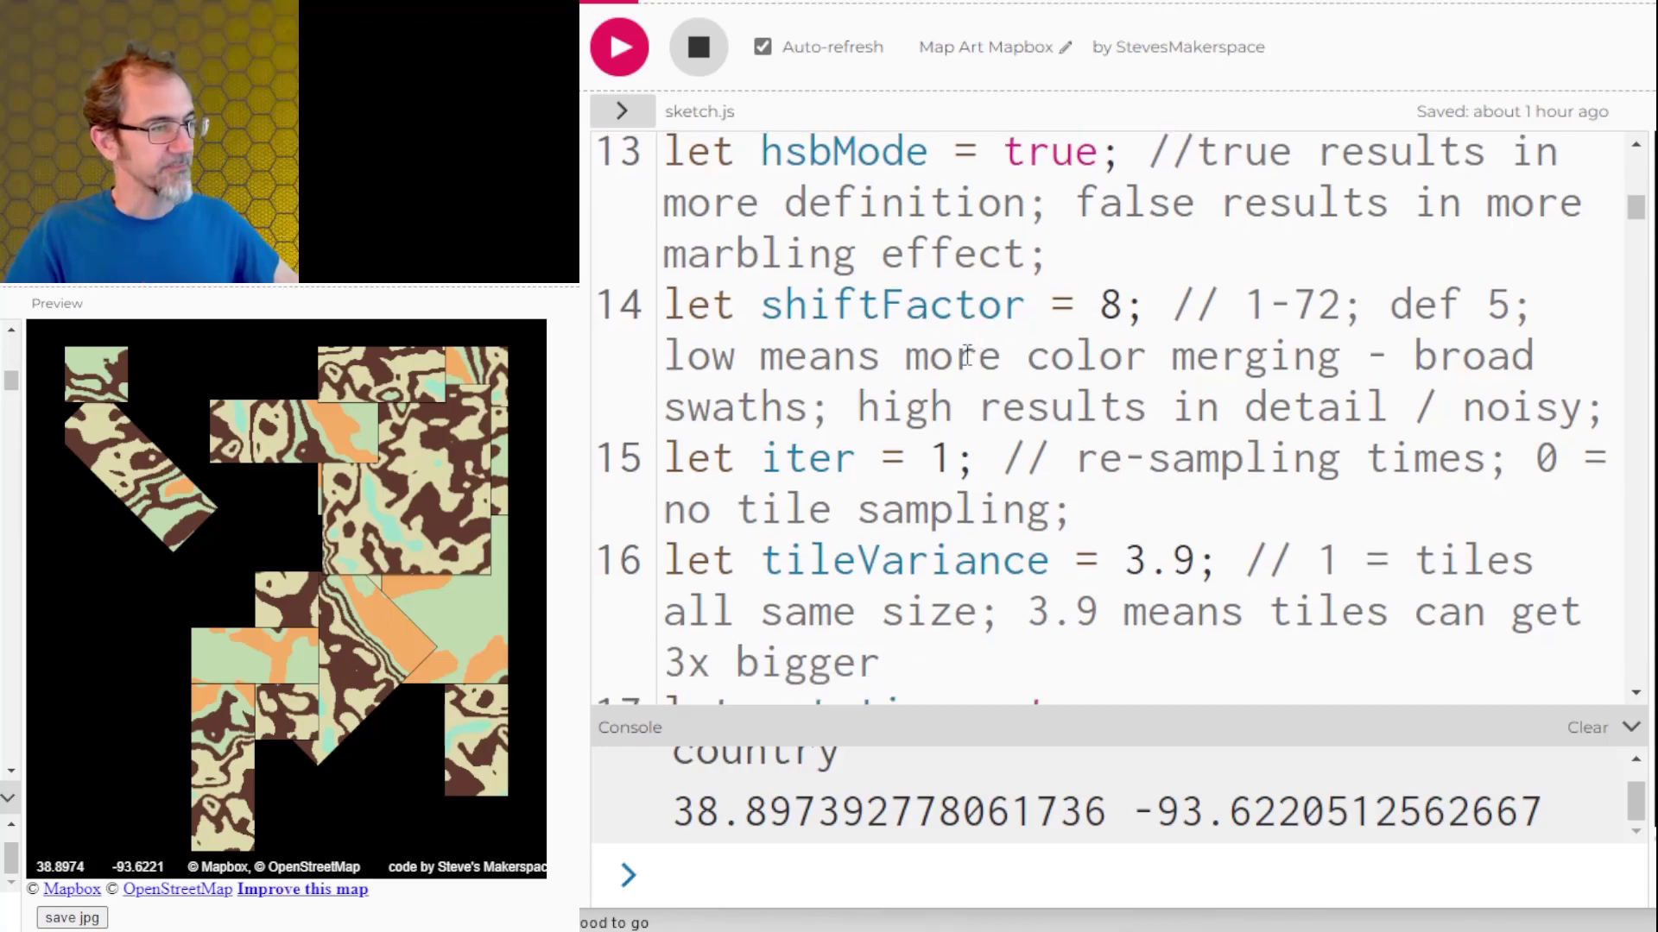
{"action": "scroll", "scroll_direction": "down", "scroll_amount": 3}
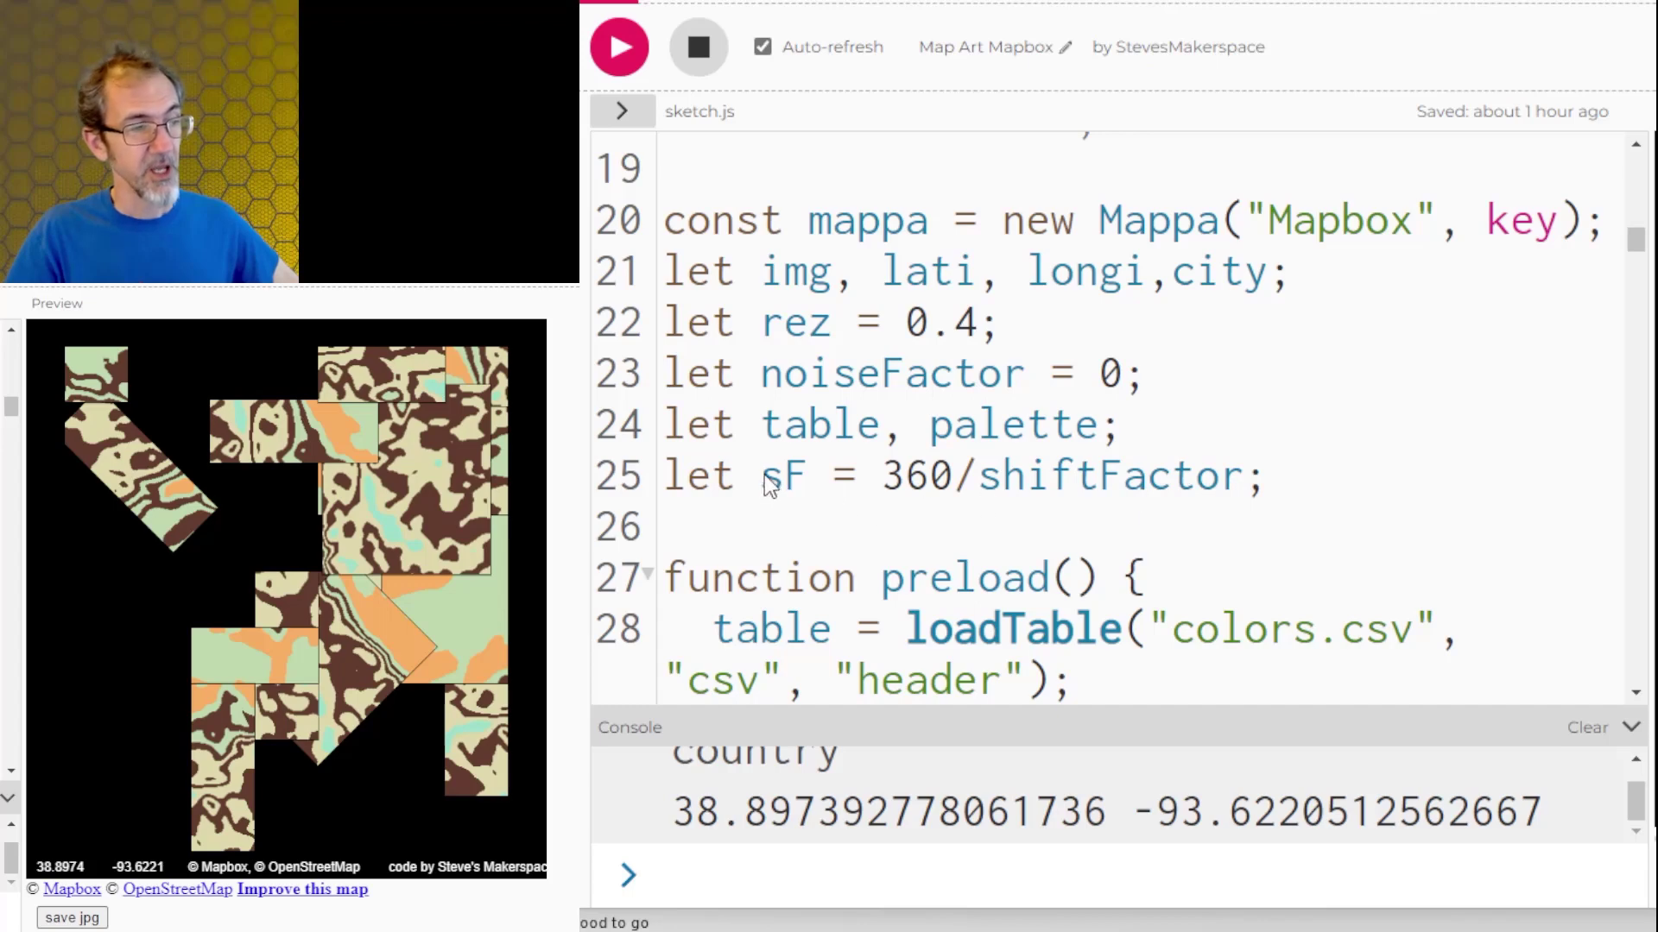
{"action": "scroll", "scroll_direction": "down", "scroll_amount": 3}
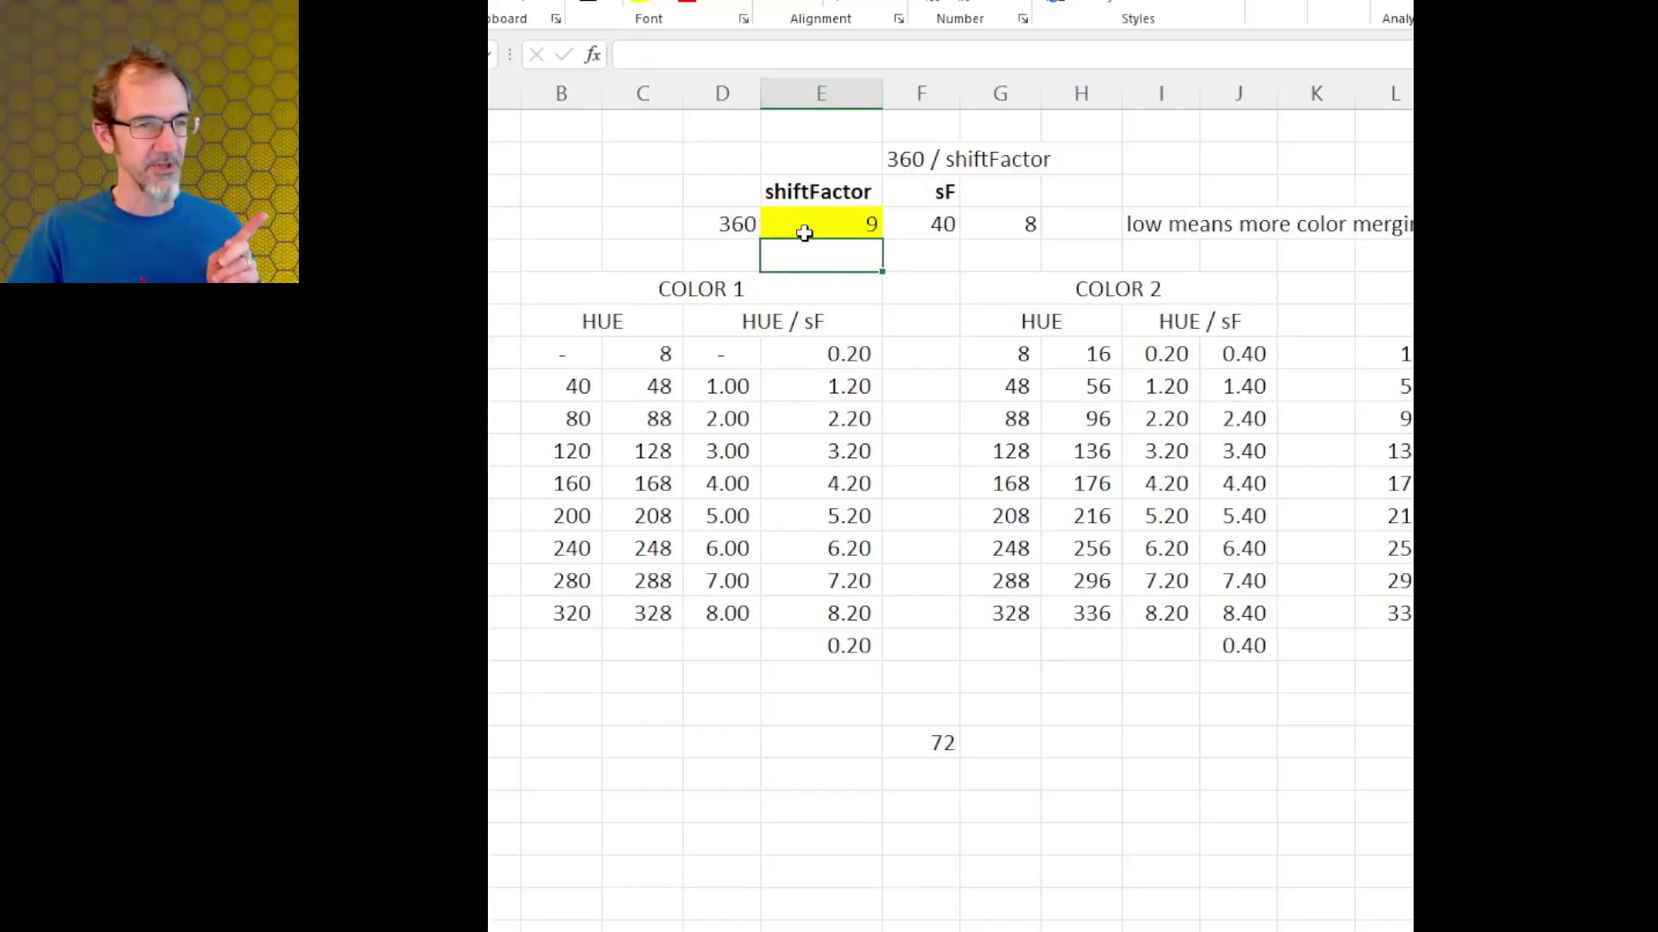
{"action": "left_click", "coordinate": [821, 223]}
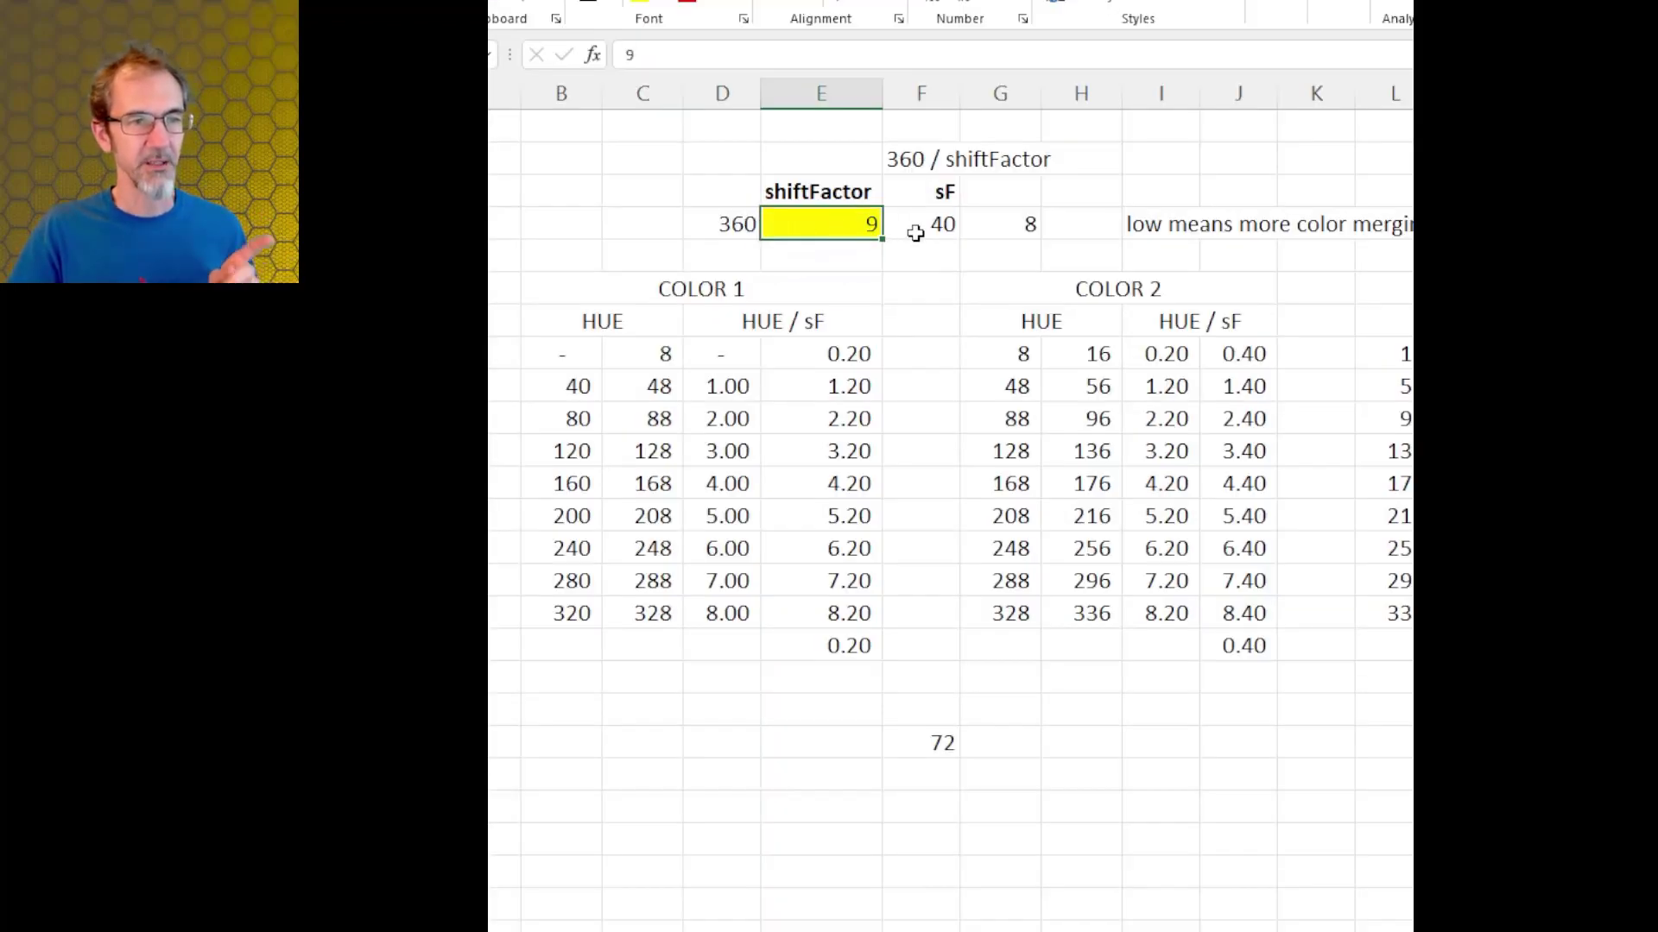
{"action": "left_click", "coordinate": [920, 223]}
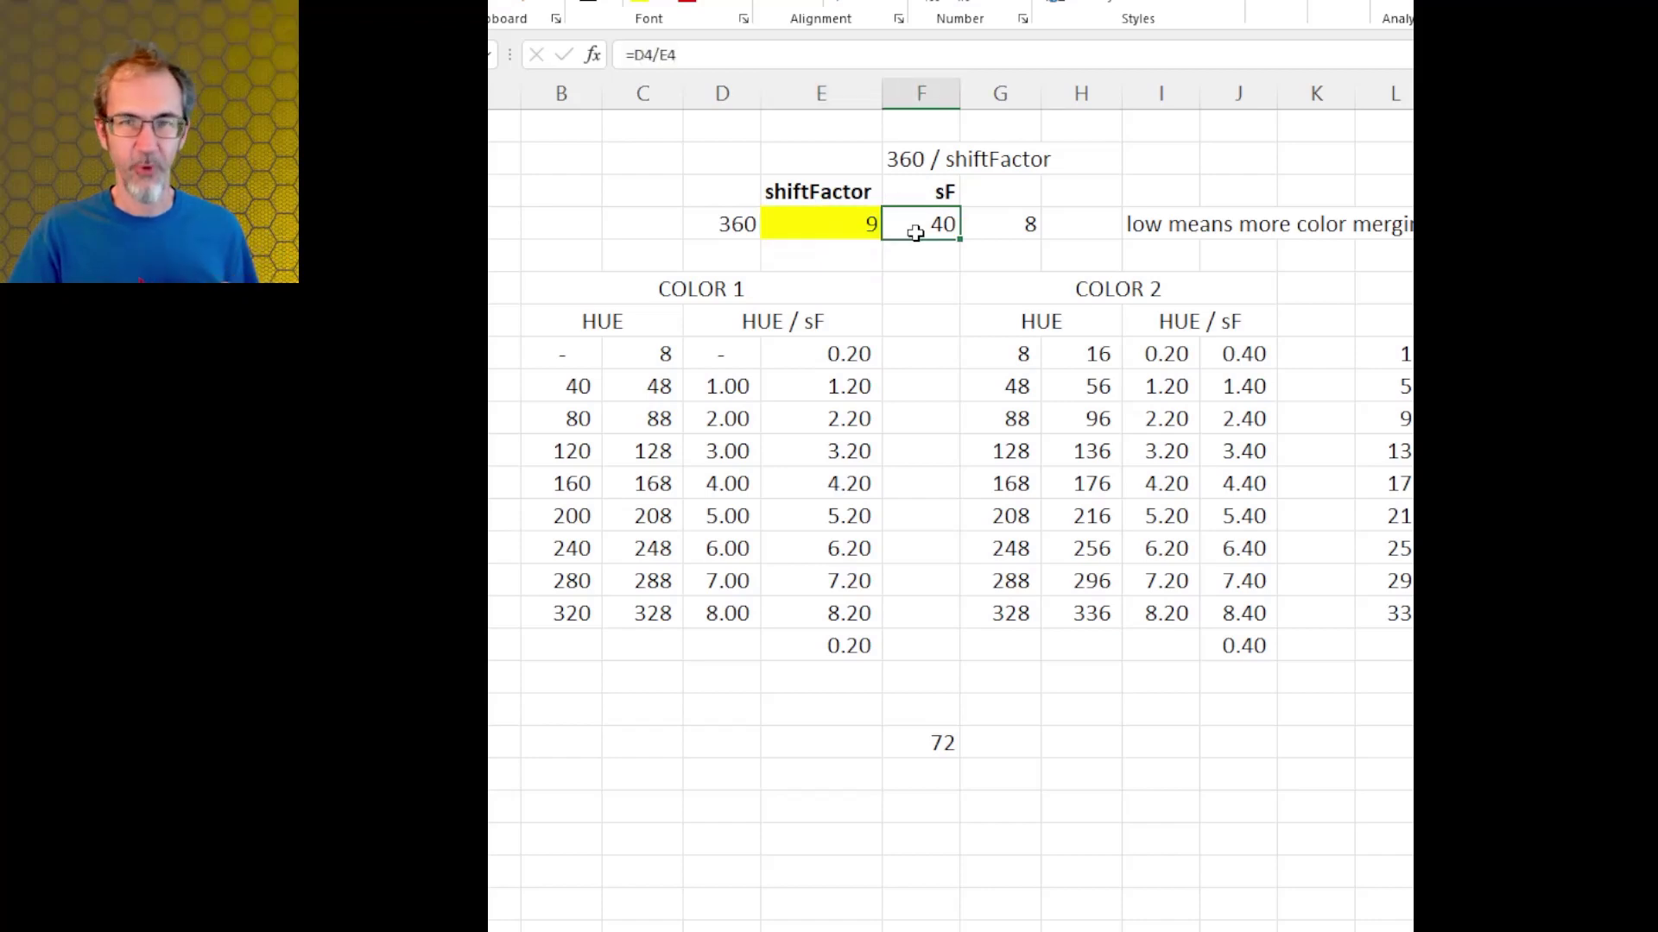
{"action": "left_click", "coordinate": [700, 289]}
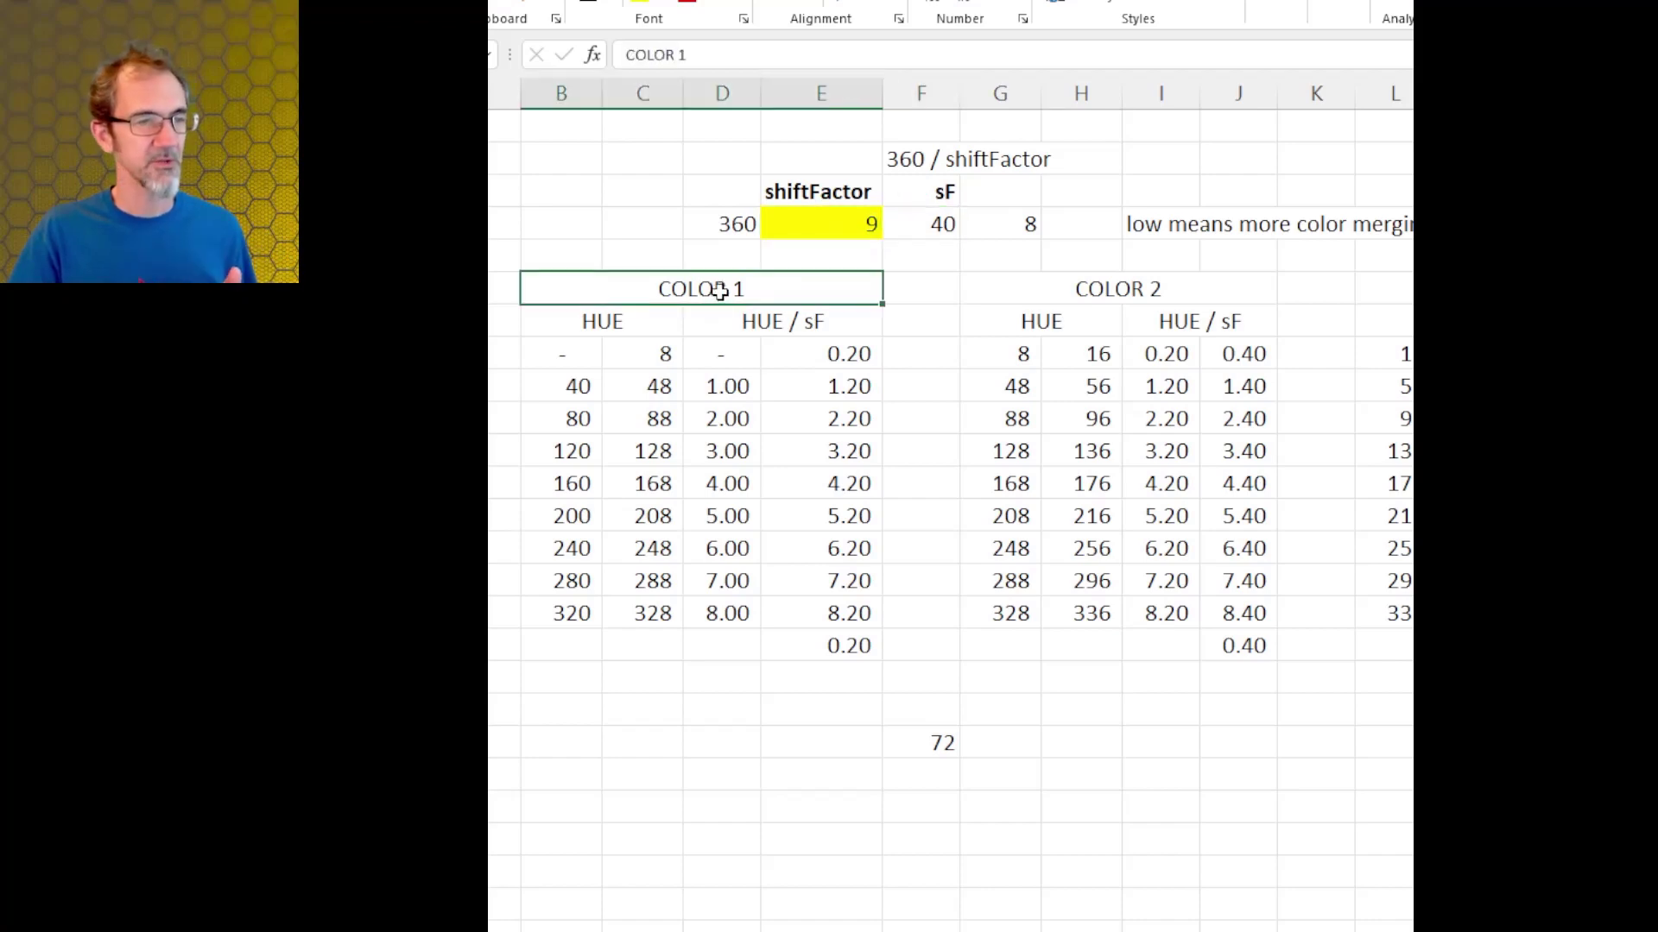
{"action": "left_click", "coordinate": [701, 288]}
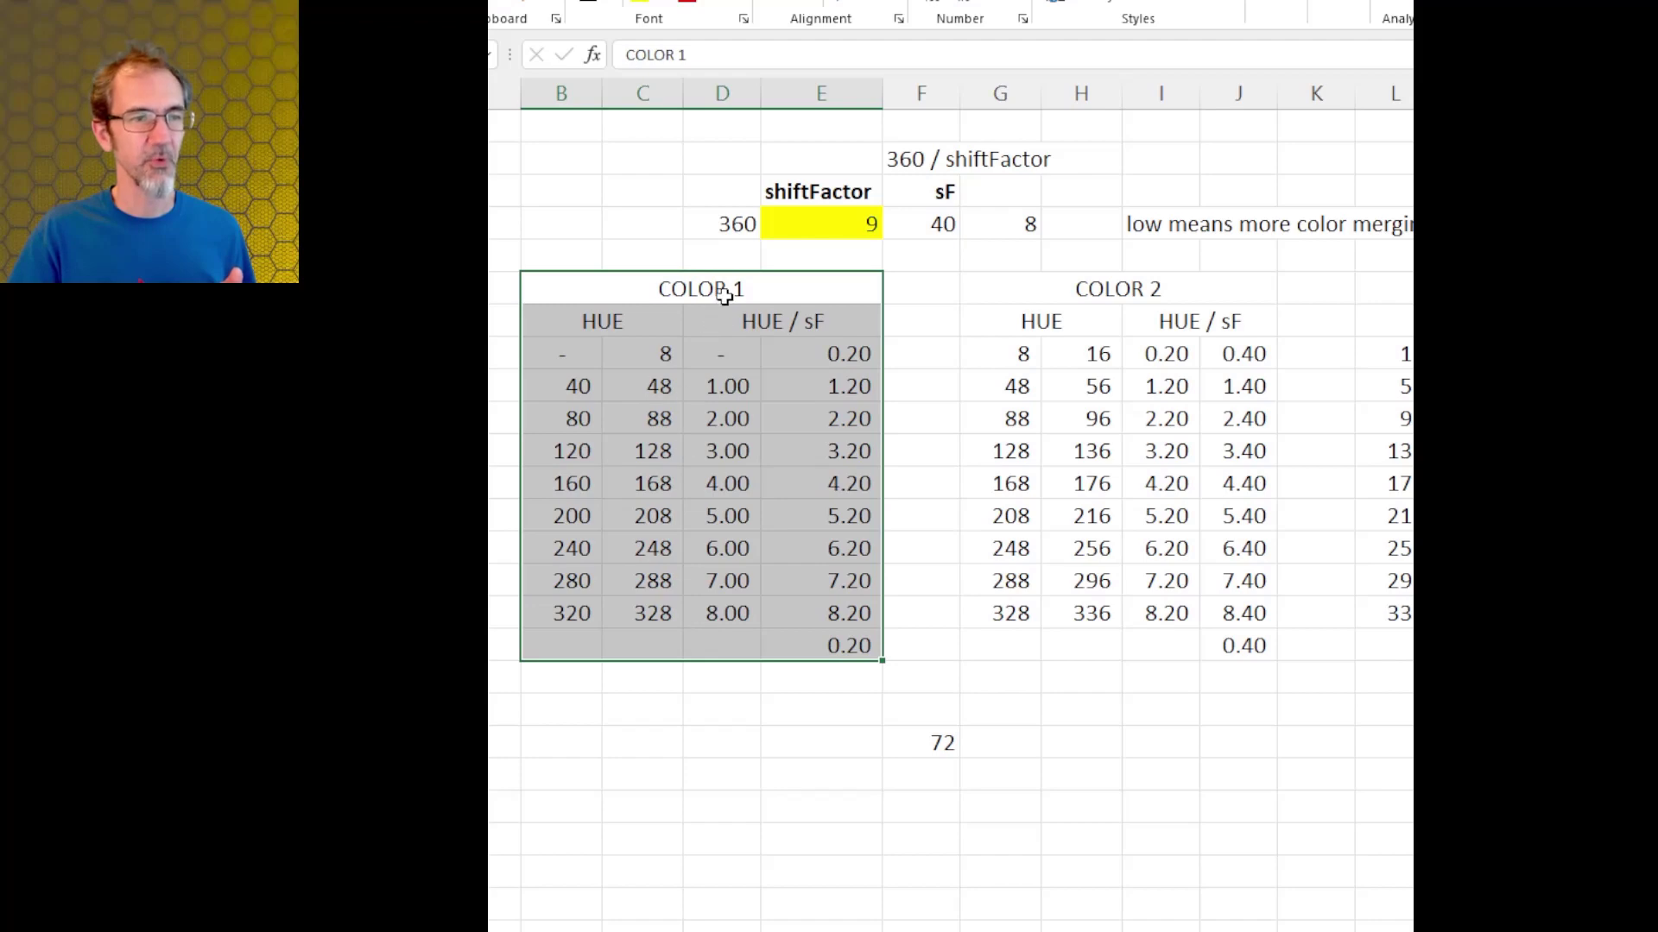
{"action": "left_click", "coordinate": [1117, 288]}
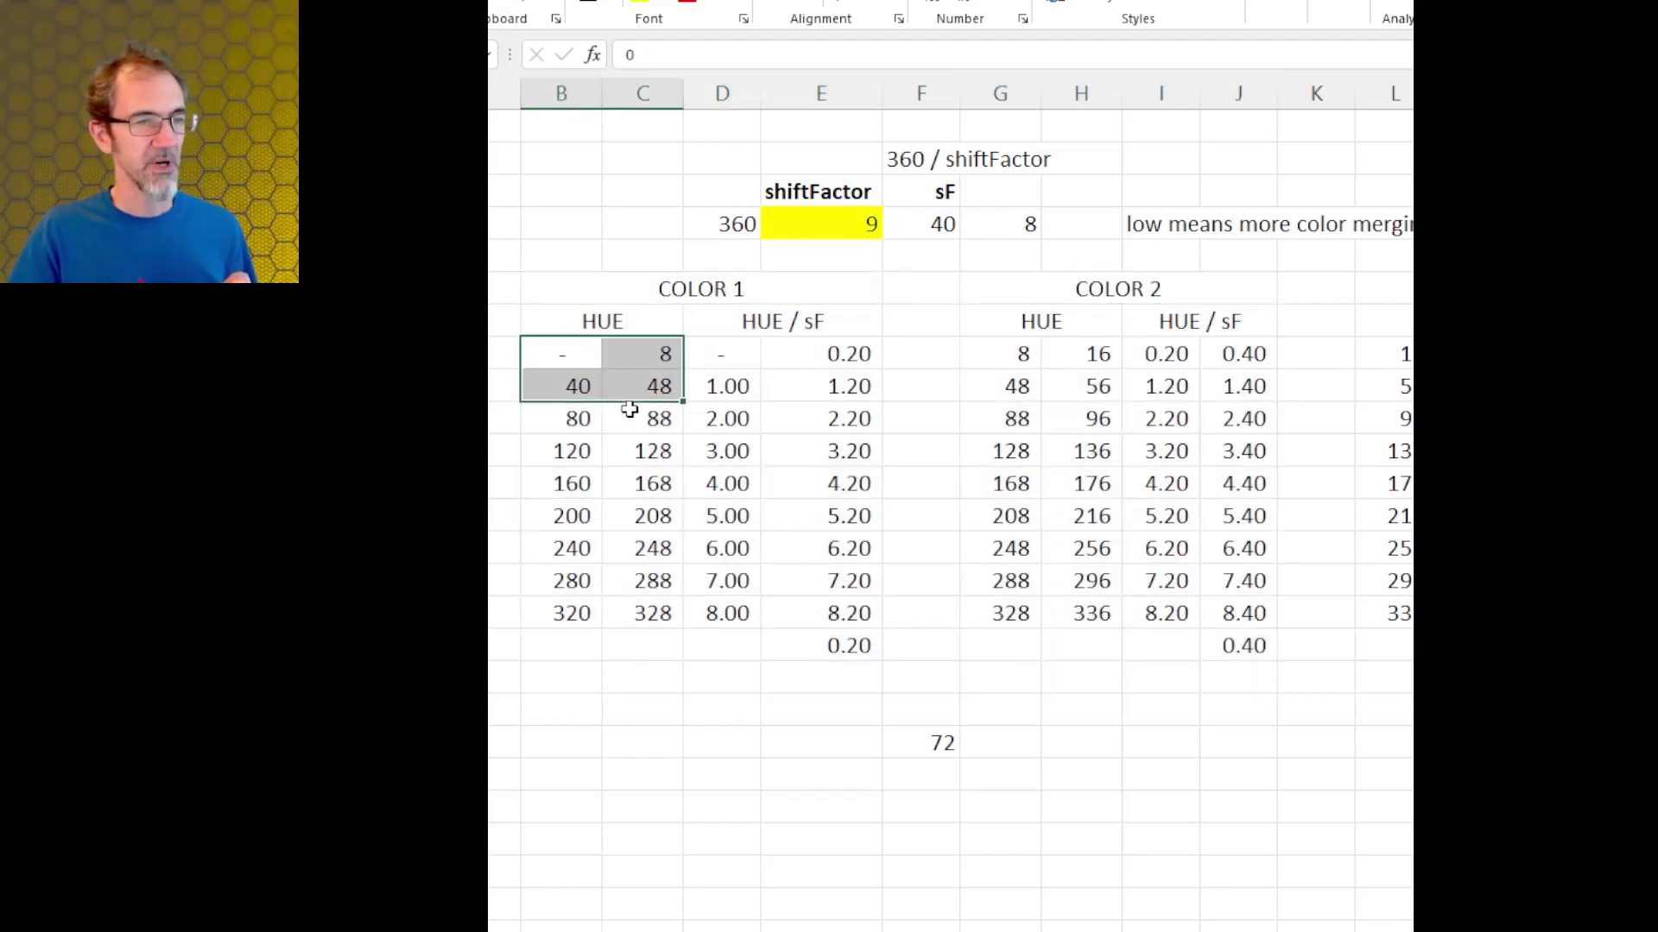
{"action": "left_click", "coordinate": [561, 353]}
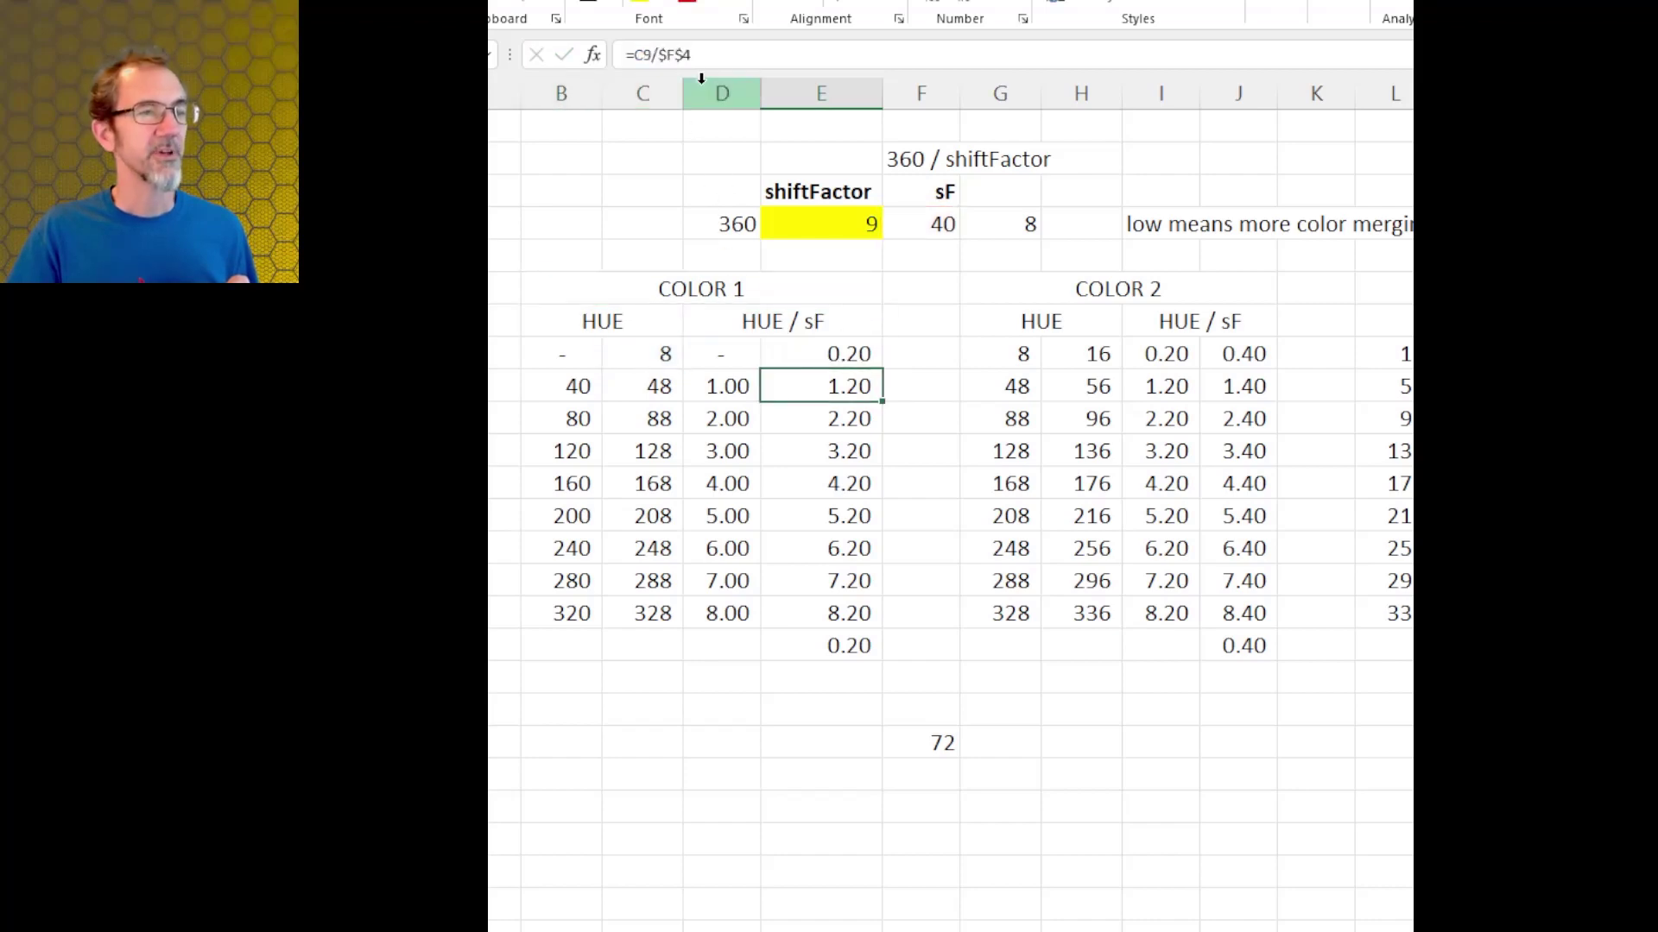
{"action": "left_click", "coordinate": [941, 223]}
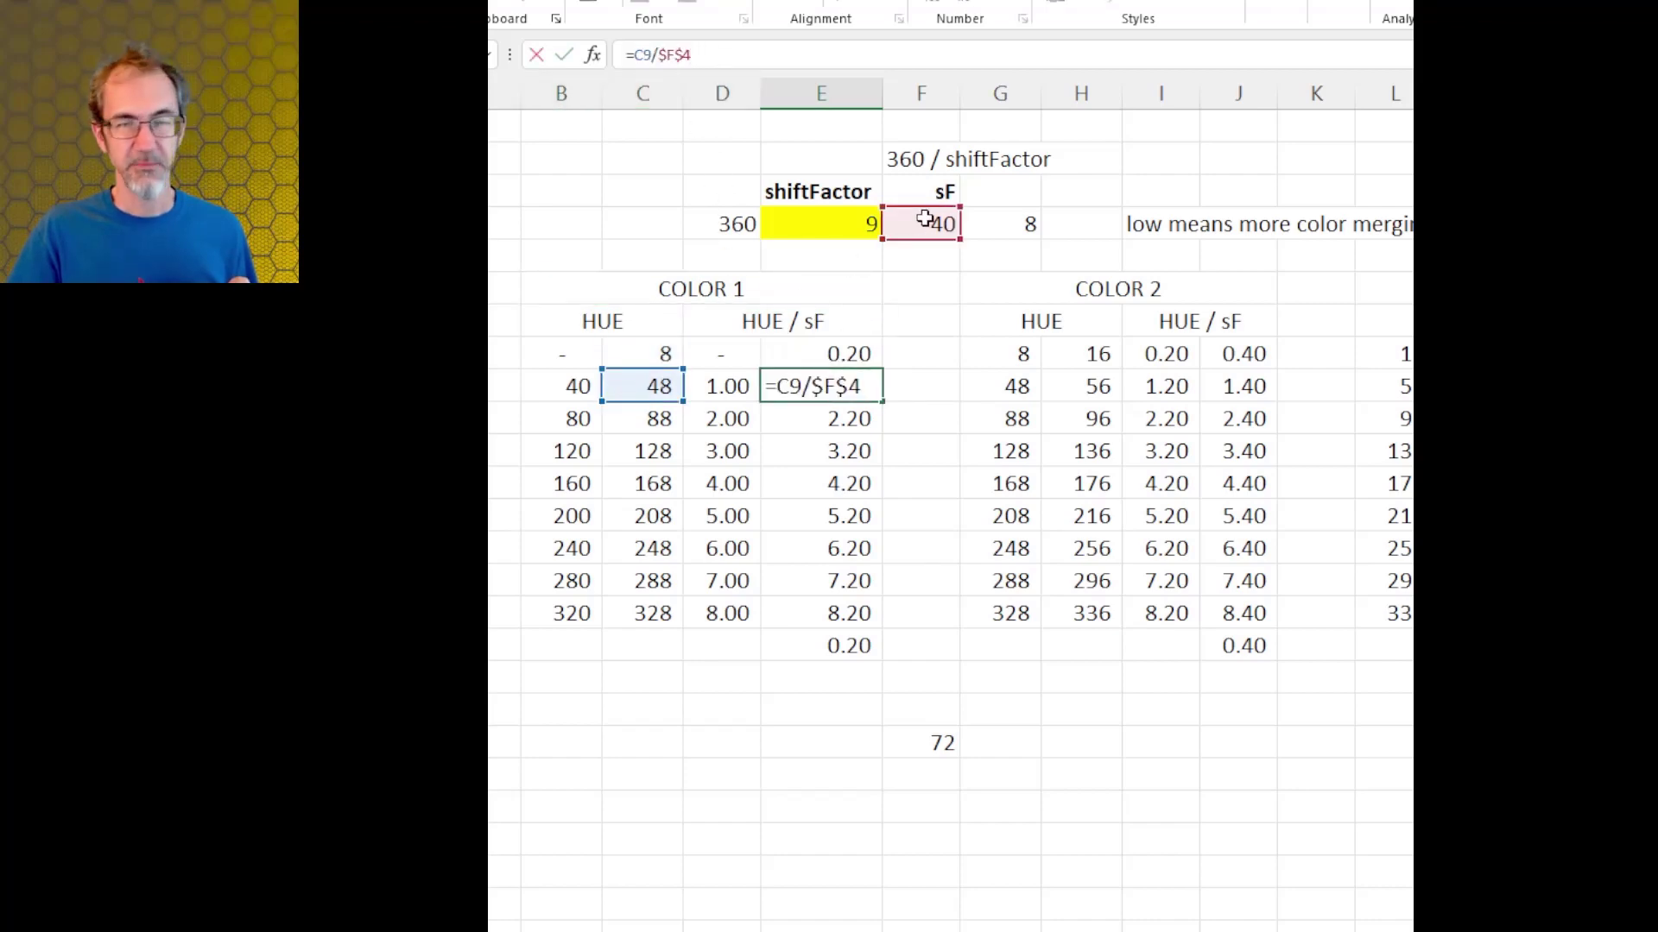
{"action": "left_click", "coordinate": [918, 385]}
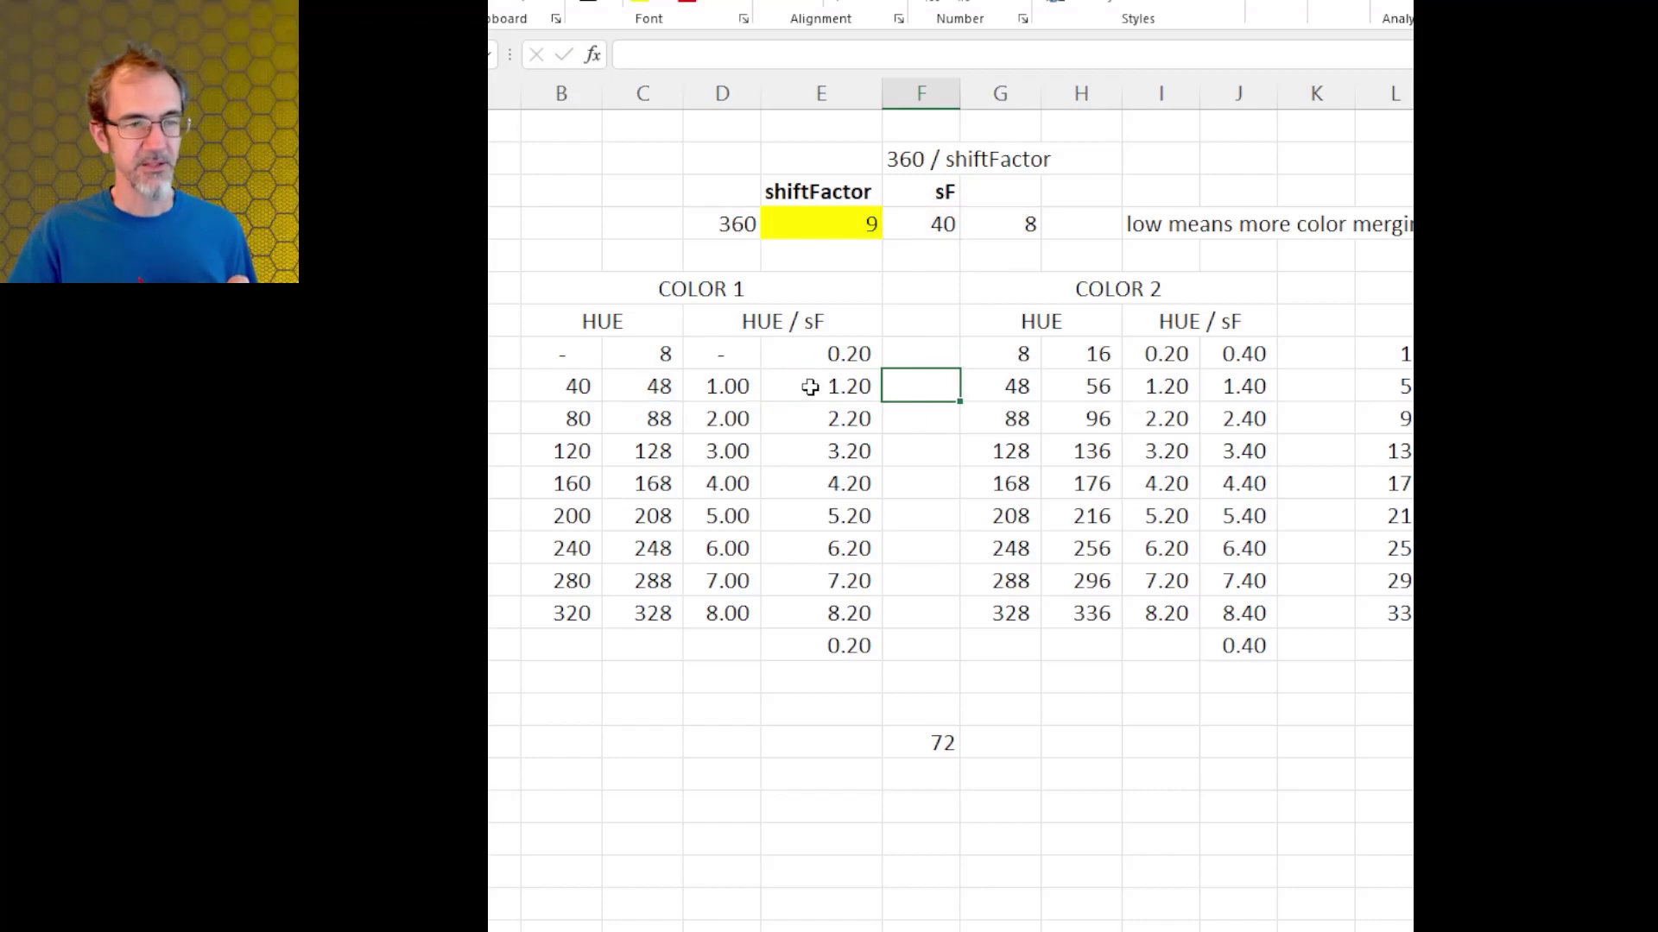
{"action": "mouse_move", "coordinate": [847, 392]}
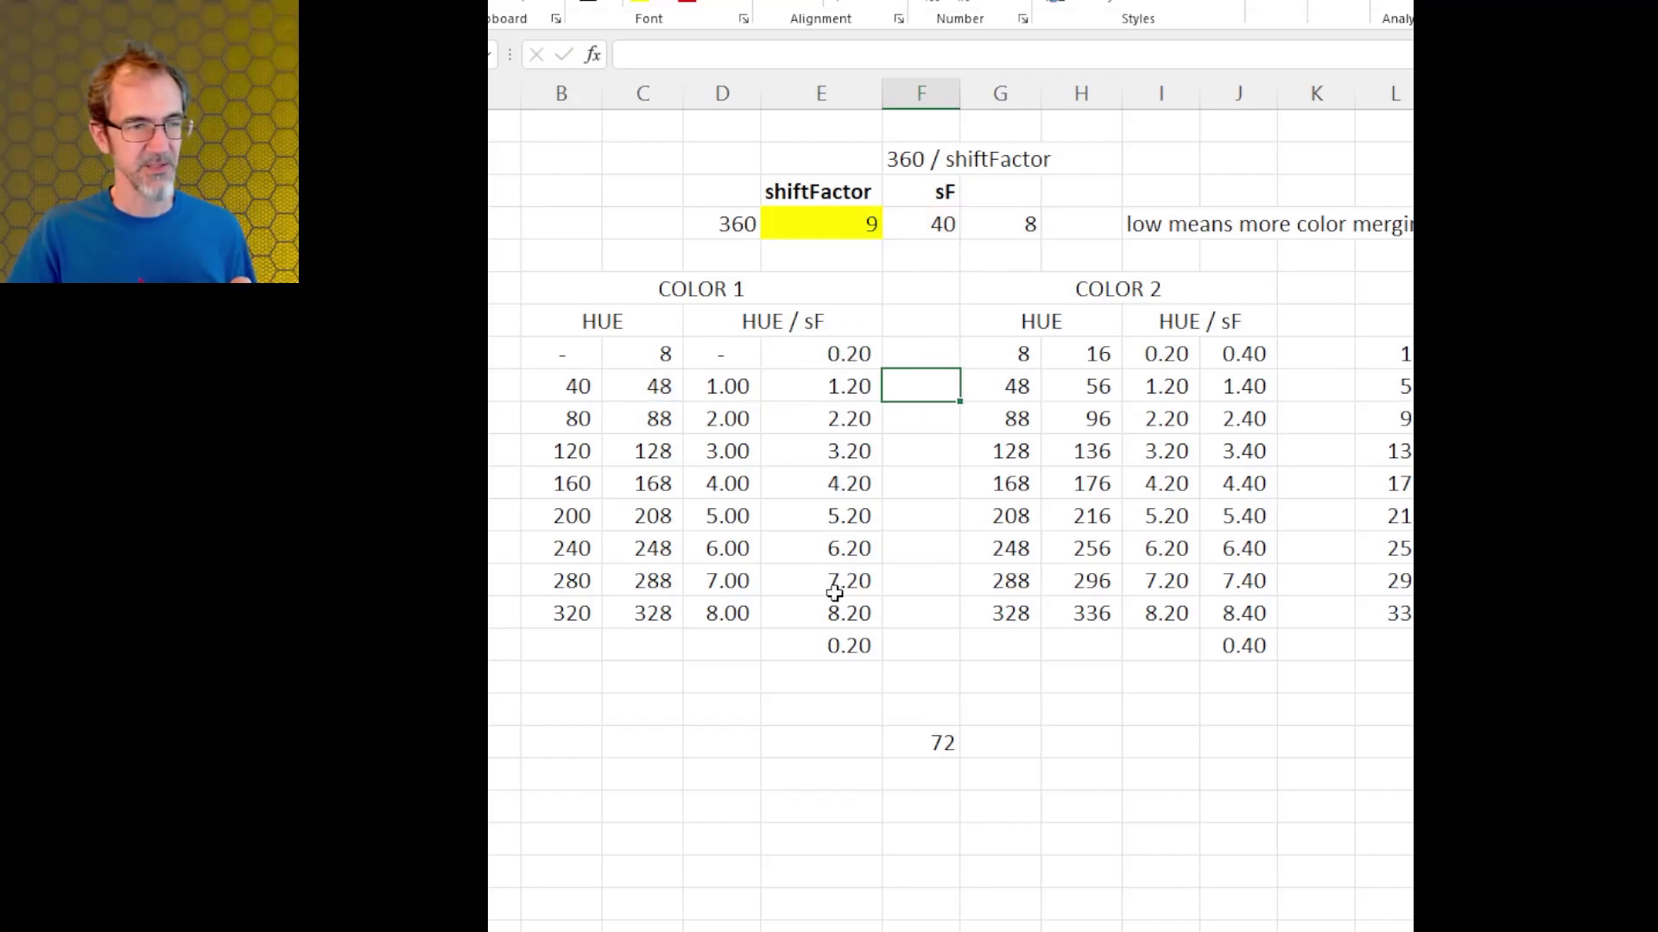
{"action": "mouse_move", "coordinate": [751, 363]}
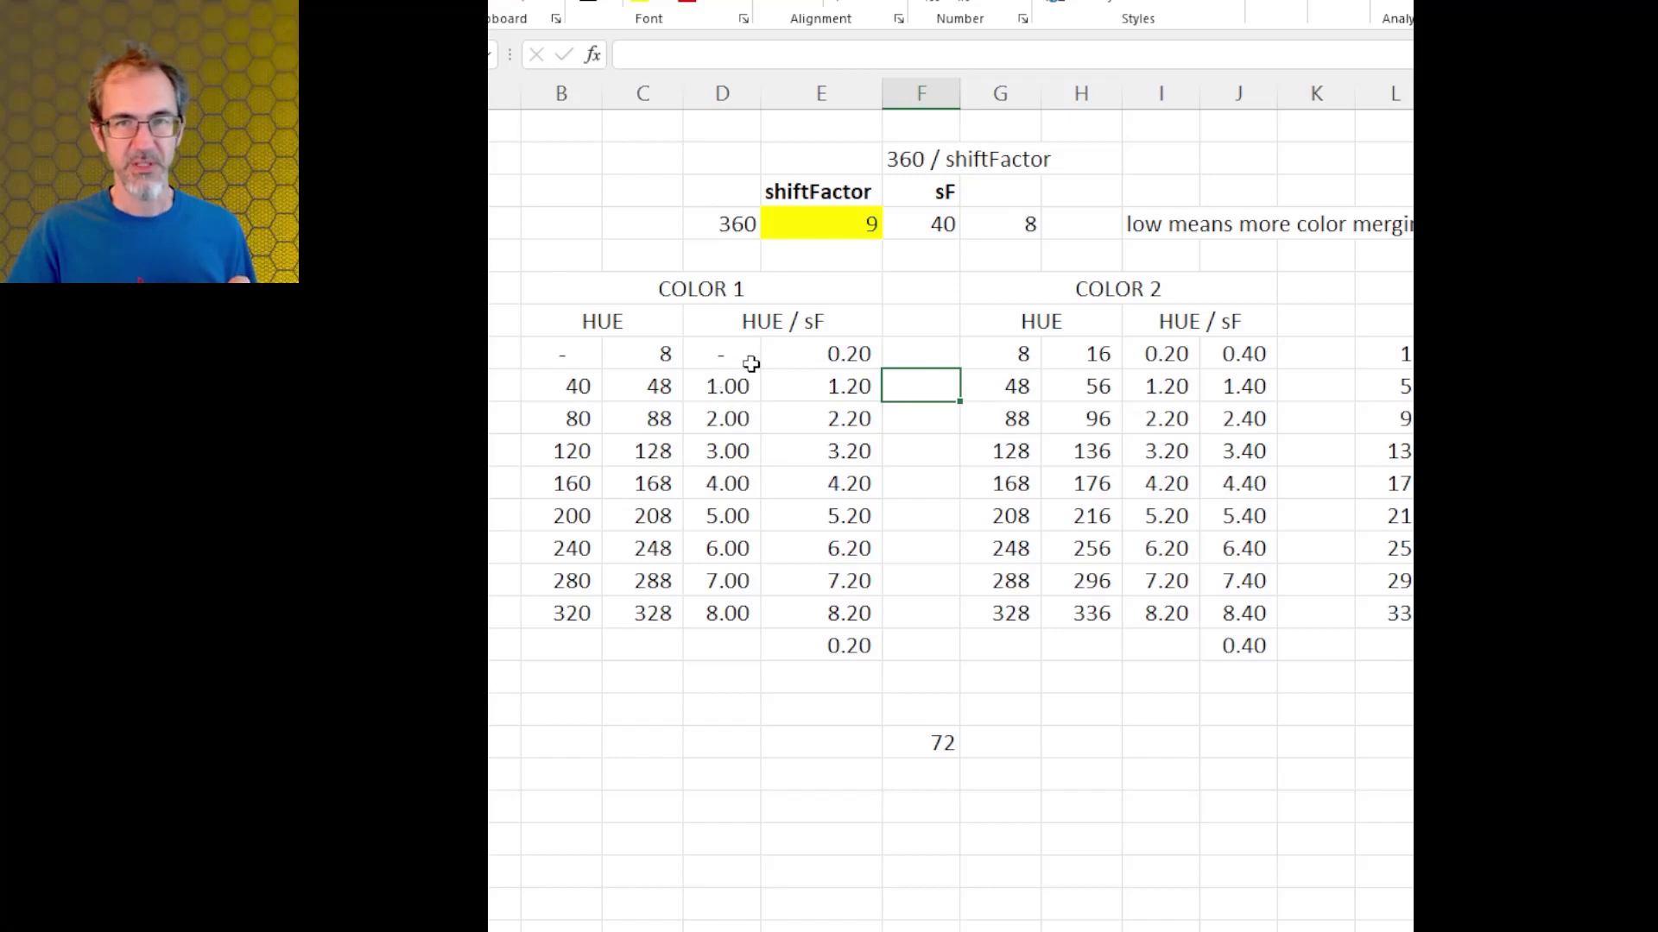
{"action": "left_click", "coordinate": [561, 353]}
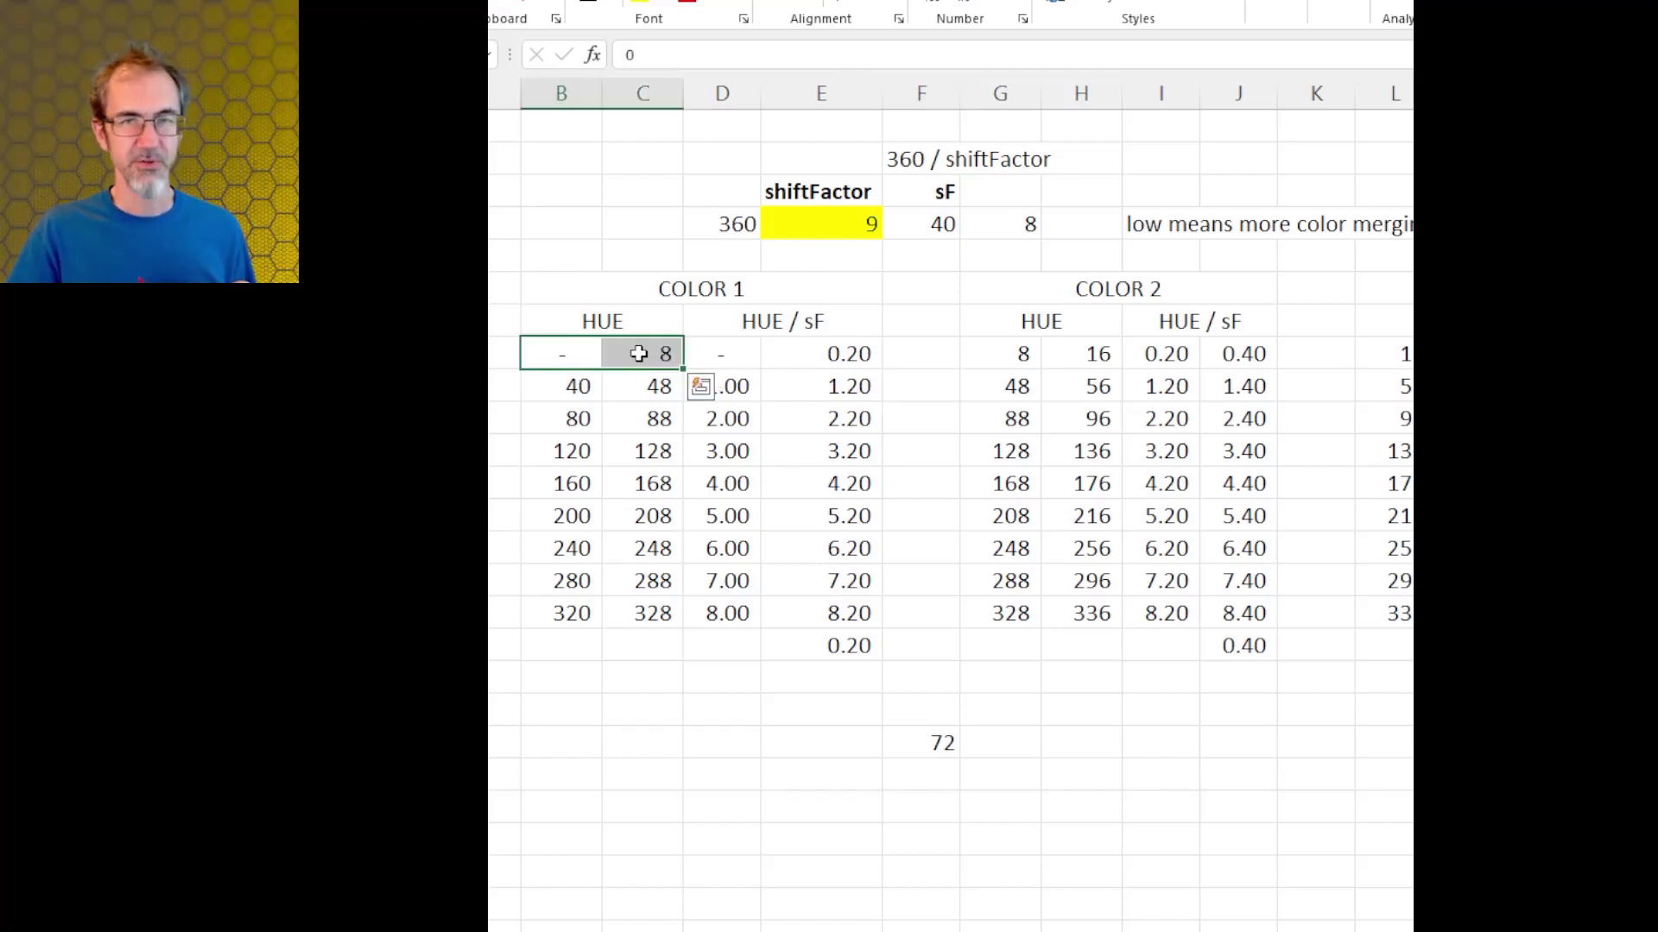
{"action": "left_click", "coordinate": [1099, 353]}
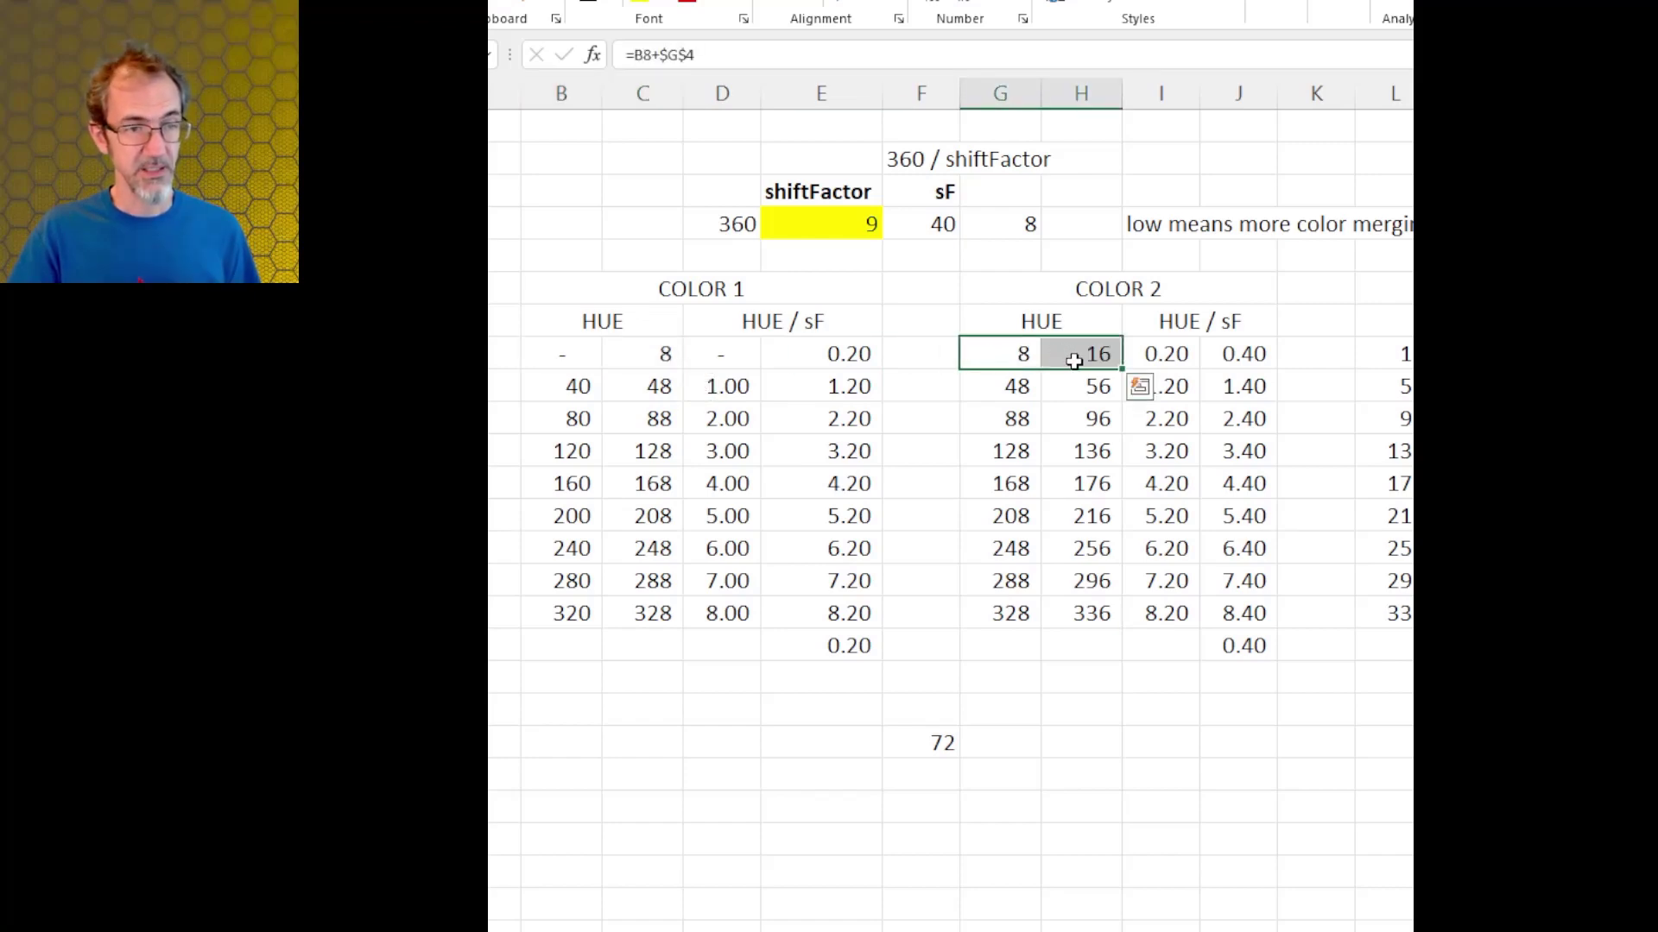
{"action": "left_click", "coordinate": [1238, 353]}
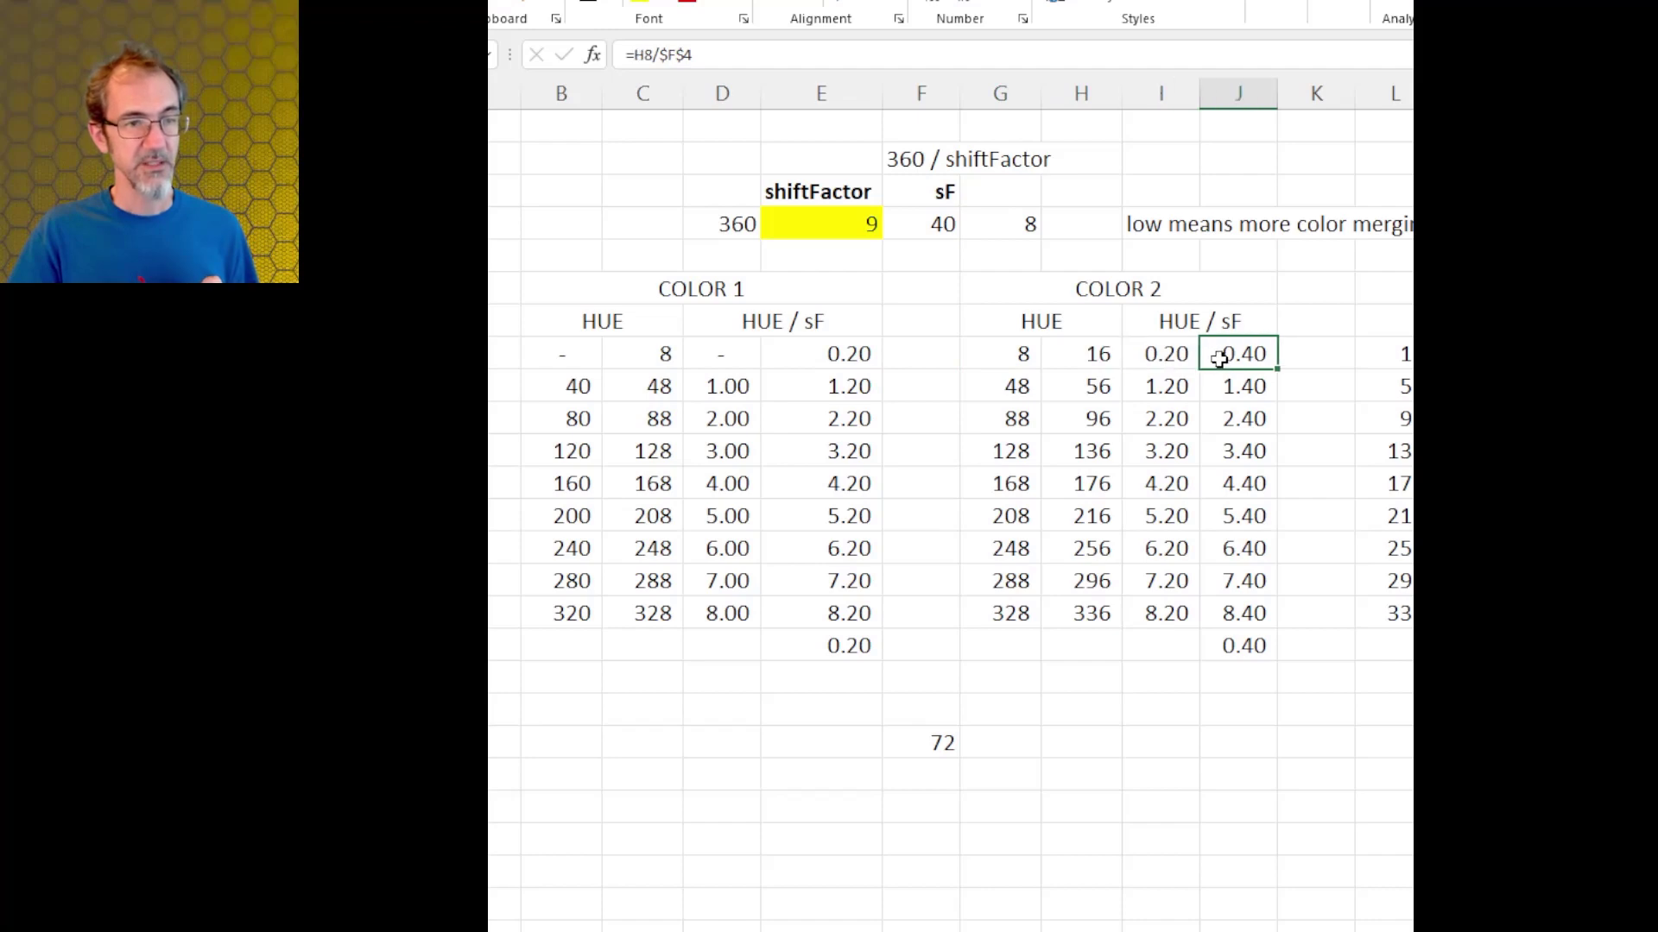
{"action": "left_click", "coordinate": [1163, 353]}
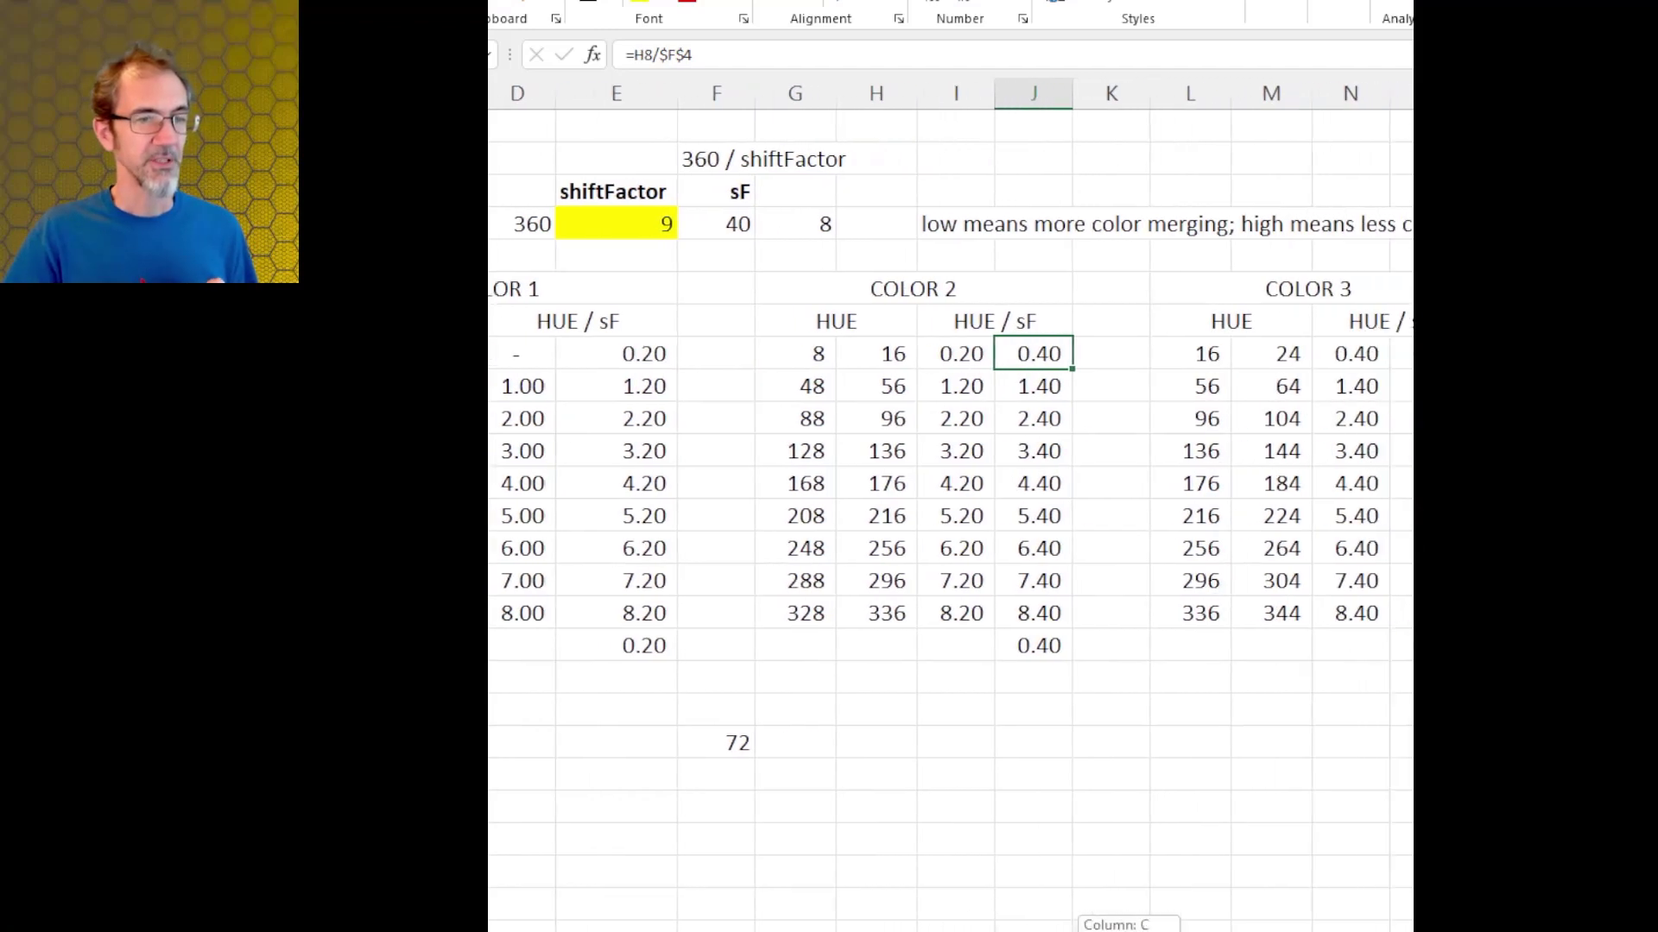
{"action": "scroll", "scroll_direction": "right", "scroll_amount": 3}
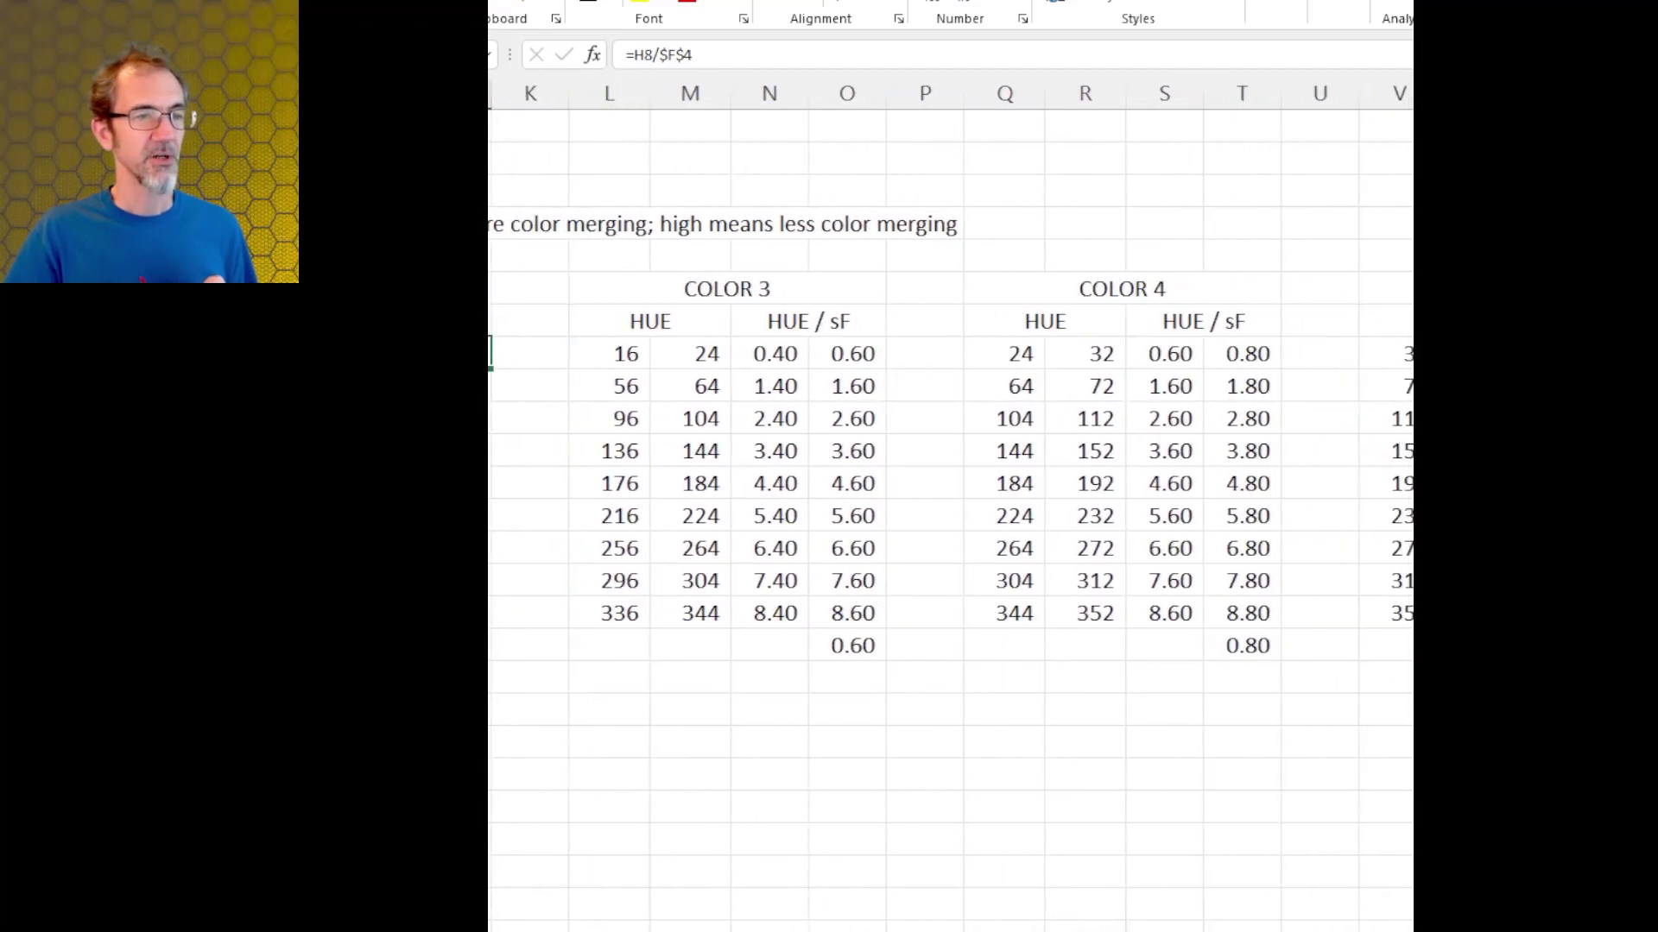
{"action": "scroll", "scroll_direction": "right", "scroll_amount": 3}
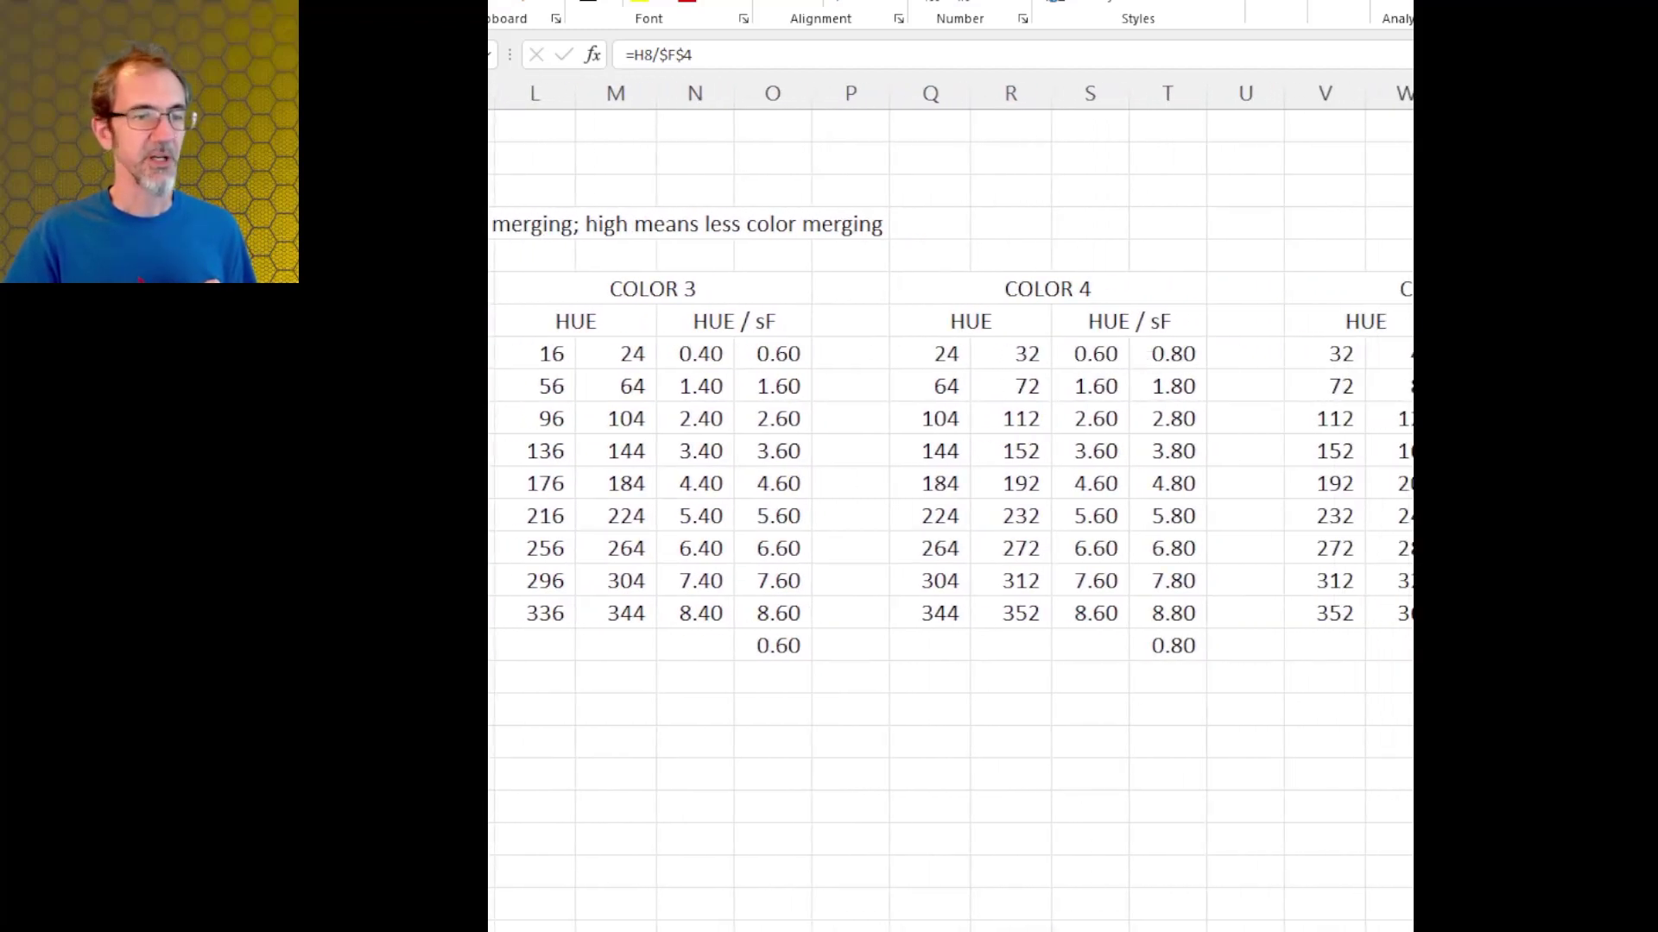
{"action": "scroll", "scroll_direction": "right", "scroll_amount": 3}
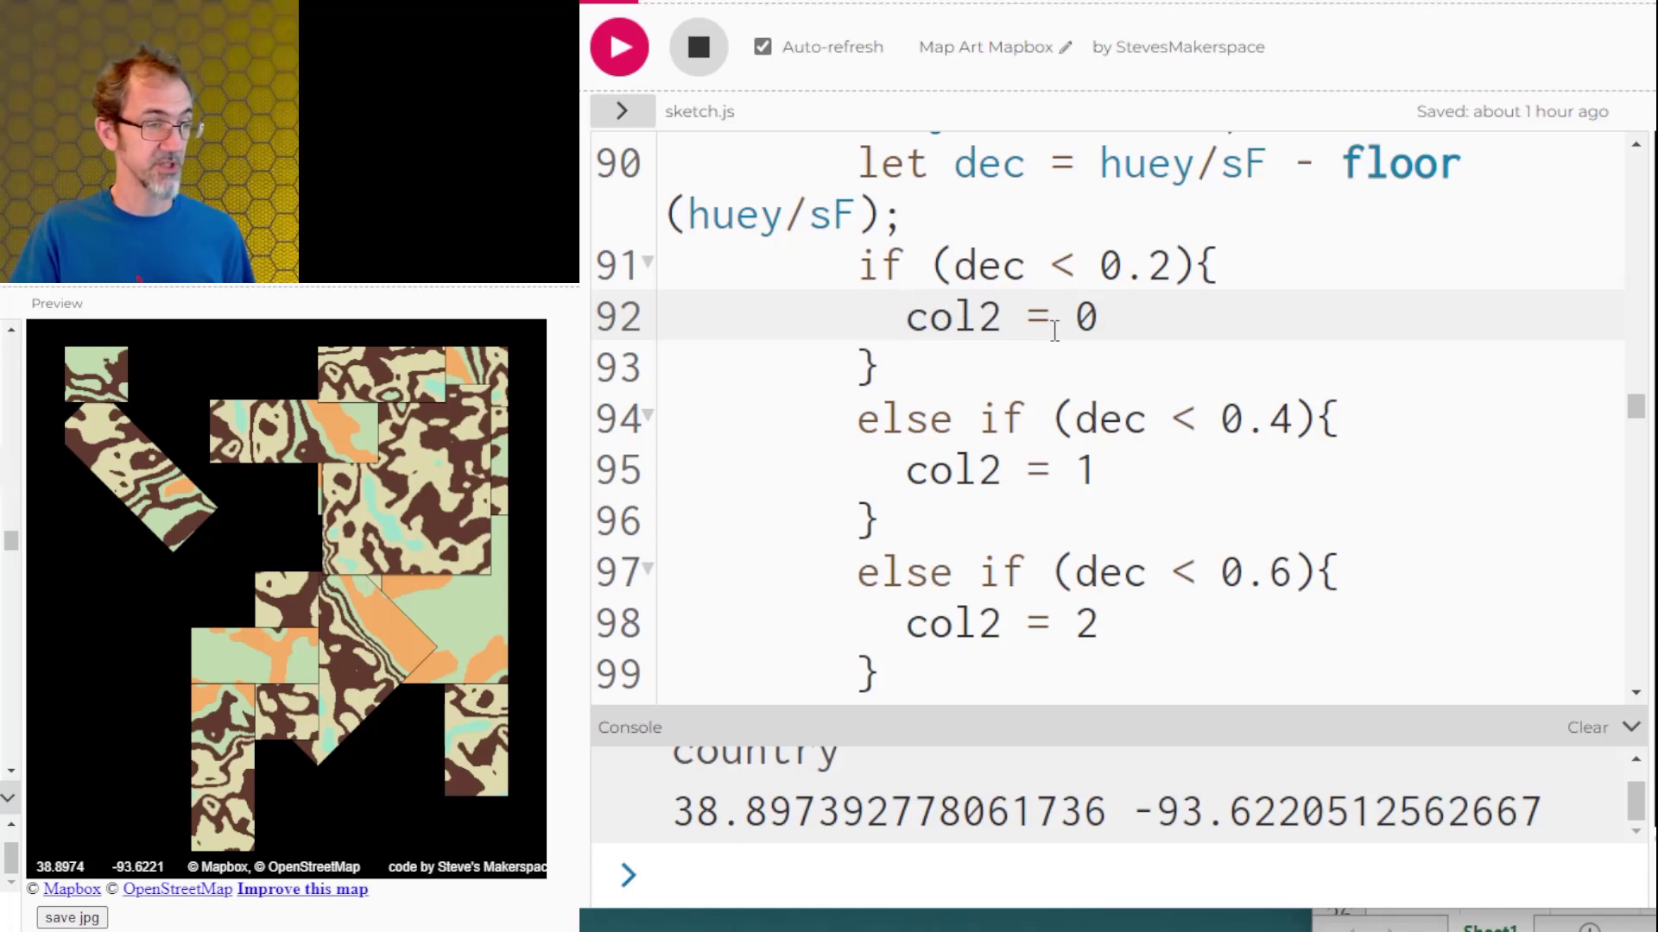
- Scroll through the dec threshold if/else block assigning col2 values 3 and 4
{"action": "scroll", "scroll_direction": "down", "scroll_amount": 3}
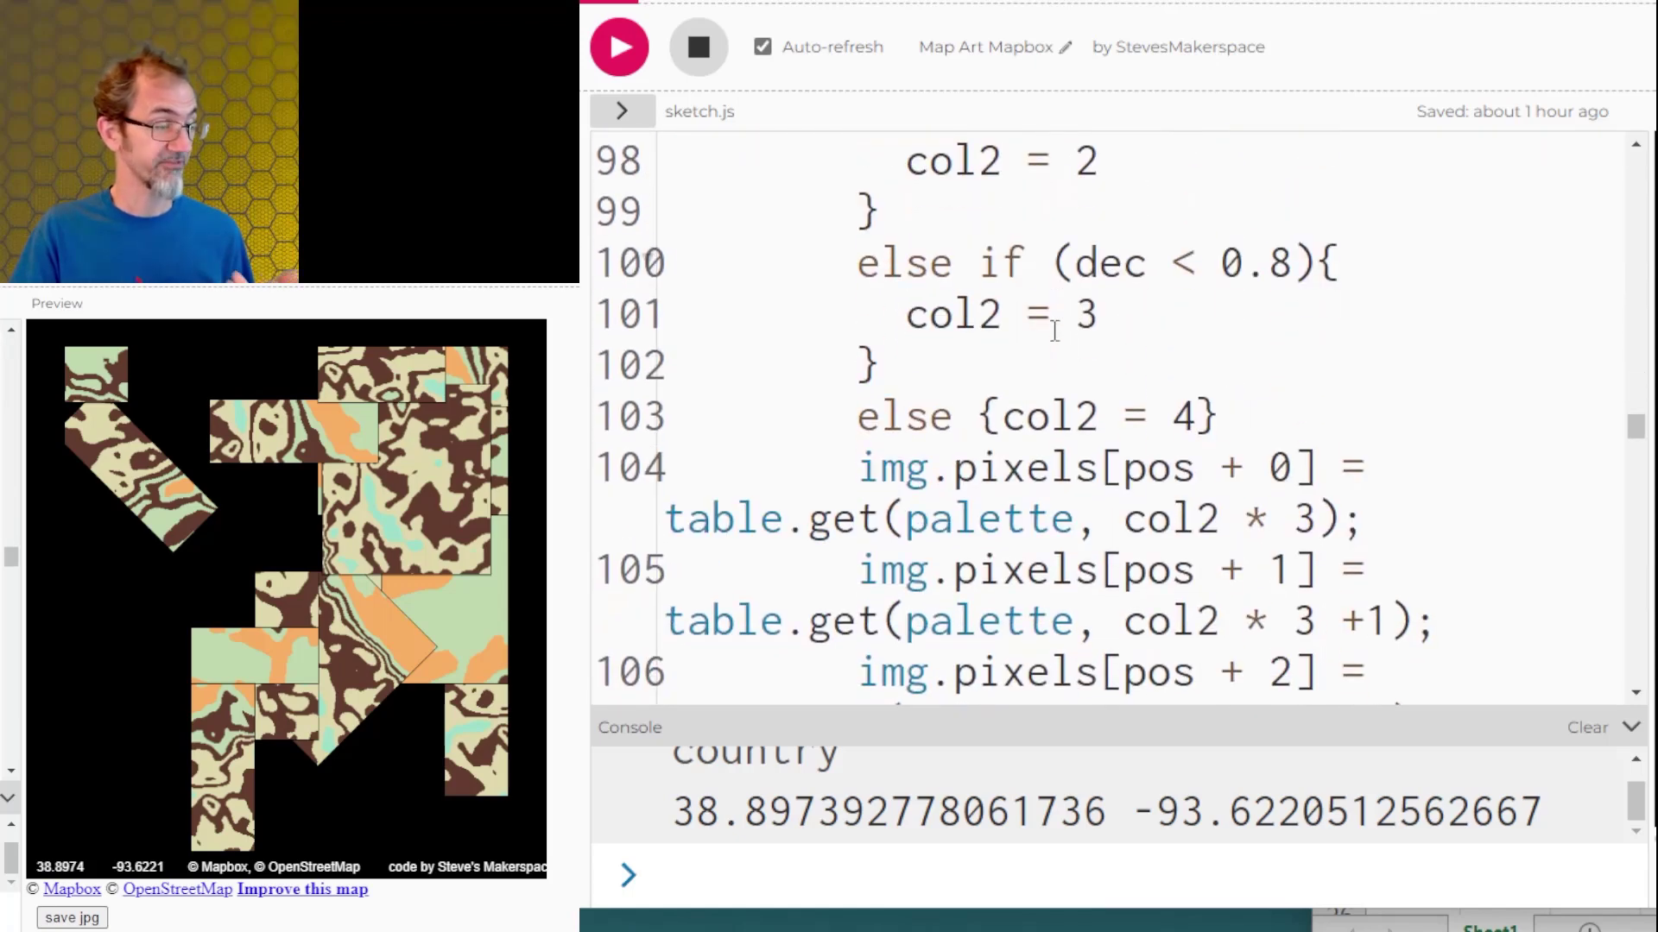
{"action": "scroll", "scroll_direction": "down", "scroll_amount": 3}
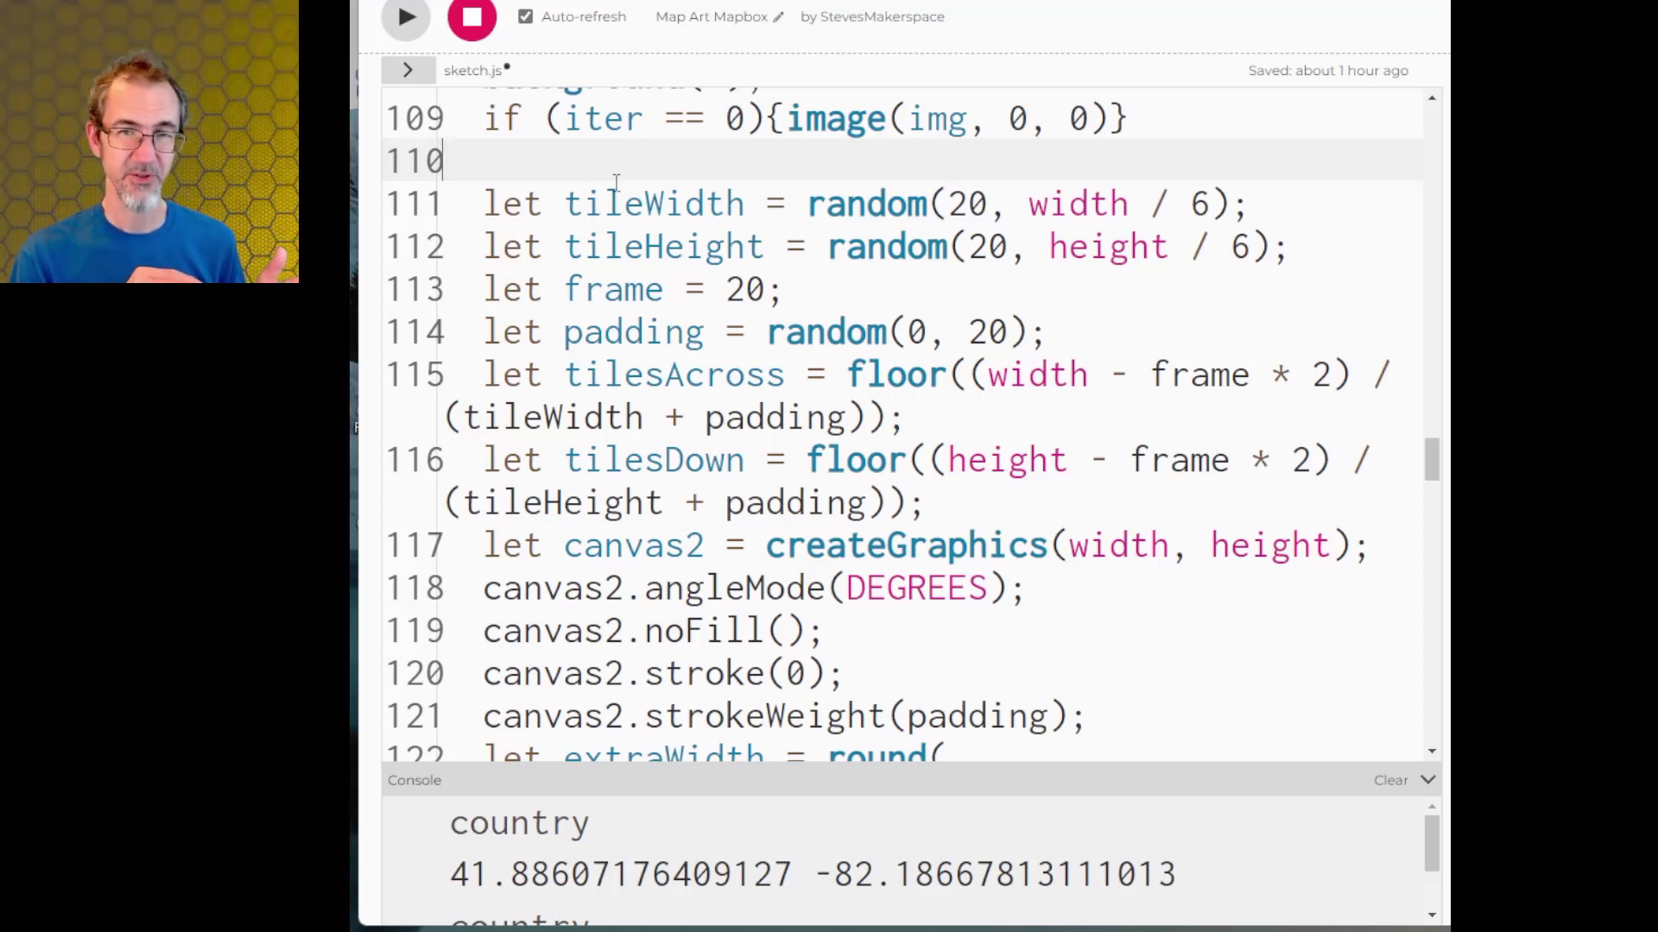
{"action": "mouse_move", "coordinate": [809, 446]}
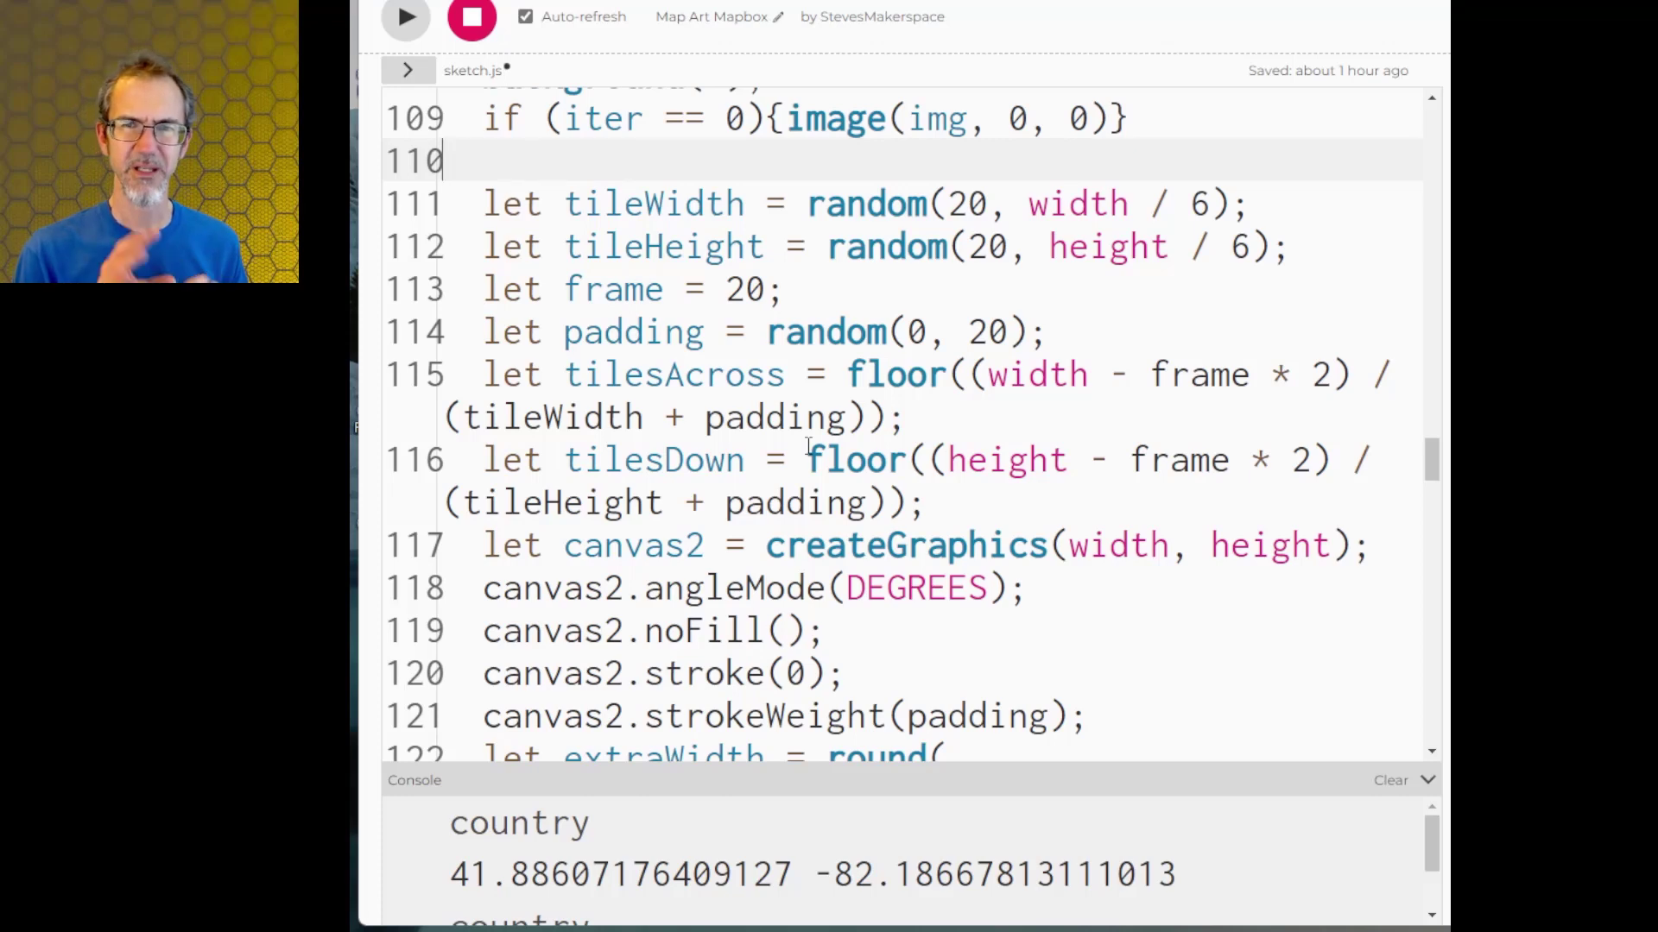
{"action": "scroll", "scroll_direction": "down", "scroll_amount": 3}
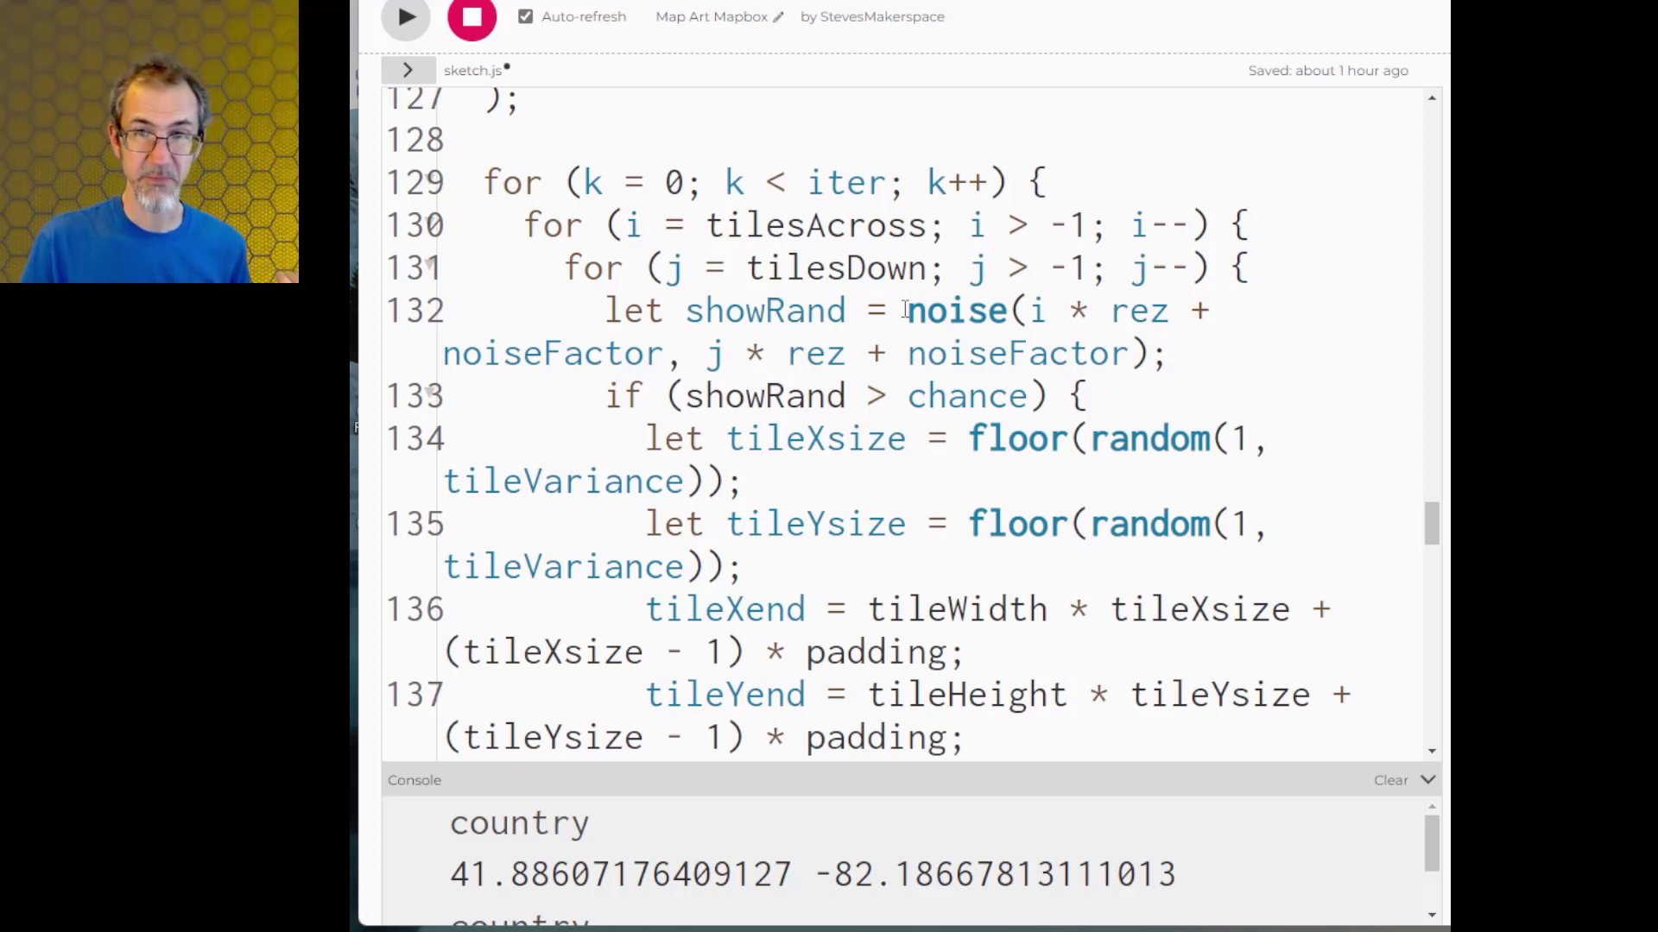
{"action": "scroll", "scroll_direction": "down", "scroll_amount": 3}
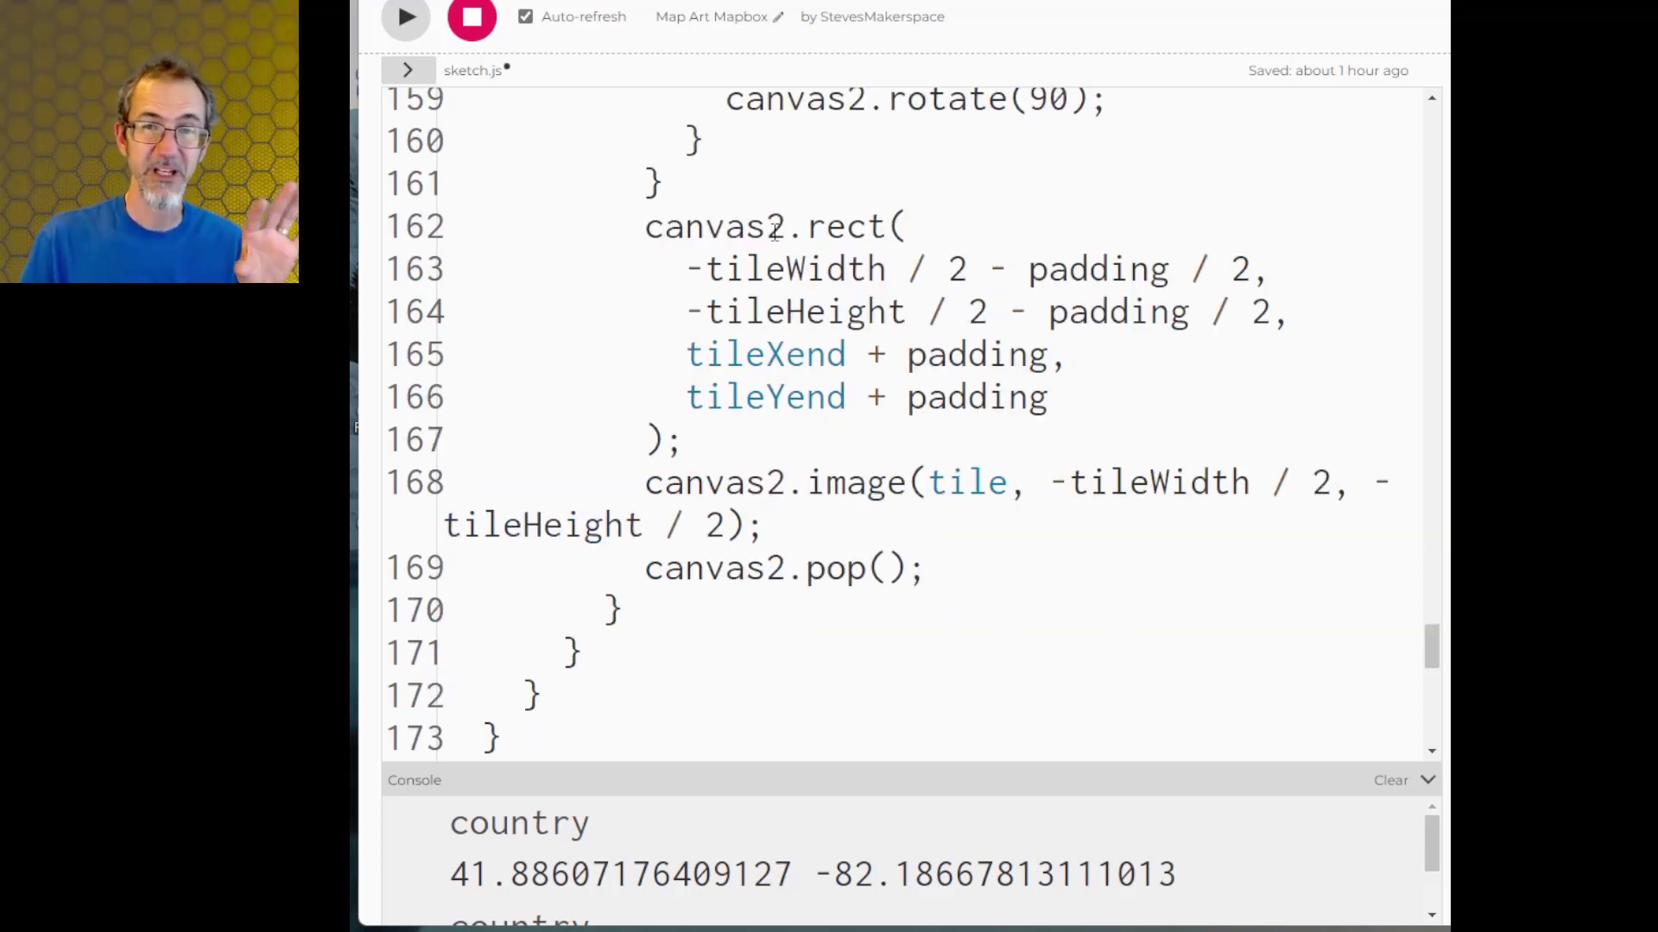
{"action": "left_click", "coordinate": [768, 226]}
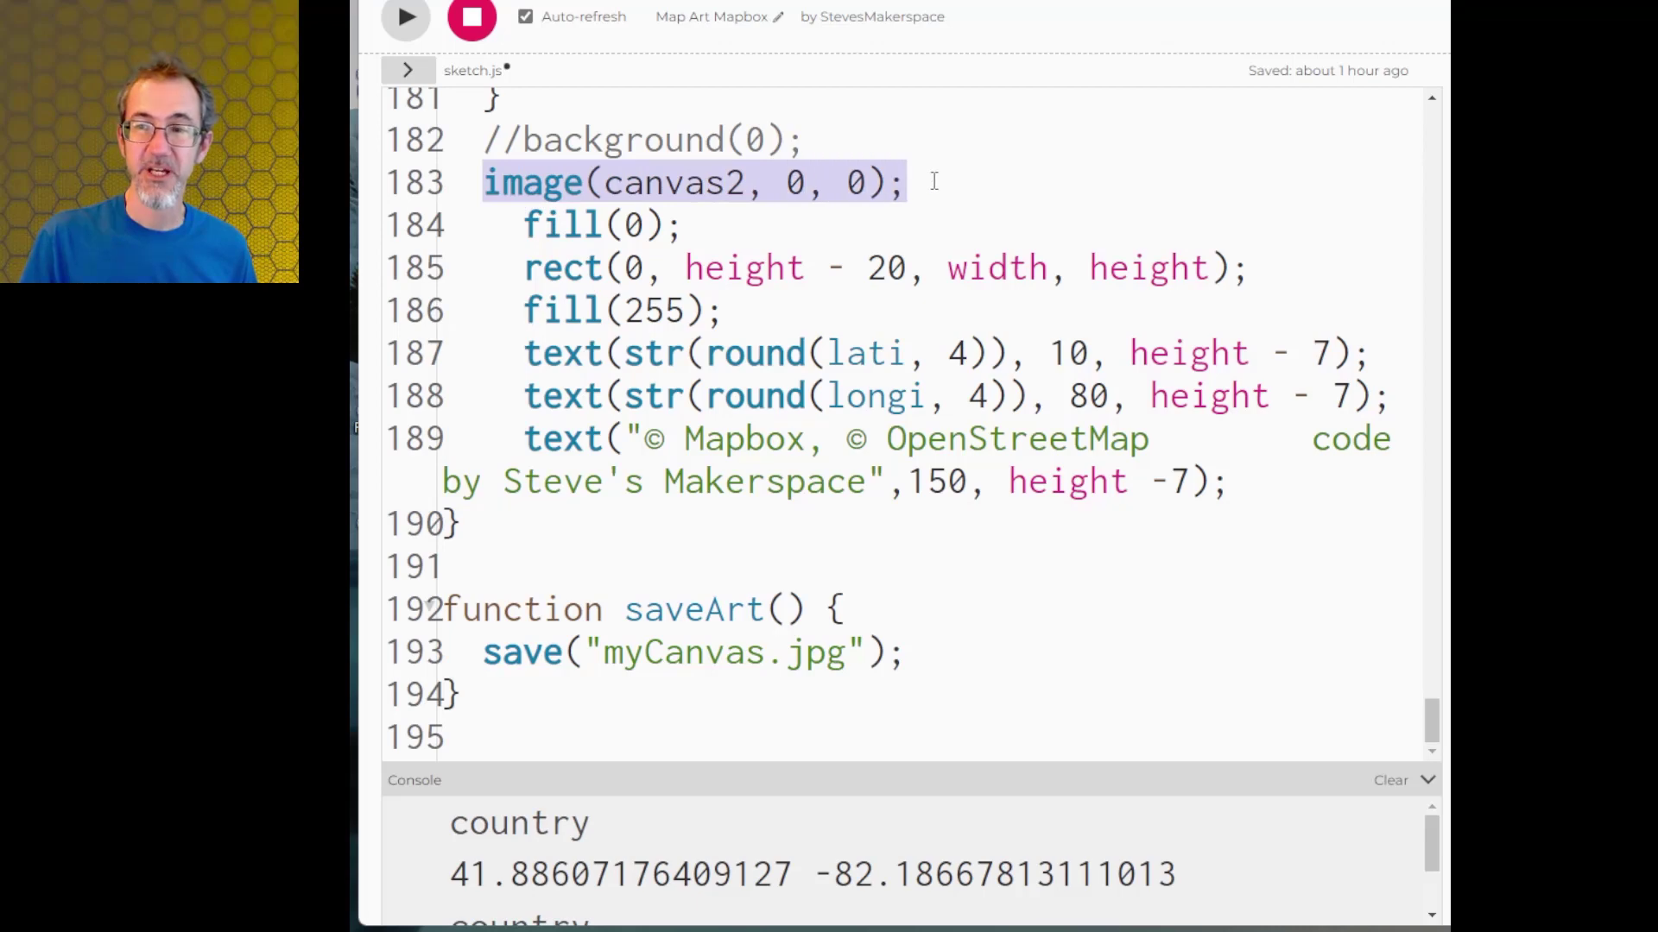
{"action": "left_click", "coordinate": [539, 225]}
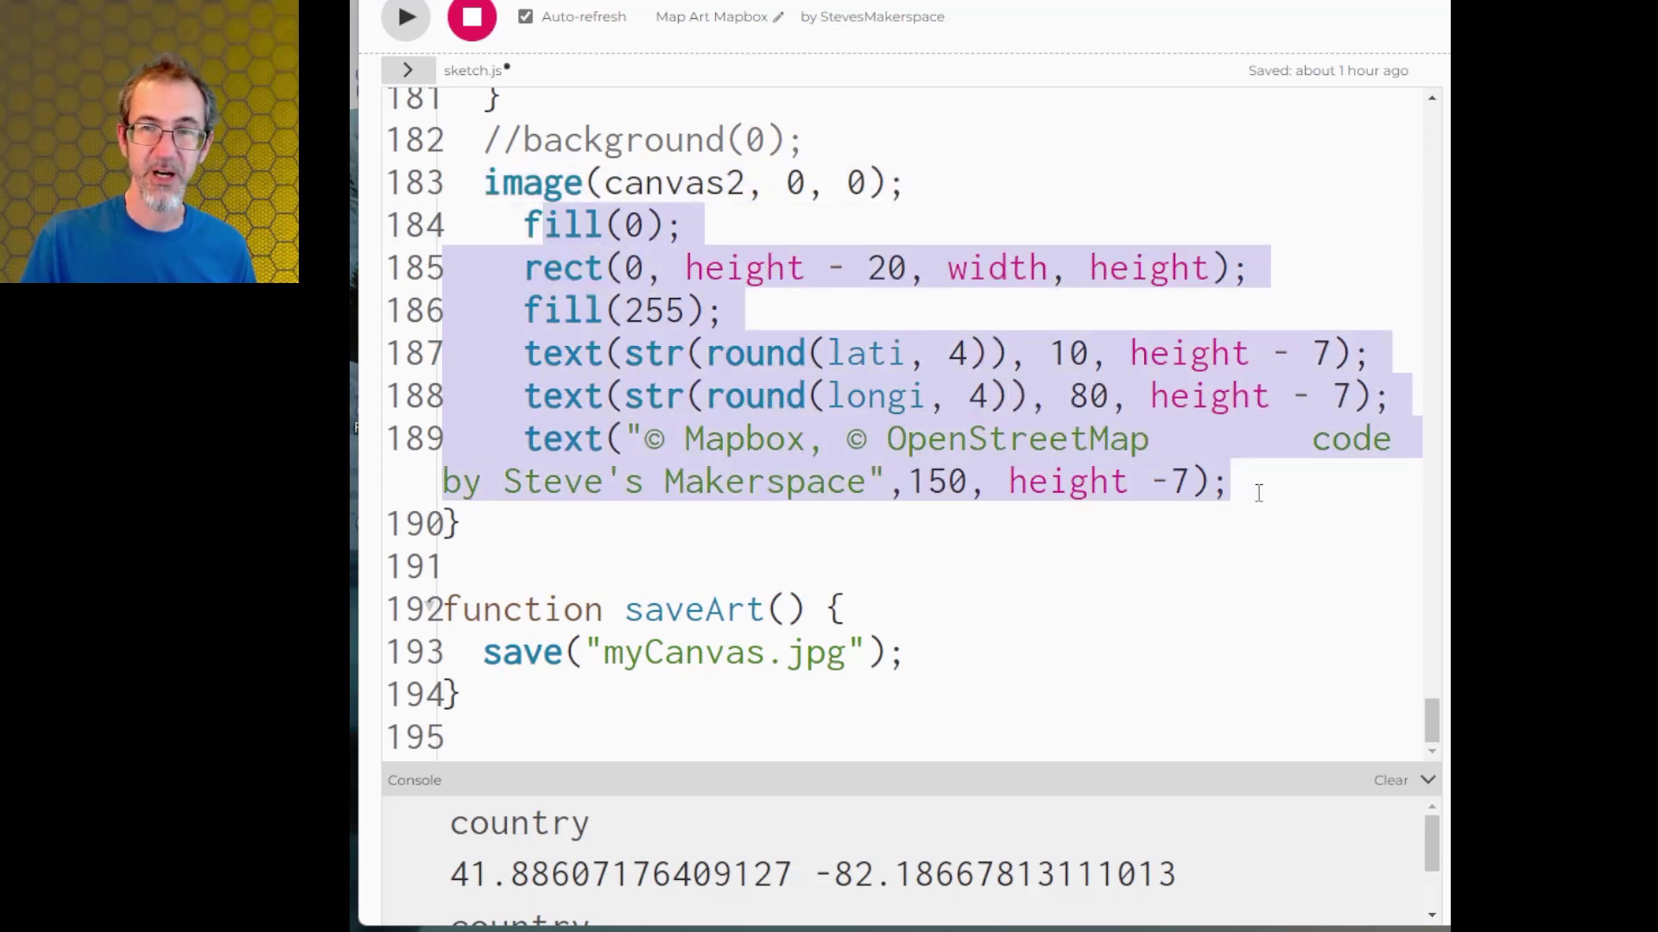
{"action": "left_click", "coordinate": [405, 17]}
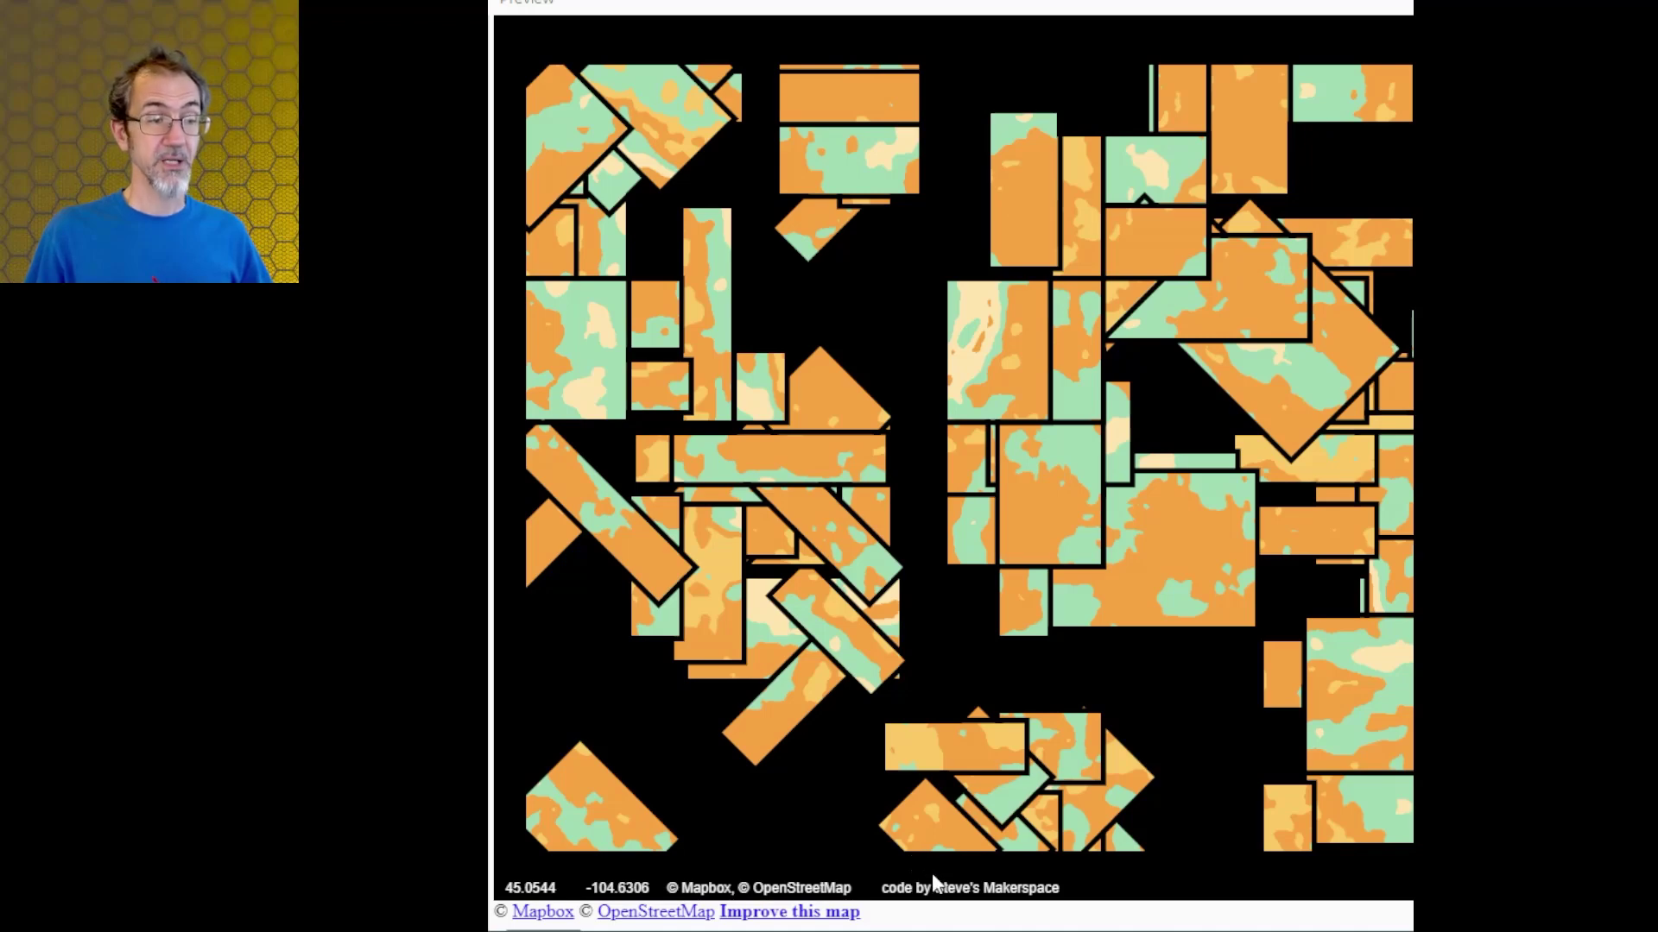
{"action": "mouse_move", "coordinate": [899, 899]}
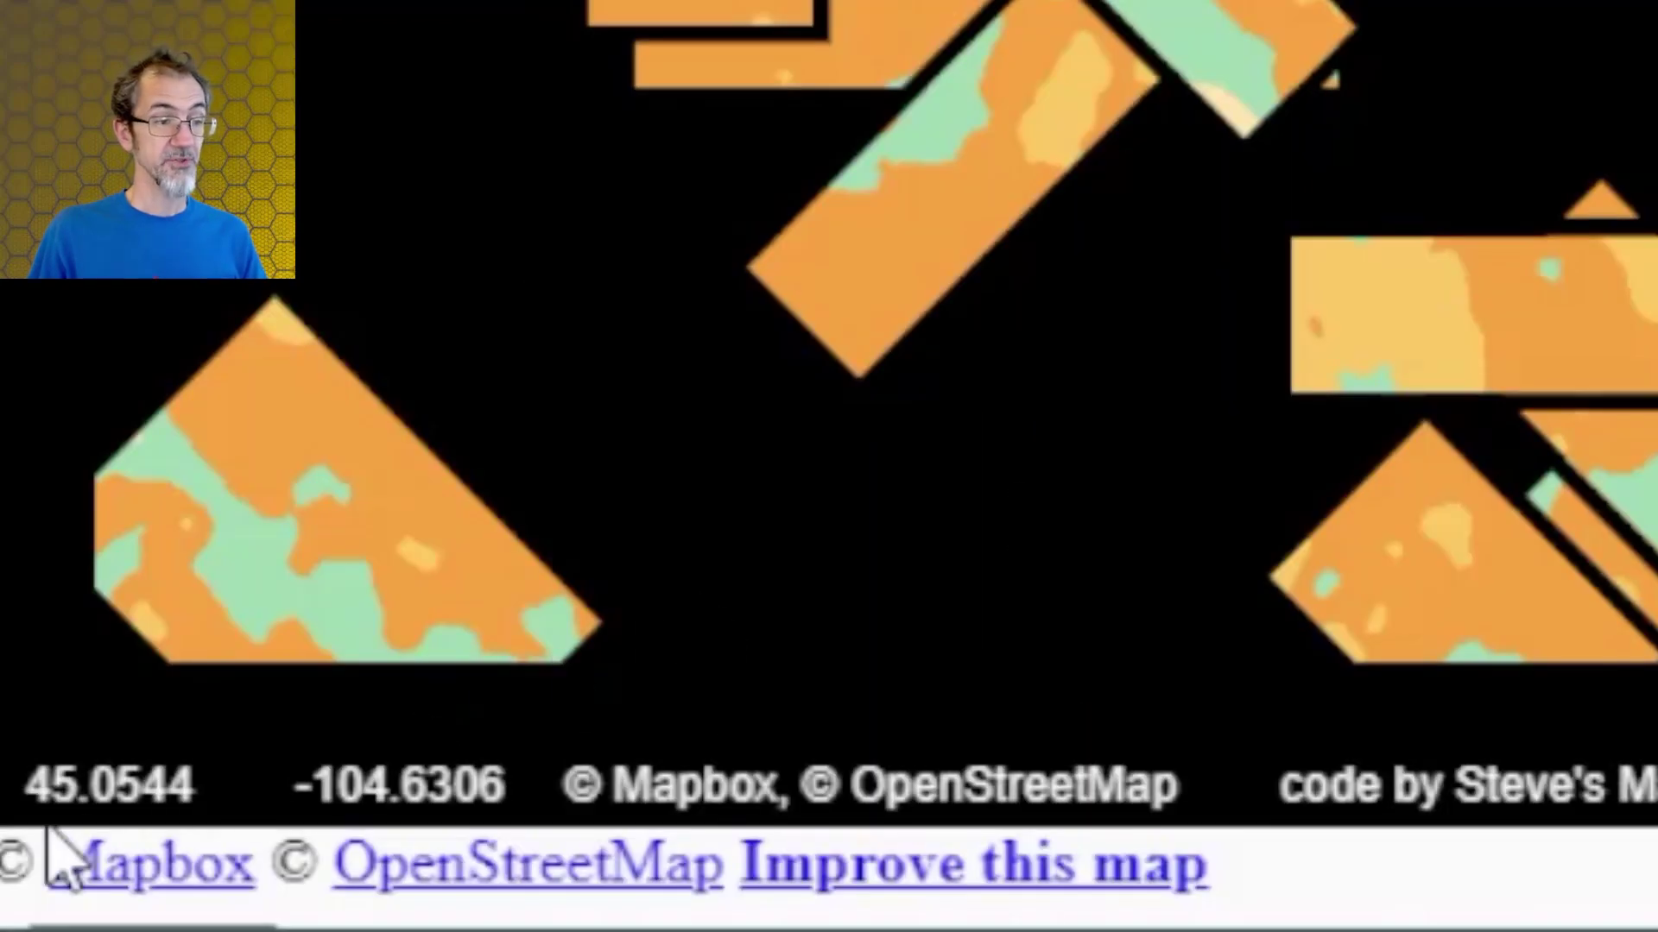
{"action": "mouse_move", "coordinate": [423, 804]}
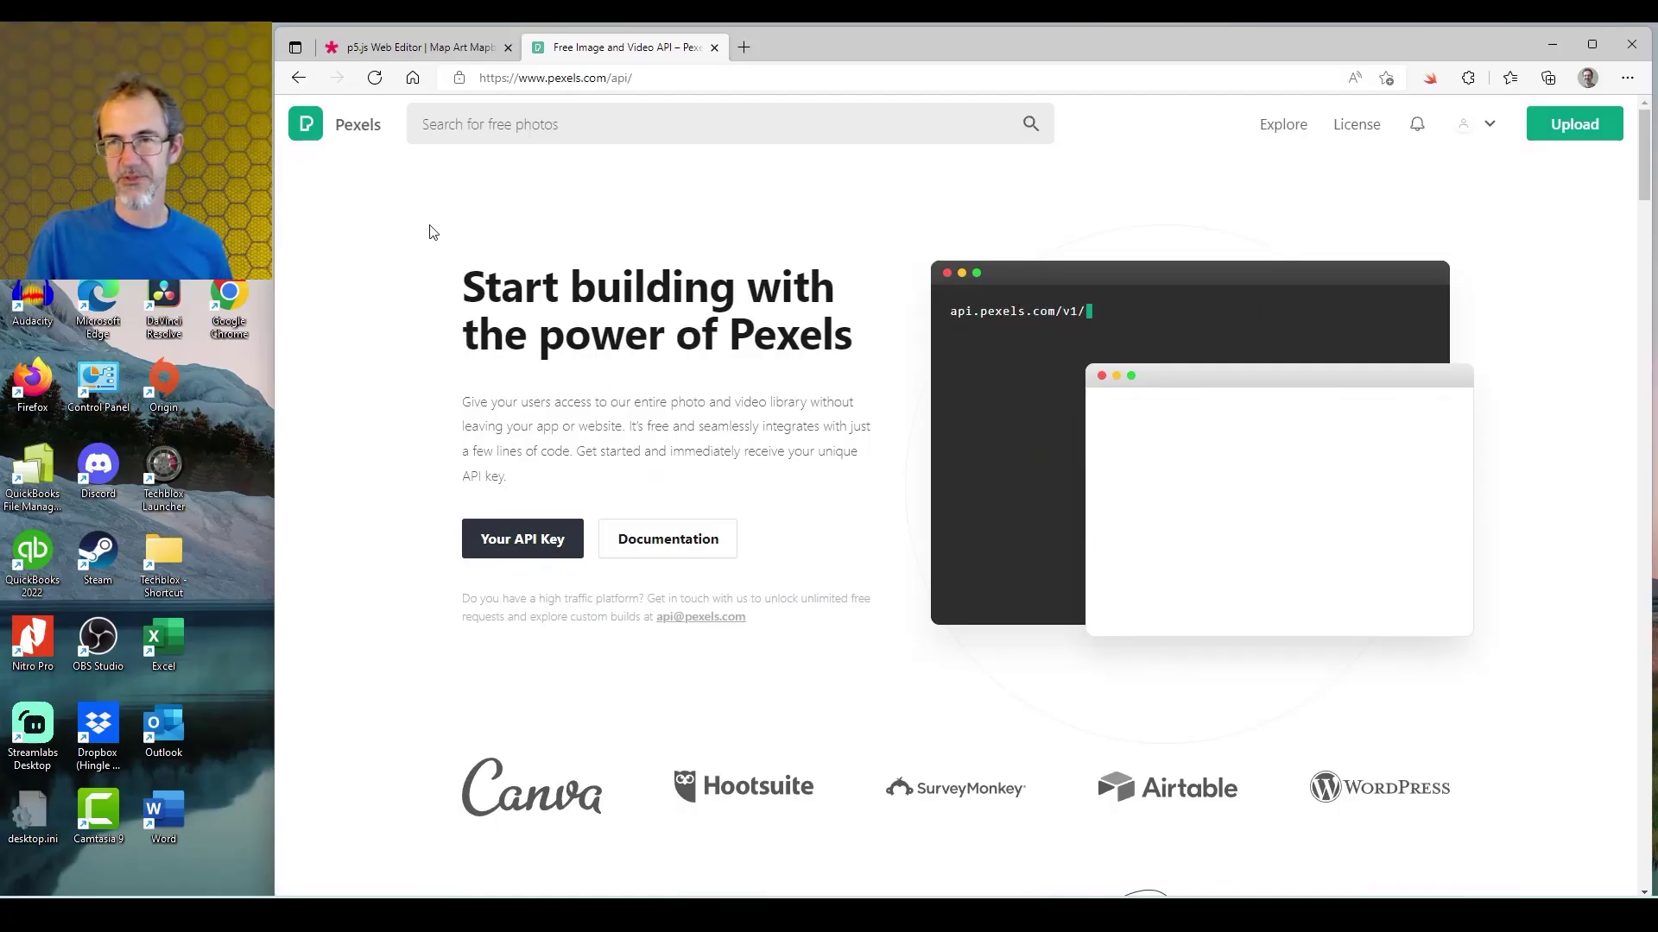
- Bring up the Pexels API page with its api.pexels.com/v1/search?query endpoint demo
{"action": "type", "text": "search?query"}
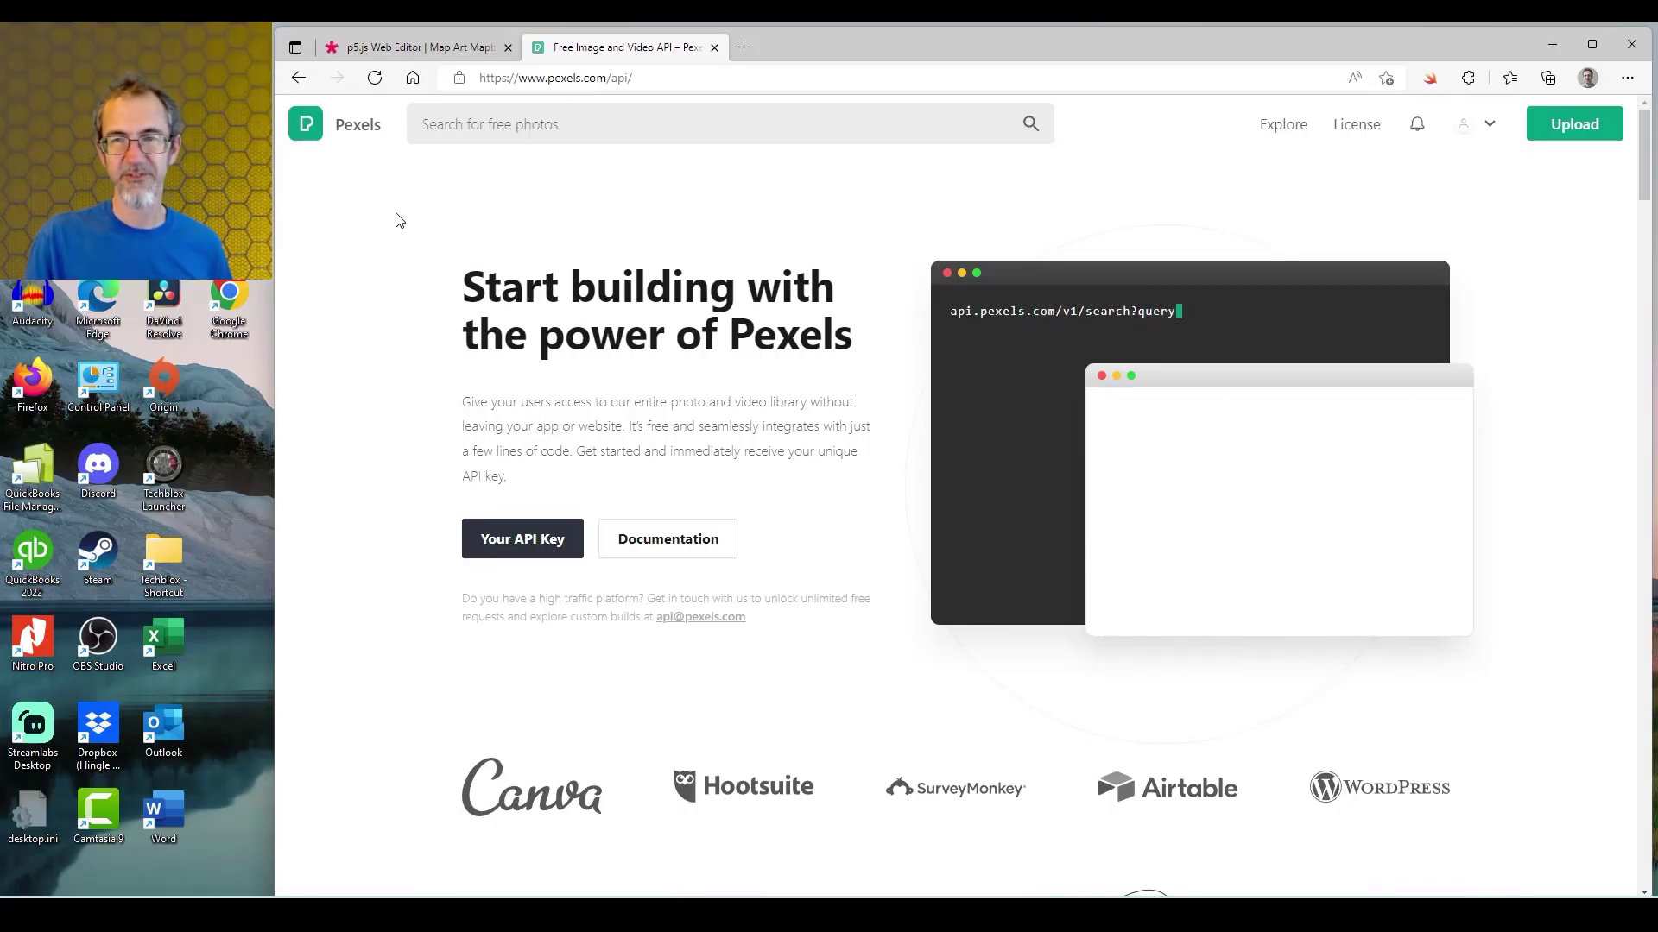